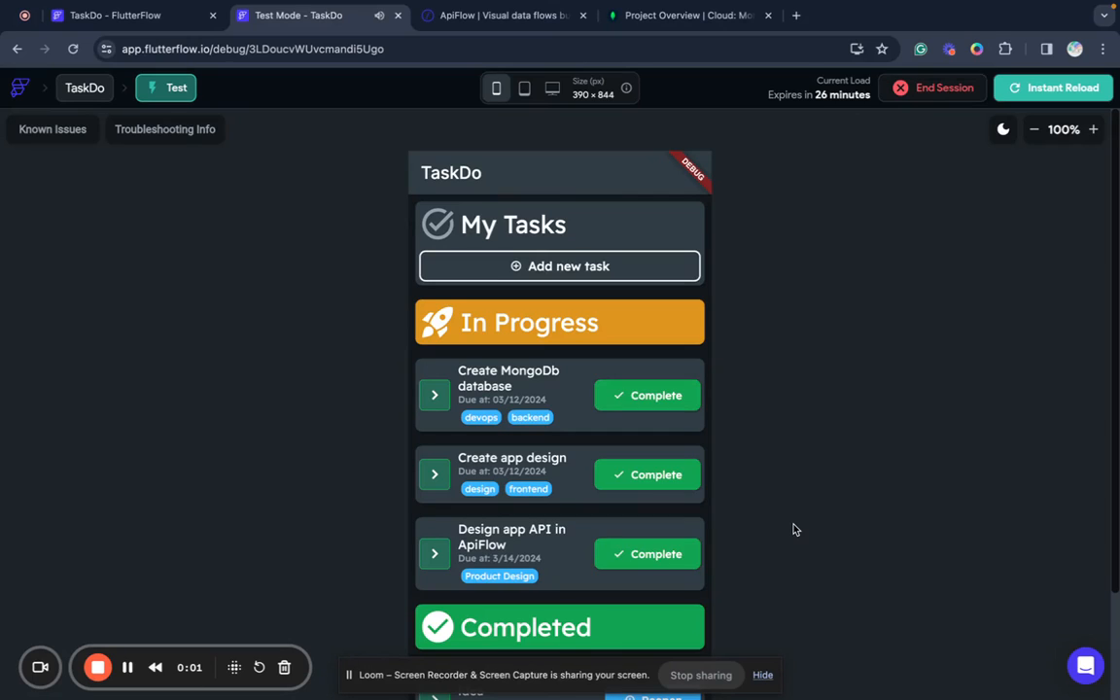
mouse_move(774, 523)
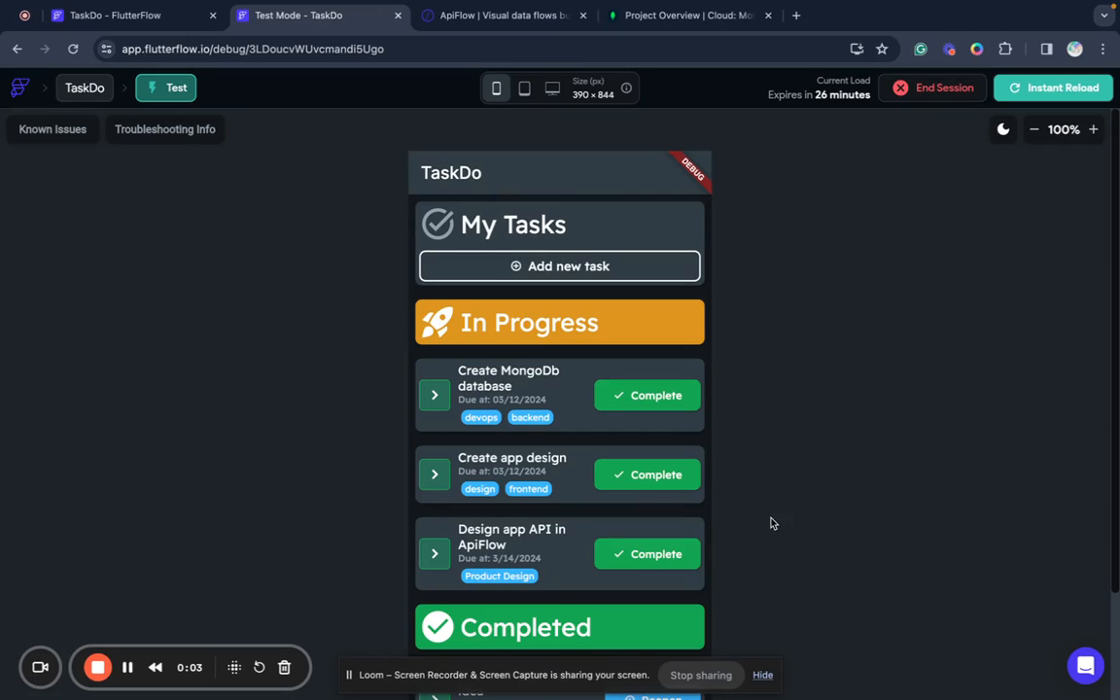
mouse_move(790, 469)
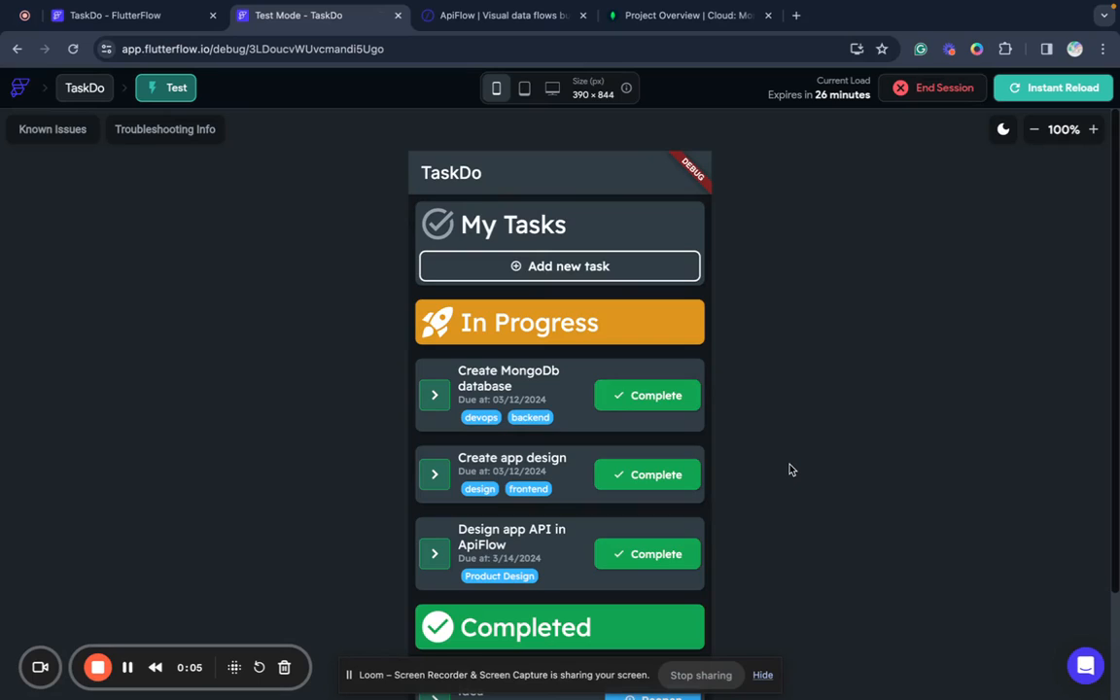
mouse_move(704, 428)
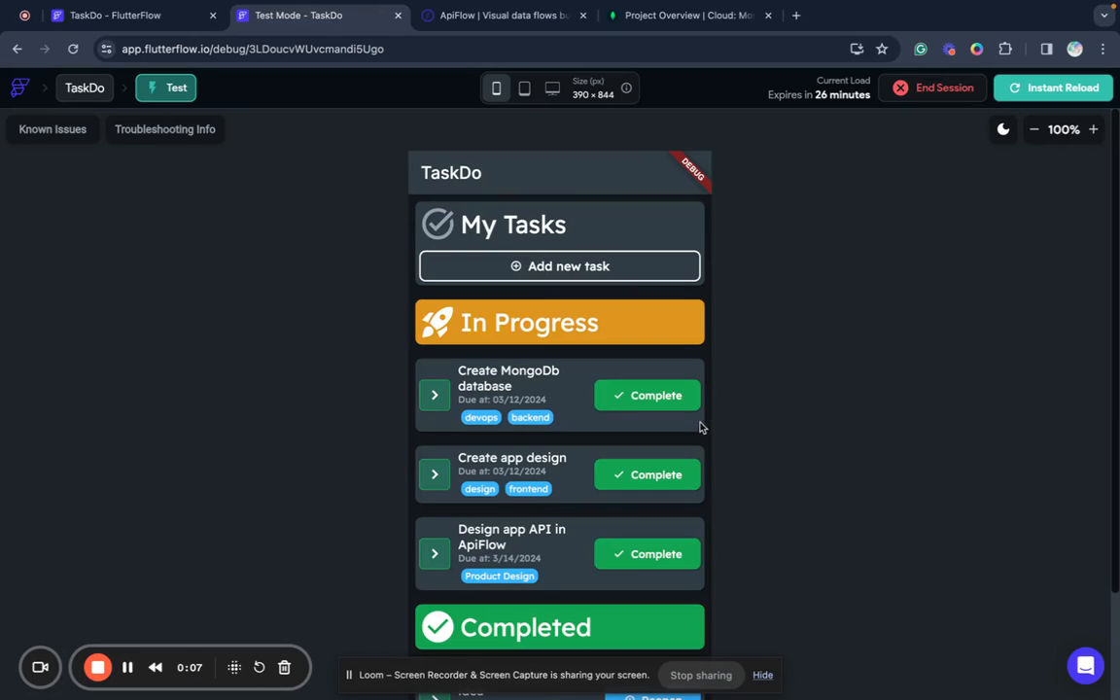
mouse_move(785, 391)
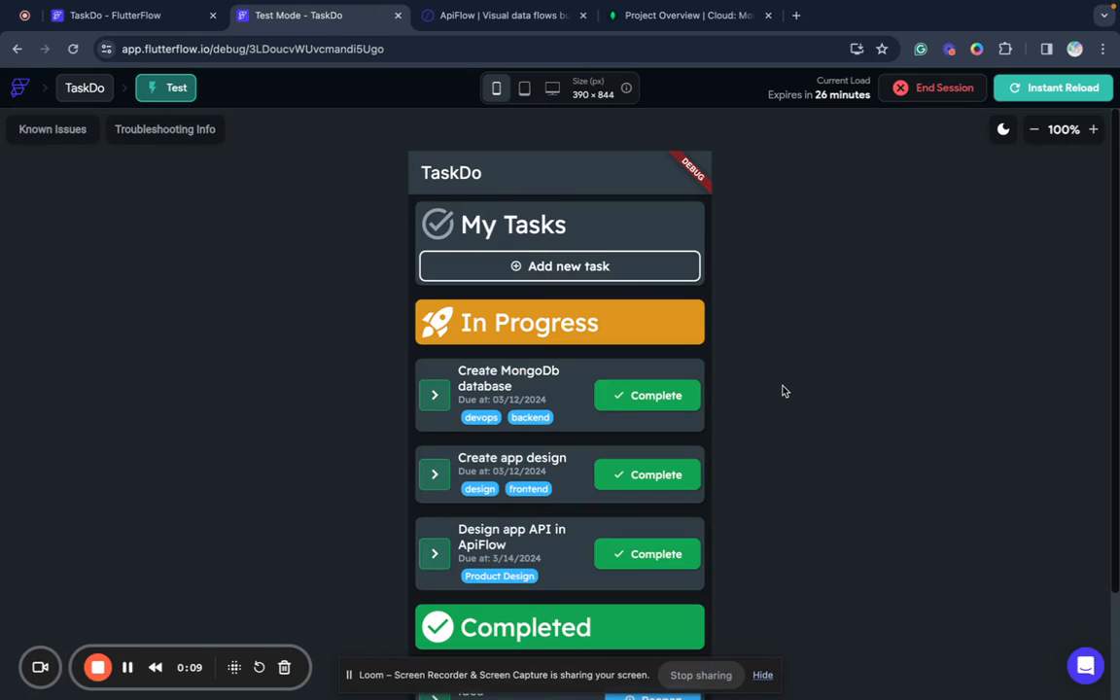
mouse_move(813, 374)
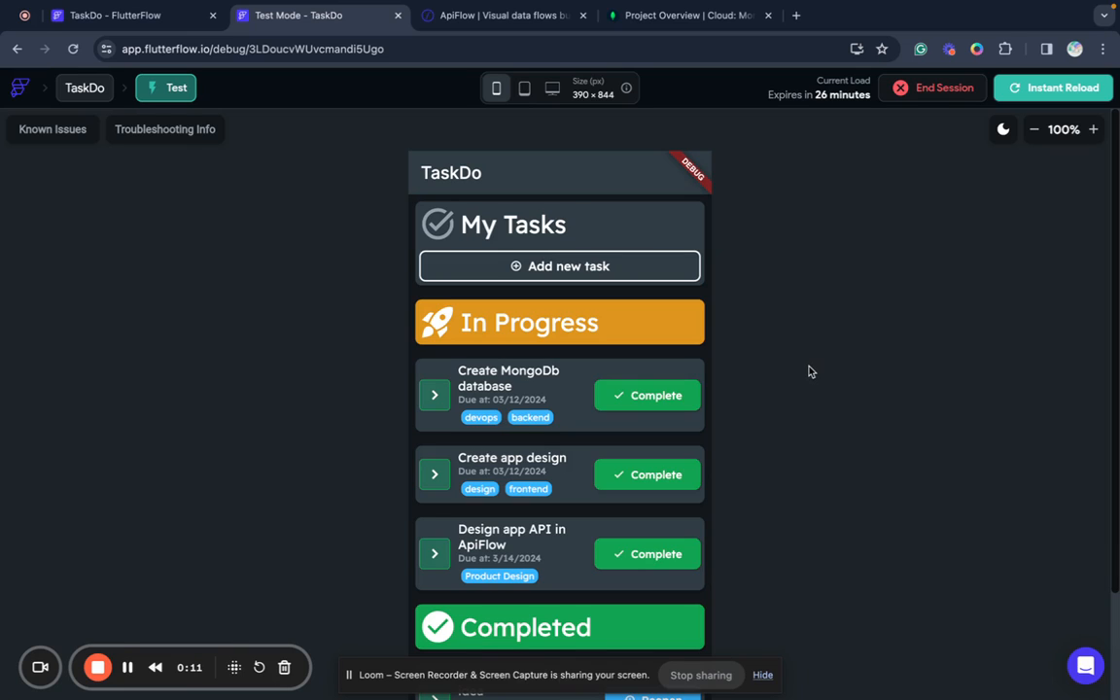
mouse_move(778, 380)
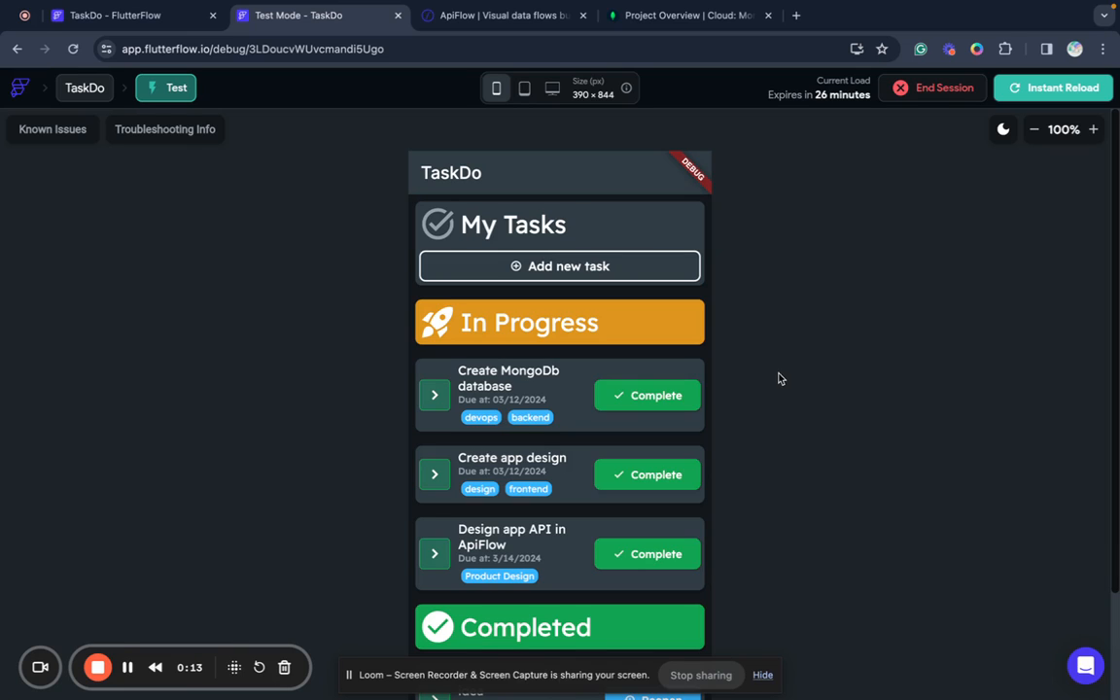
mouse_move(731, 395)
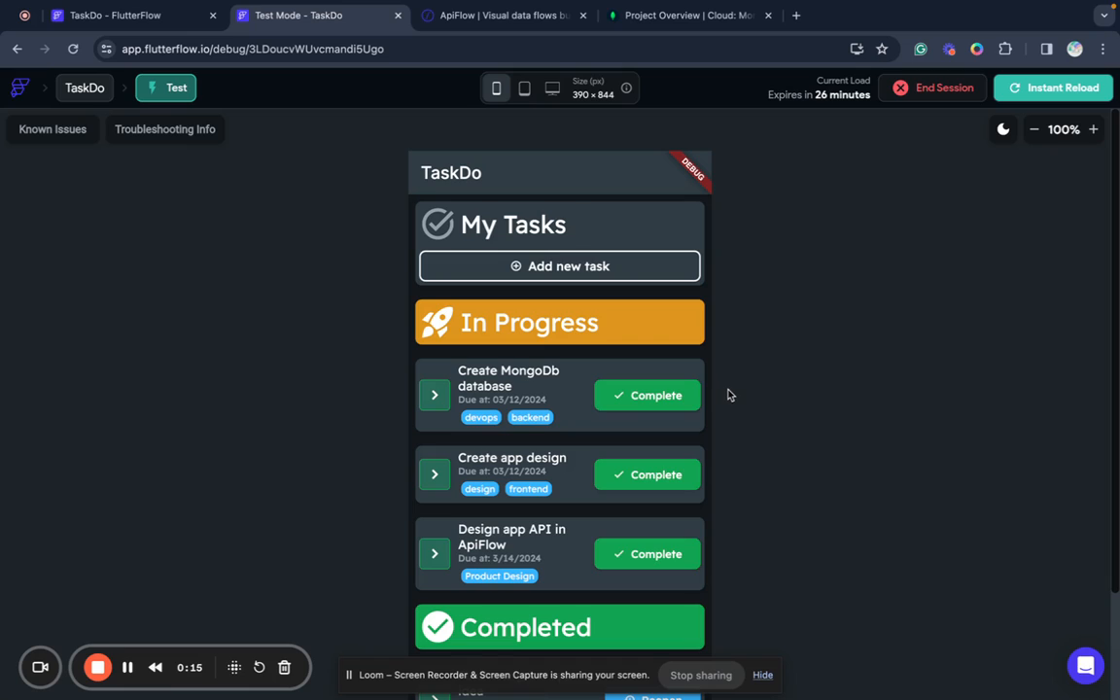
mouse_move(841, 346)
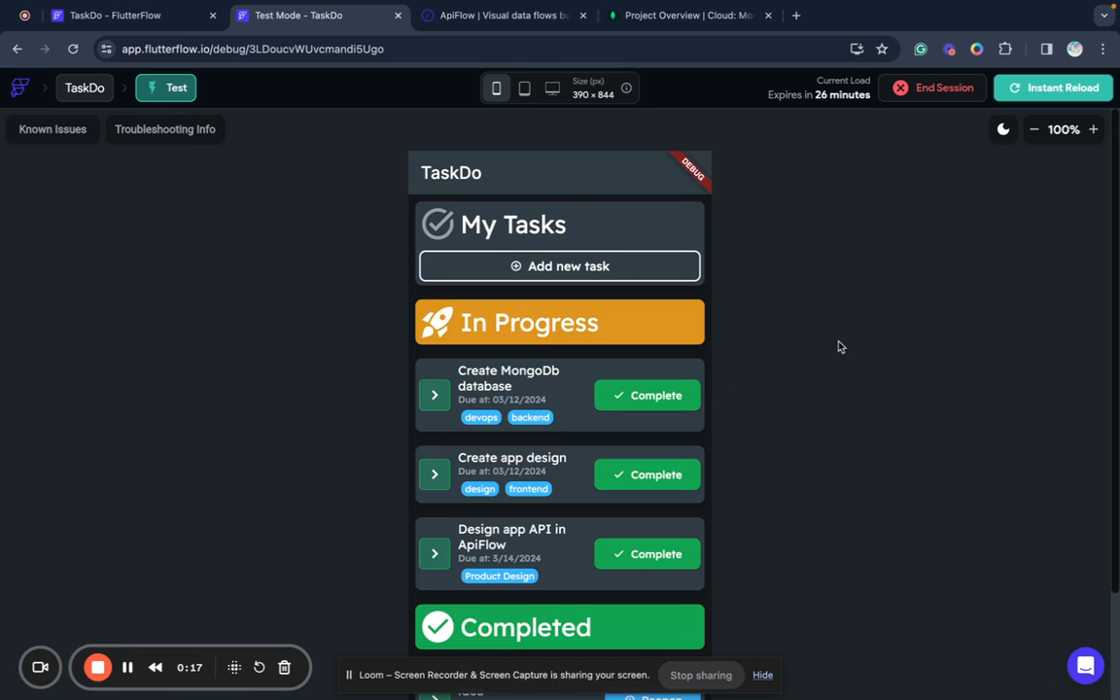
mouse_move(735, 407)
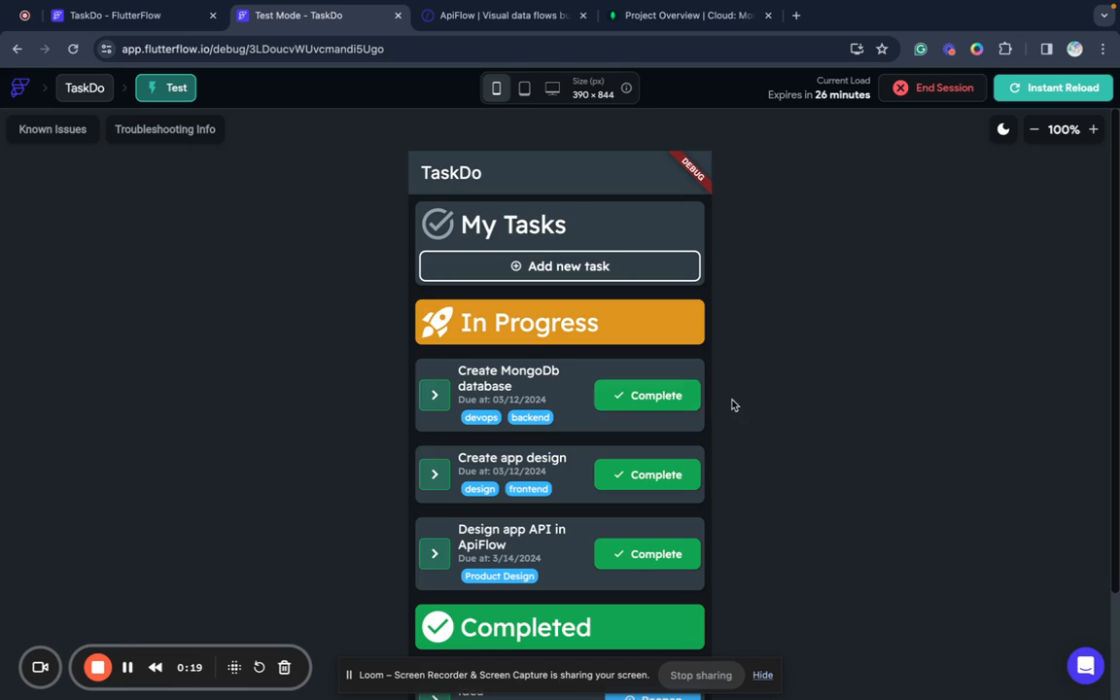
mouse_move(732, 420)
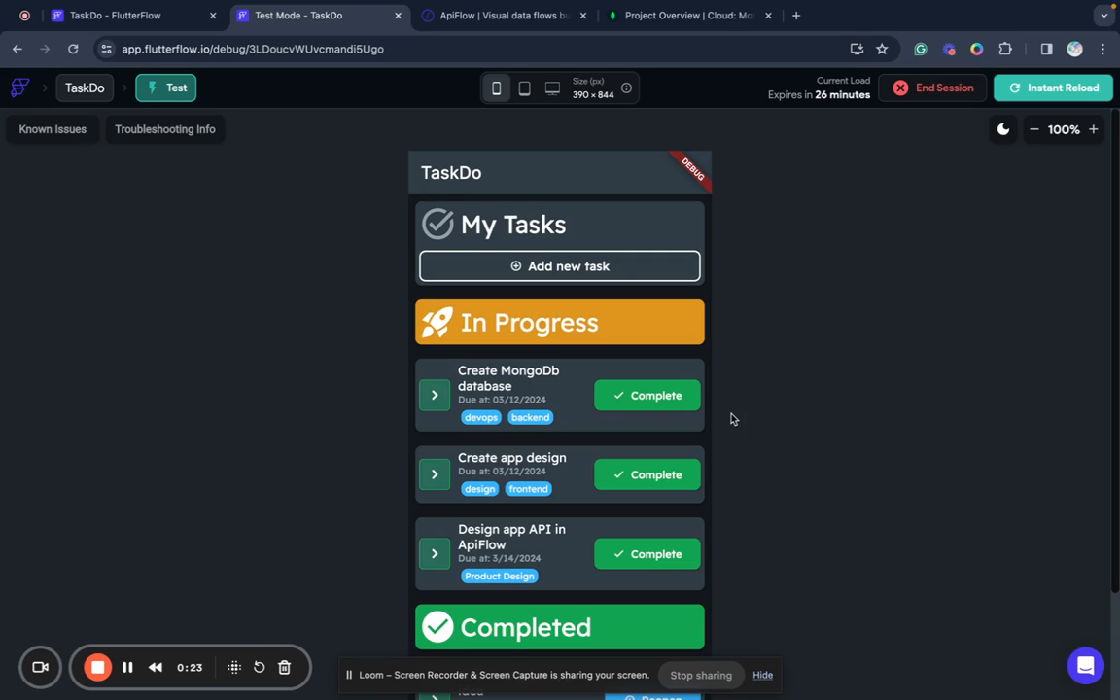
mouse_move(576, 521)
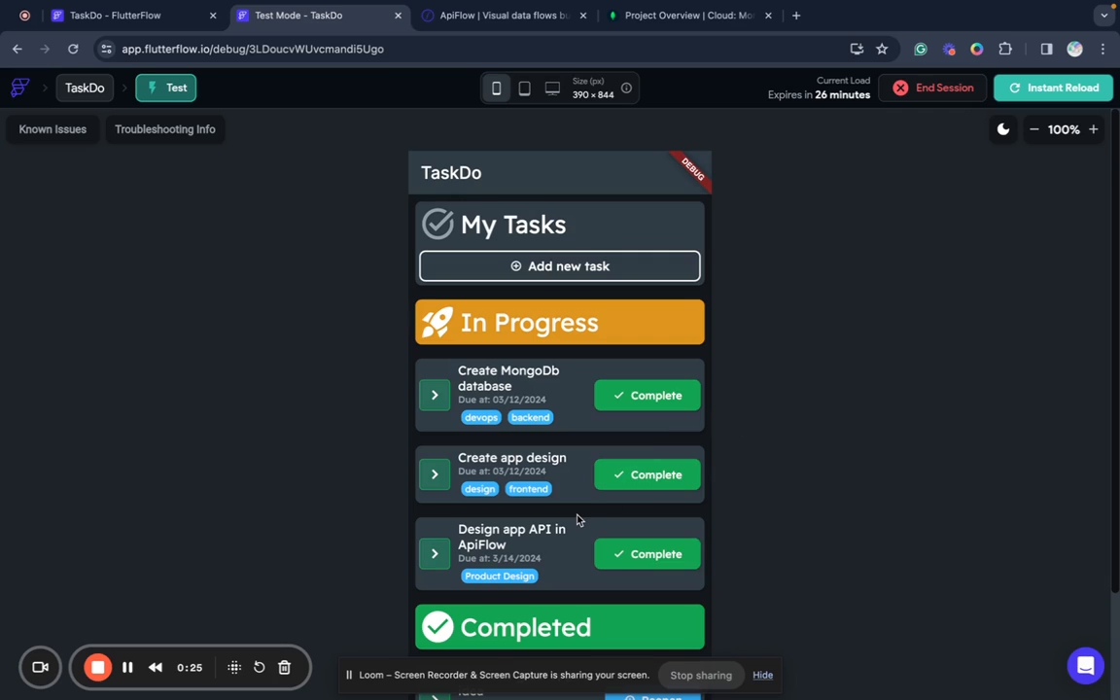
mouse_move(560, 510)
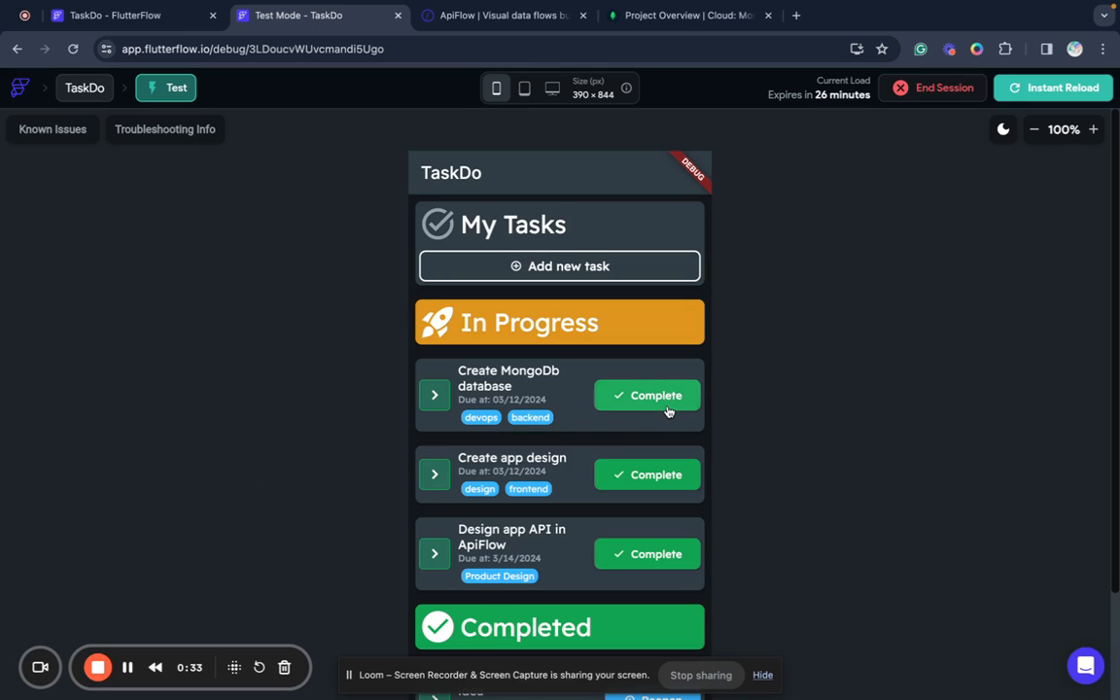
mouse_move(624, 436)
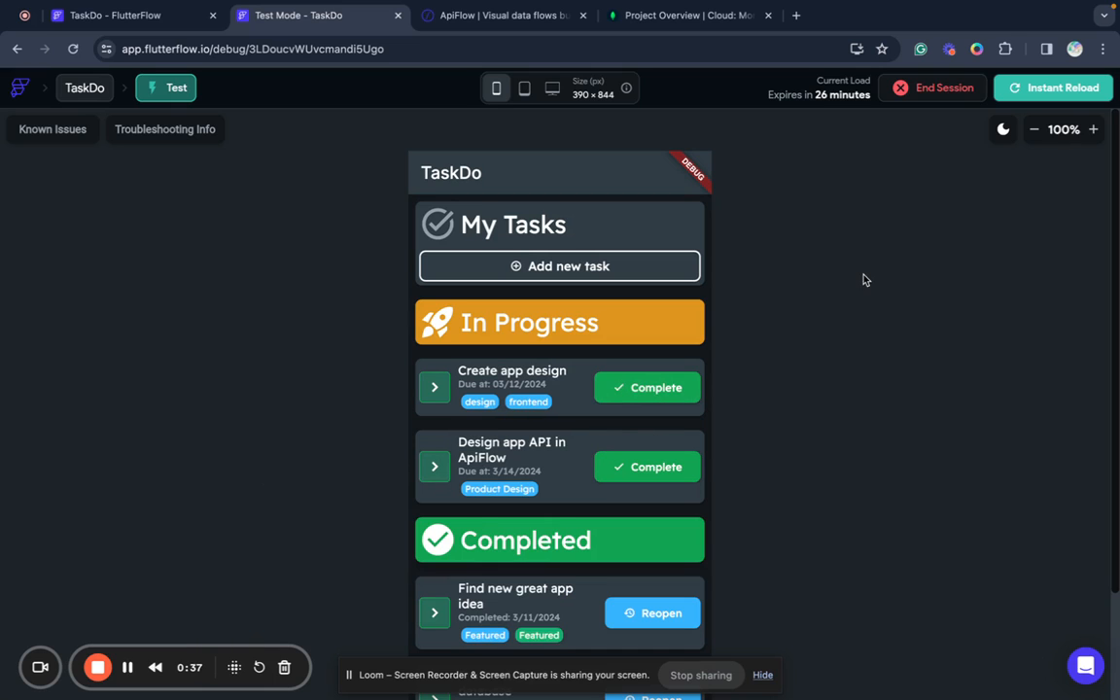
- Zoom the app preview out and bring up the 'Add new task' form
left_click(1034, 129)
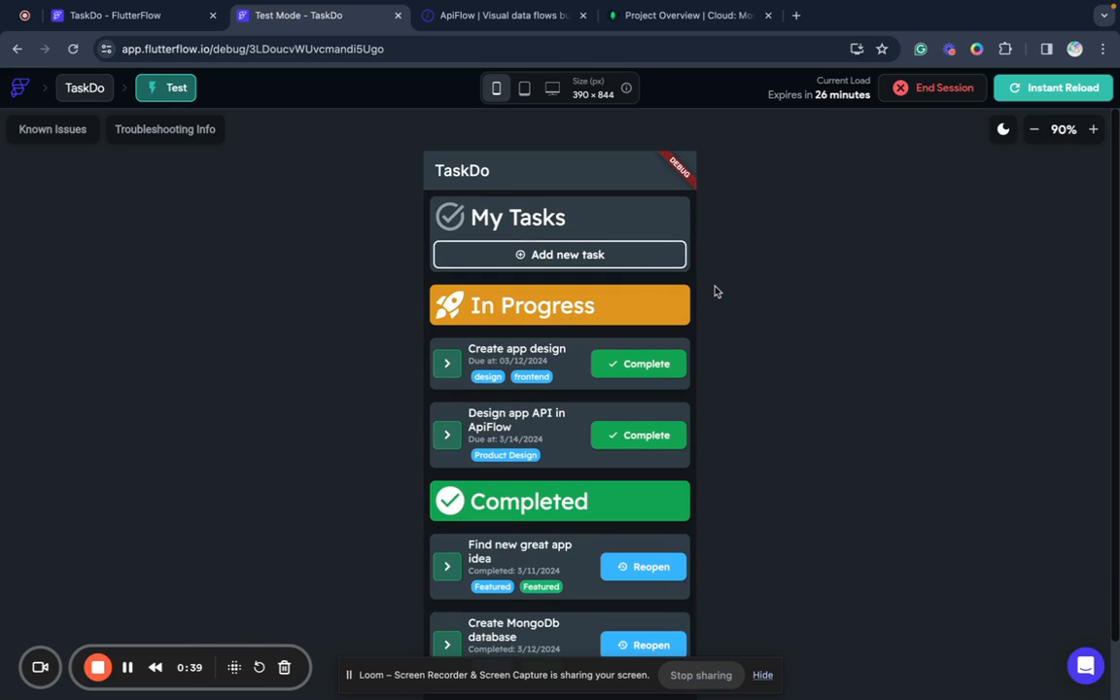
left_click(568, 255)
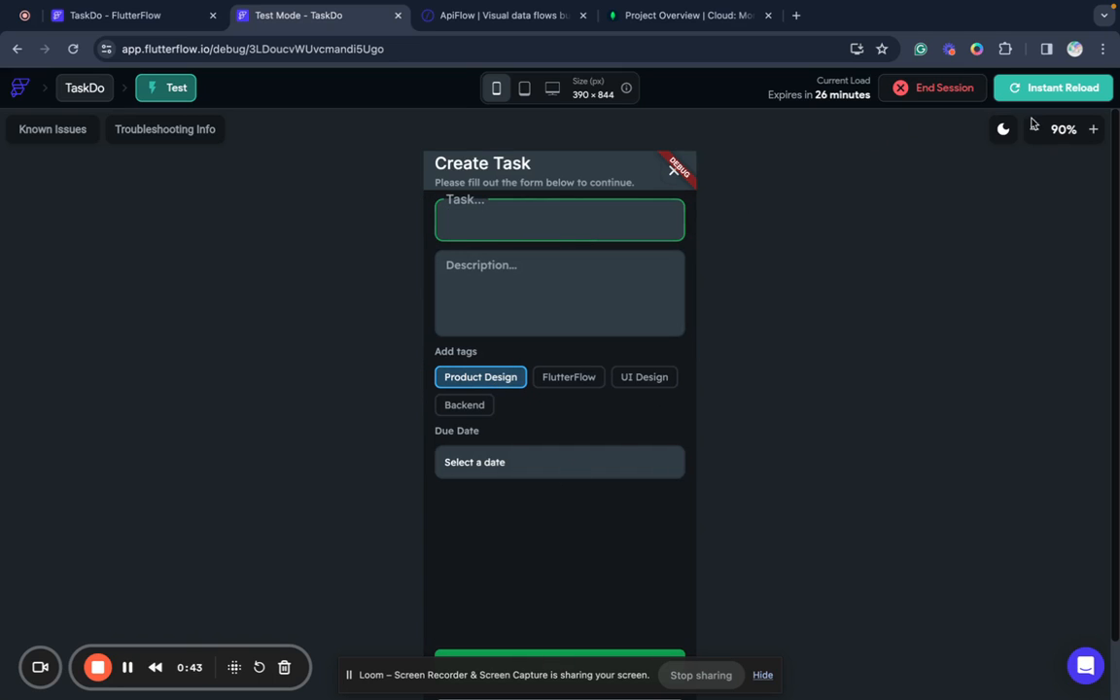
left_click(1042, 128)
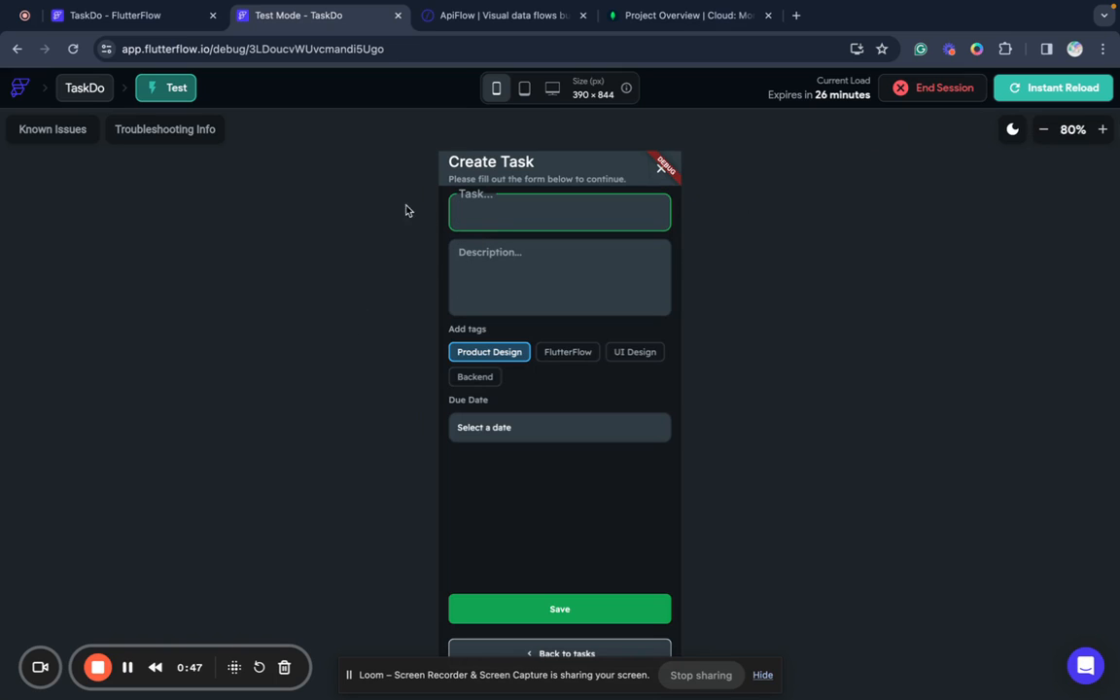
mouse_move(420, 76)
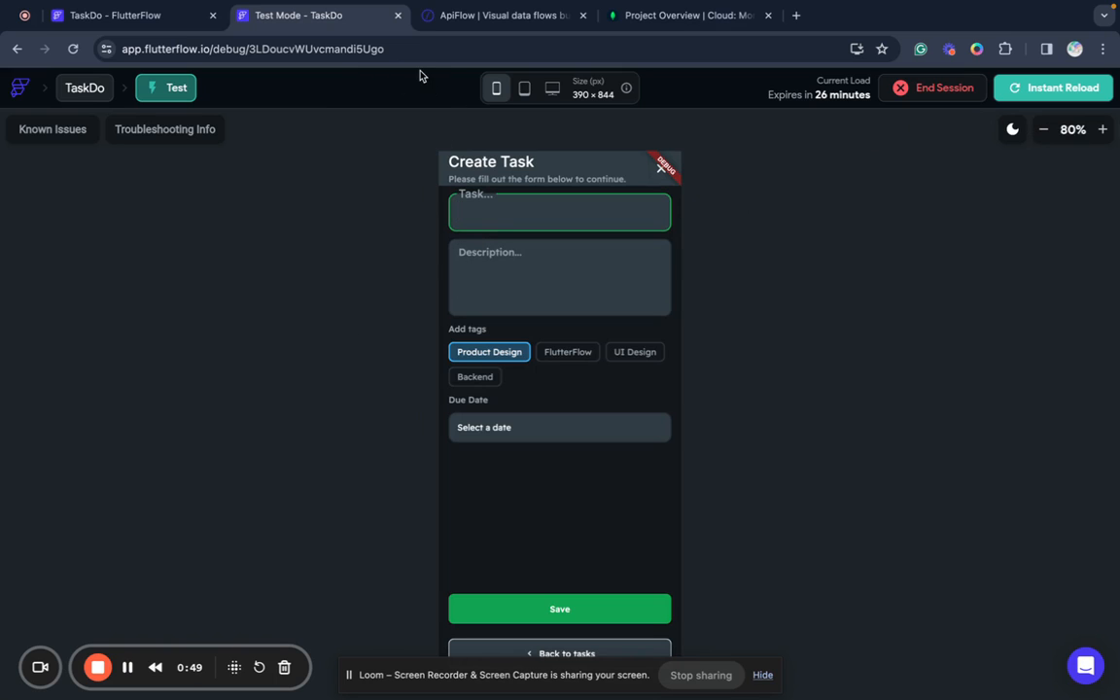
mouse_move(397, 18)
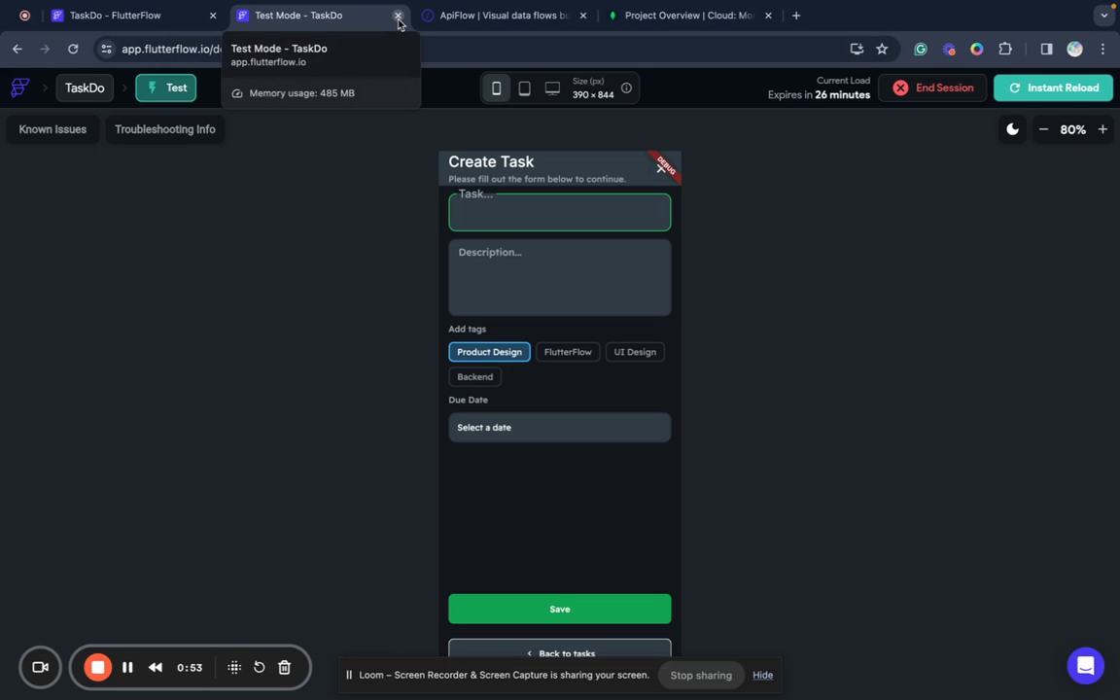
- Close the 'Test Mode - TaskDo' tab to return to the HomePage editor
left_click(397, 15)
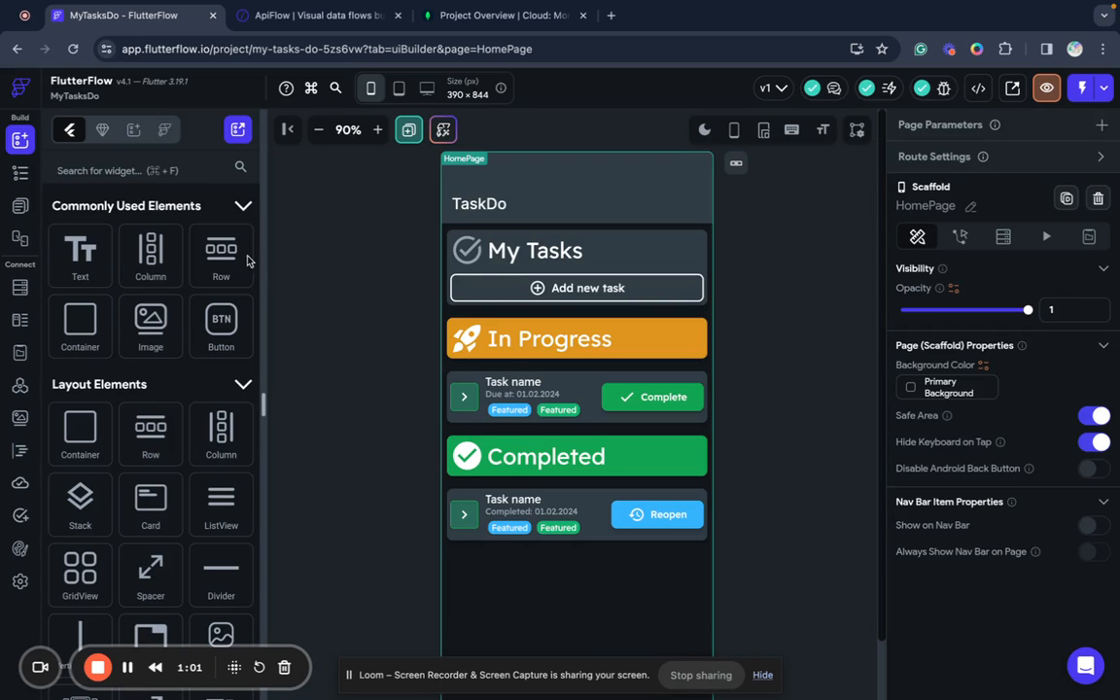
mouse_move(20, 318)
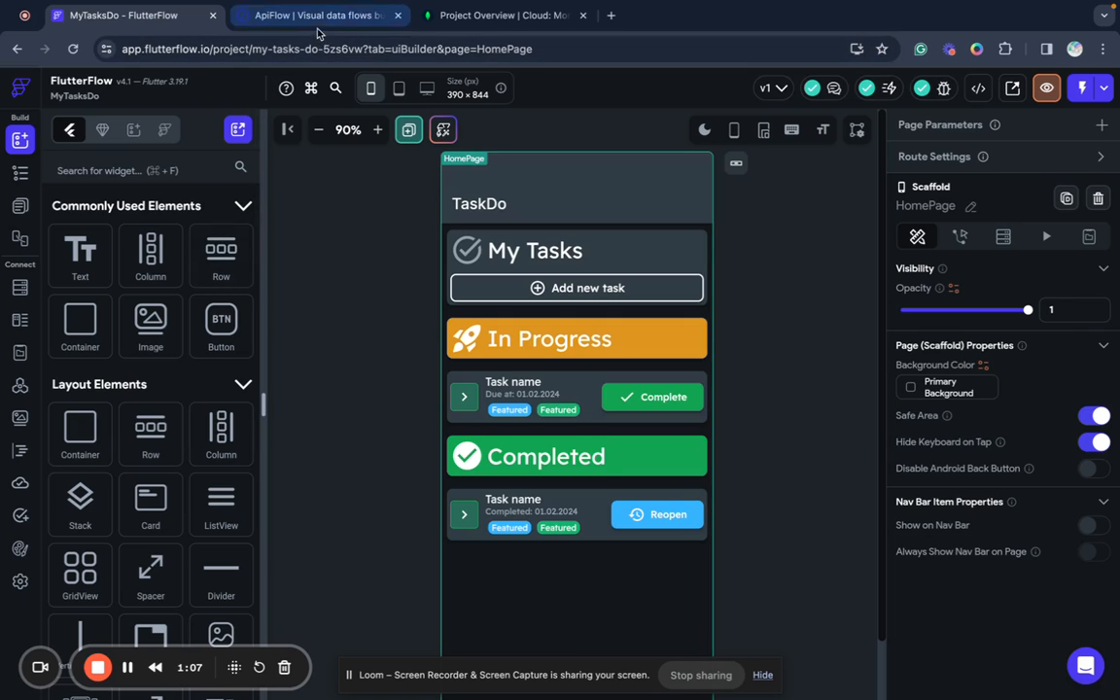
left_click(502, 16)
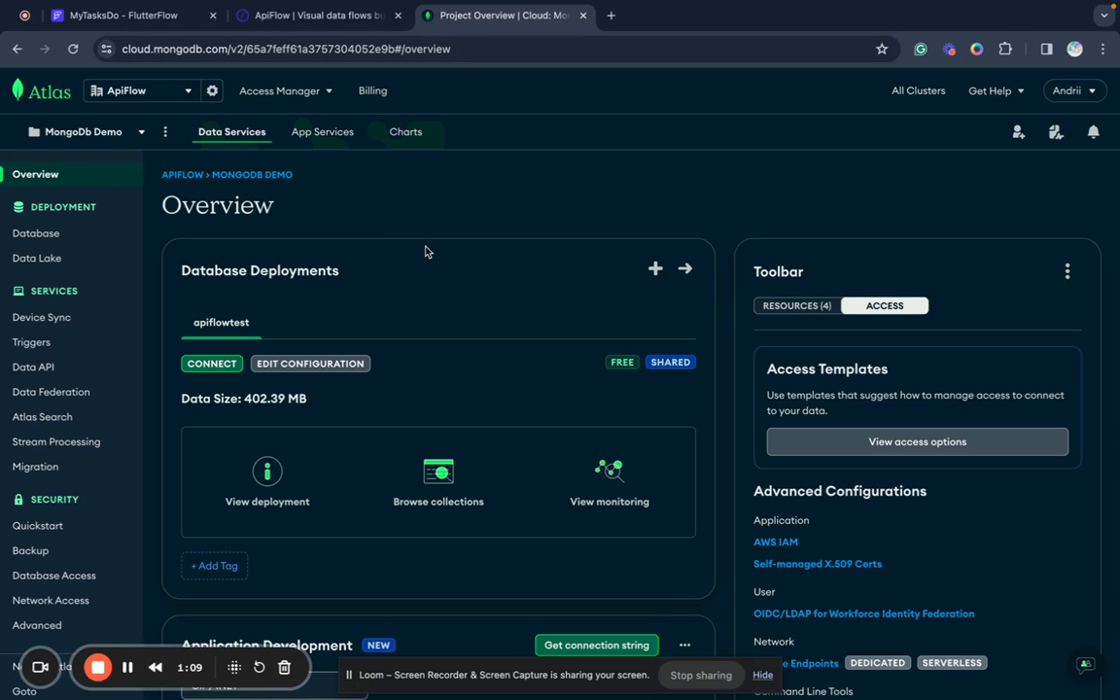
mouse_move(514, 249)
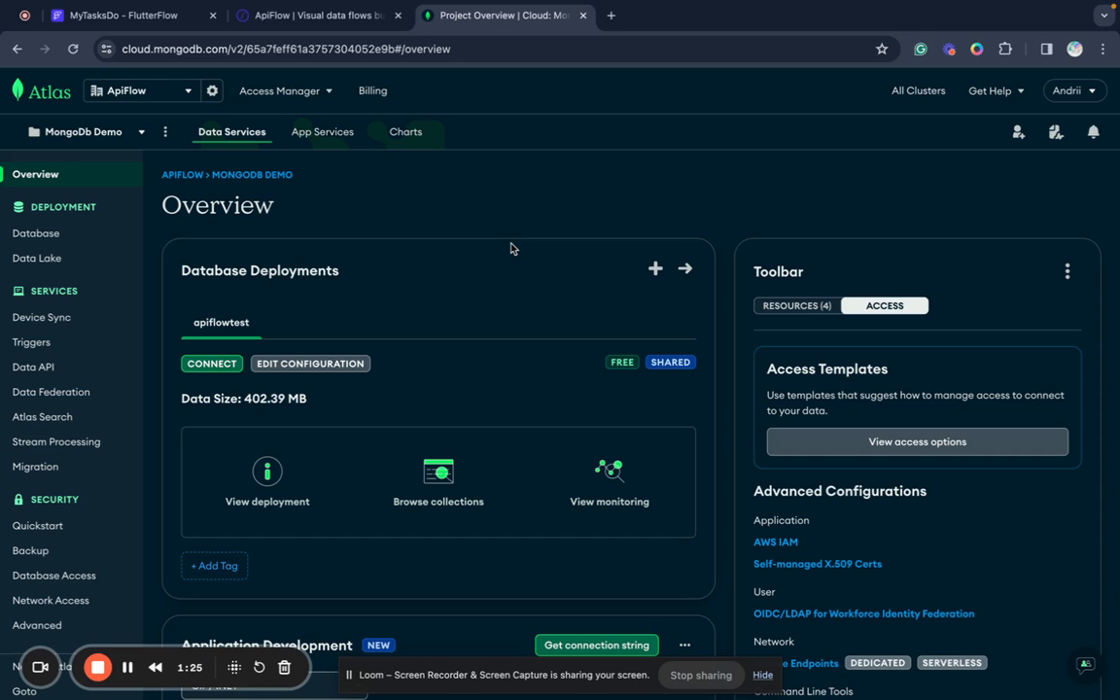
mouse_move(504, 253)
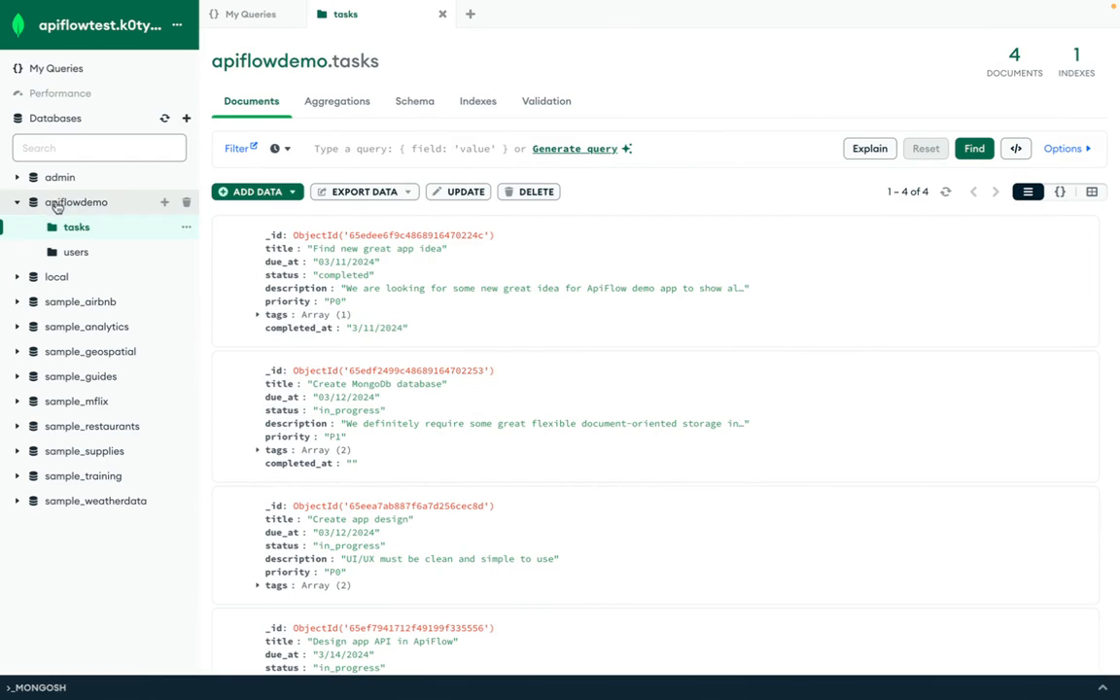
mouse_move(93, 212)
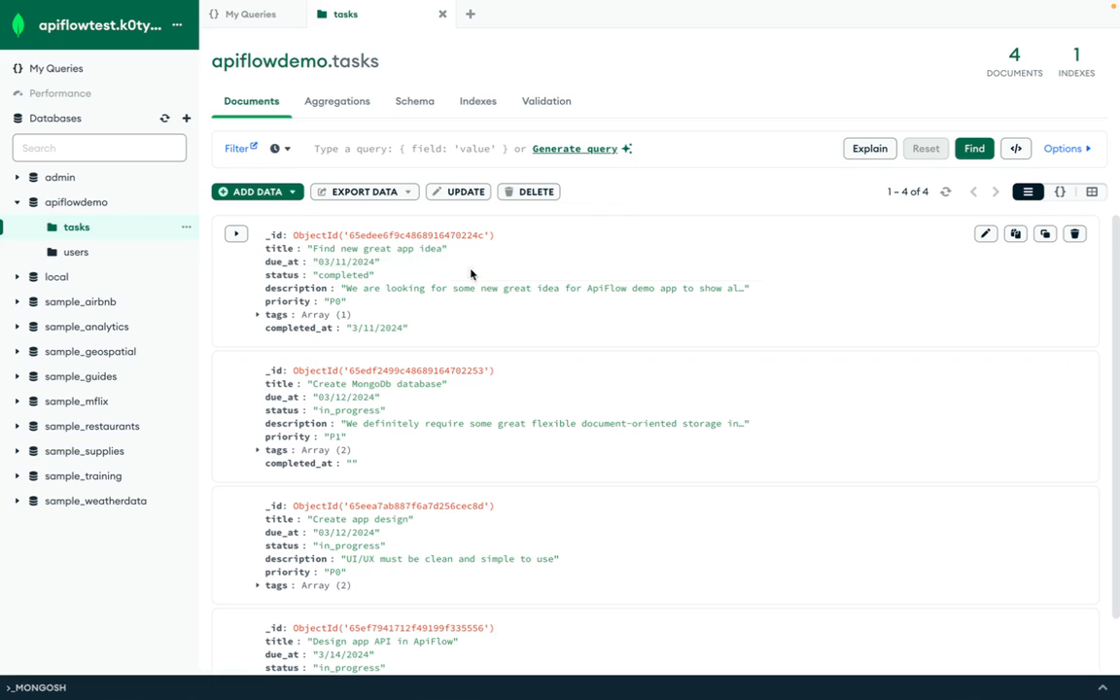
mouse_move(471, 276)
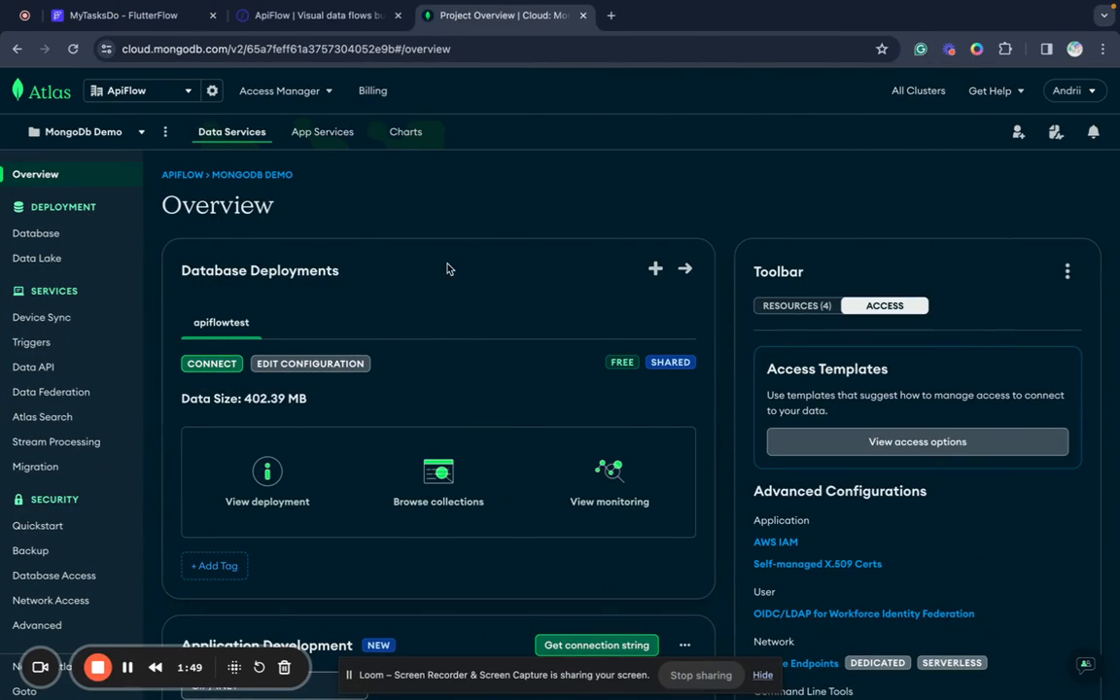
mouse_move(432, 210)
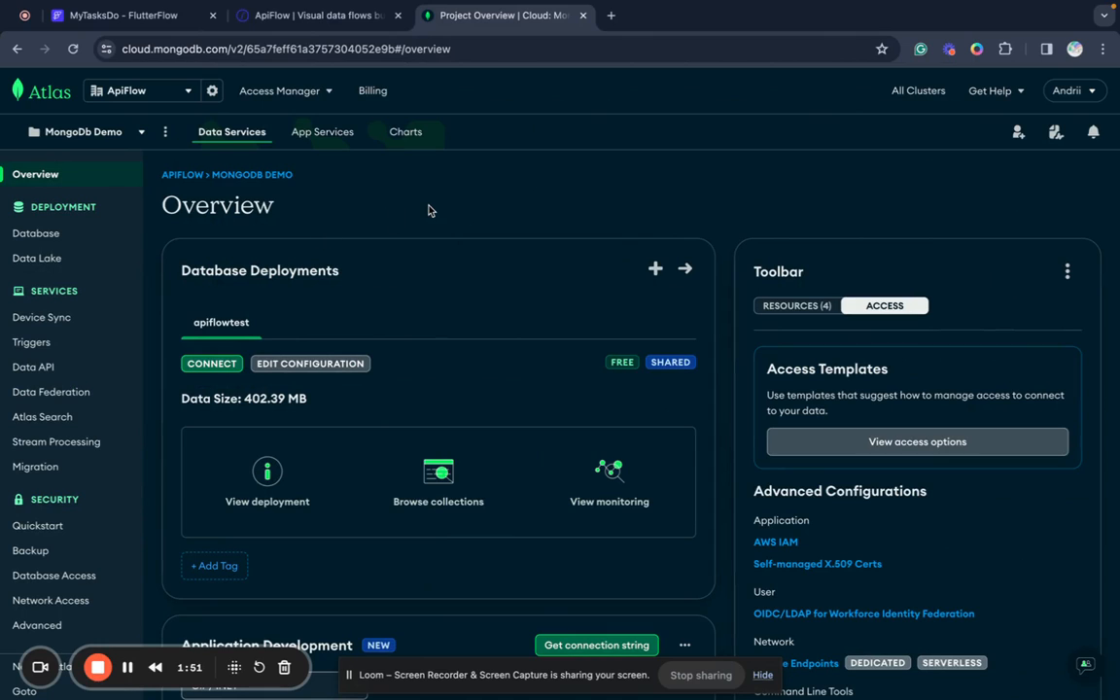
mouse_move(327, 37)
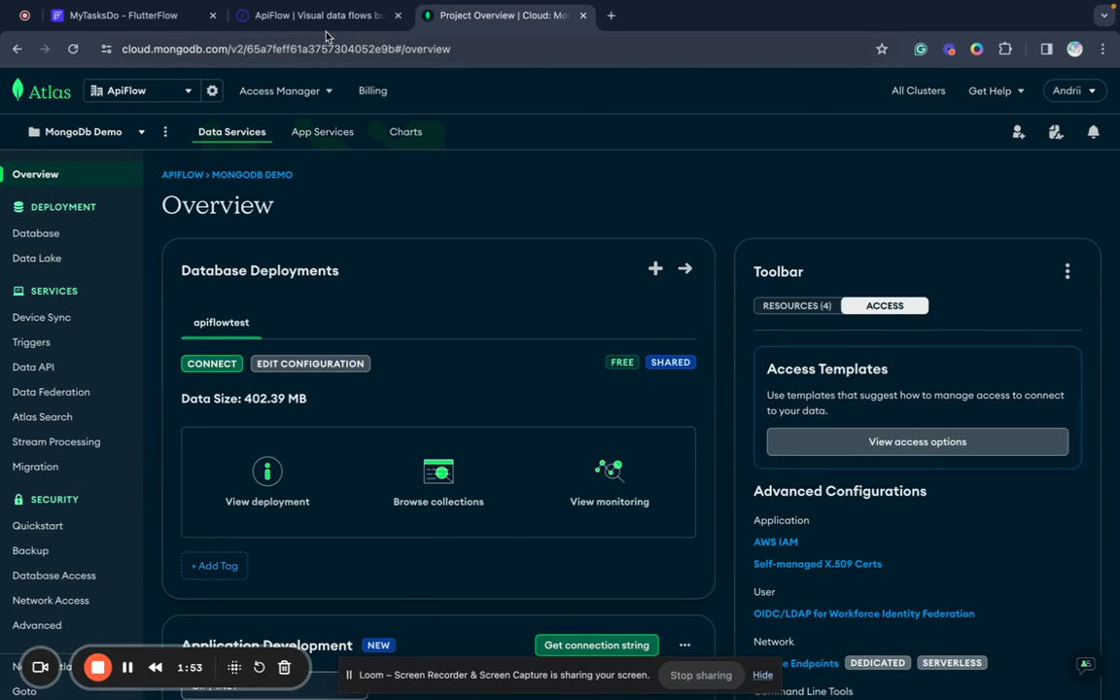
- From the ApiFlow Projects page, create a project connected through the MongoDb card
left_click(117, 16)
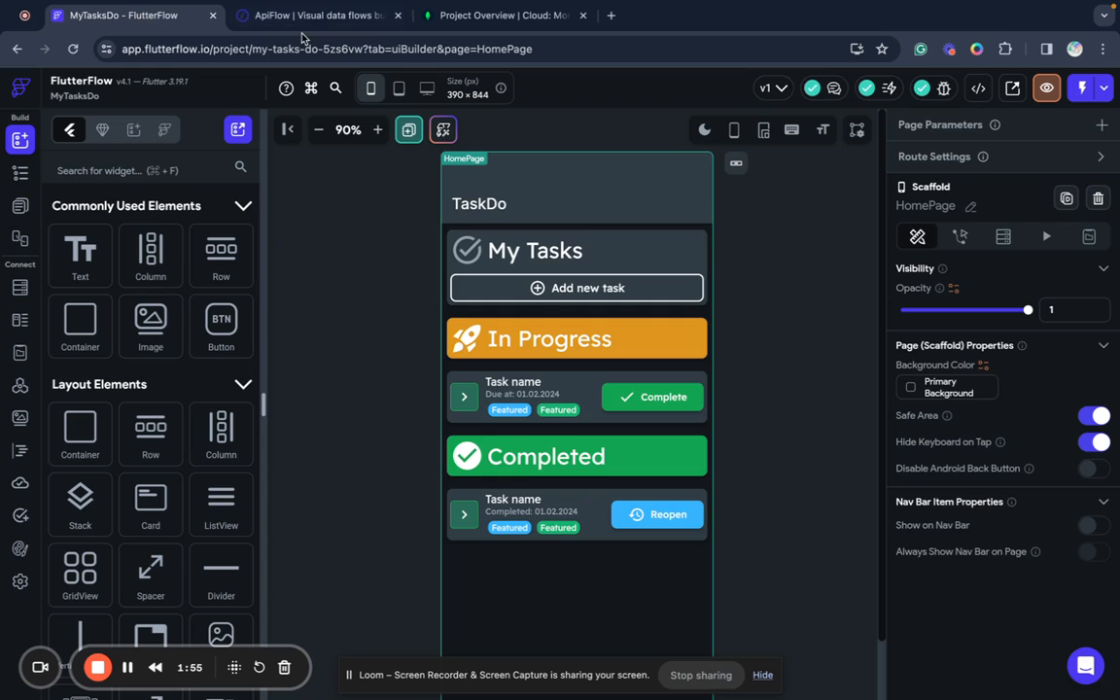
left_click(312, 15)
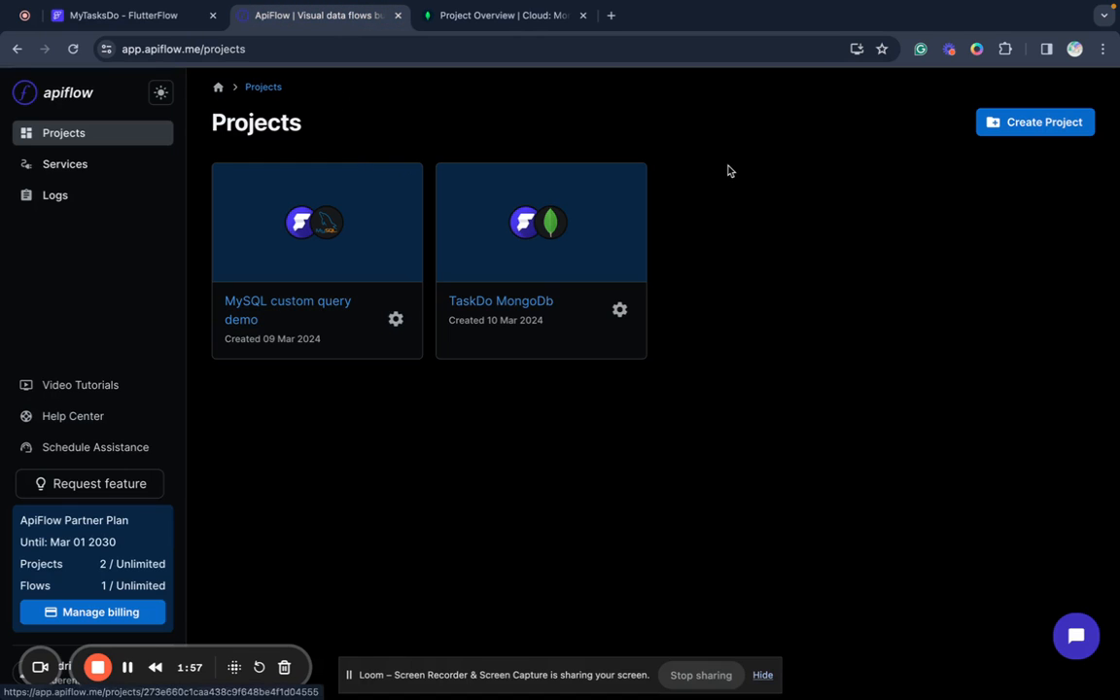
mouse_move(749, 194)
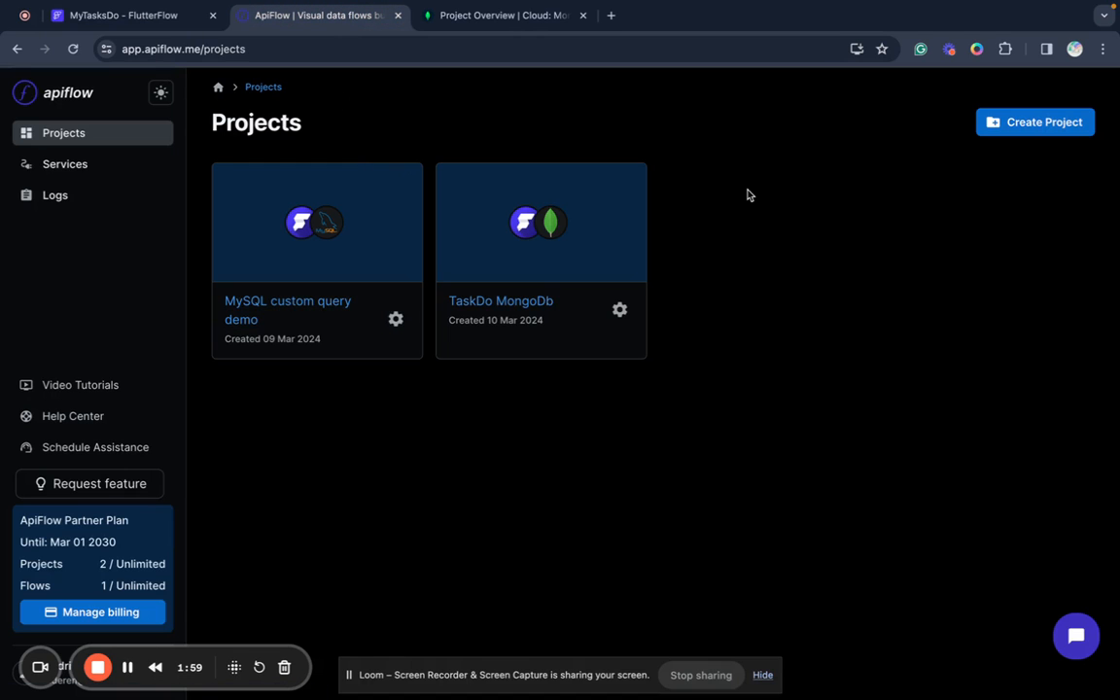
mouse_move(805, 217)
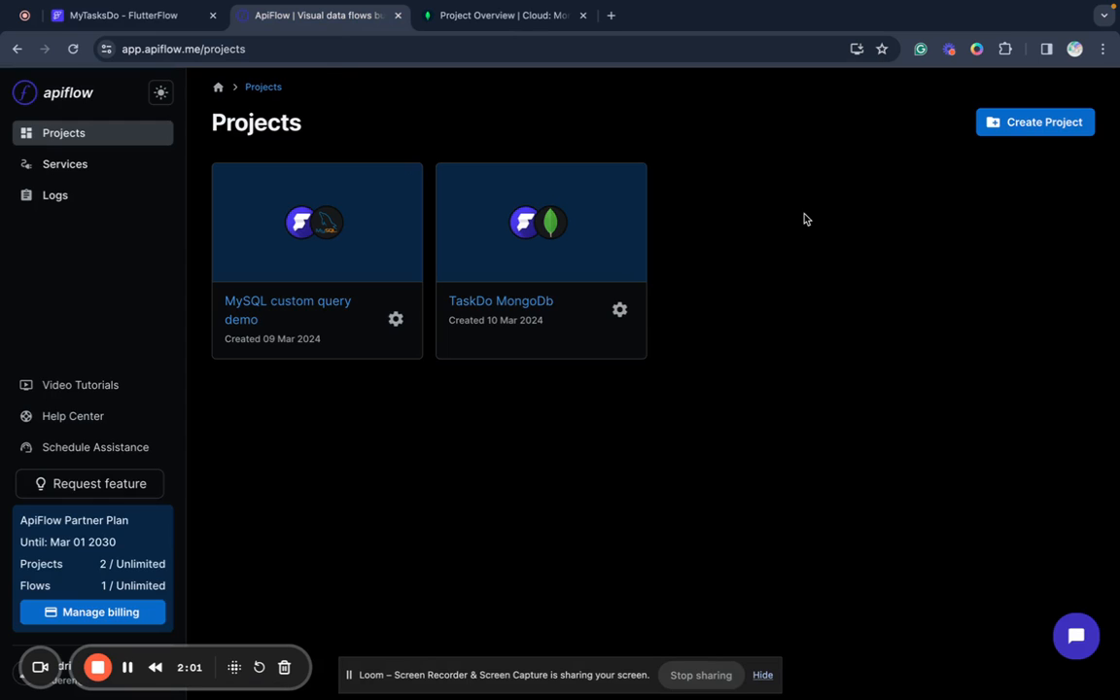
mouse_move(915, 203)
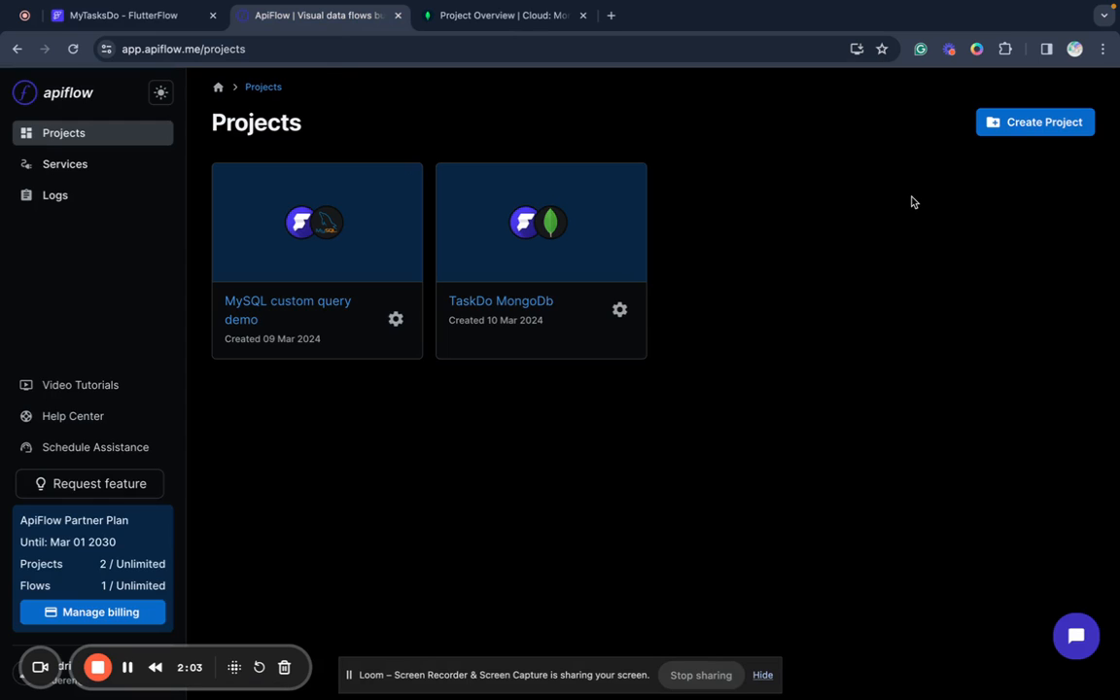
mouse_move(842, 208)
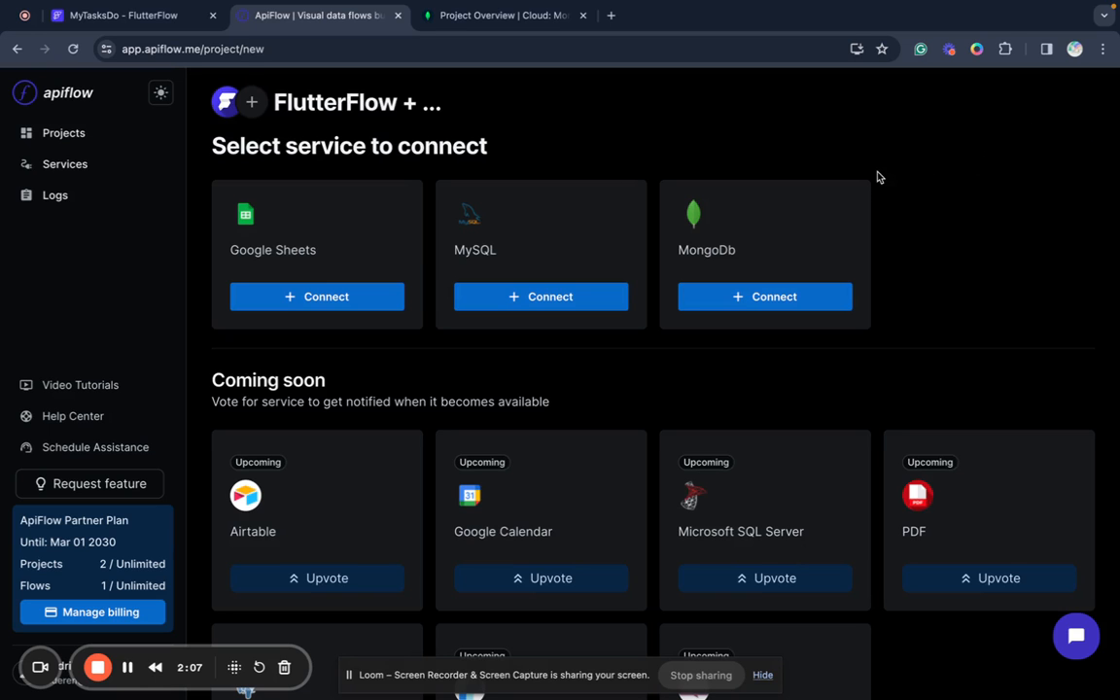
mouse_move(767, 295)
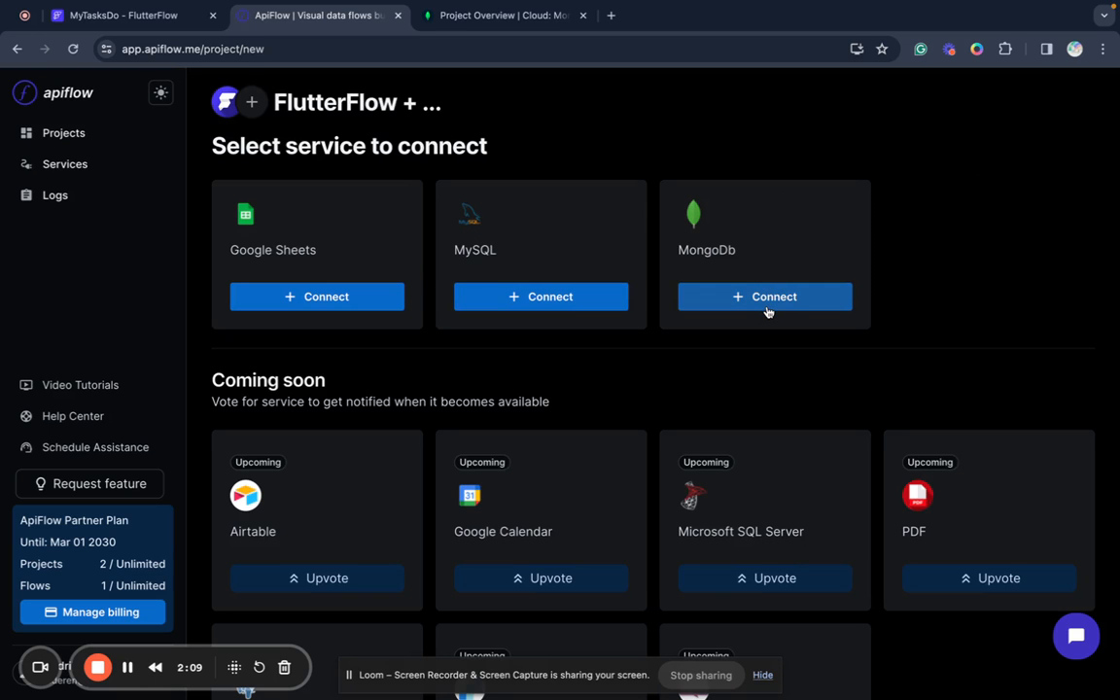
left_click(764, 296)
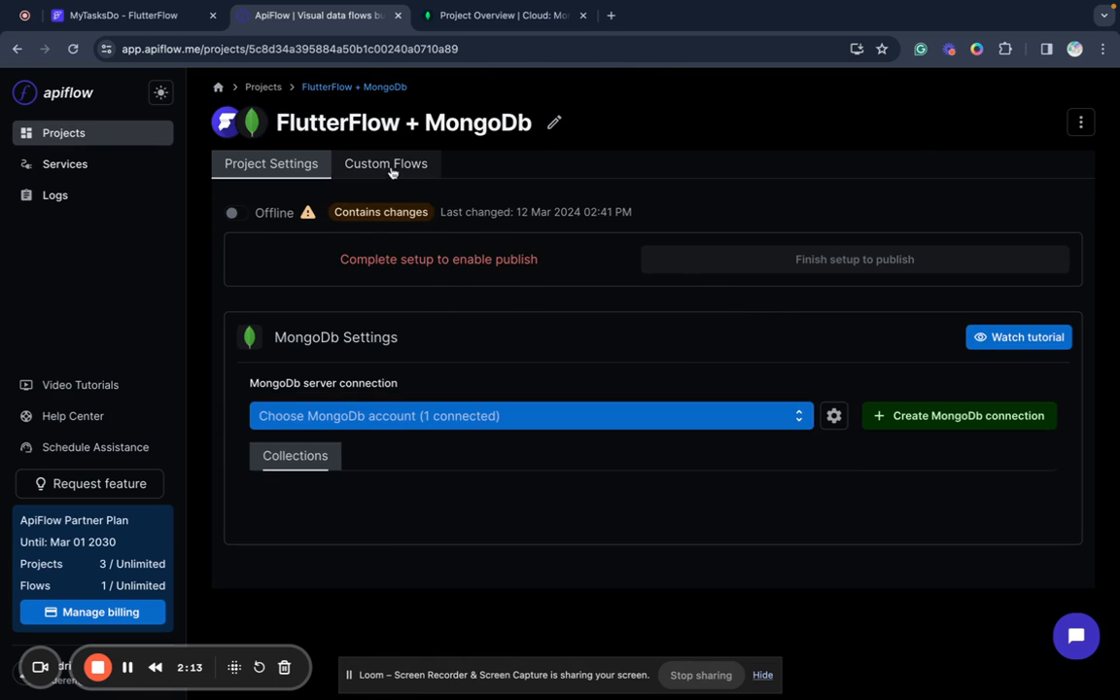
- Rename the project to 'MyTasksDo Demo' and save the new name
left_click(555, 120)
type("My")
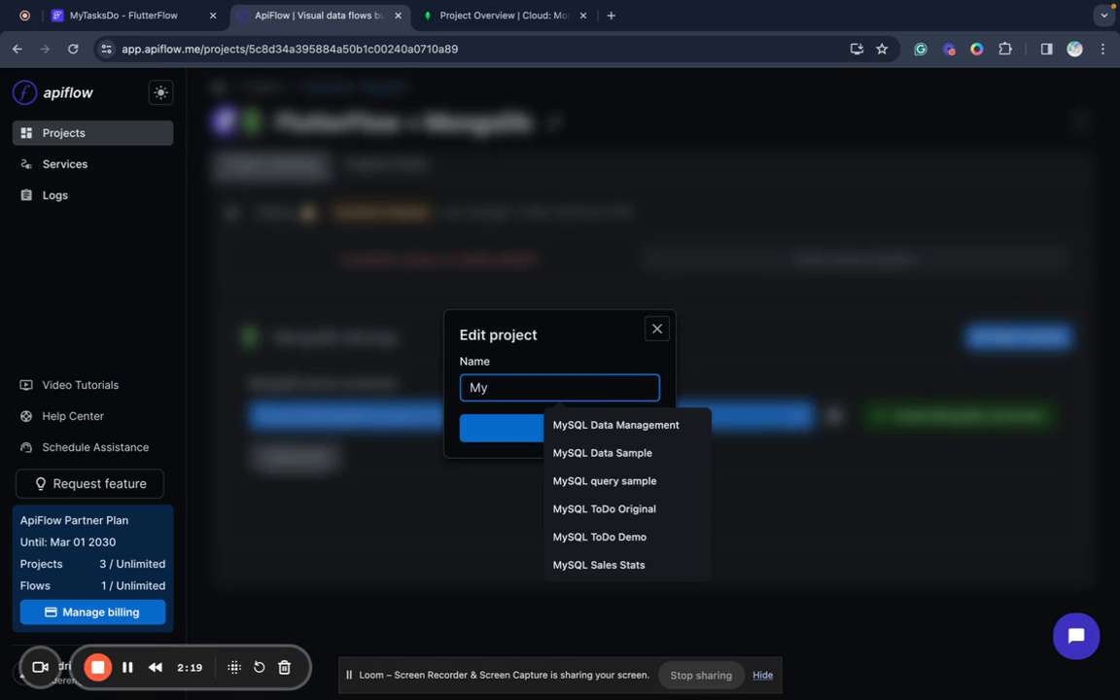
type("Tasks")
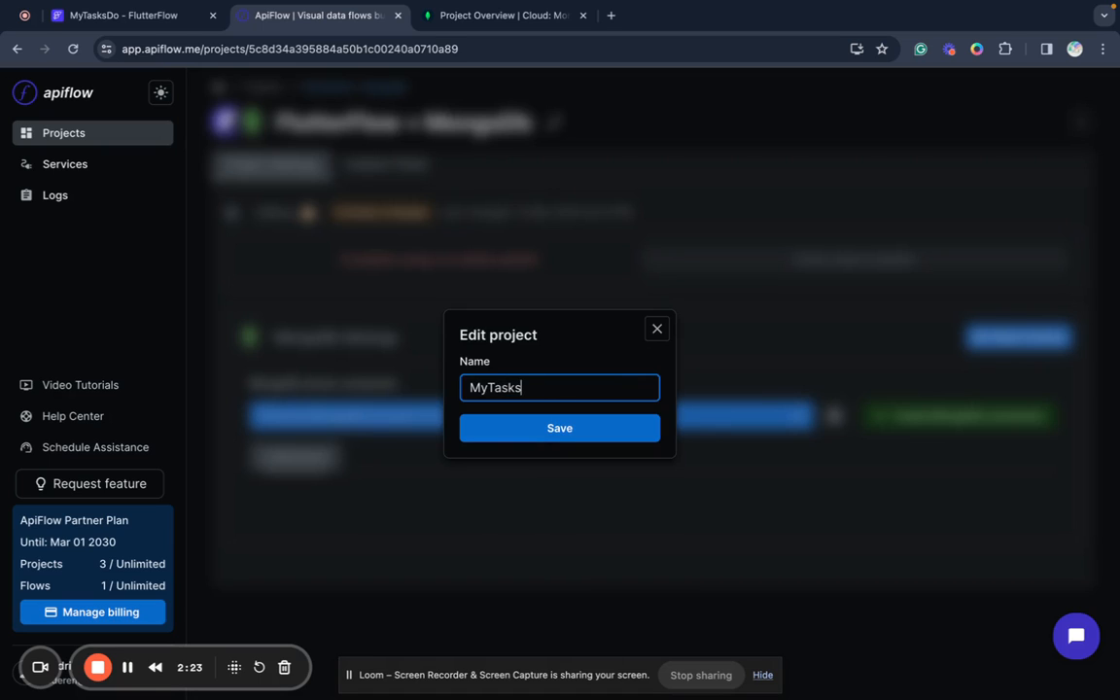
type("Do Demo")
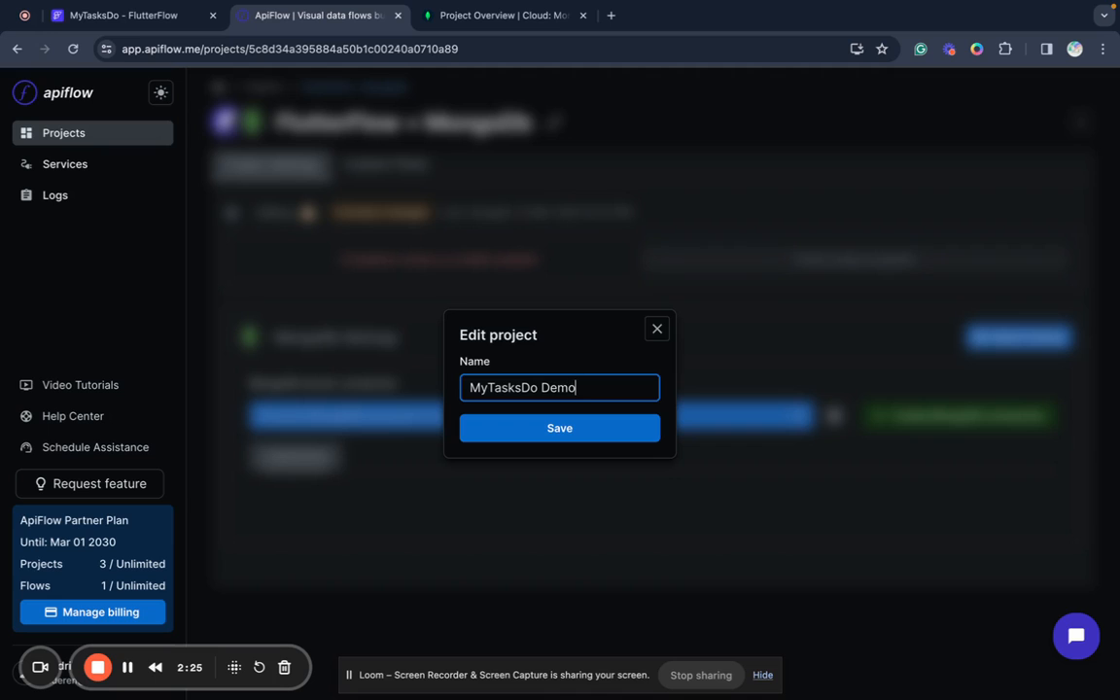
left_click(560, 428)
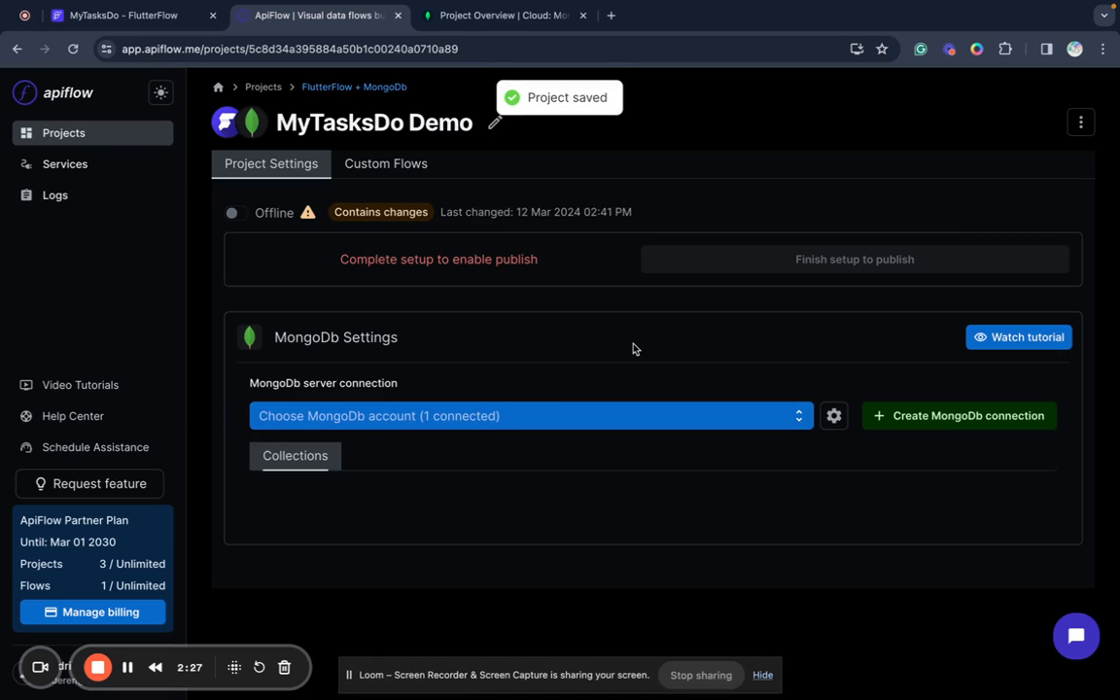
mouse_move(864, 385)
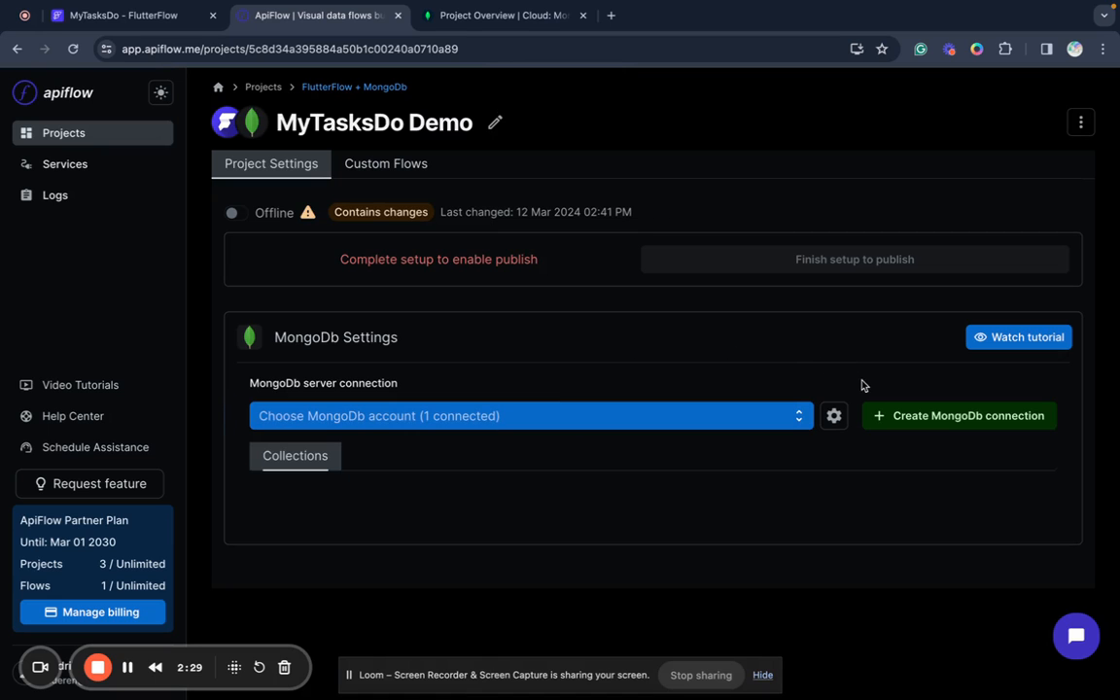
mouse_move(957, 416)
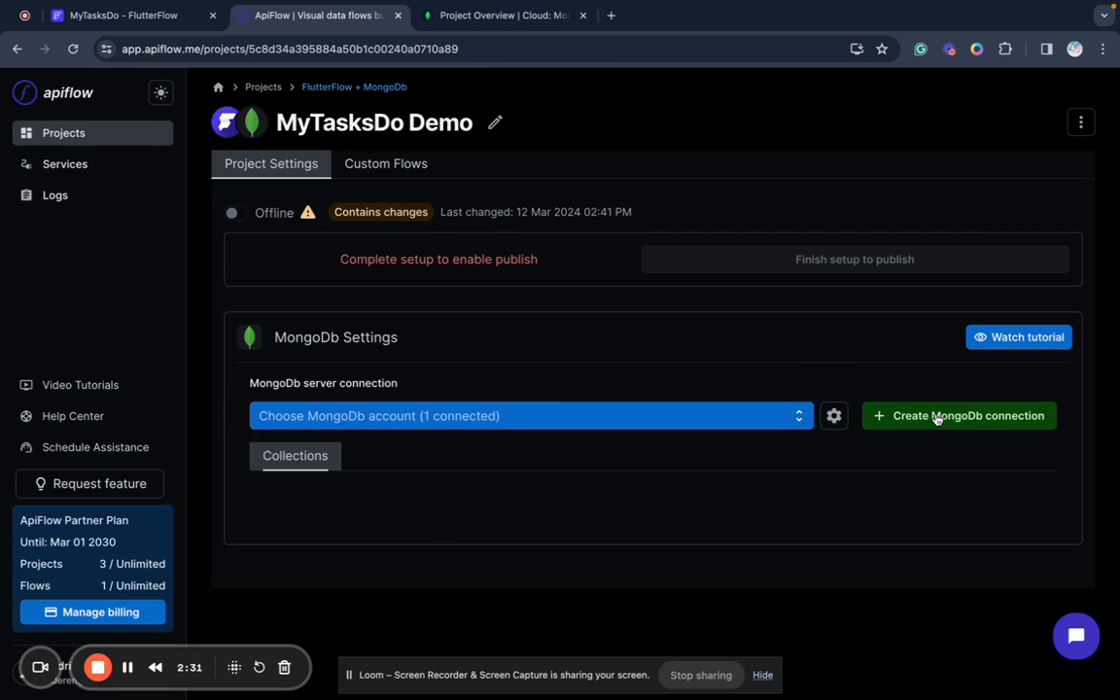
- Start a MongoDb connection and fetch the apiflowtest cluster's Compass connection string from Atlas
left_click(957, 416)
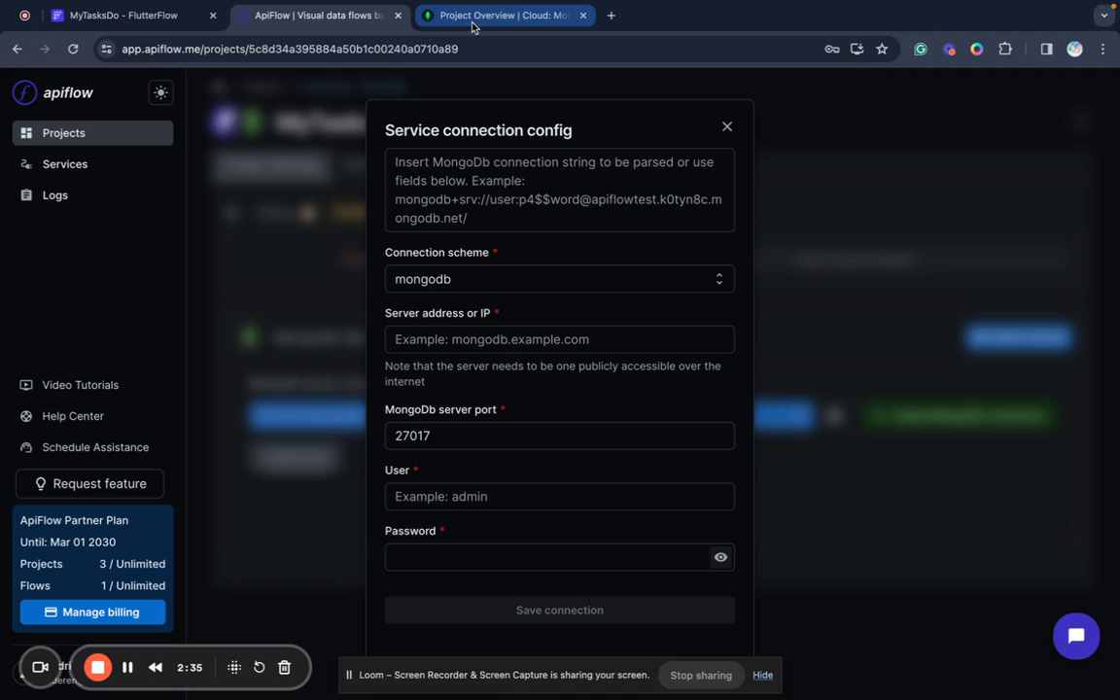
left_click(506, 16)
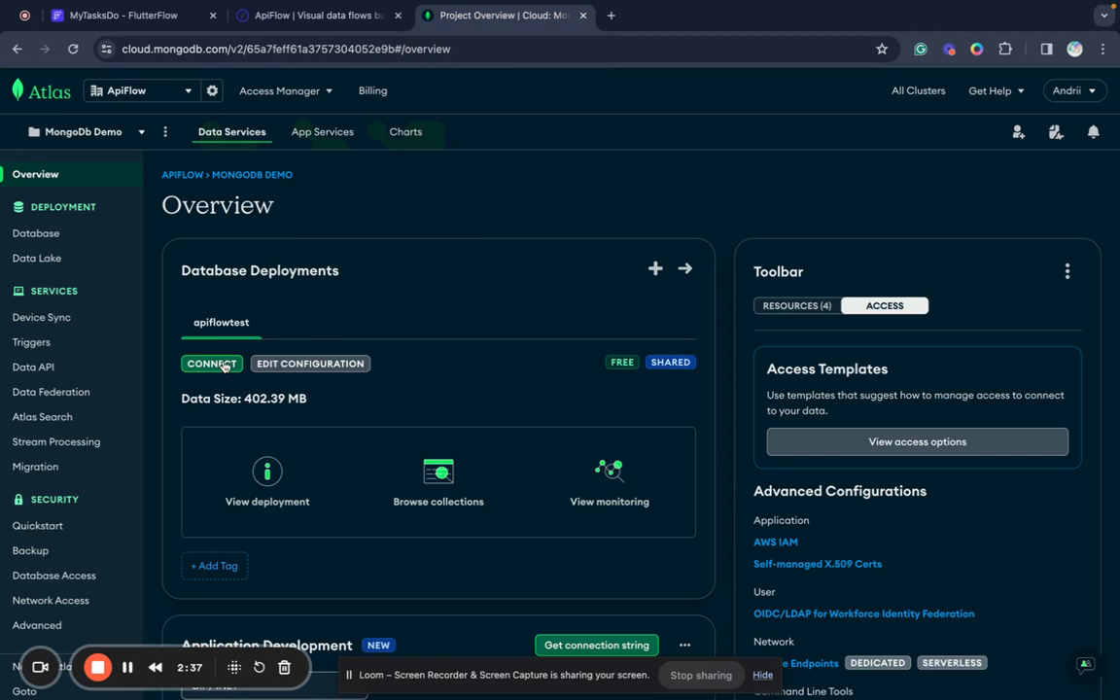
mouse_move(217, 186)
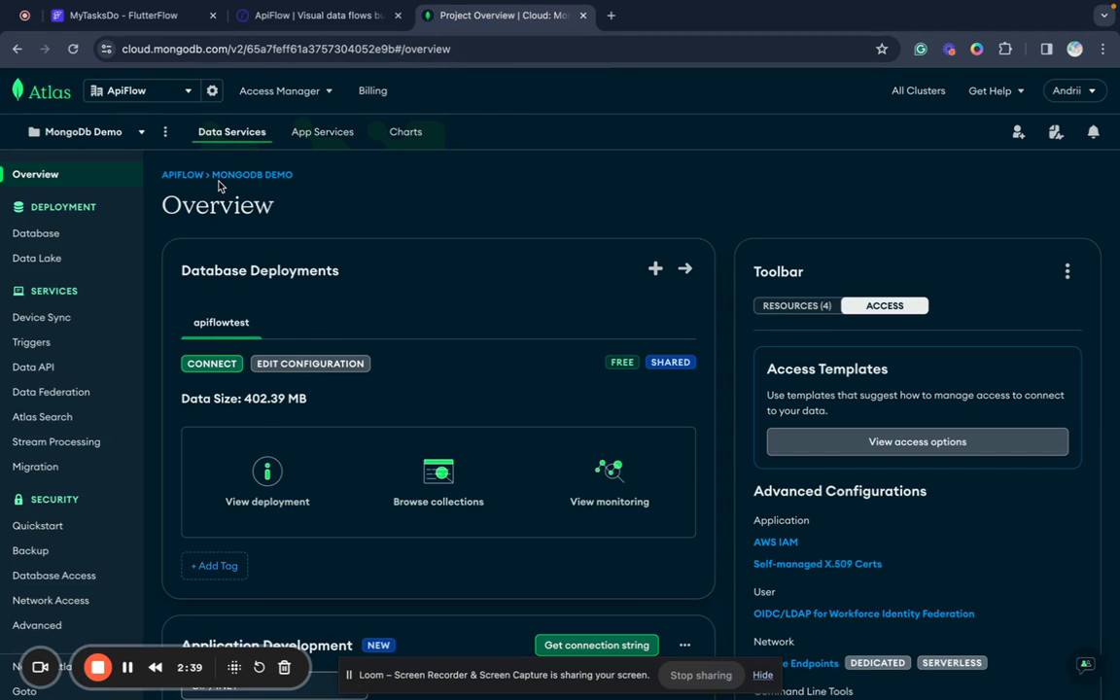
mouse_move(321, 226)
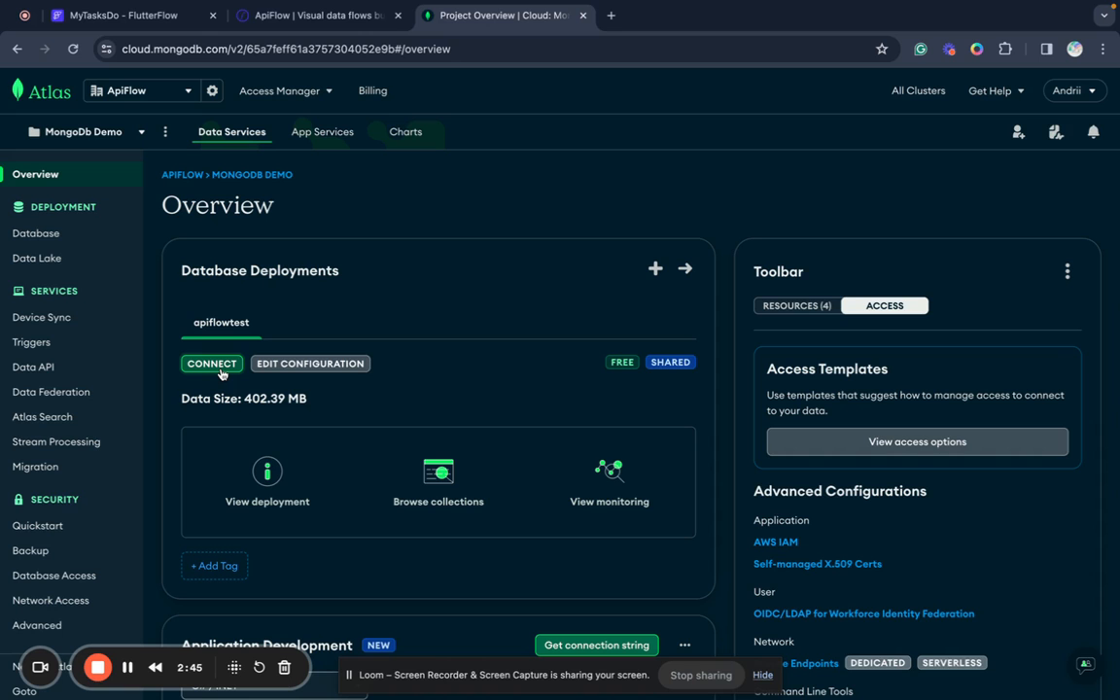
left_click(210, 364)
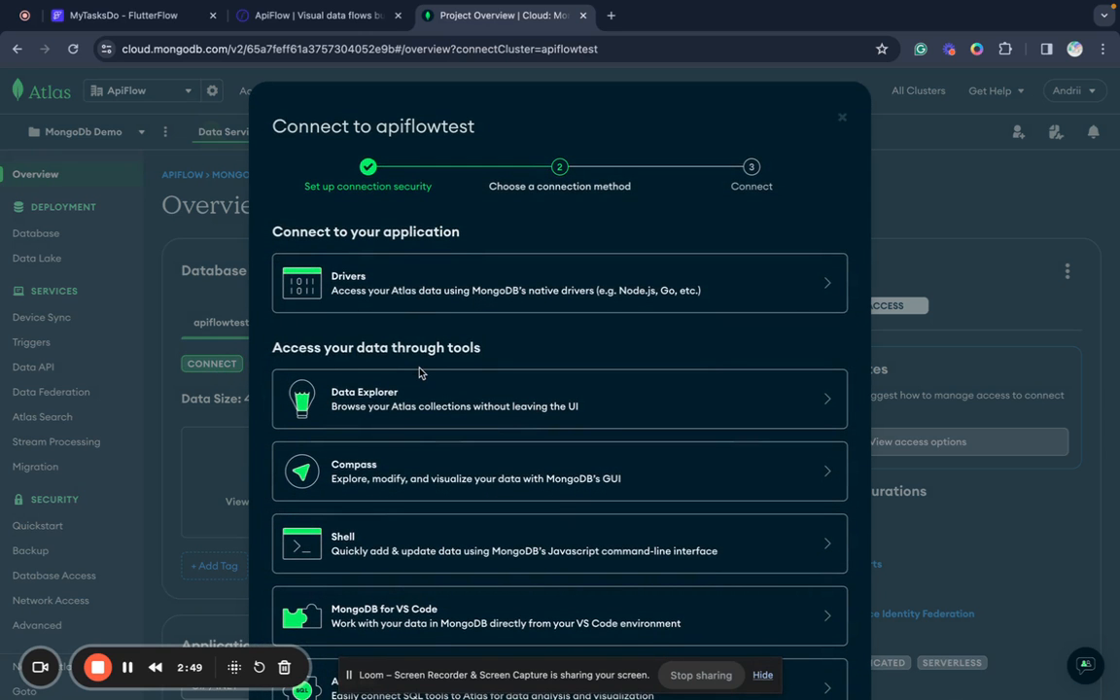
left_click(560, 470)
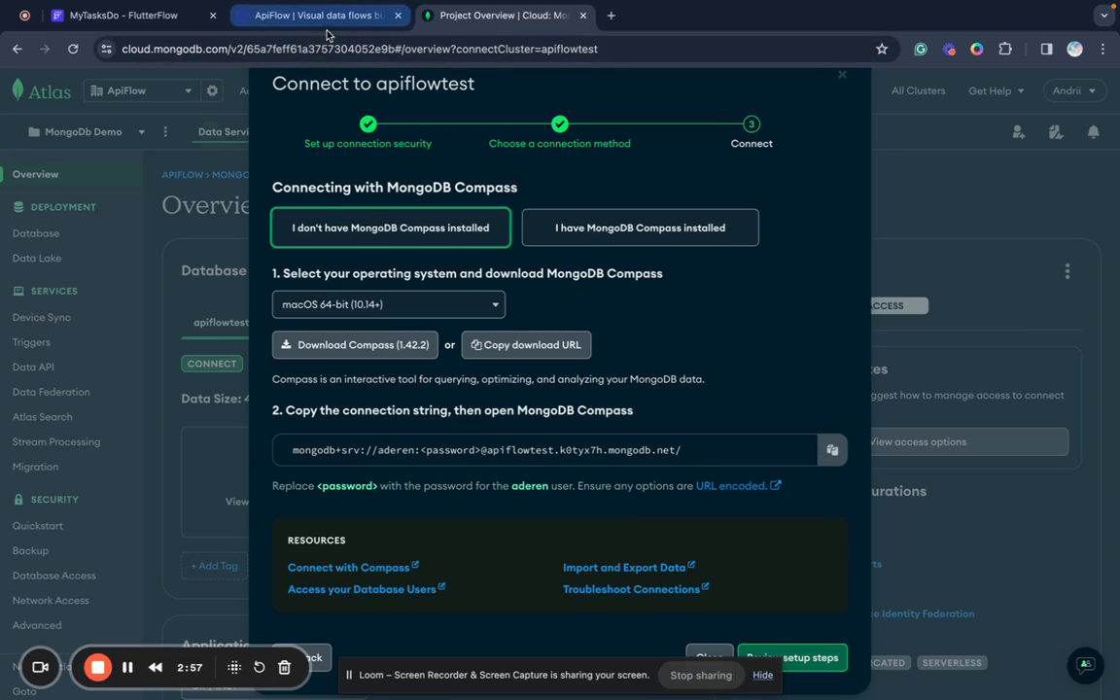
mouse_move(412, 407)
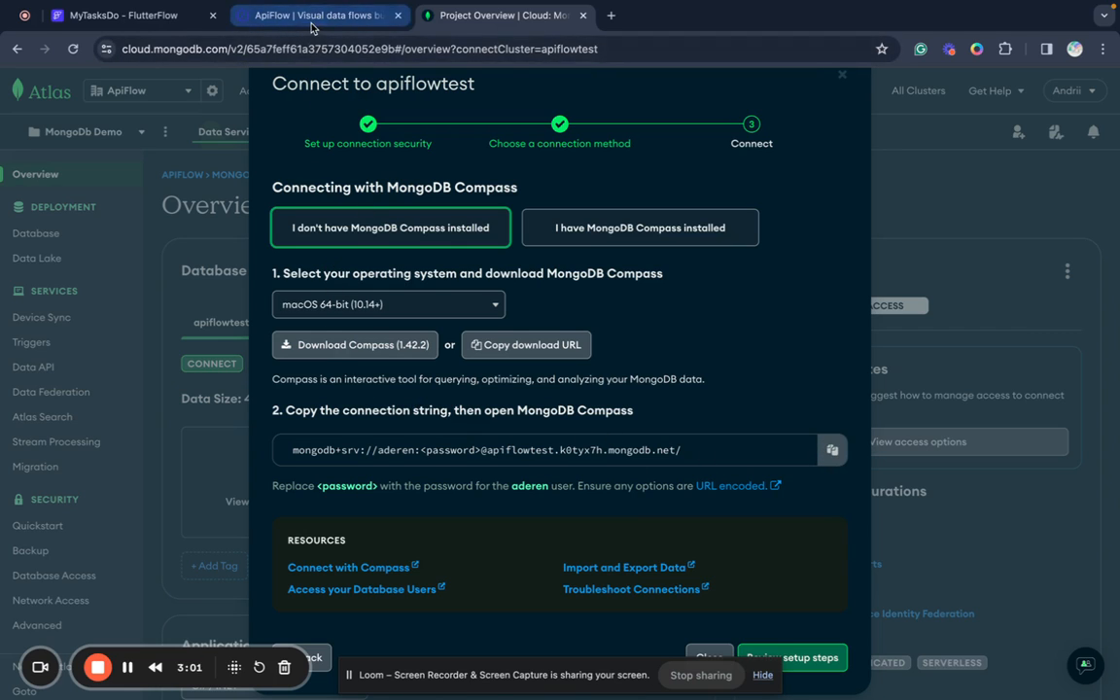
left_click(321, 15)
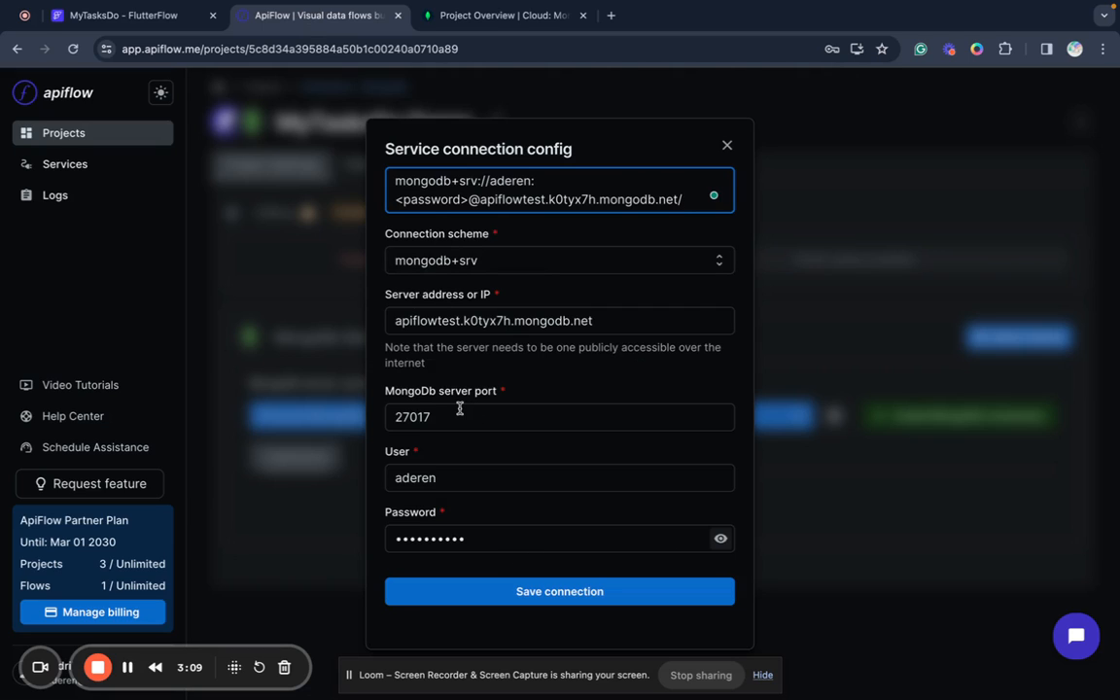
mouse_move(466, 249)
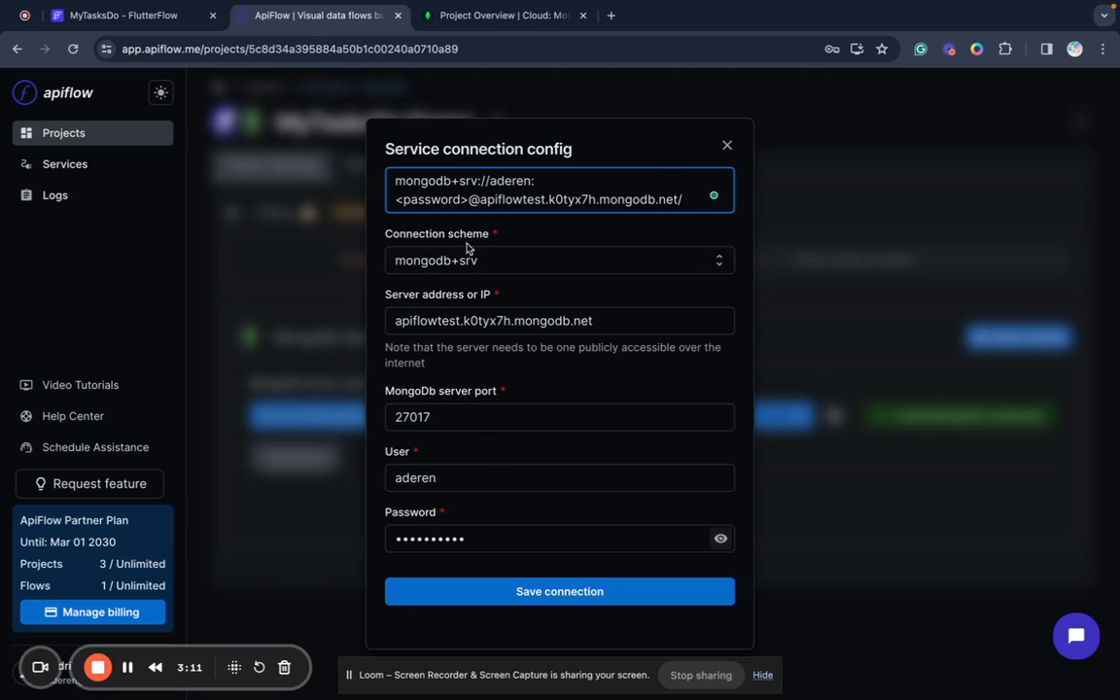
mouse_move(413, 243)
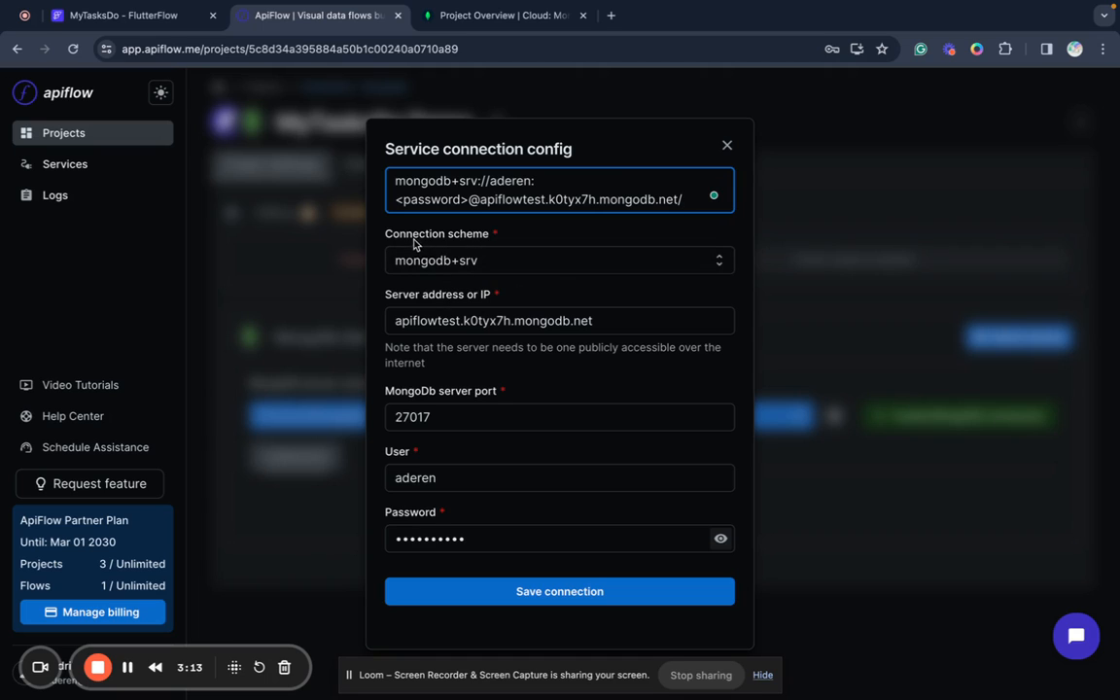
mouse_move(467, 323)
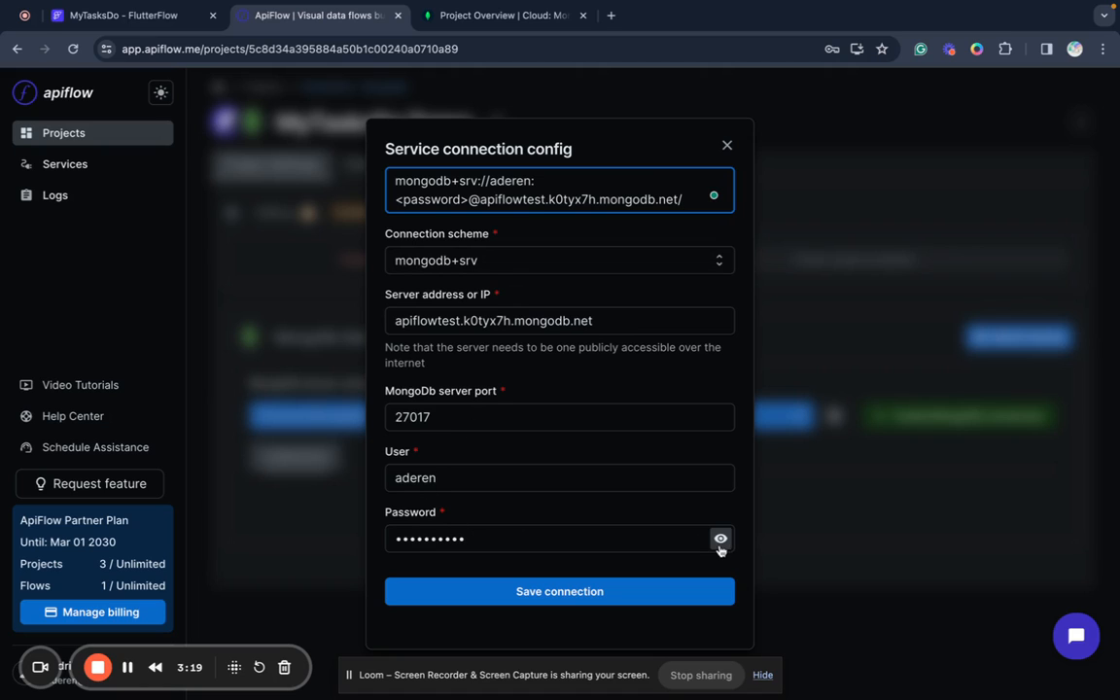
- Enter the real password and save the apiflowtest server connection
left_click(560, 539)
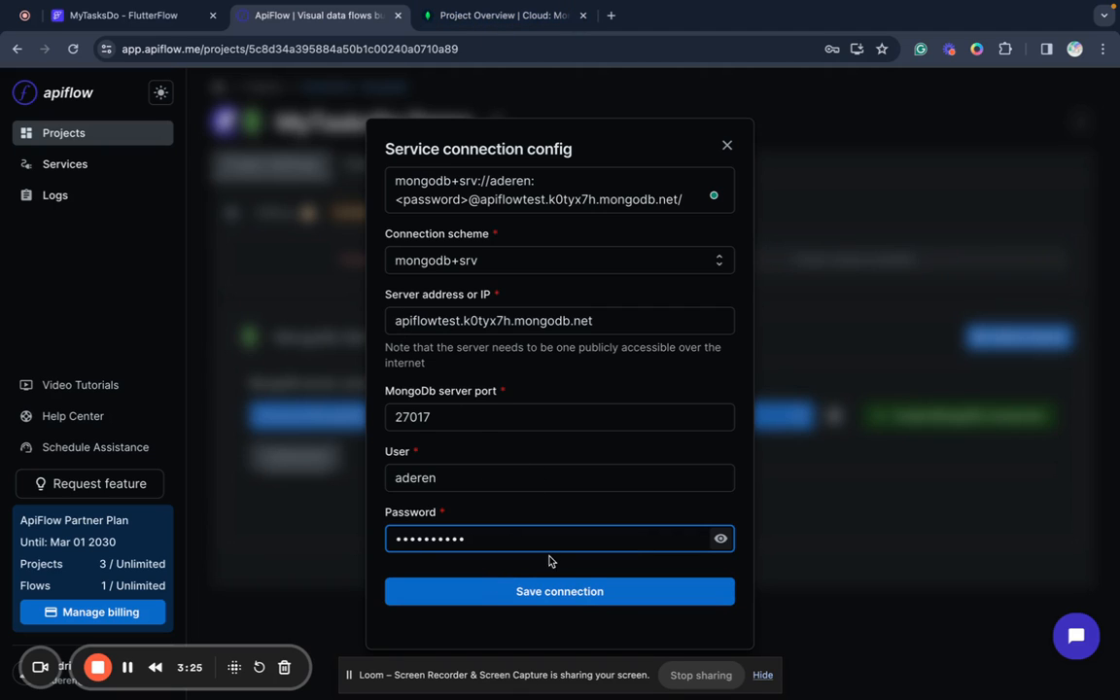
mouse_move(188, 577)
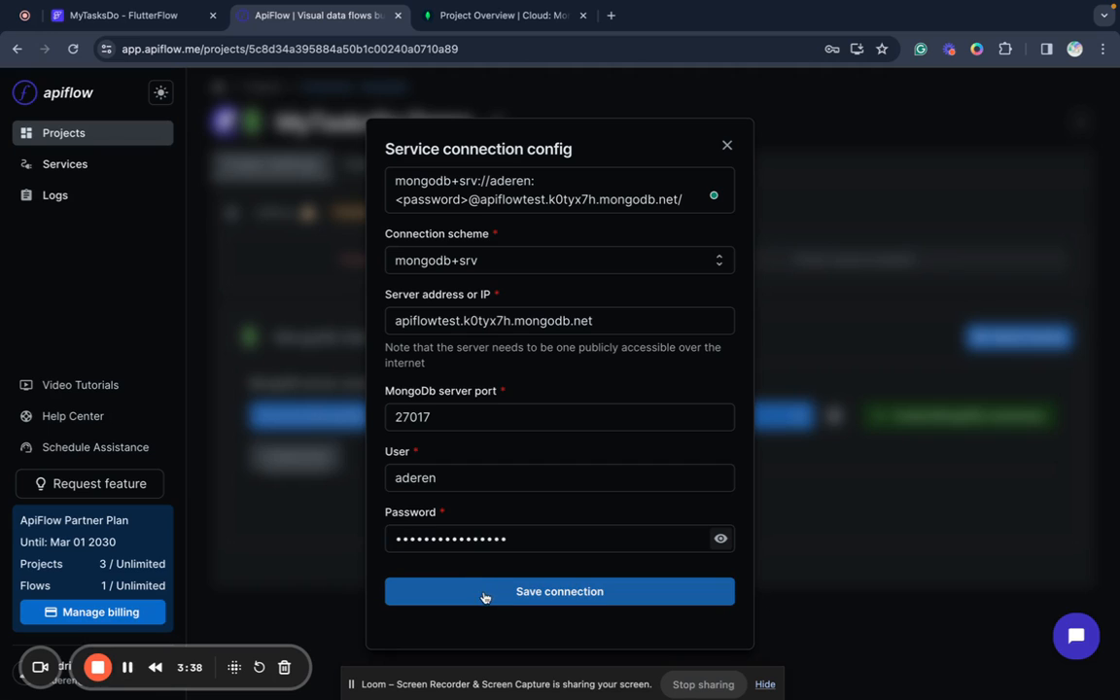
left_click(560, 591)
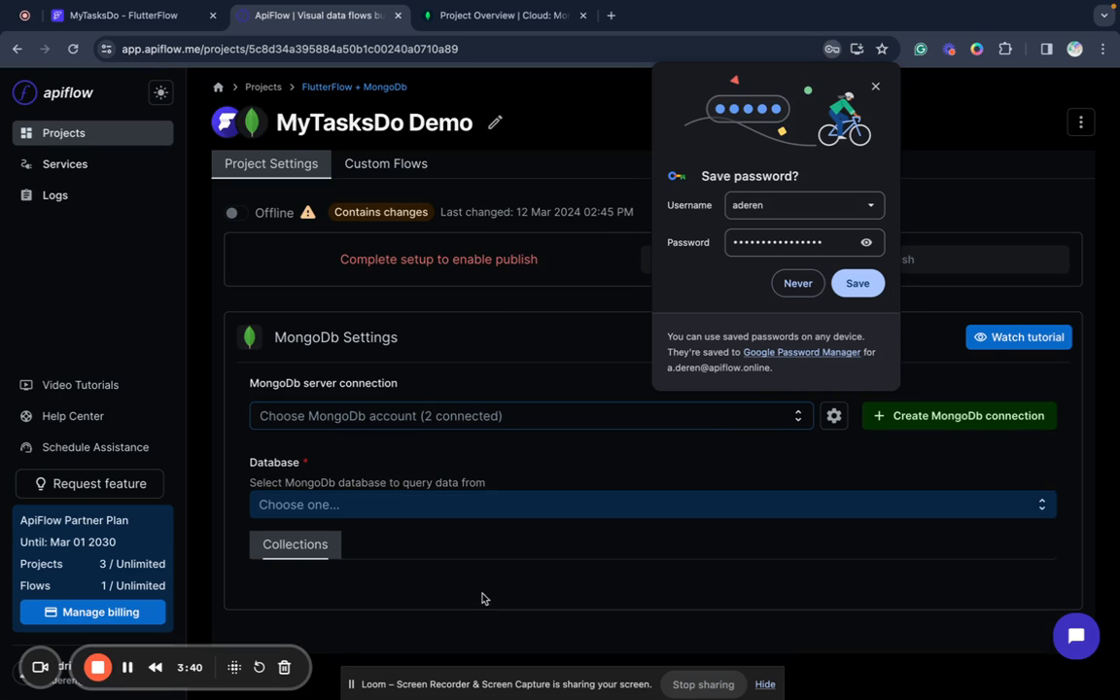
mouse_move(876, 86)
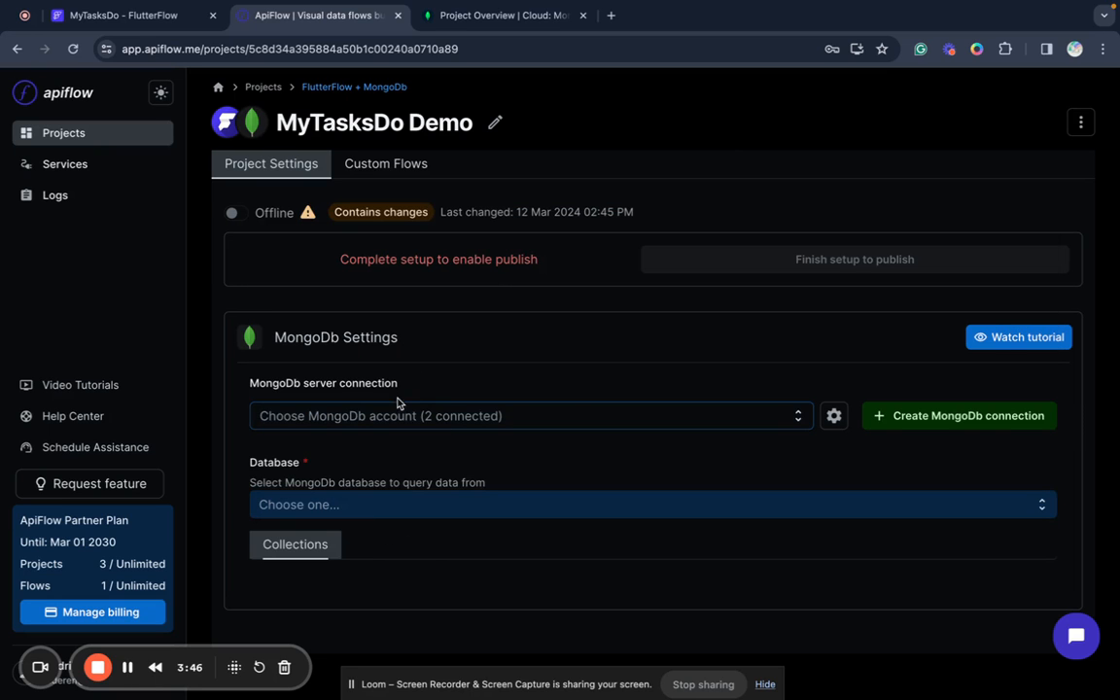
- Use the apiflowtest connection's apiflowdemo database with all collections granted read, insert and update access
left_click(525, 416)
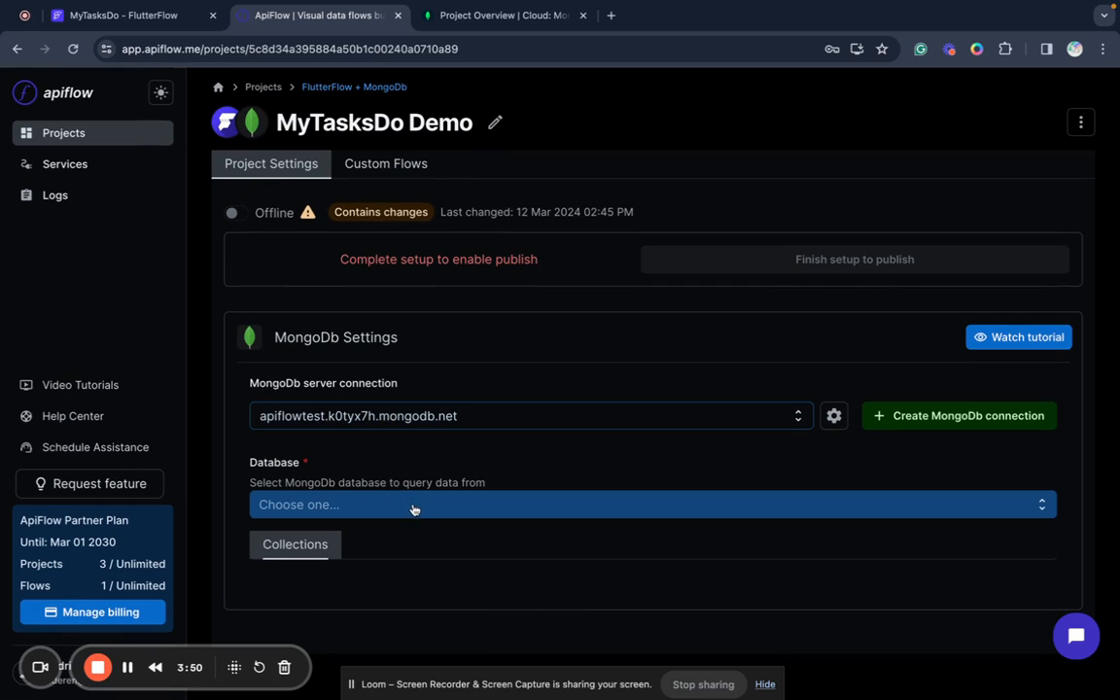
mouse_move(408, 510)
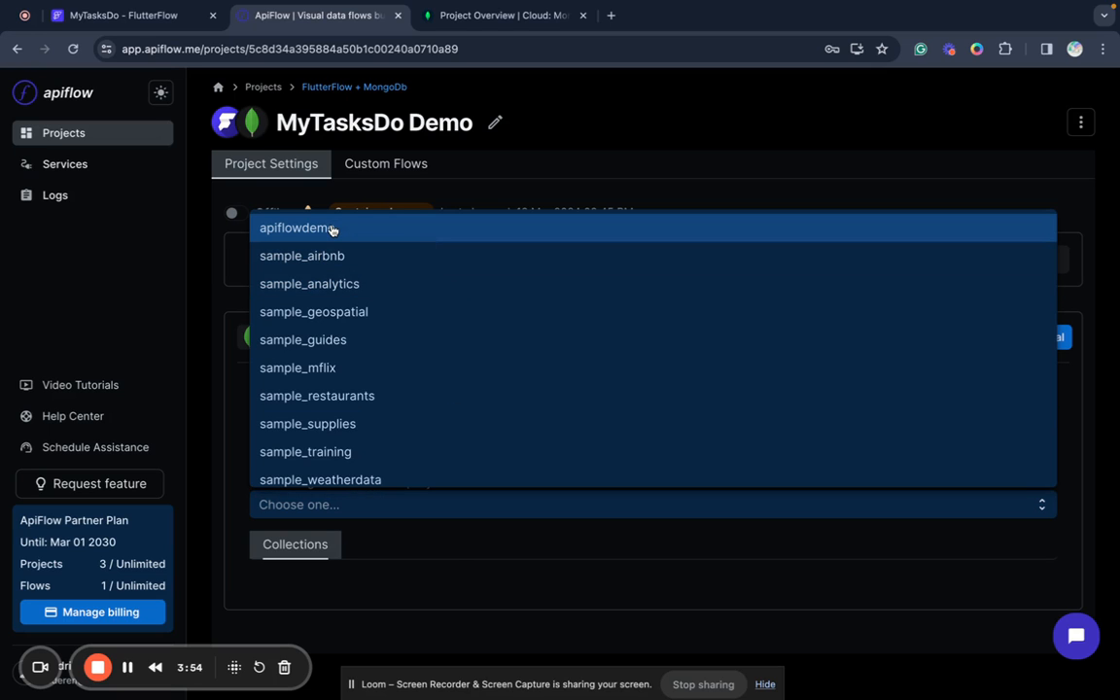
left_click(296, 228)
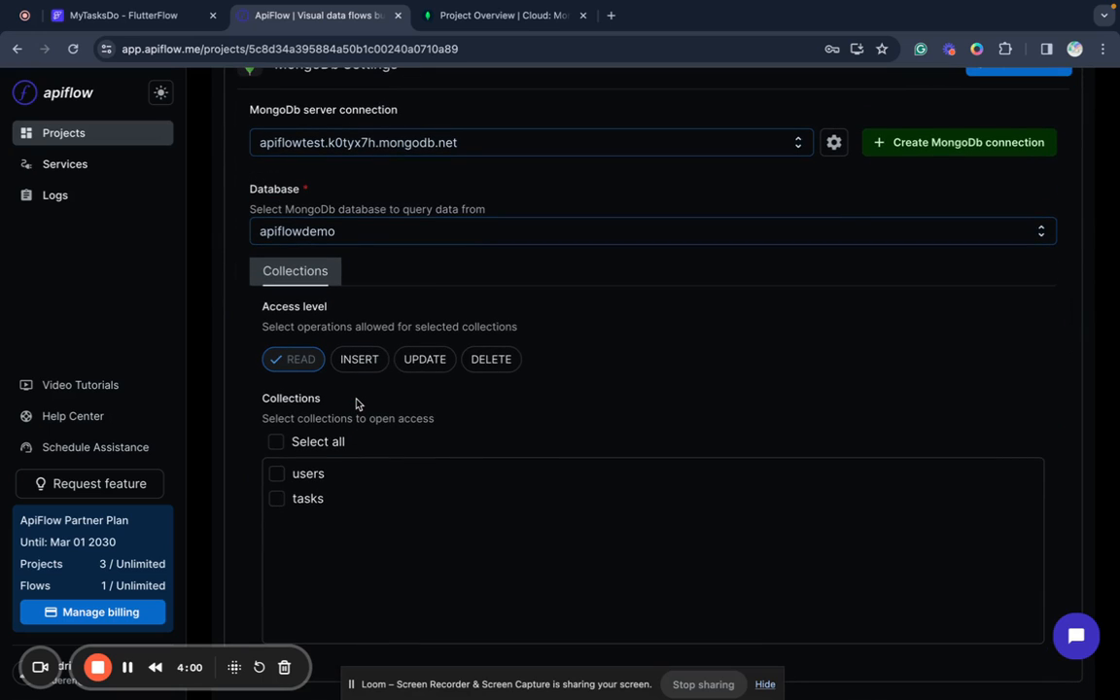
mouse_move(367, 381)
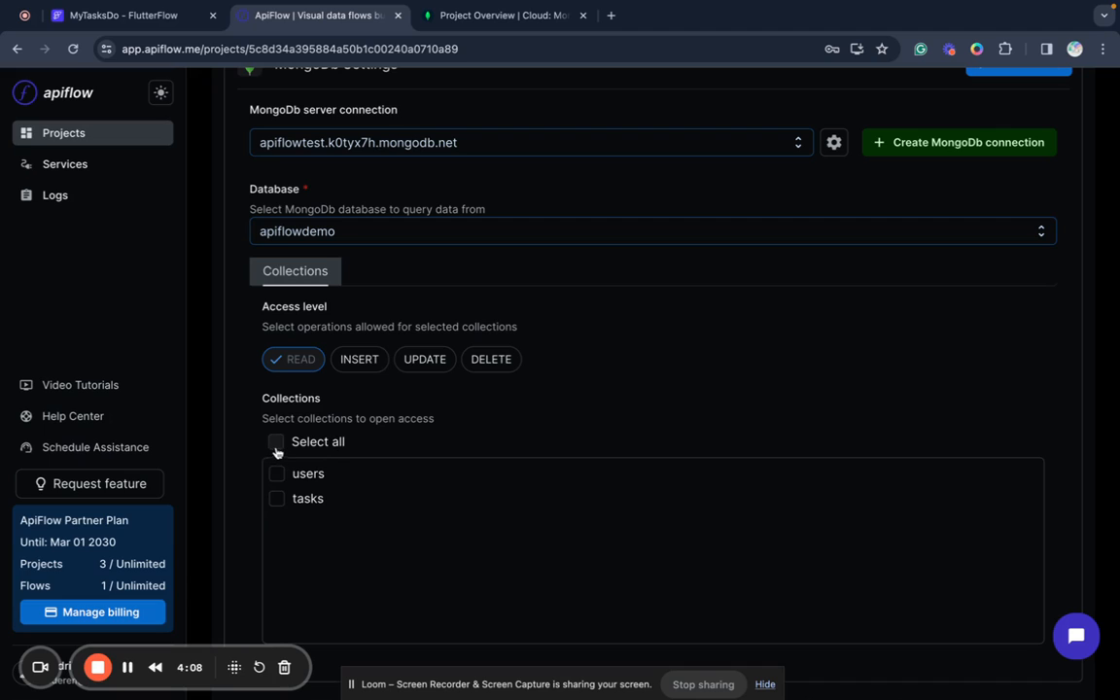
left_click(276, 442)
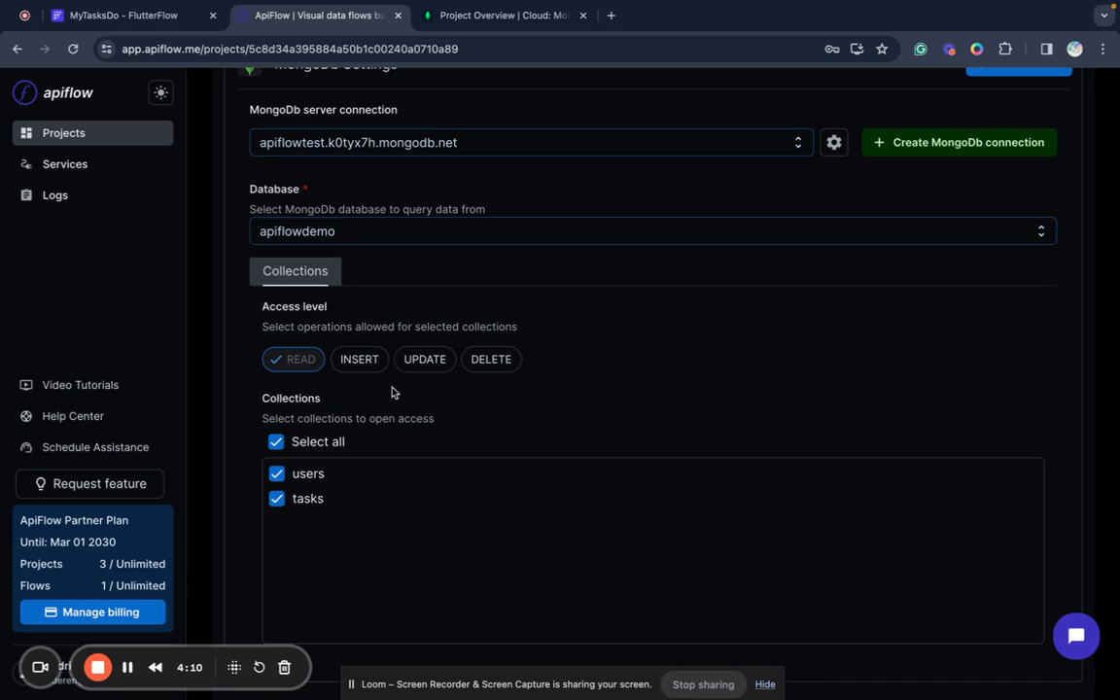
left_click(358, 358)
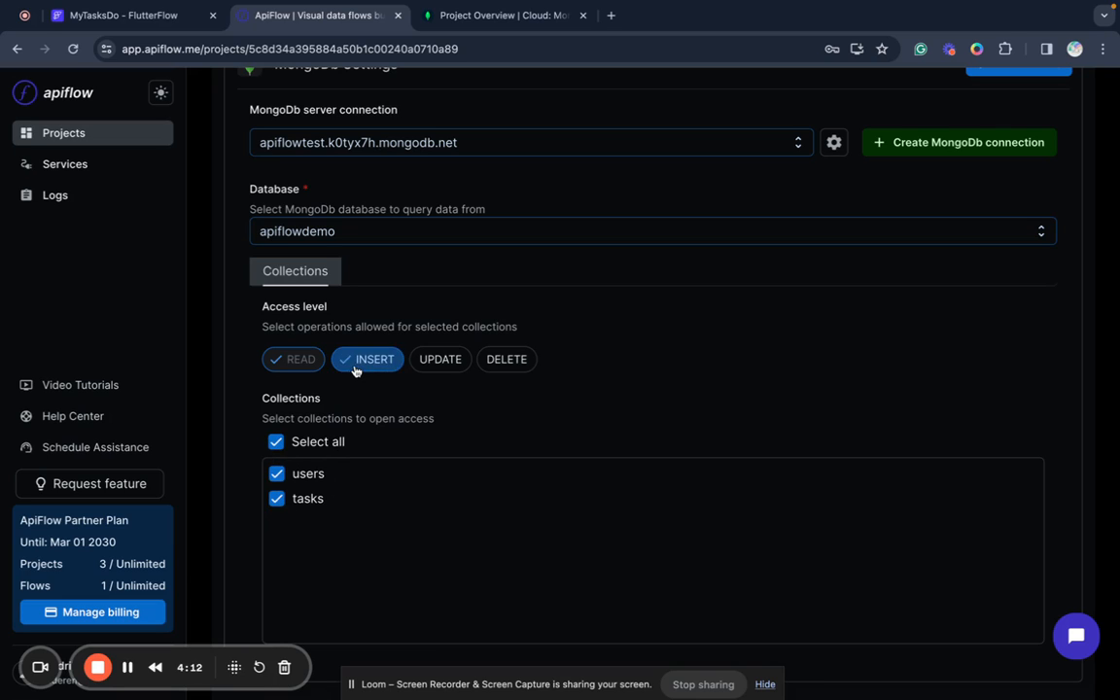
left_click(440, 358)
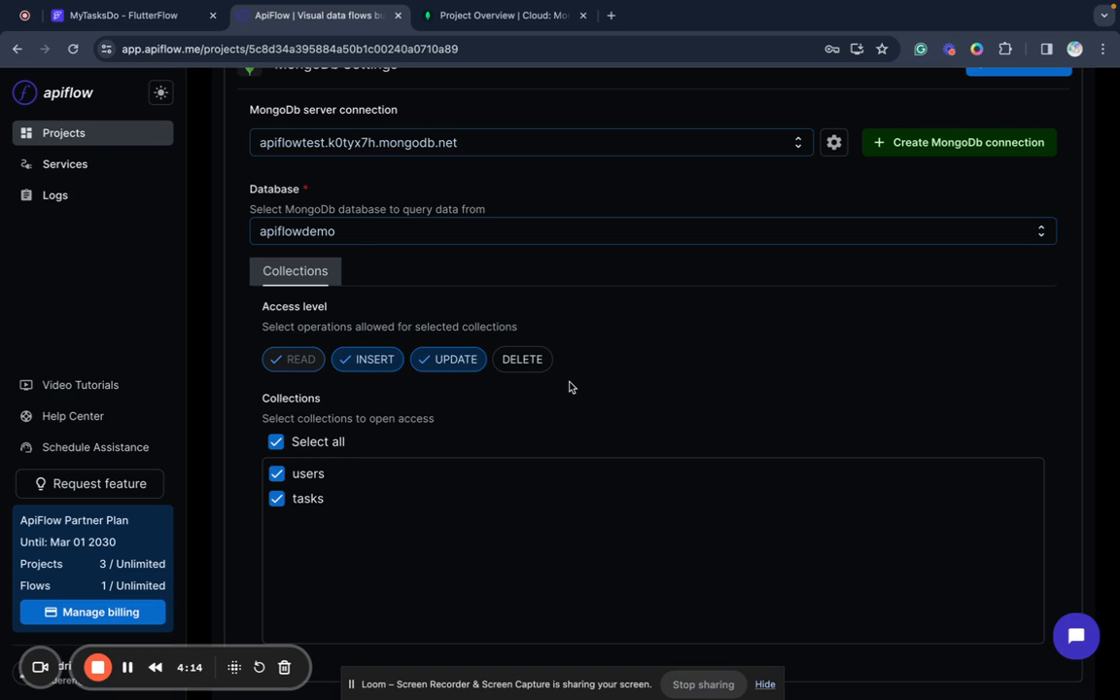
scroll("up", 3)
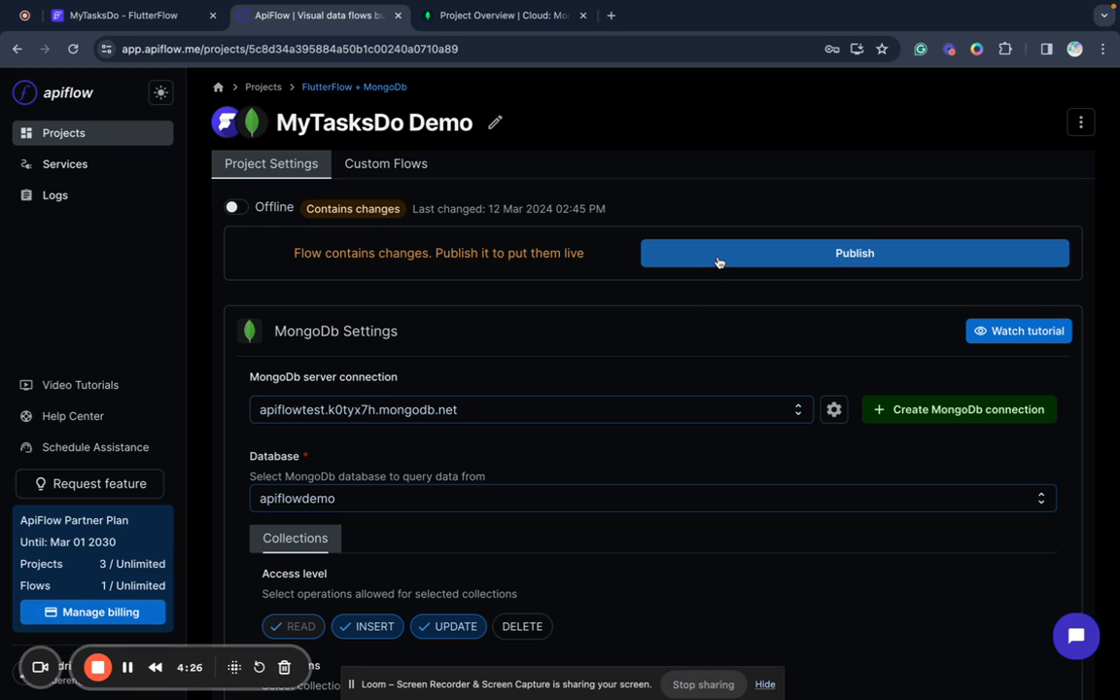
- Publish the MyTasksDo Demo flow and download its Open API definitions file
left_click(854, 253)
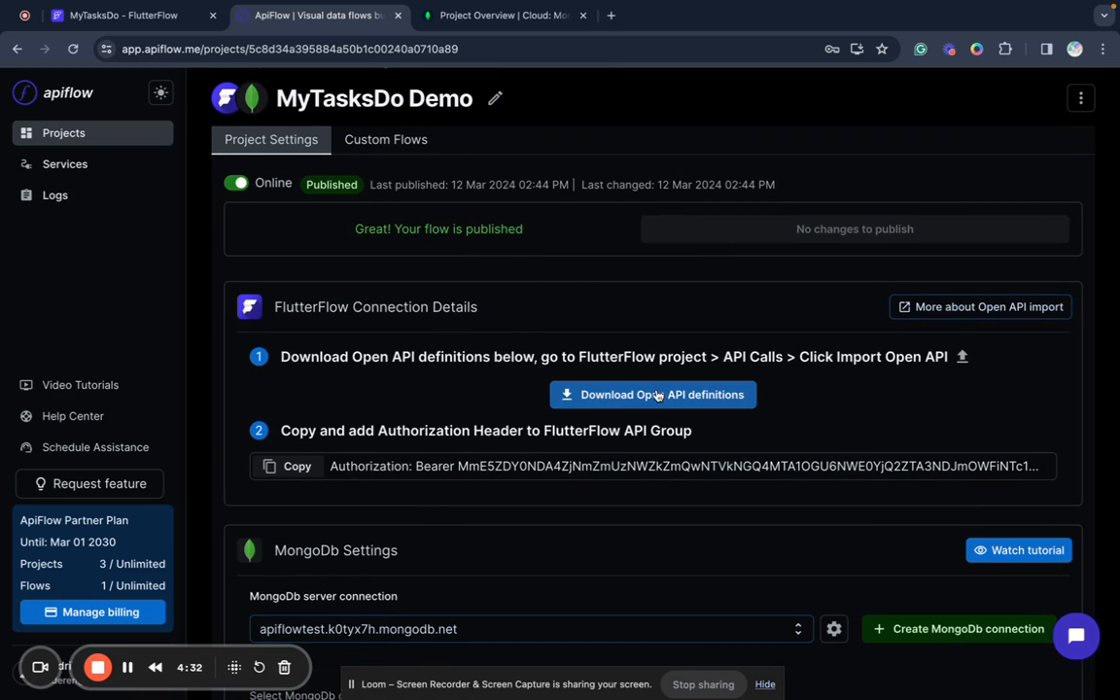
left_click(654, 393)
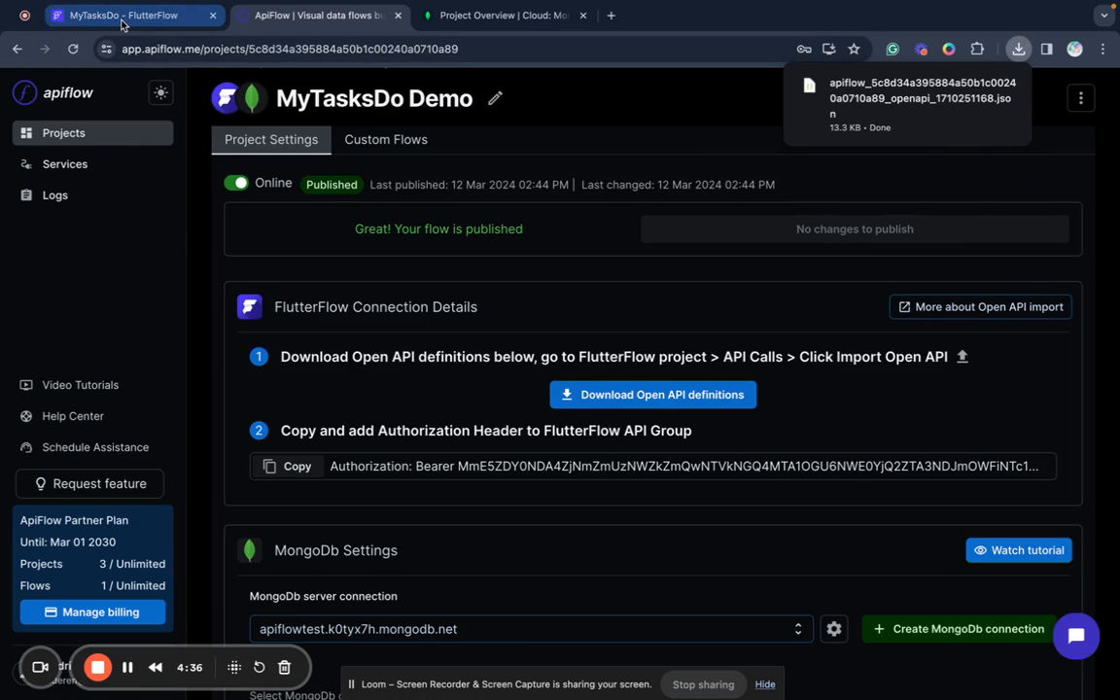
left_click(124, 16)
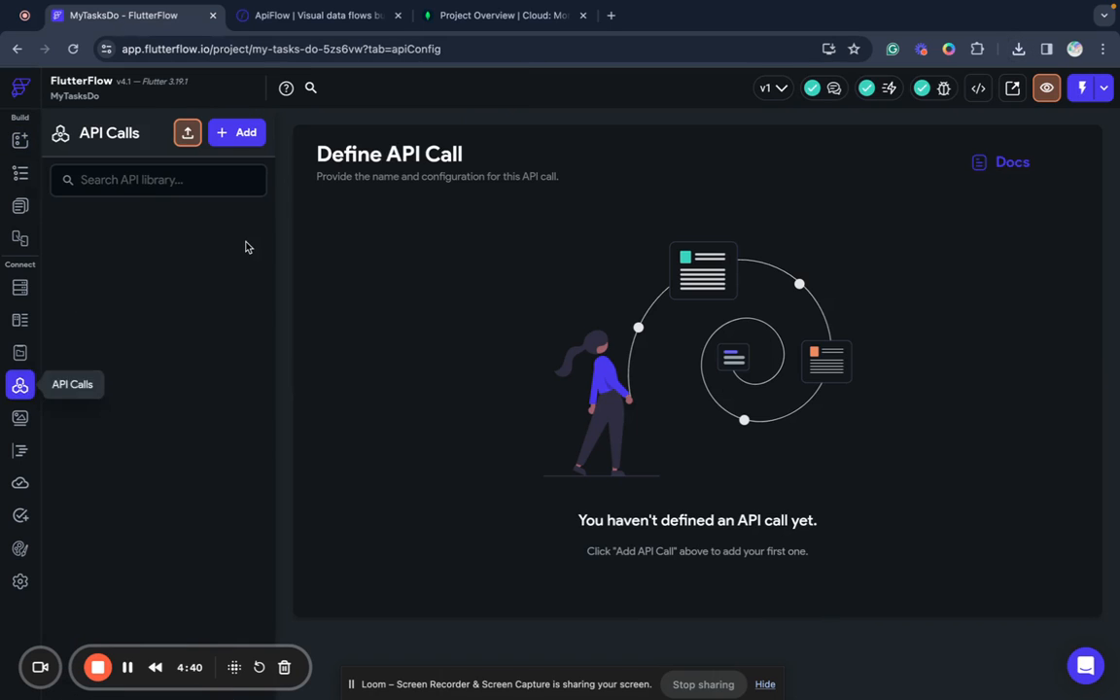
- Import today's downloaded apiflow openapi JSON into API Calls, retrying after a cancelled first attempt
left_click(187, 132)
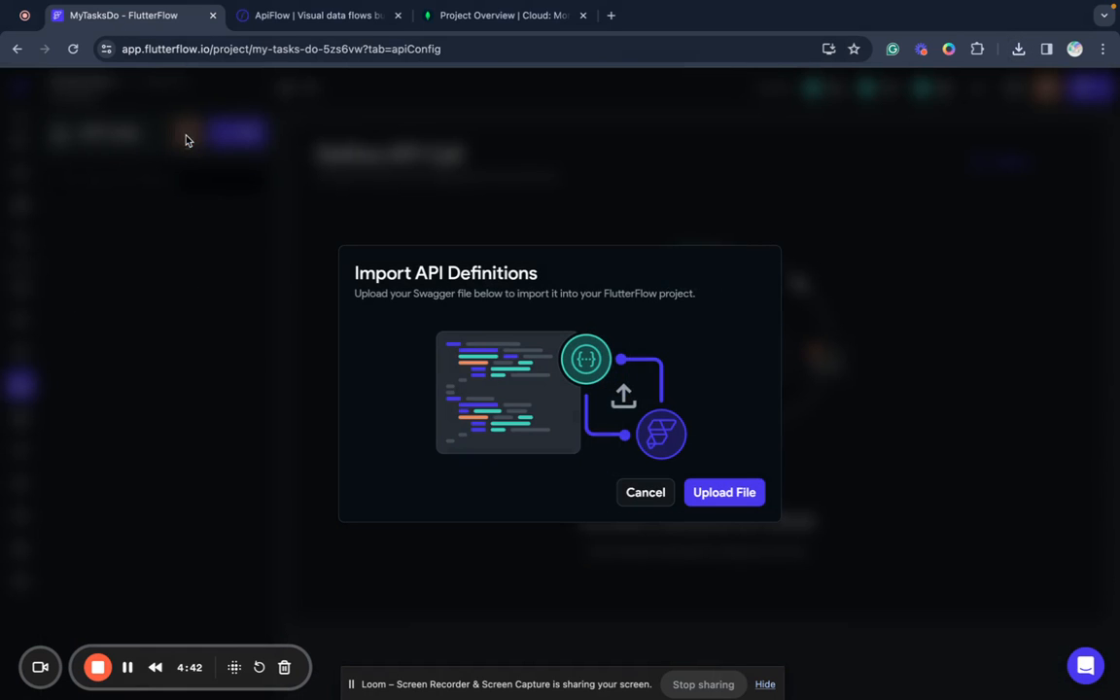
left_click(724, 492)
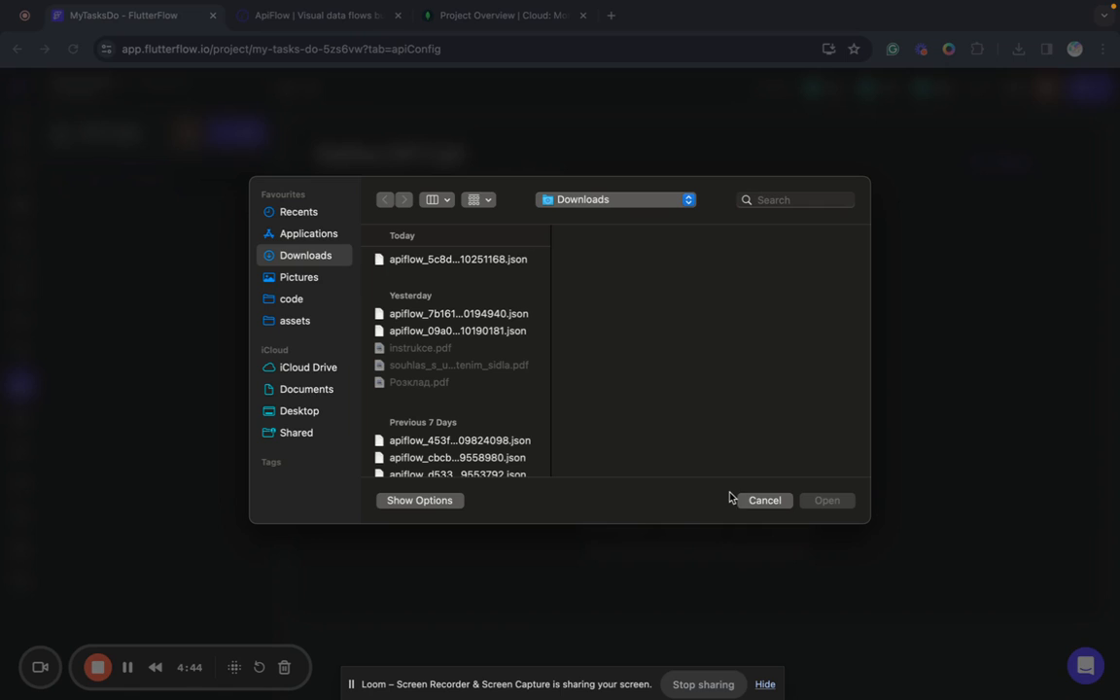
left_click(460, 259)
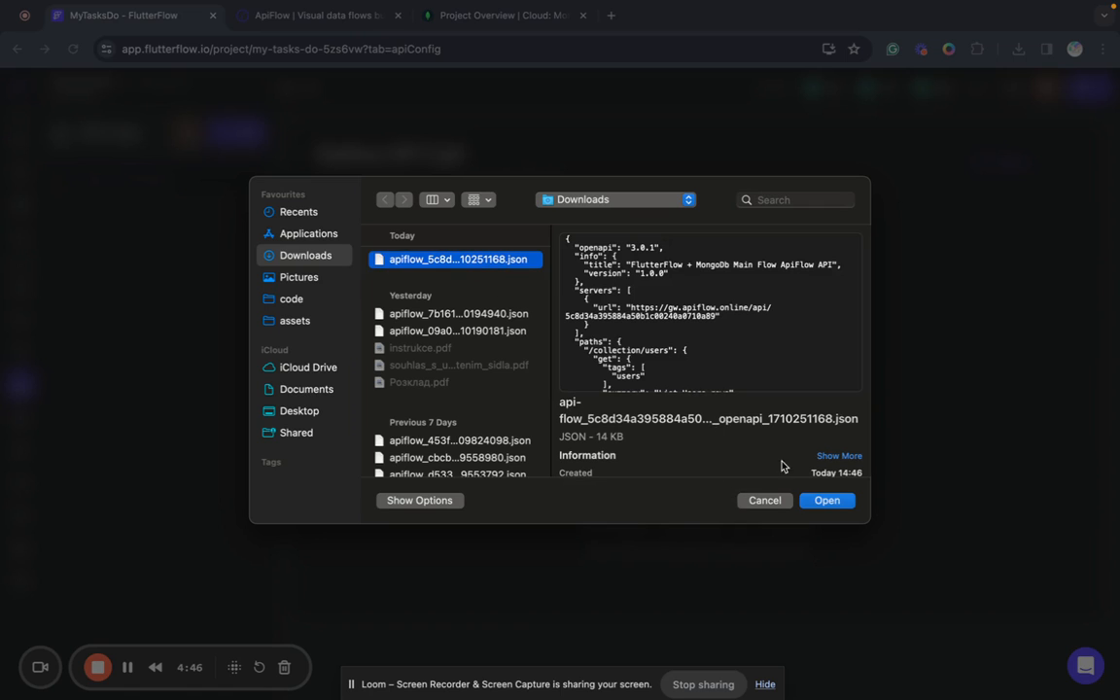
left_click(824, 500)
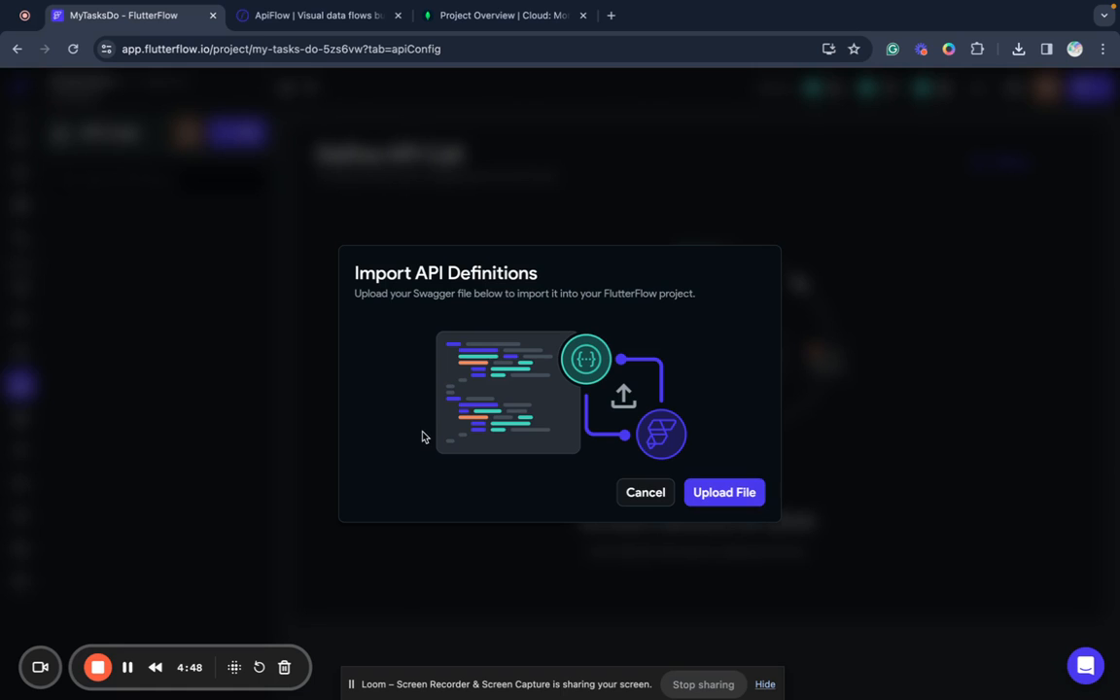
left_click(646, 492)
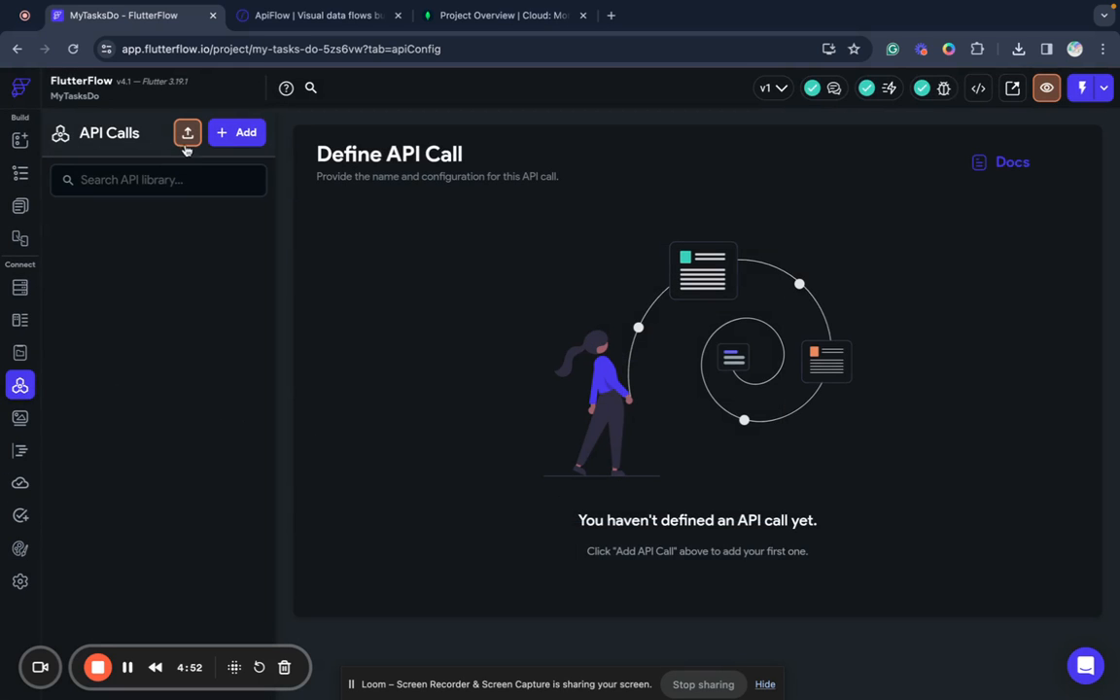
left_click(187, 132)
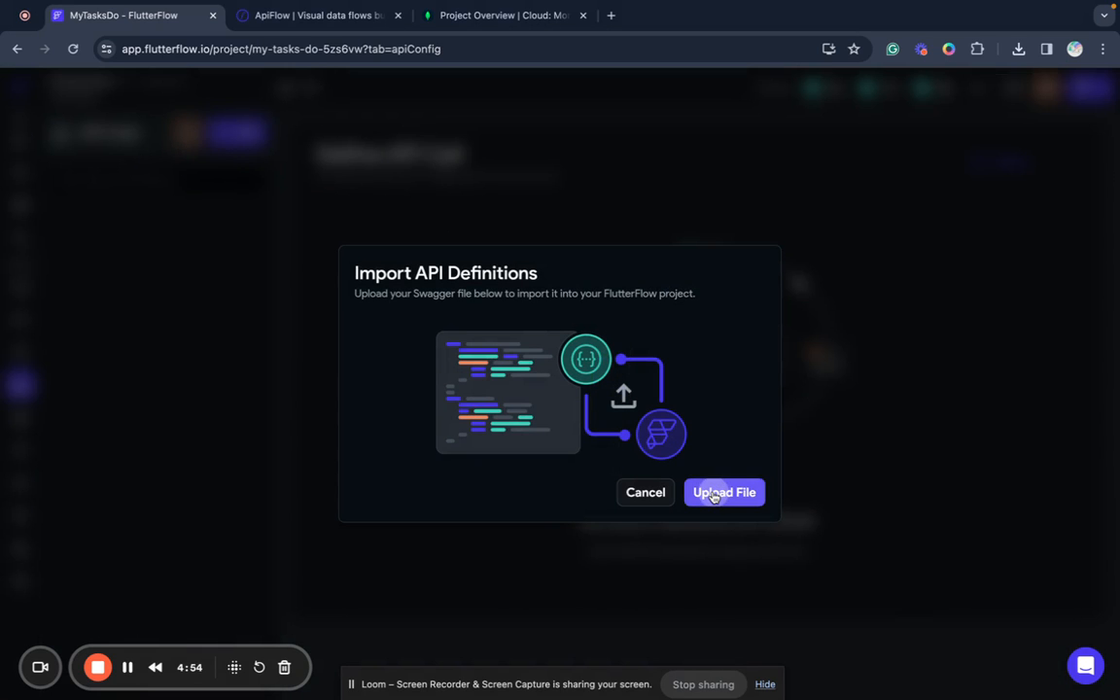
left_click(724, 492)
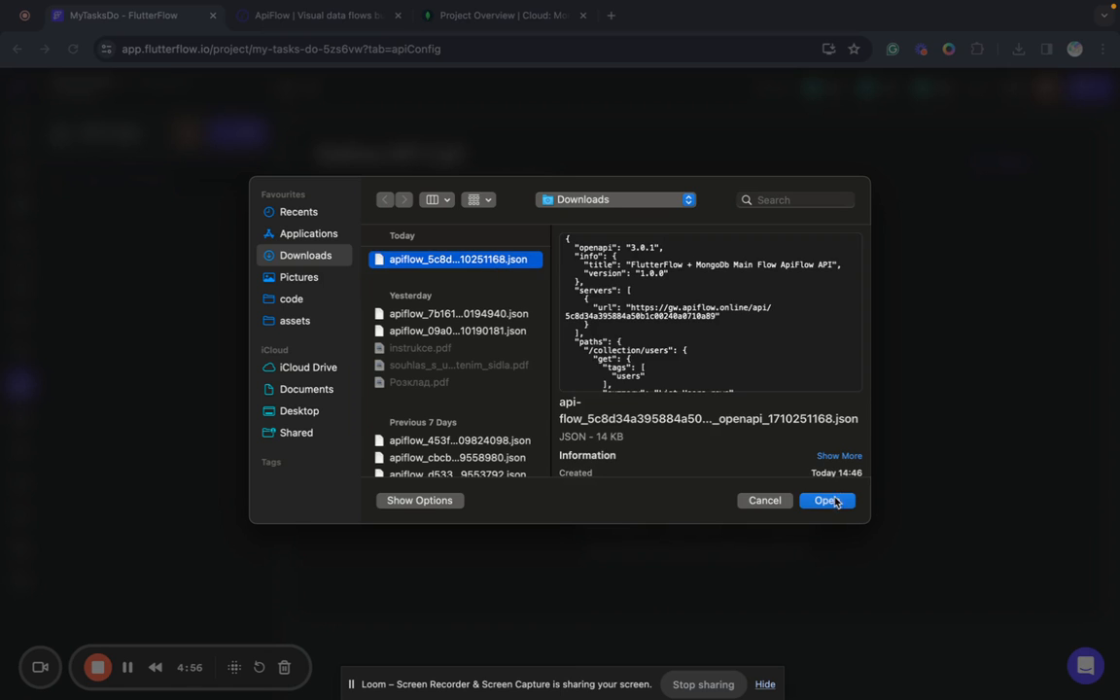
left_click(825, 500)
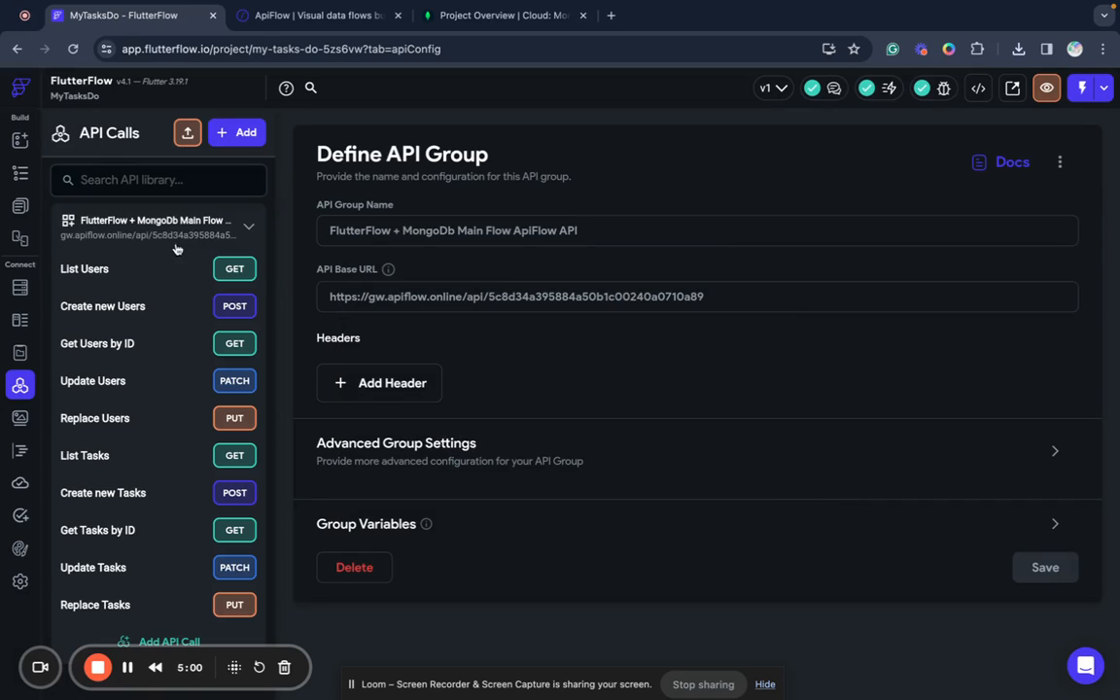
mouse_move(177, 364)
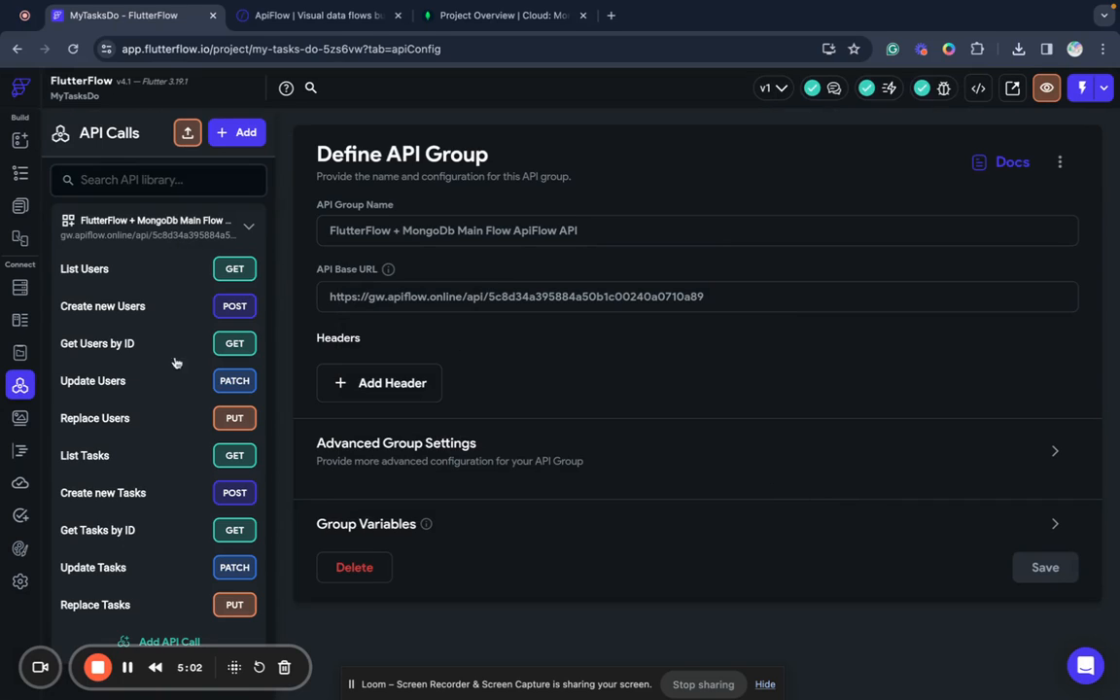
mouse_move(88, 463)
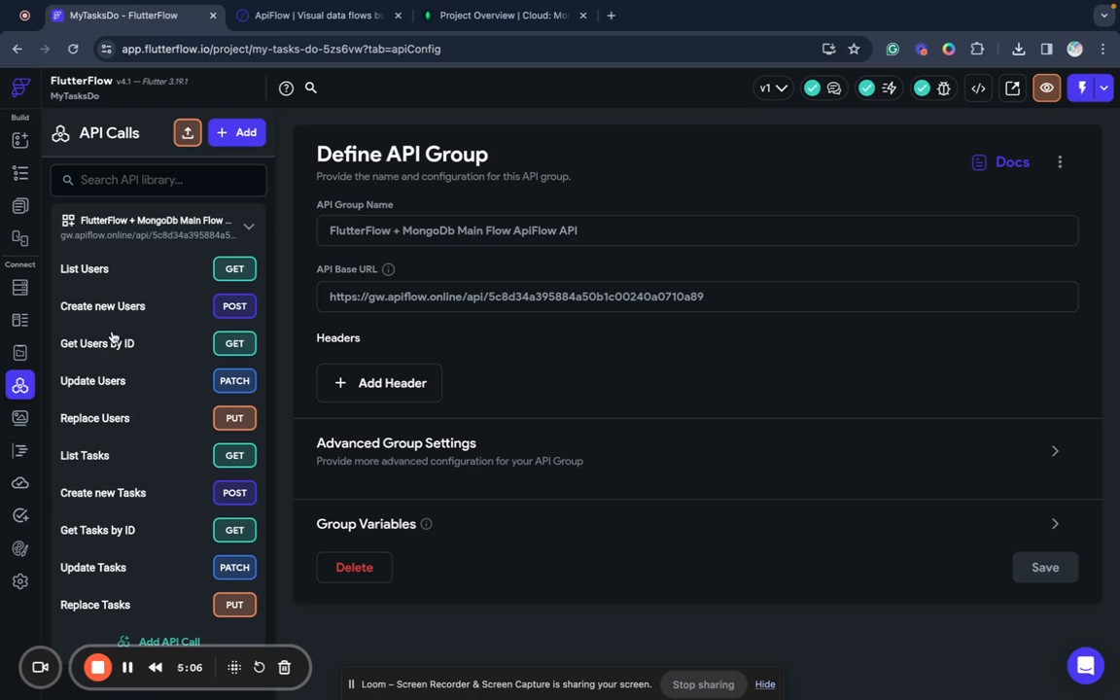
mouse_move(85, 466)
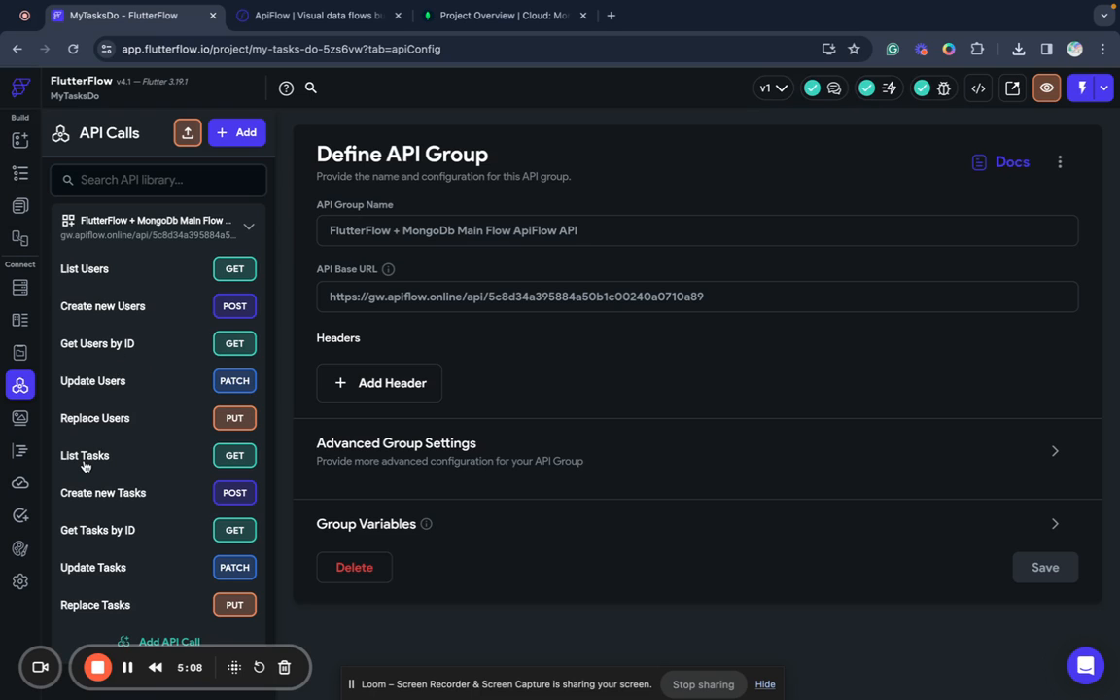
- Inspect the List Tasks call and the imported MongoDb Main Flow group settings
left_click(86, 455)
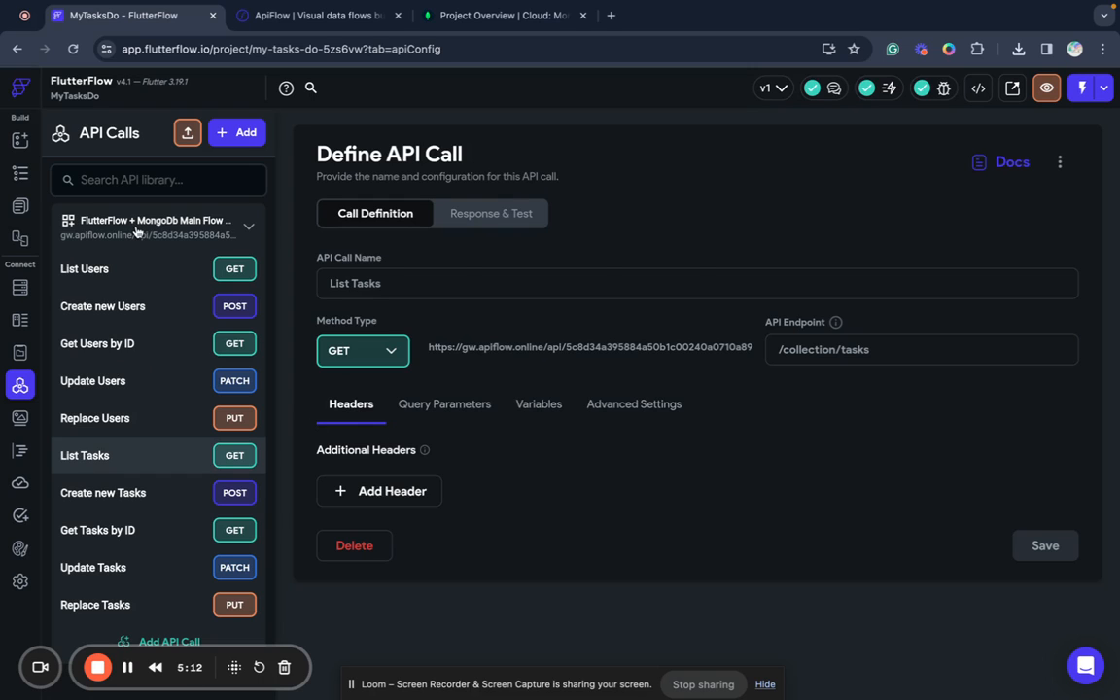
left_click(152, 226)
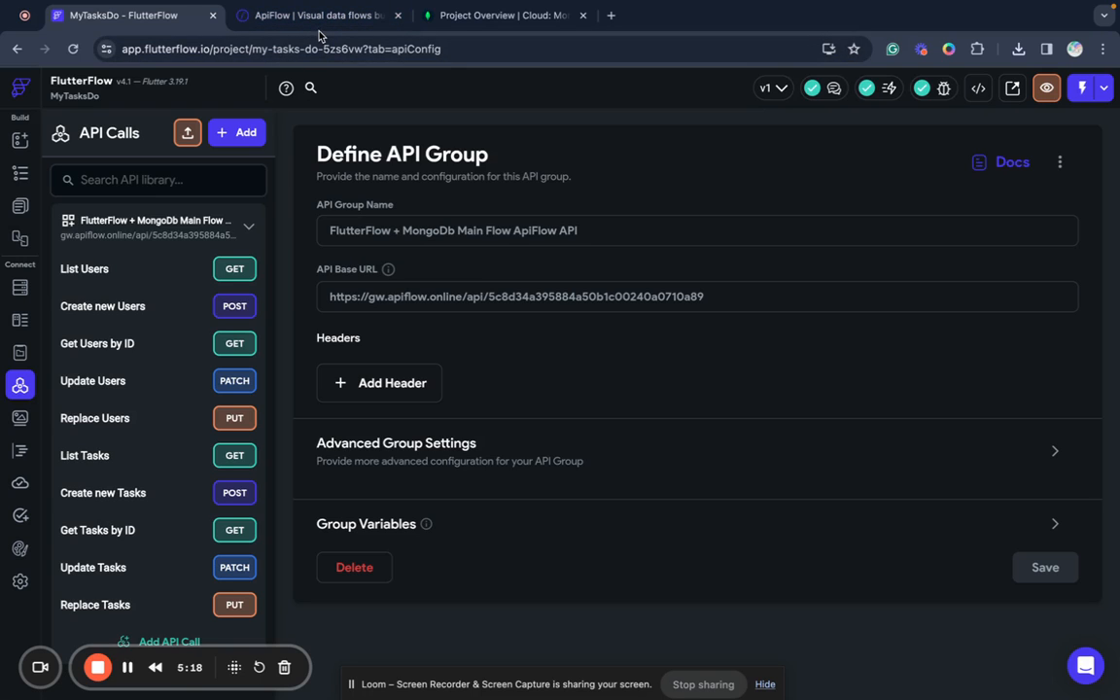
left_click(249, 225)
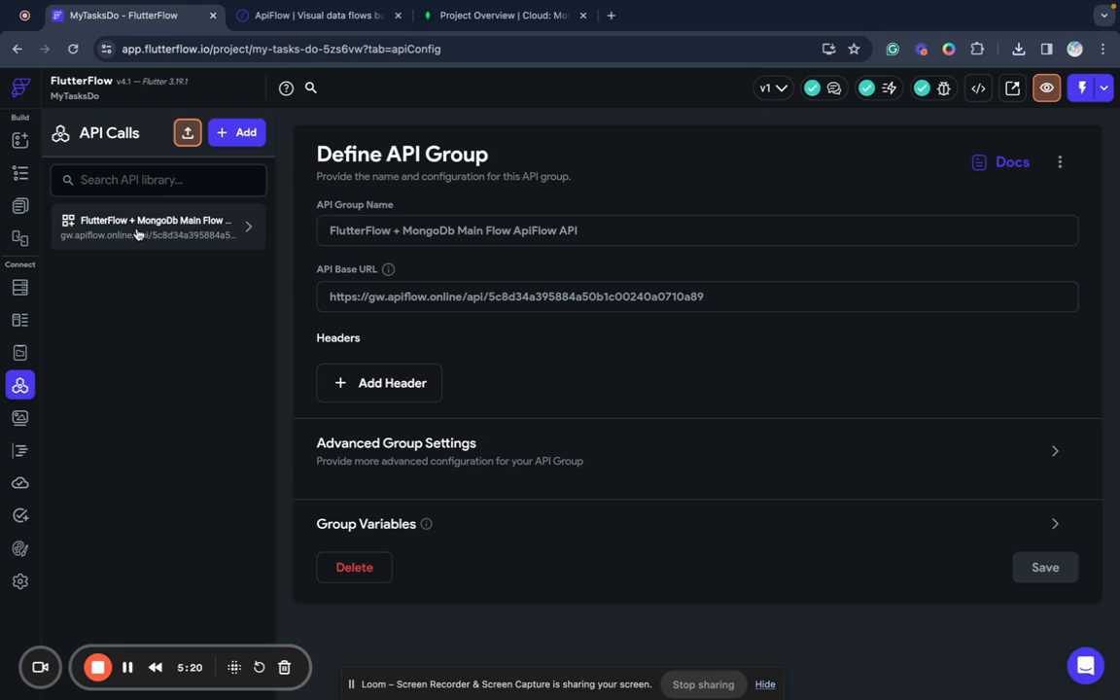
- Copy the Authorization header from ApiFlow's FlutterFlow Connection Details and return to FlutterFlow
left_click(152, 225)
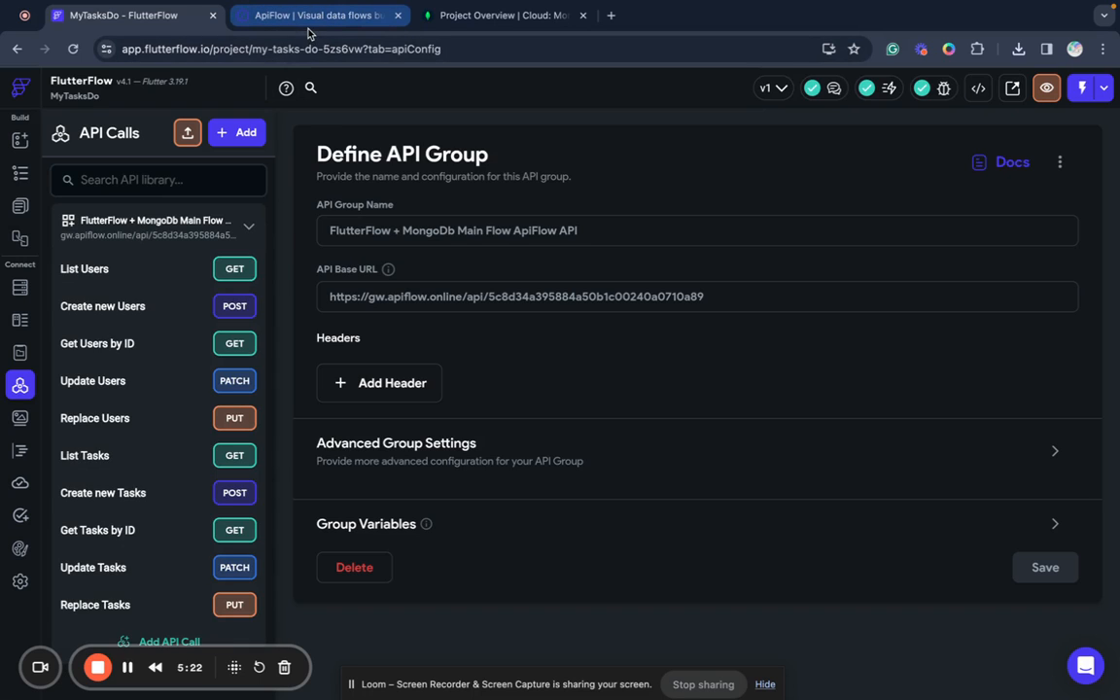
left_click(319, 16)
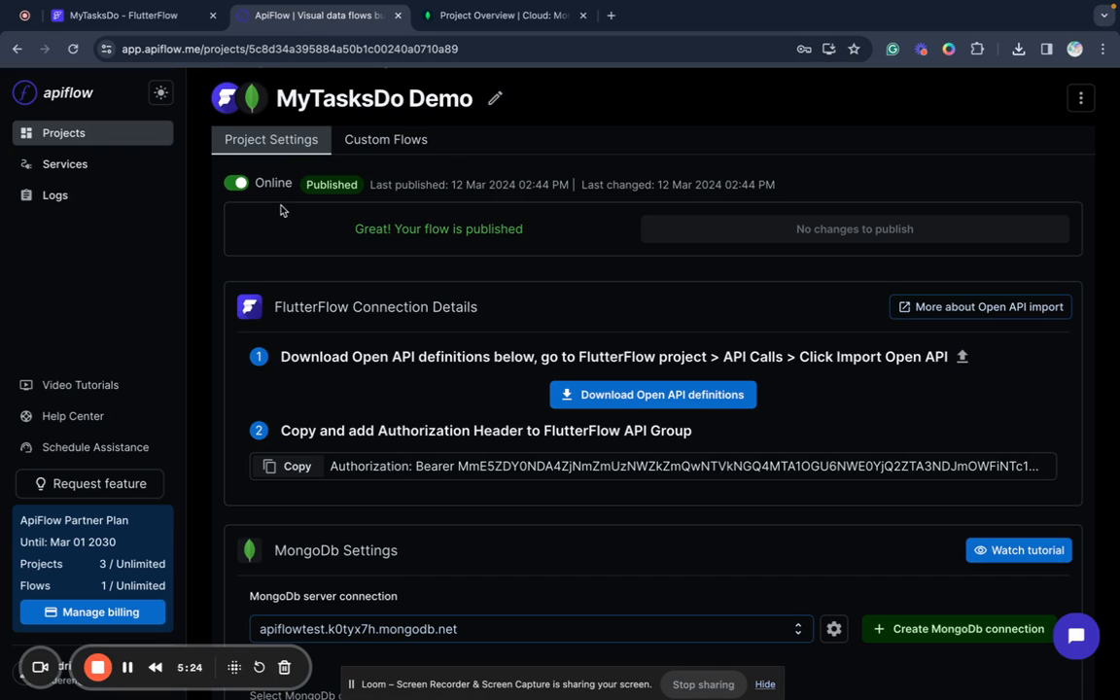
left_click(296, 467)
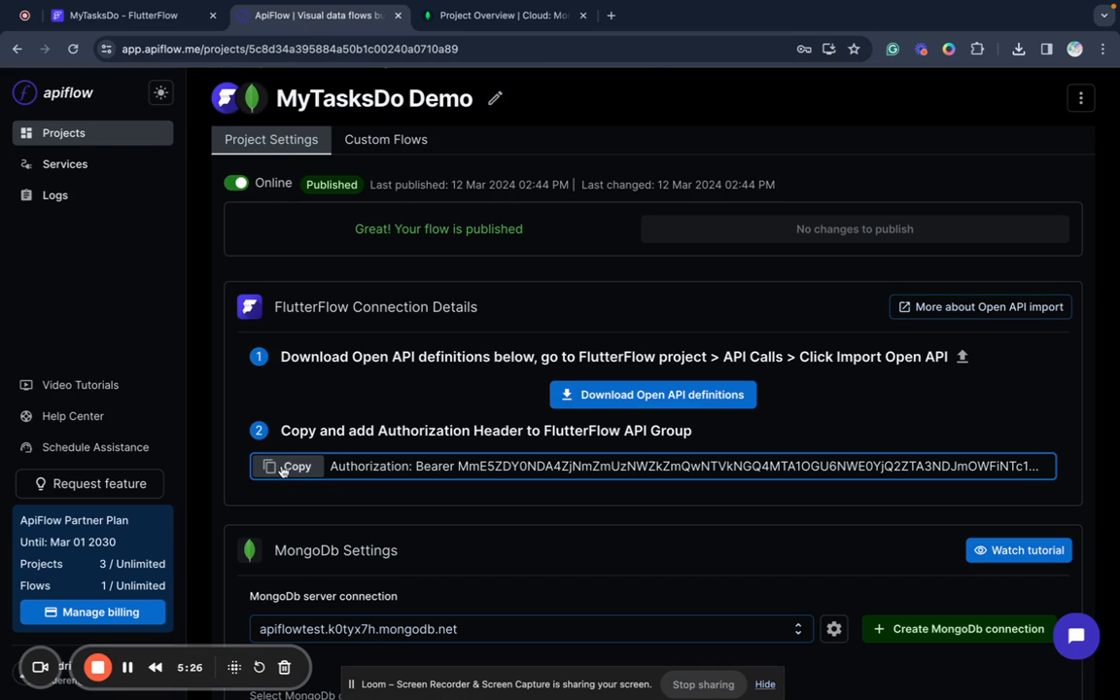
left_click(288, 467)
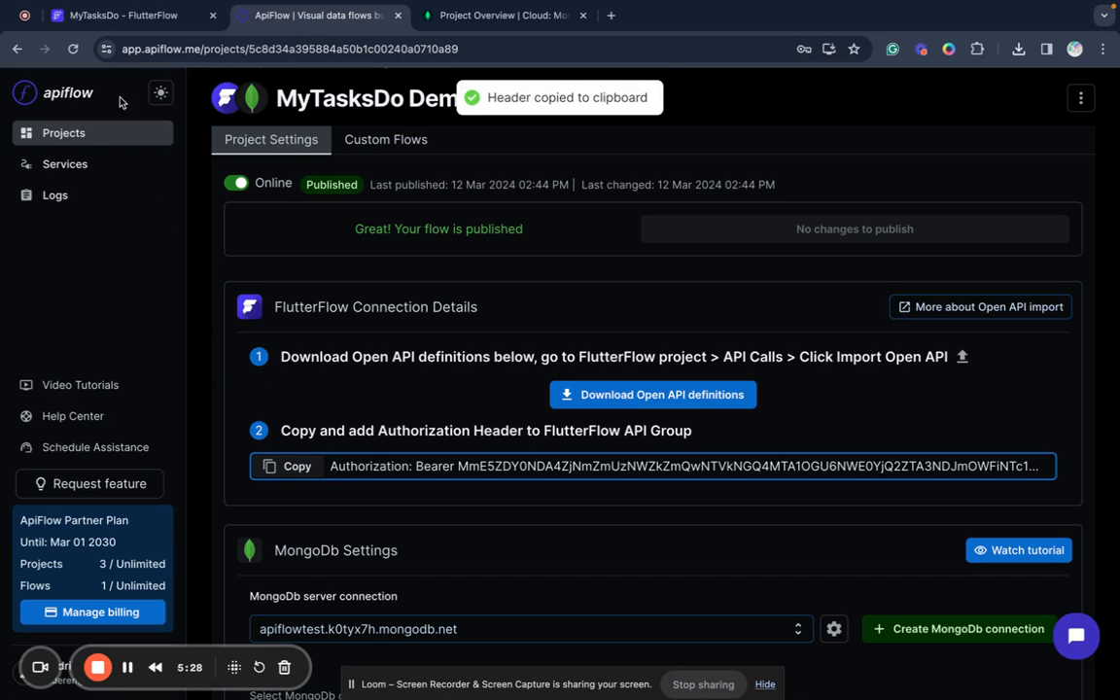
left_click(124, 16)
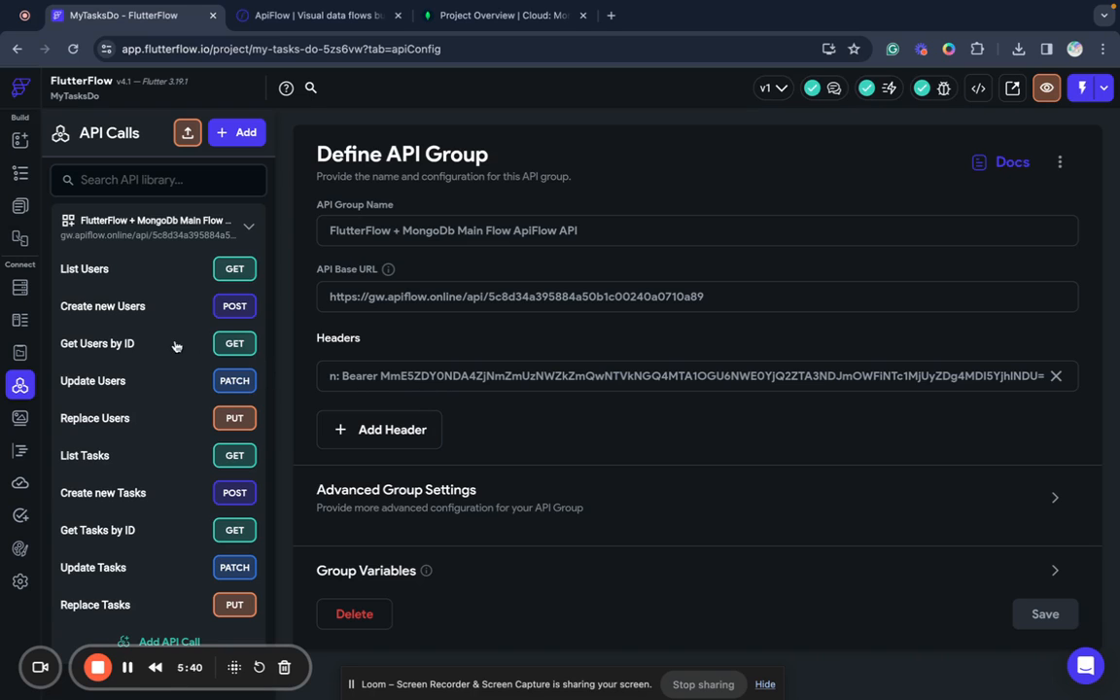
mouse_move(93, 136)
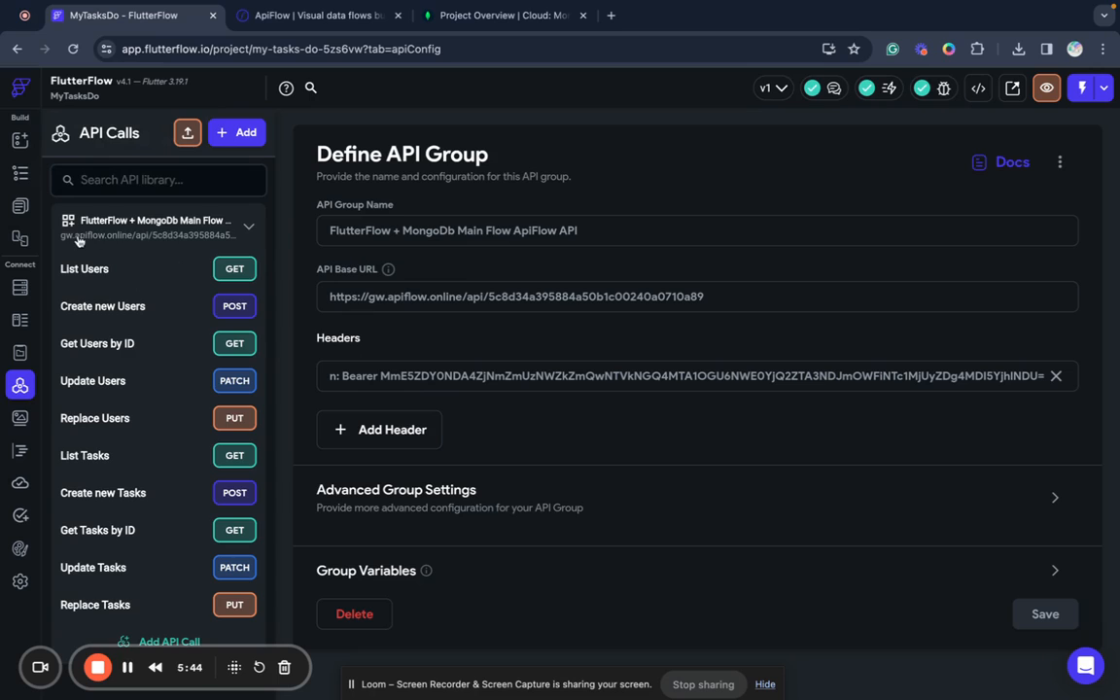
mouse_move(146, 319)
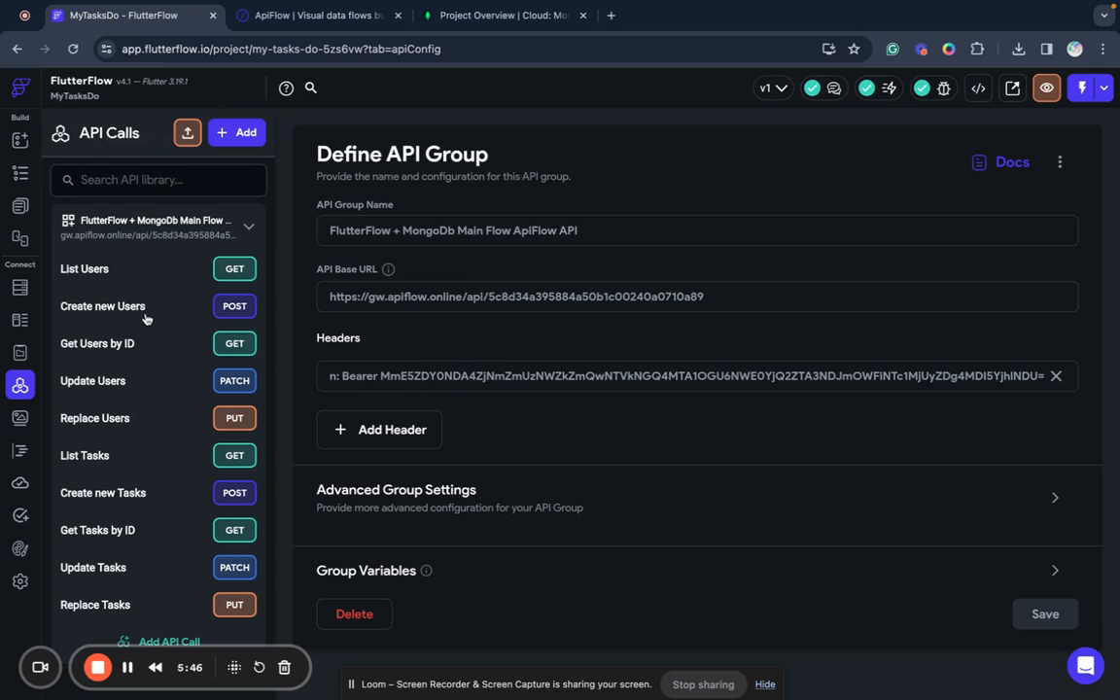
mouse_move(97, 457)
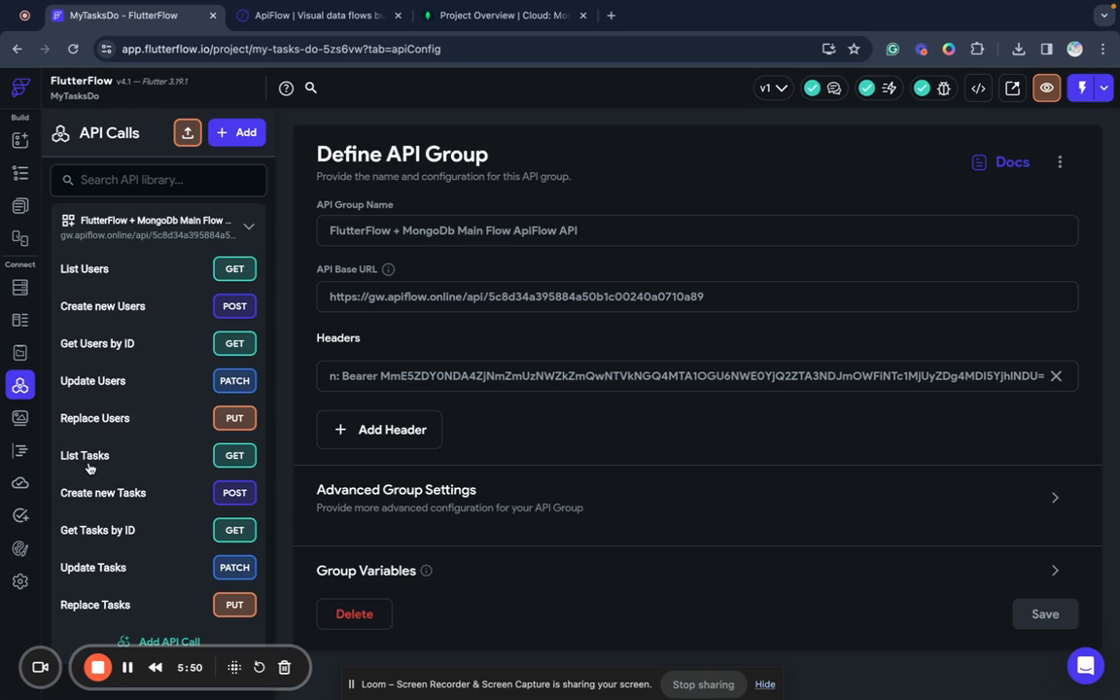
- Set the List Tasks test filter variable to {"status":"completed"} and include it in the request
left_click(85, 455)
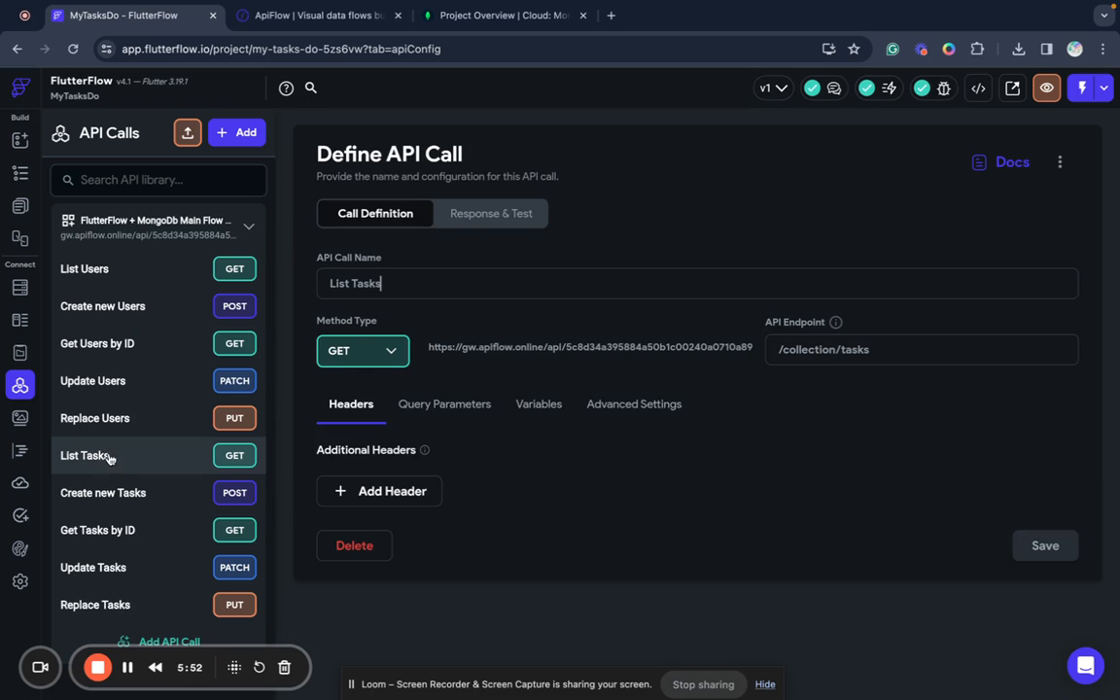
left_click(491, 212)
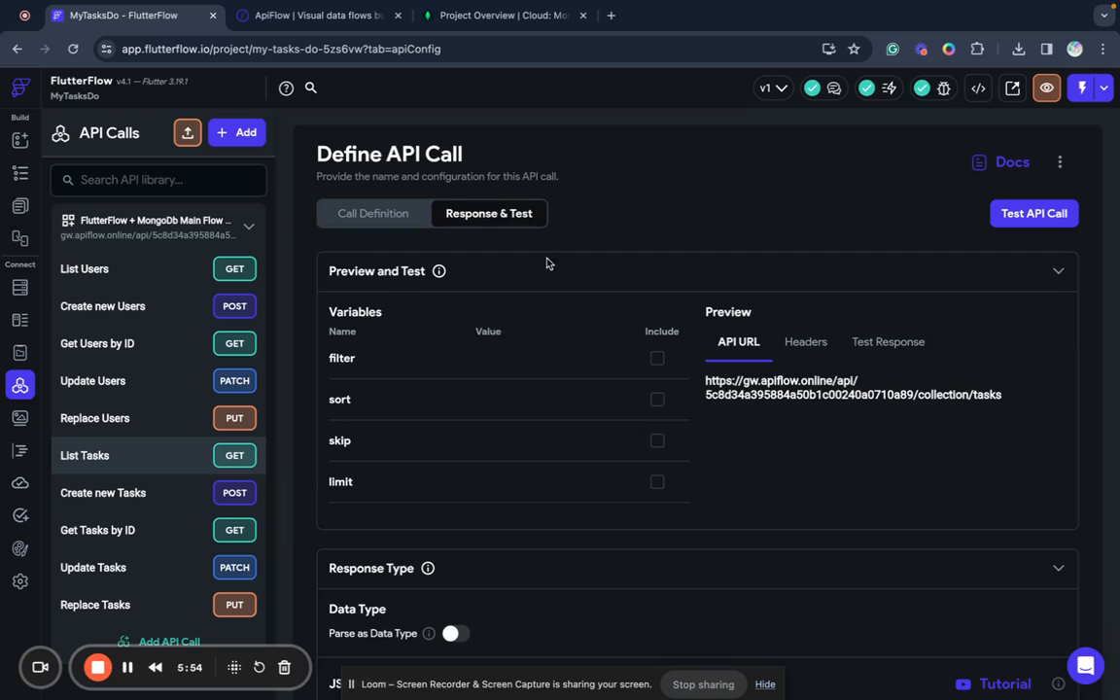
mouse_move(424, 241)
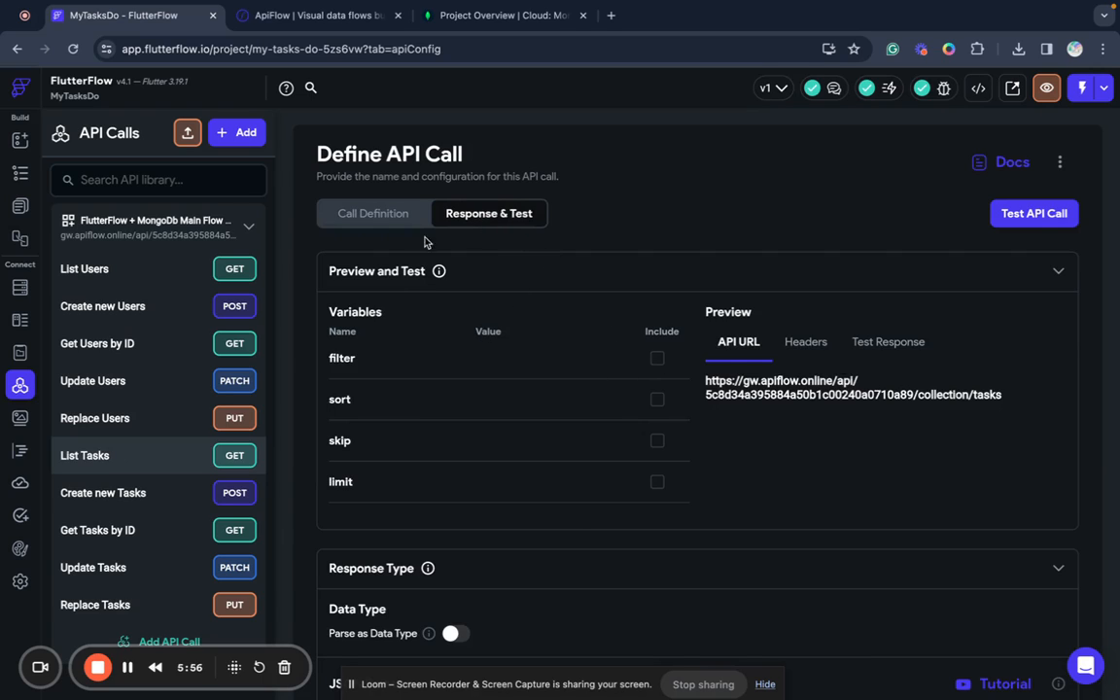
mouse_move(486, 307)
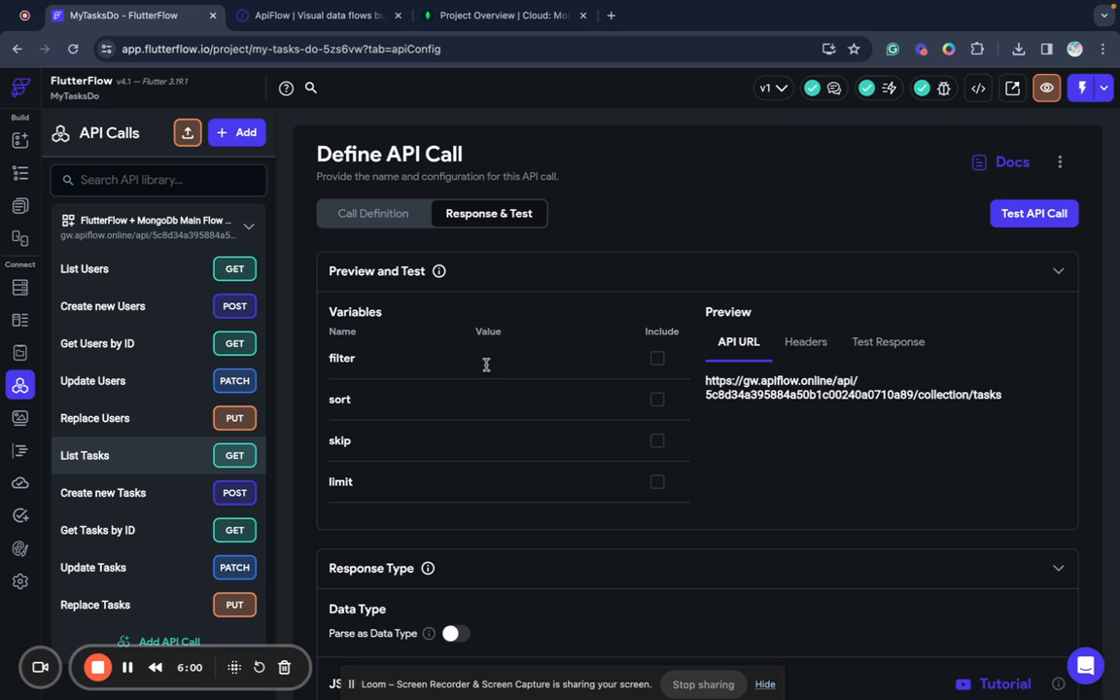
left_click(552, 358)
type("{\"status\":\"")
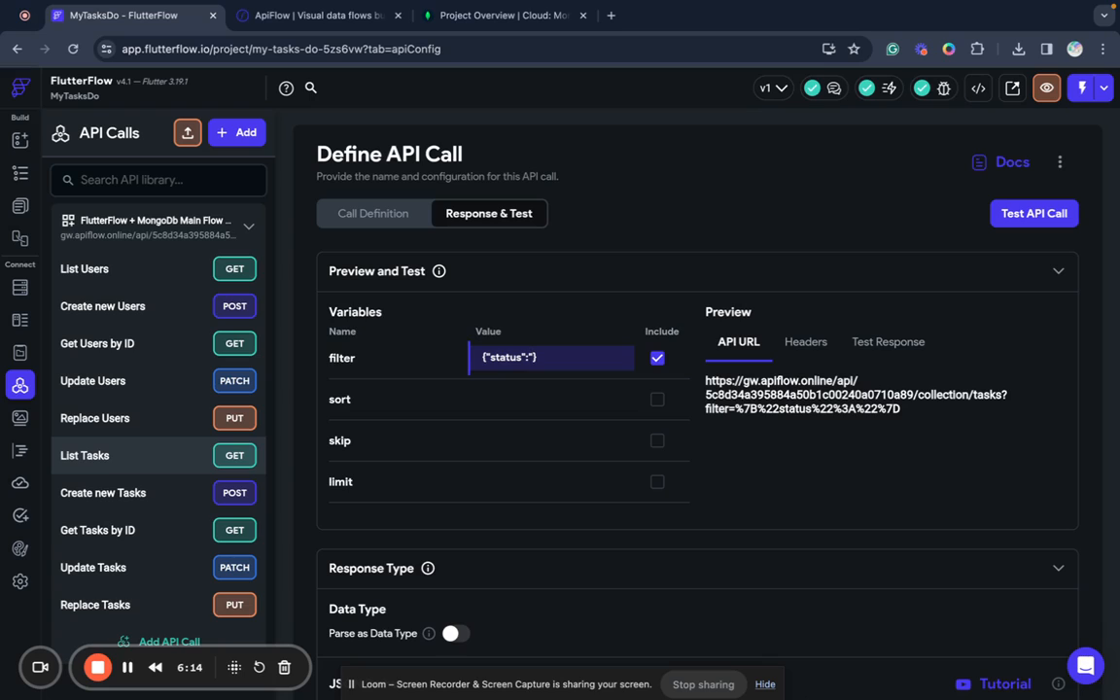
type("completed\"")
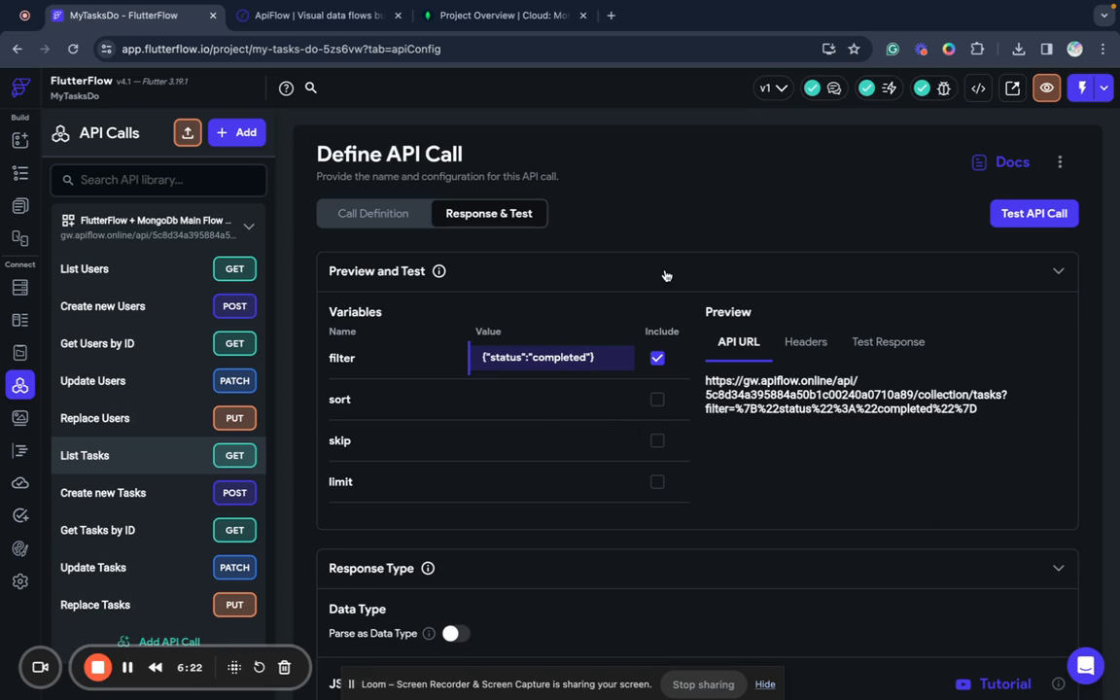
mouse_move(1009, 291)
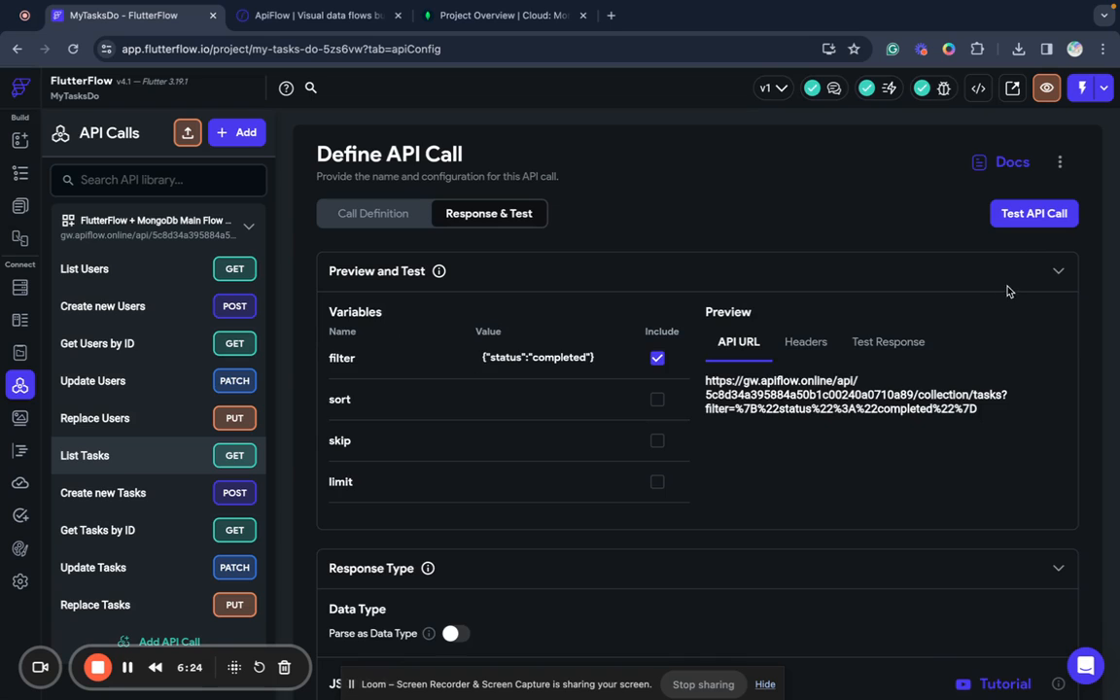
- Run the List Tasks test and review the returned JSON of completed tasks
left_click(1035, 212)
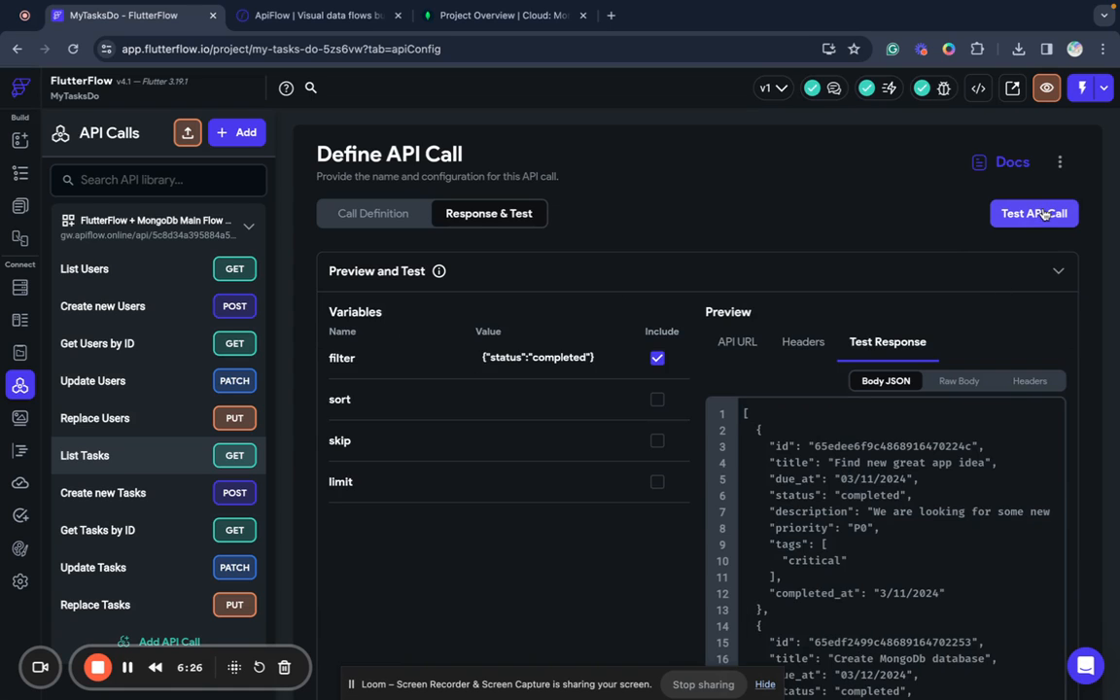
scroll("down", 3)
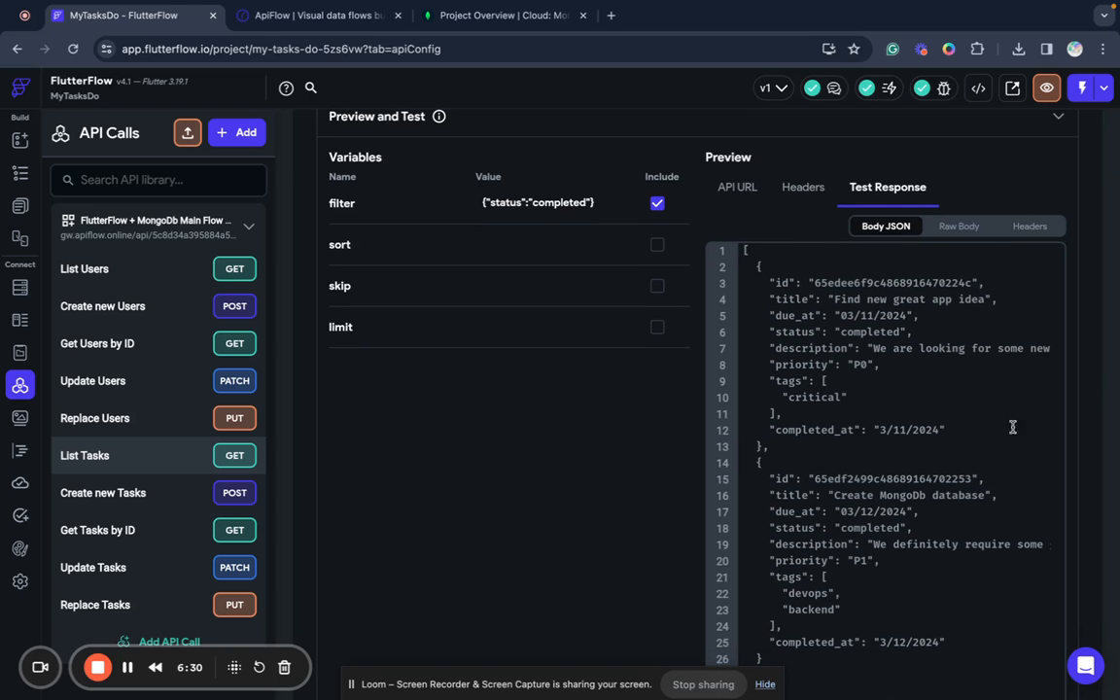
scroll("up", 3)
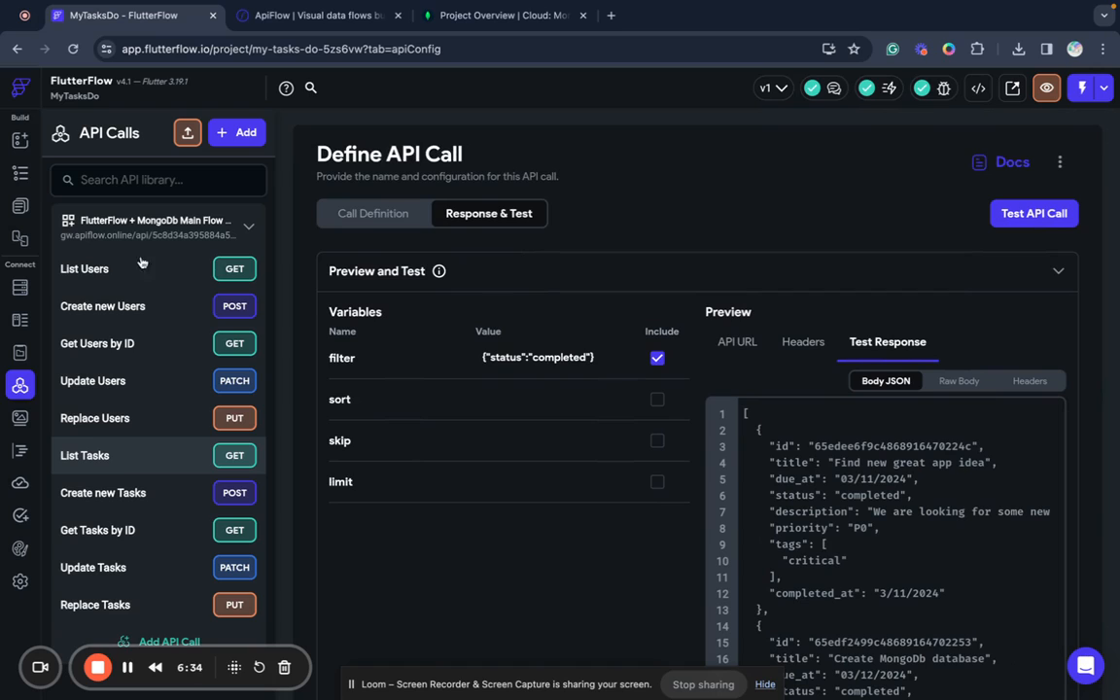
mouse_move(19, 144)
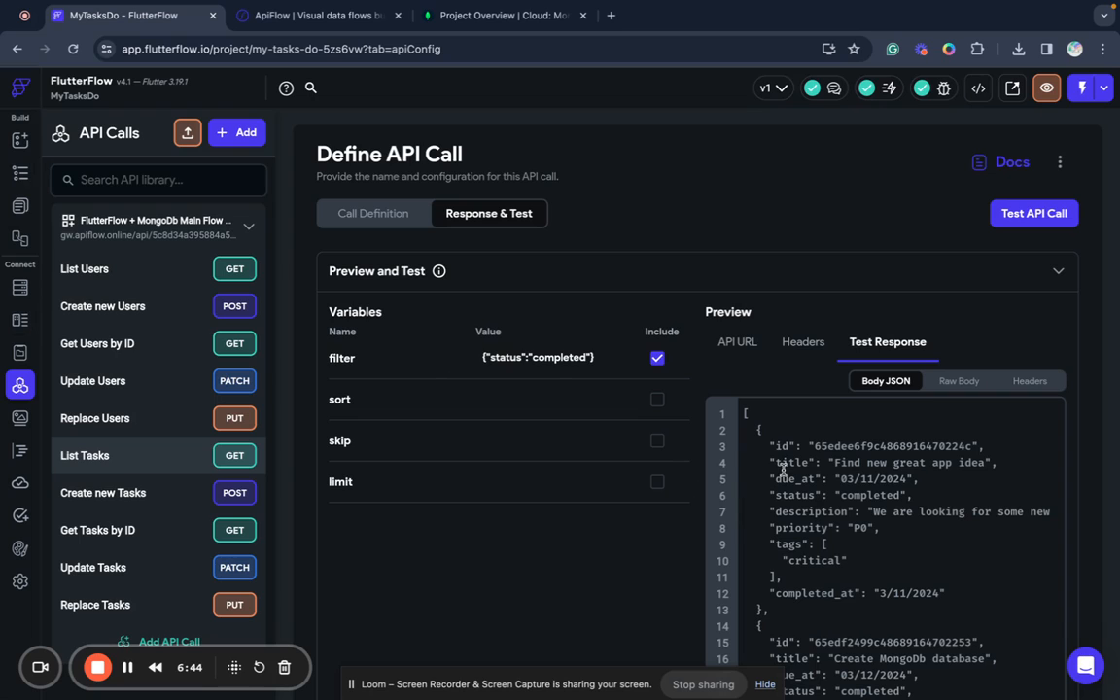
mouse_move(19, 319)
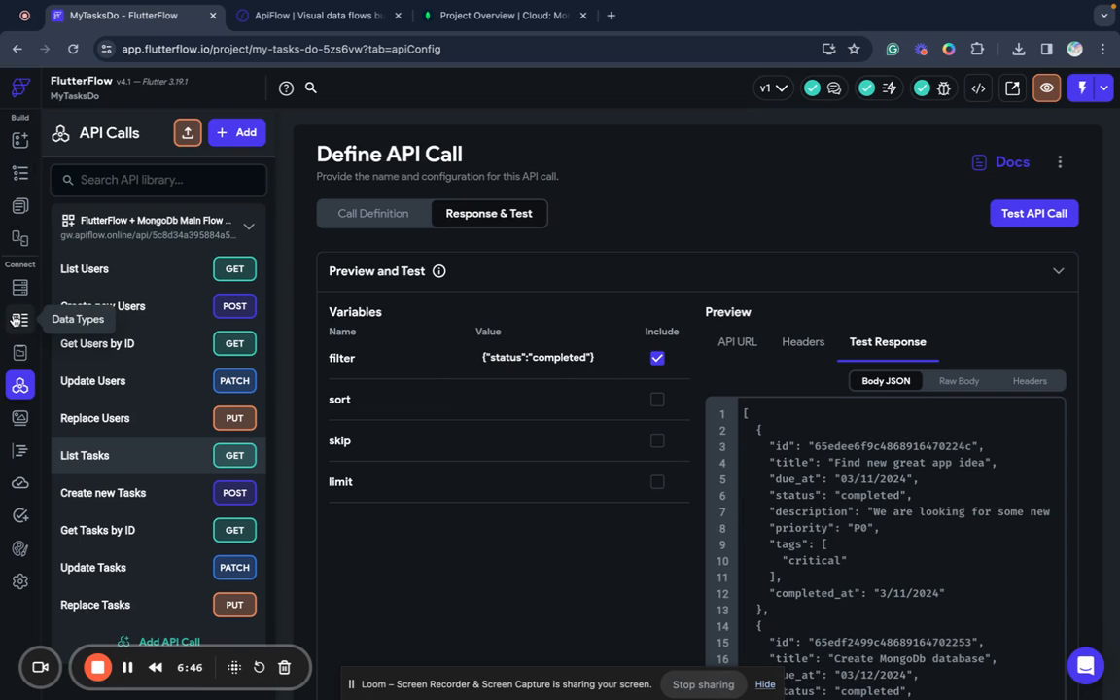
- Create a new data type named task in the Data Schema
left_click(19, 319)
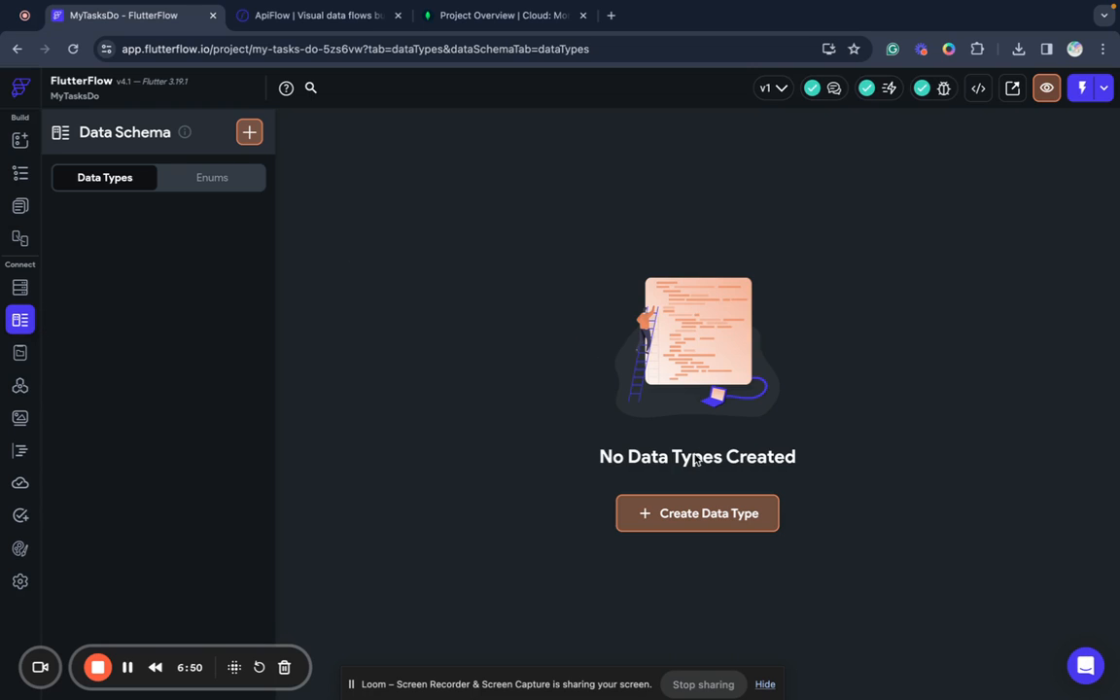
left_click(696, 513)
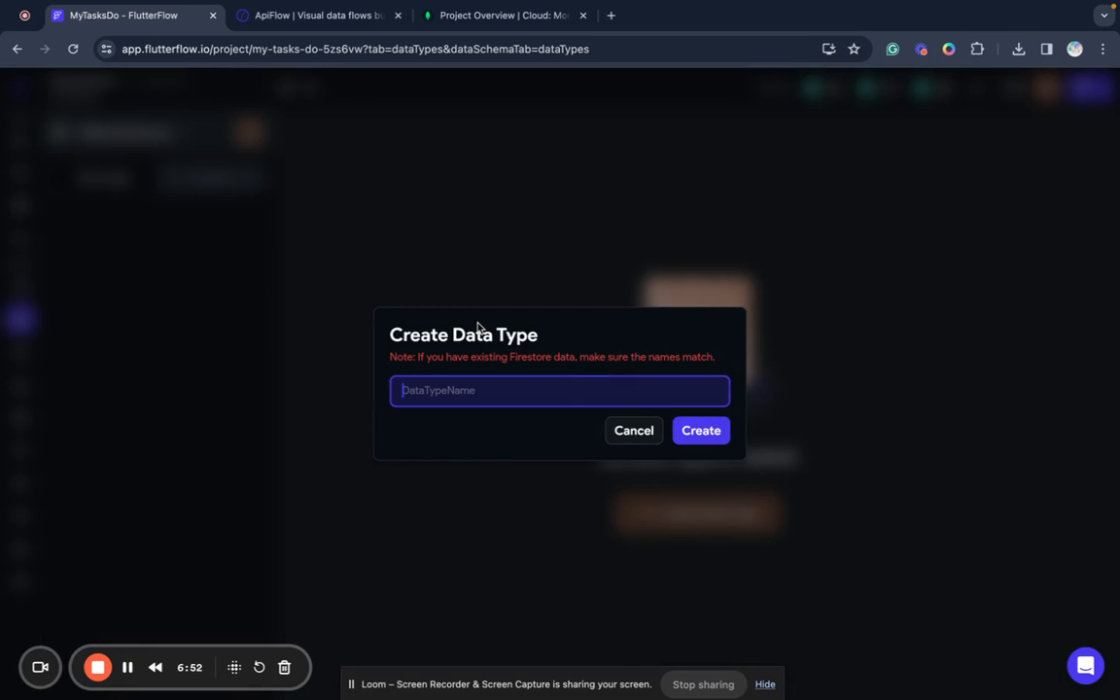
type("task")
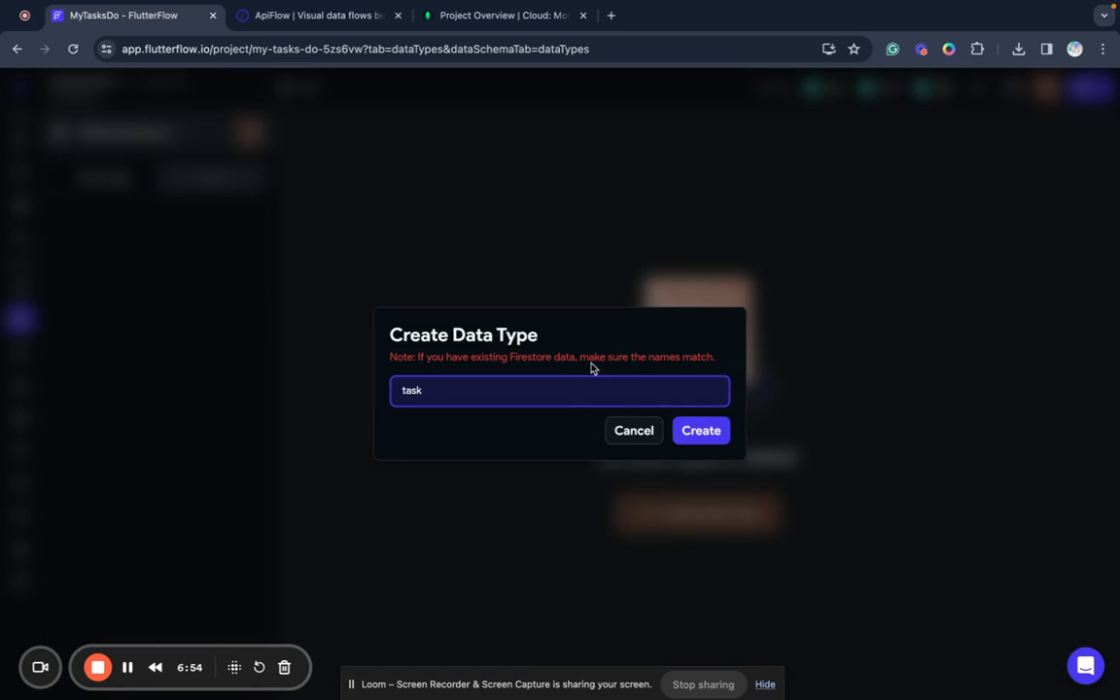
left_click(700, 430)
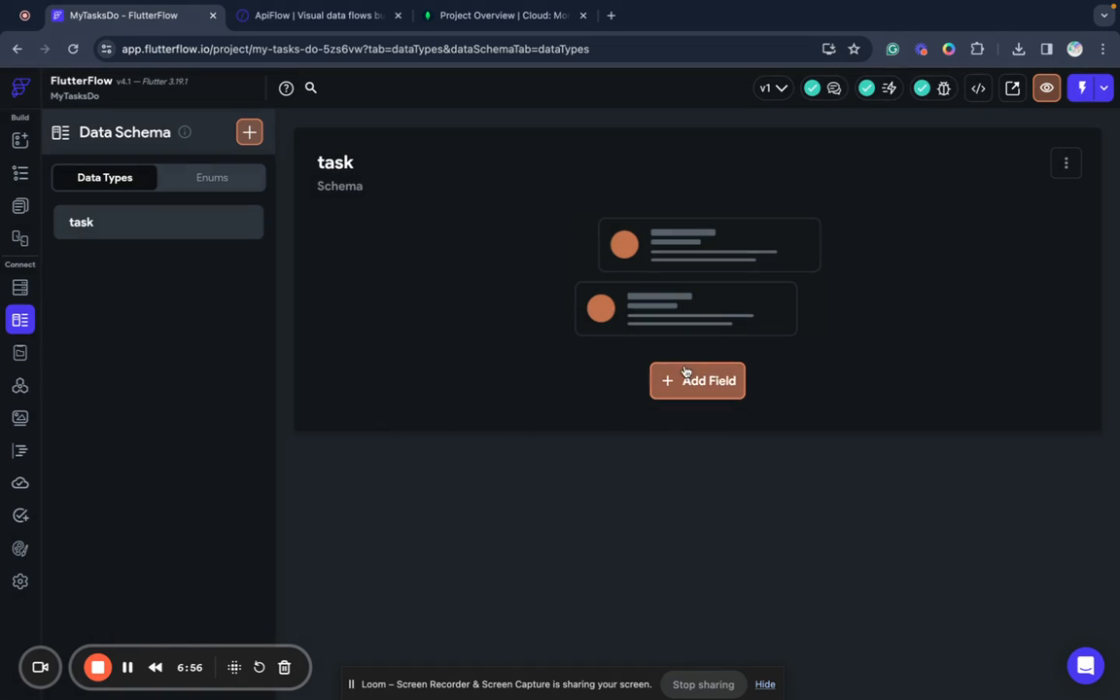
- Add String fields id and title to the task type
left_click(697, 380)
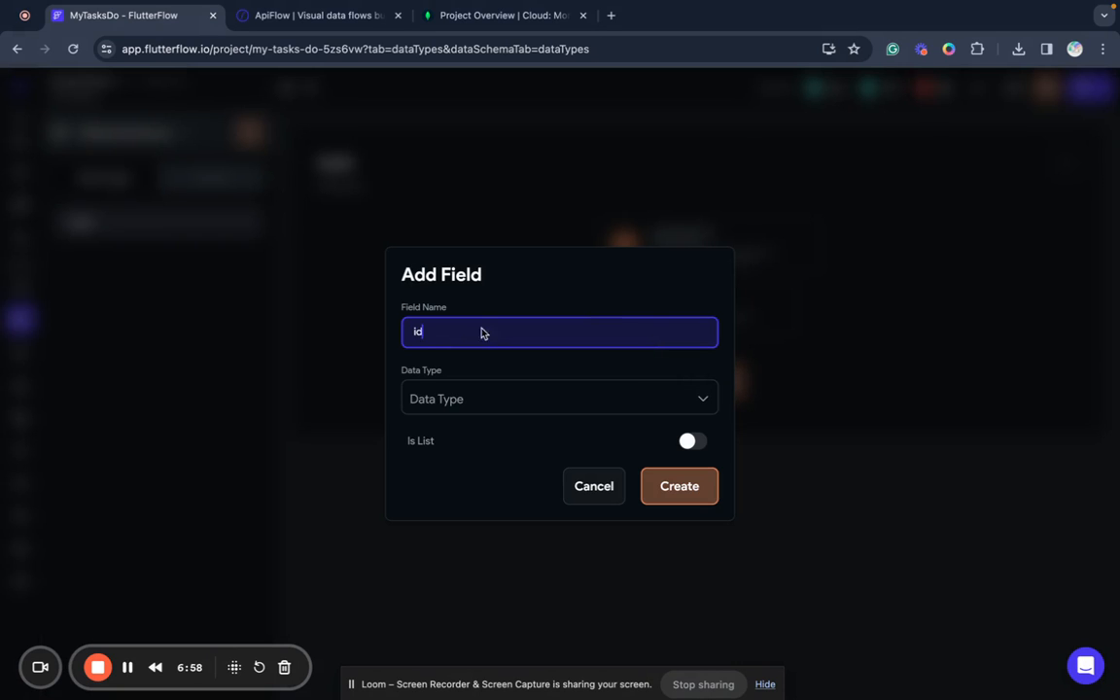
left_click(560, 399)
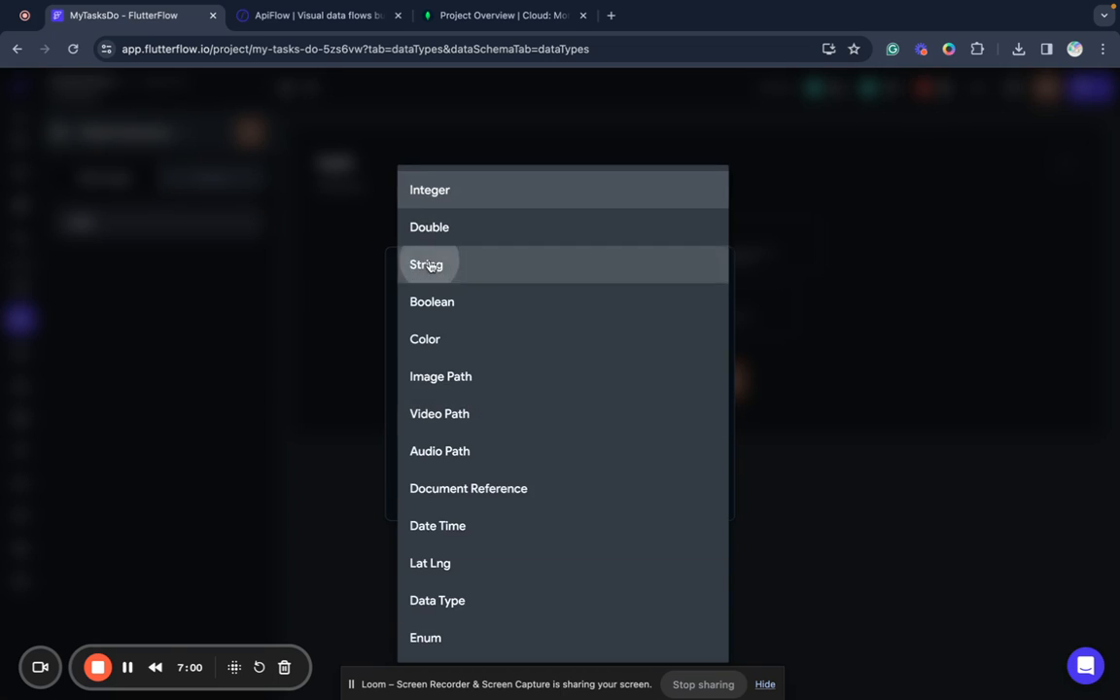
left_click(426, 265)
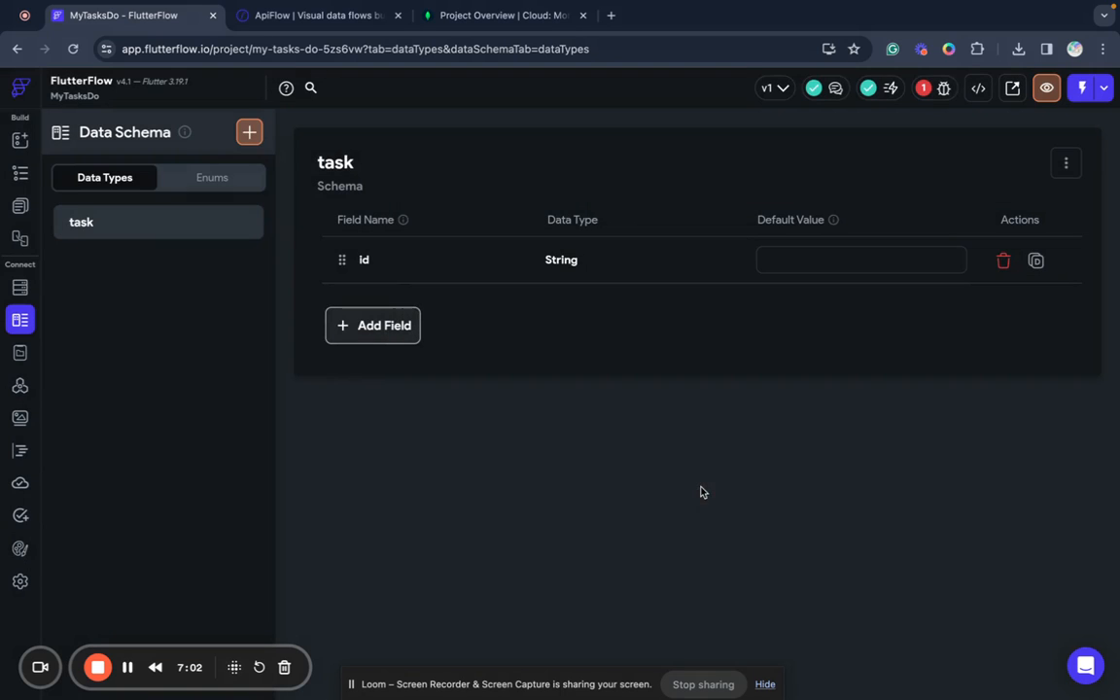
left_click(374, 324)
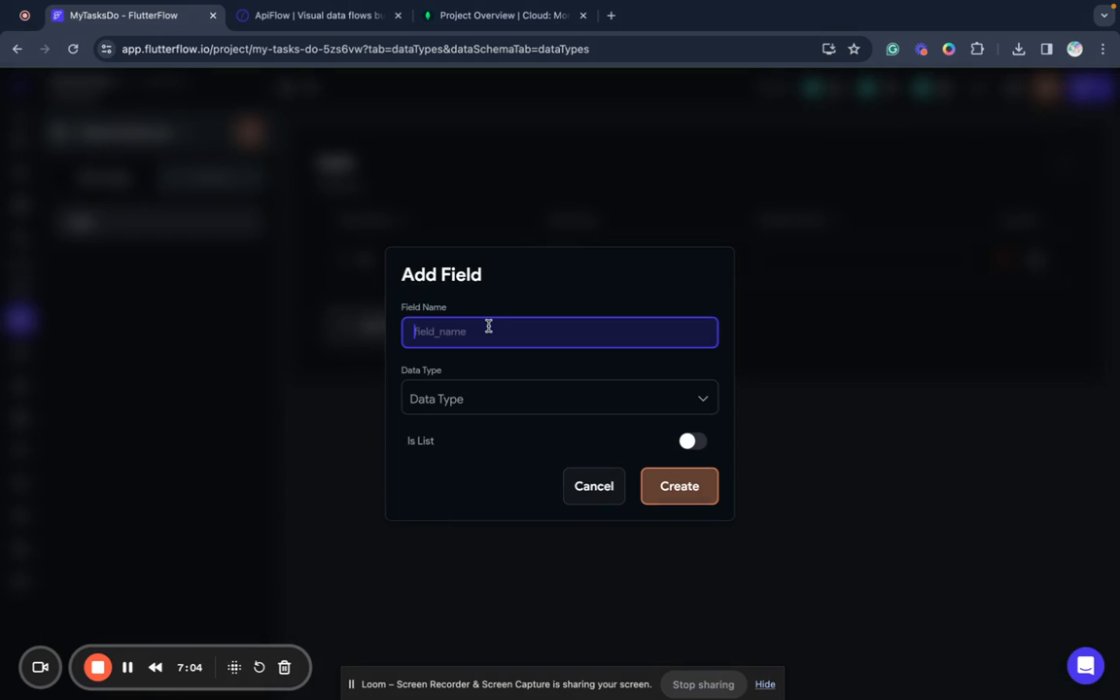
left_click(560, 399)
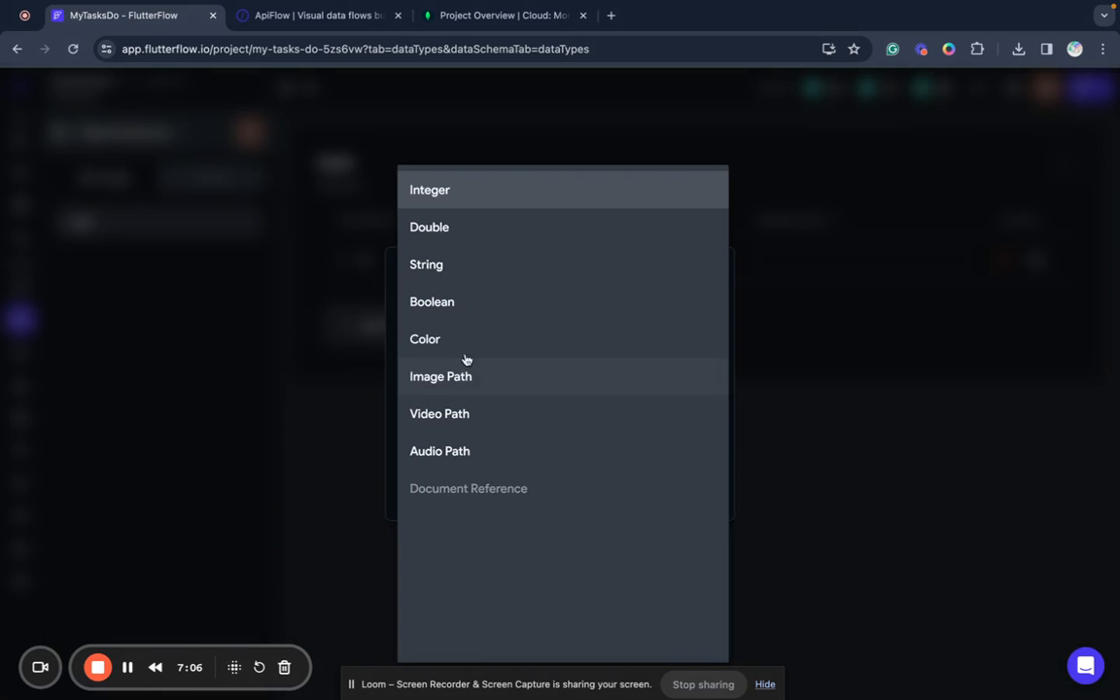
left_click(426, 265)
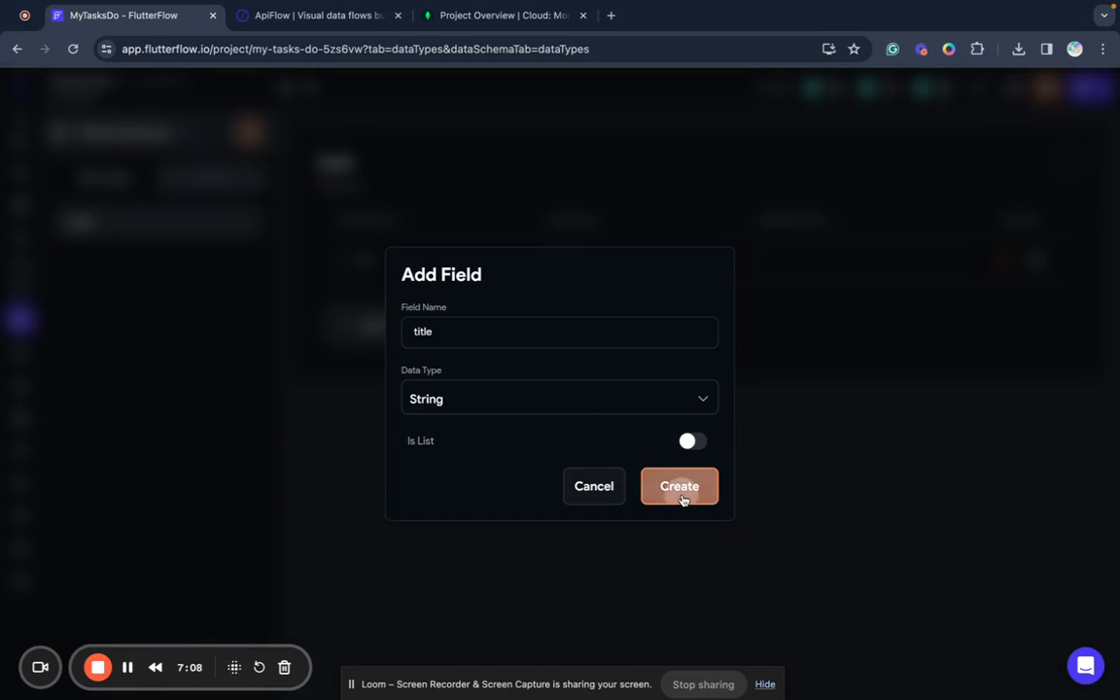
left_click(679, 486)
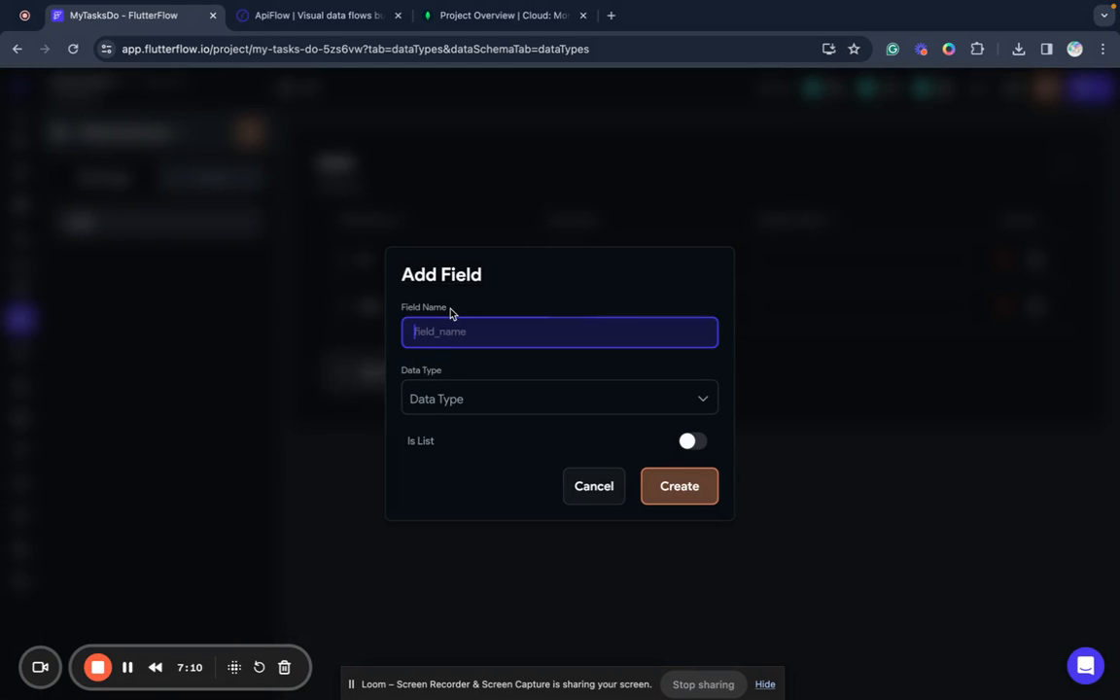
- Add String fields description and due_at to the task type
type("descript")
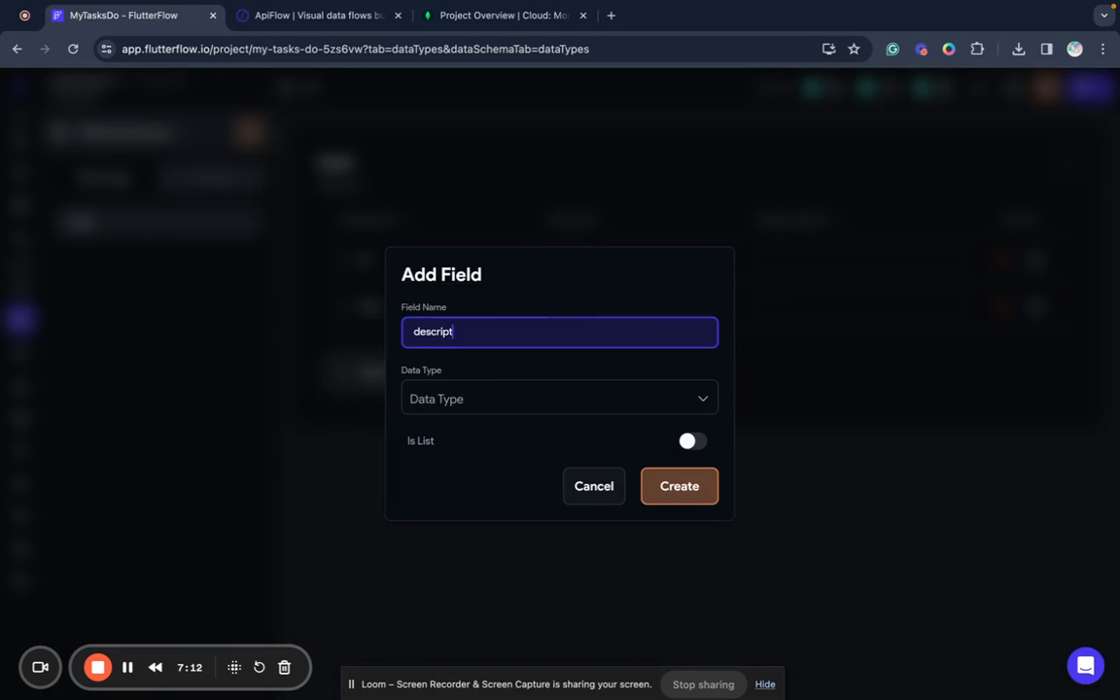
type("ion")
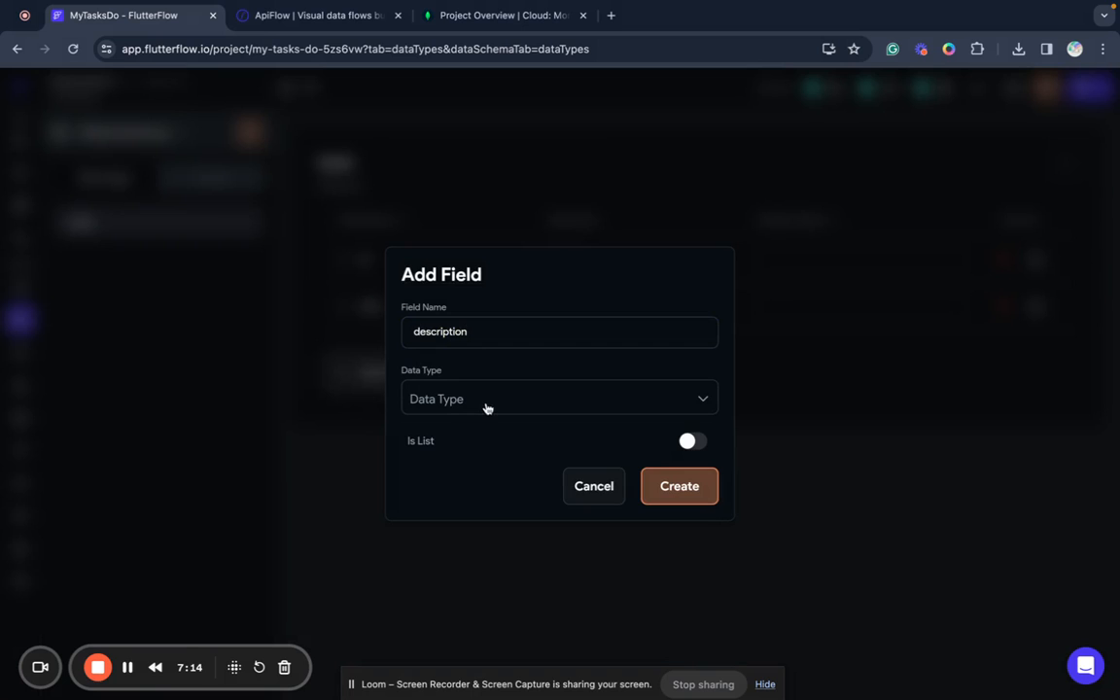
left_click(560, 399)
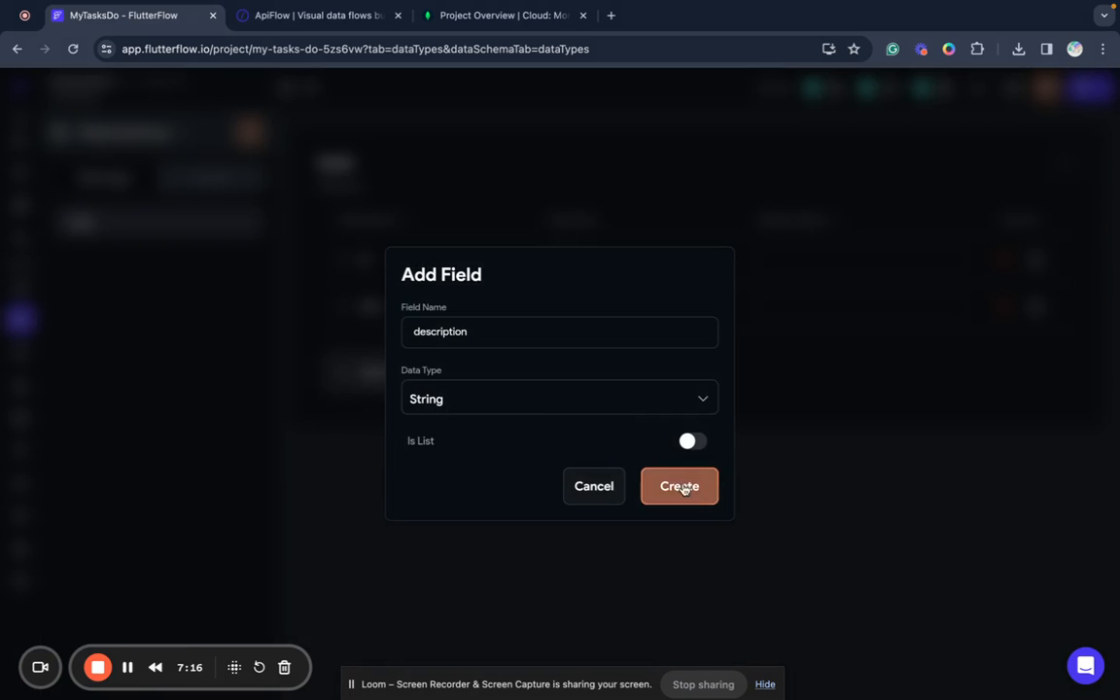
left_click(679, 487)
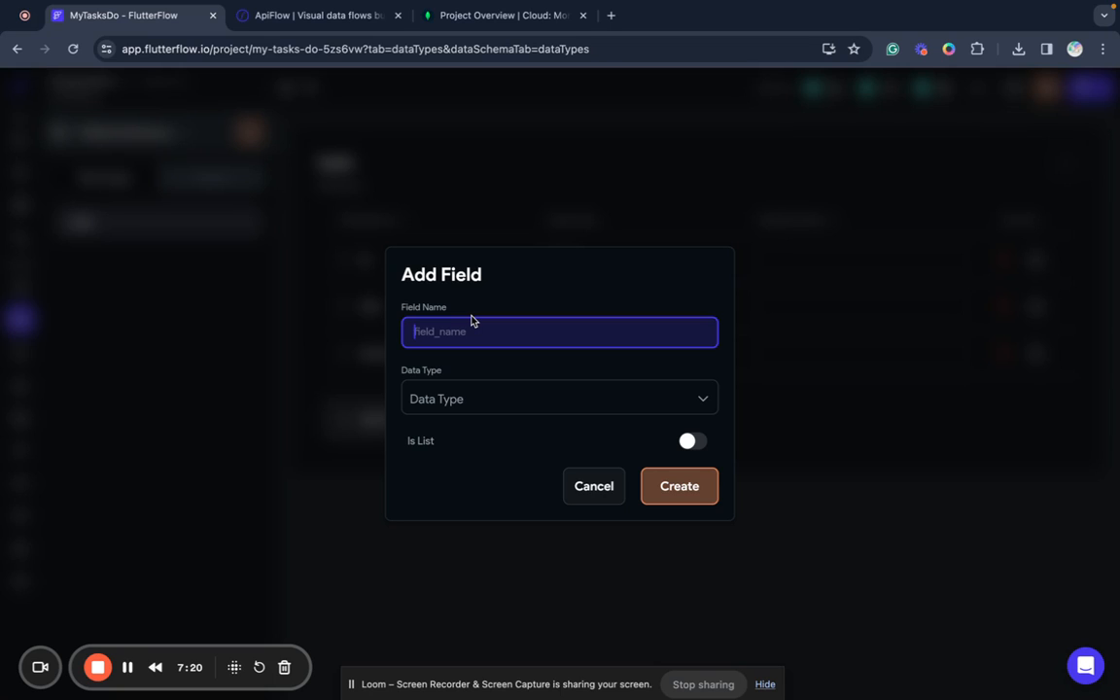
type("due_at")
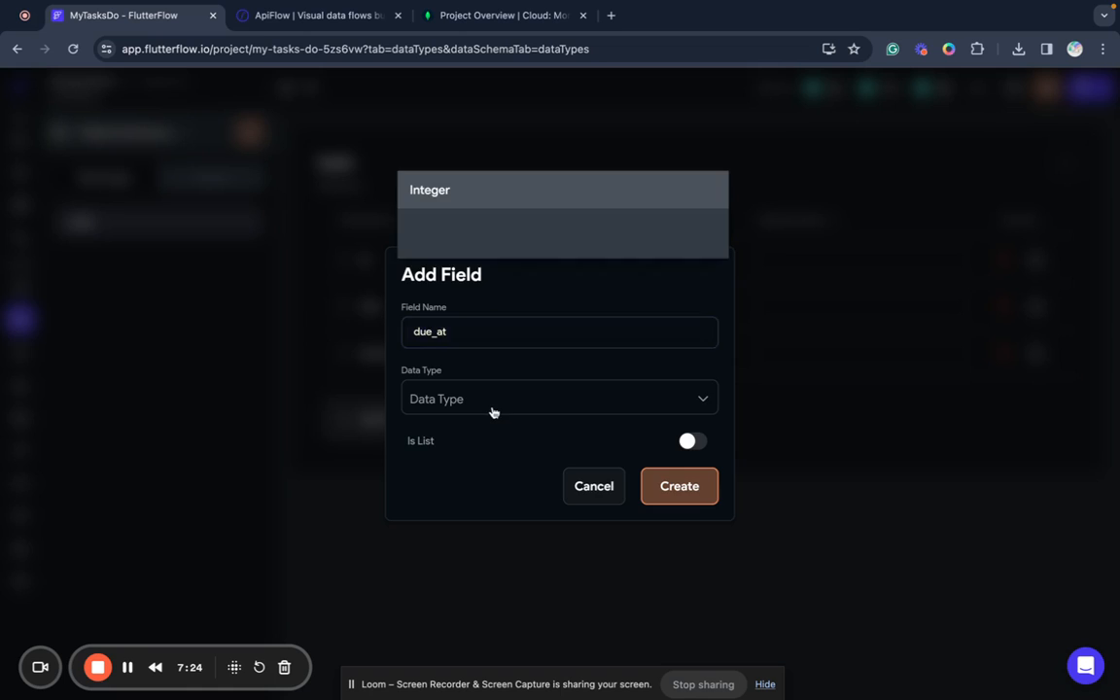
left_click(679, 486)
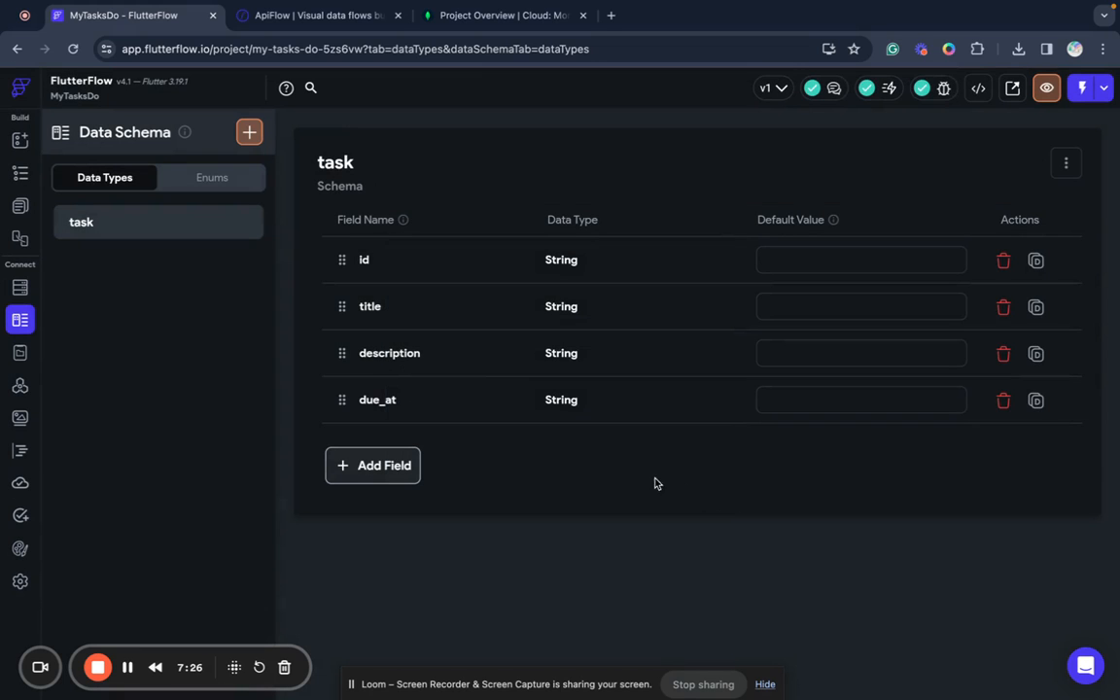
mouse_move(379, 465)
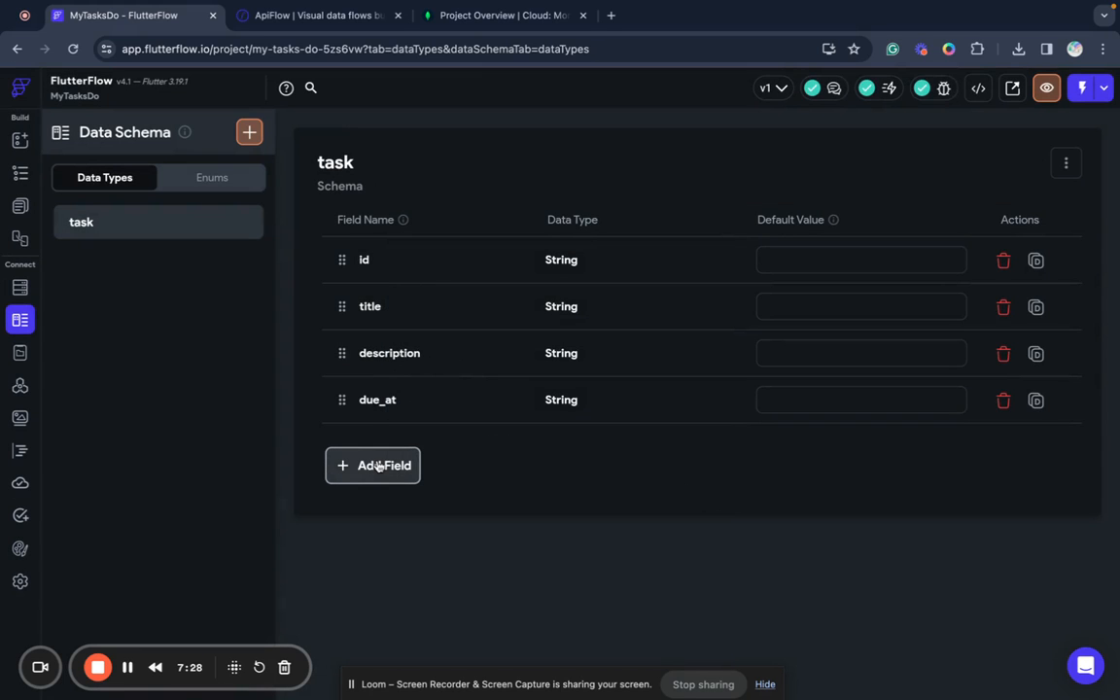
- Re-run the List Tasks test in the MongoDB ApiFlow group to get completed tasks as JSON
left_click(19, 385)
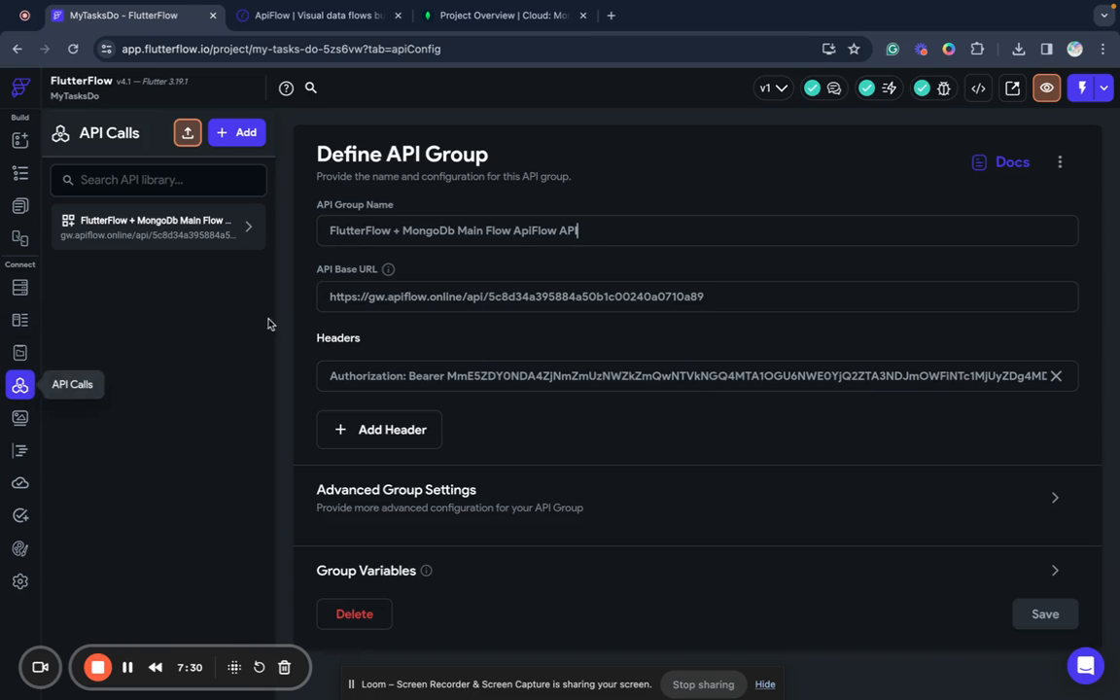
left_click(249, 225)
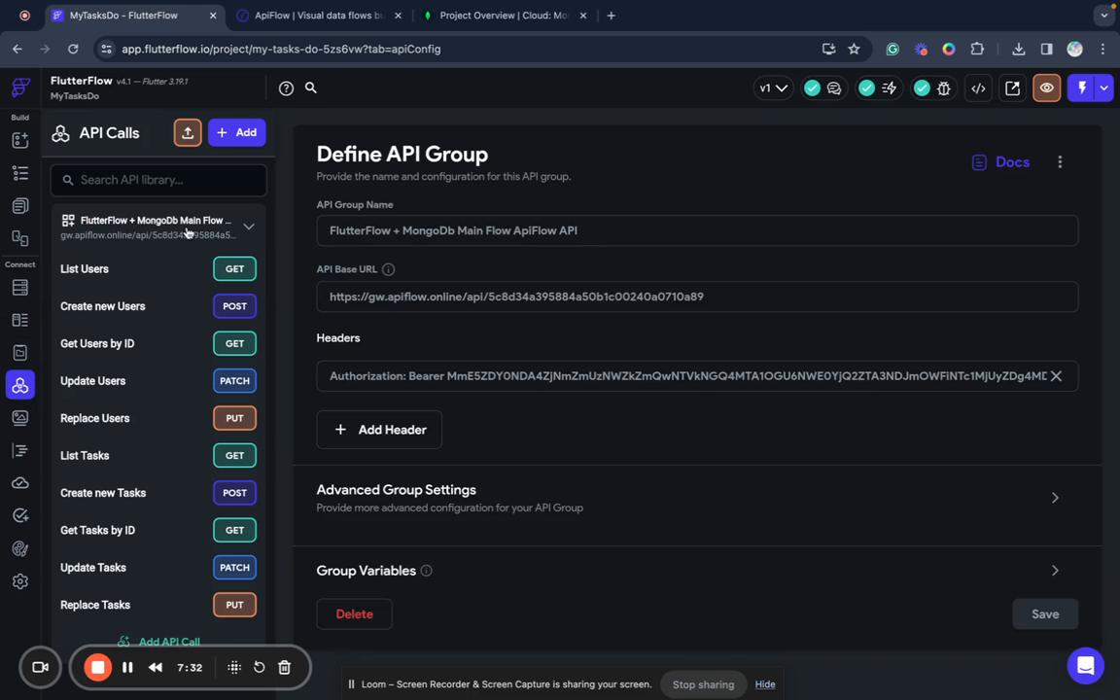
left_click(86, 455)
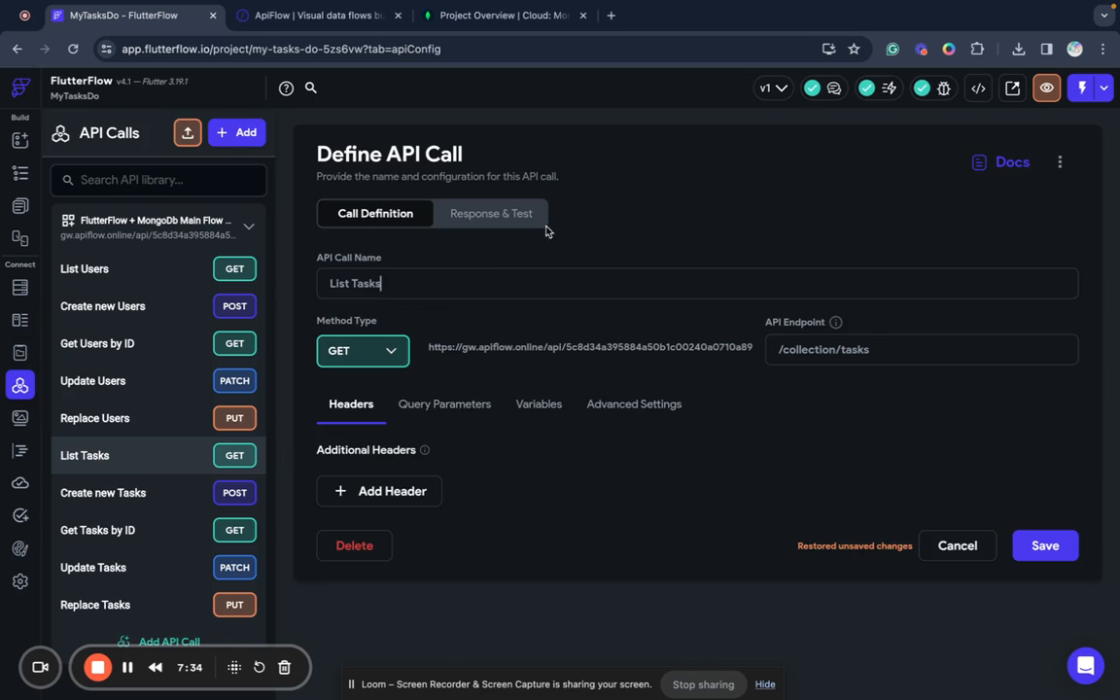
left_click(490, 212)
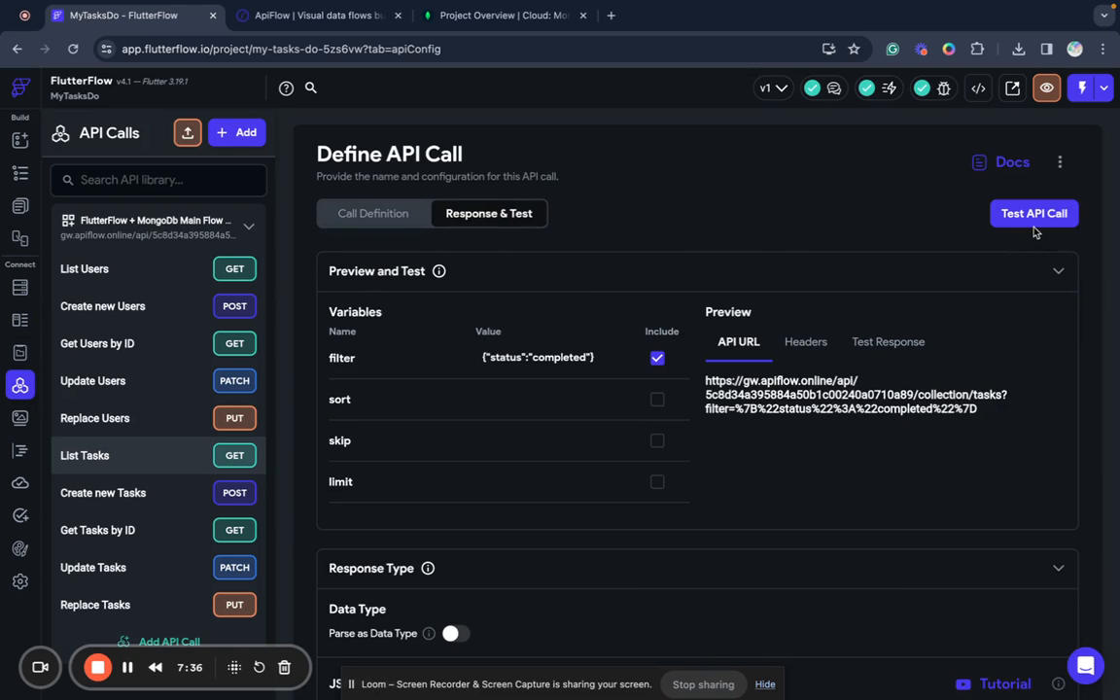
left_click(1033, 212)
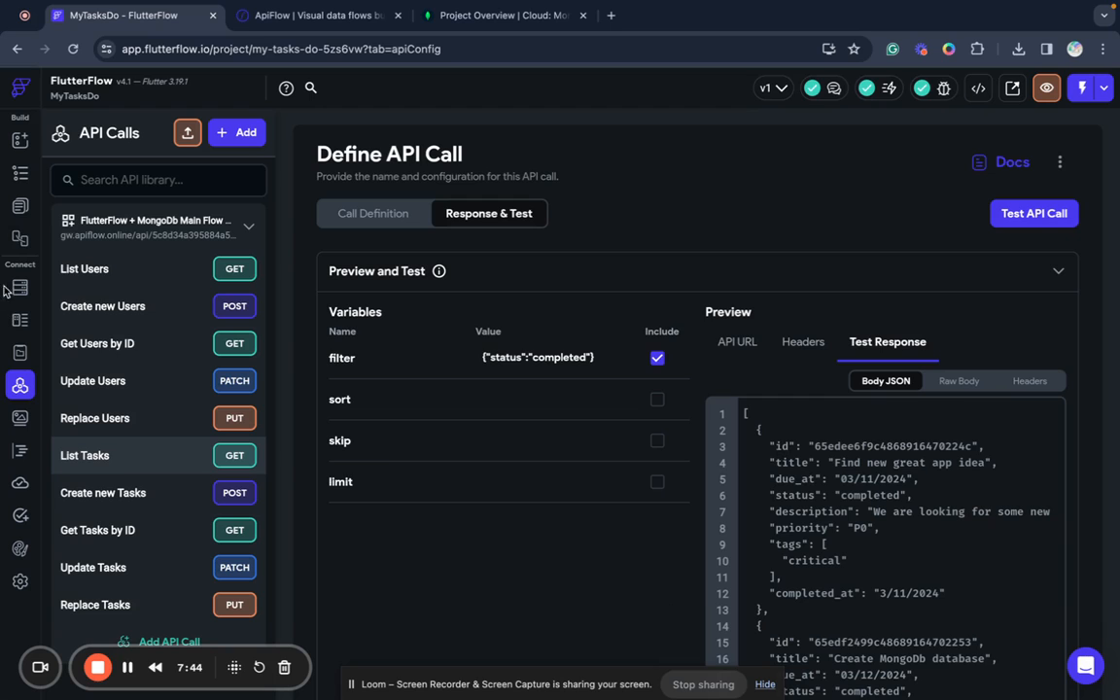
mouse_move(19, 140)
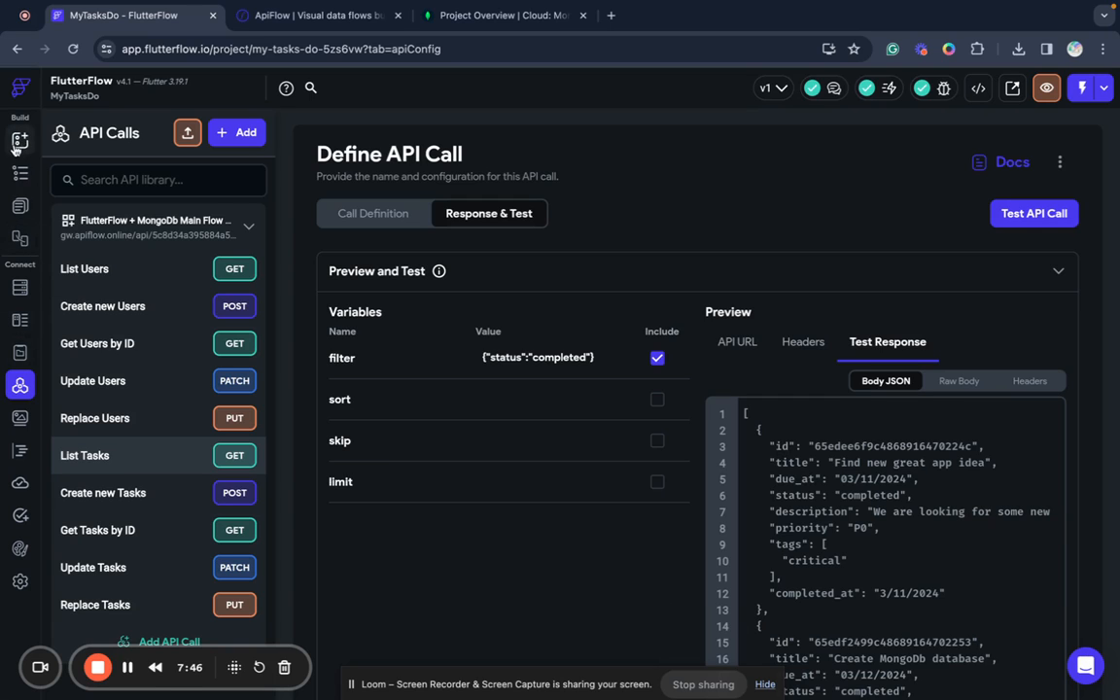
- Add a tags field to task as a list of Strings
left_click(19, 319)
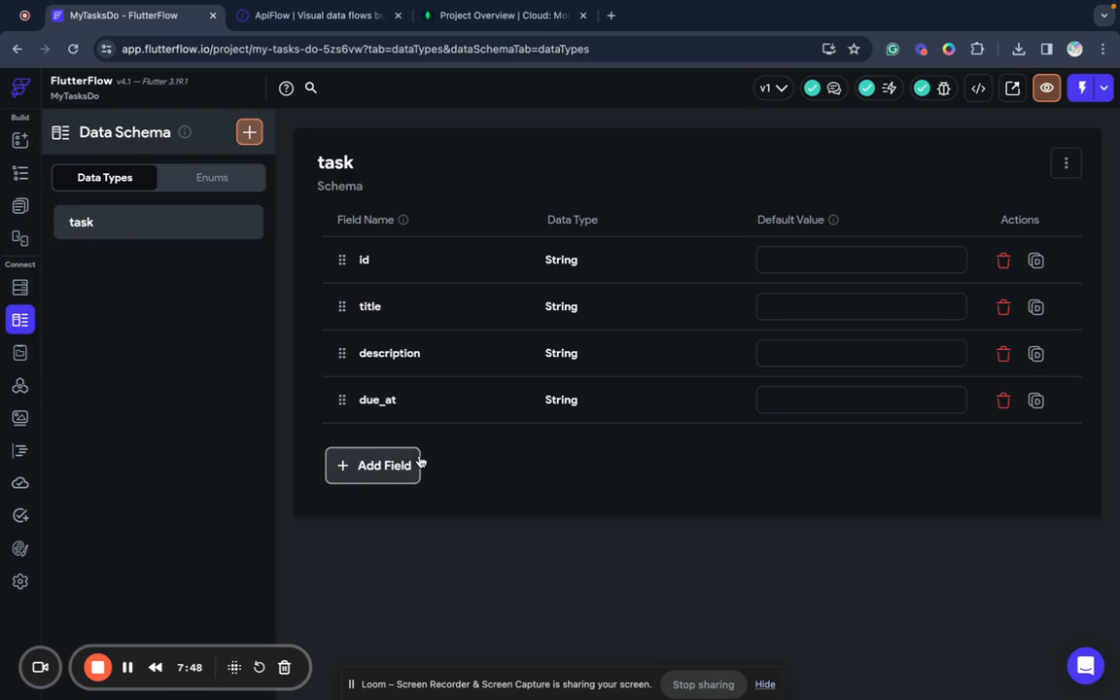
left_click(373, 465)
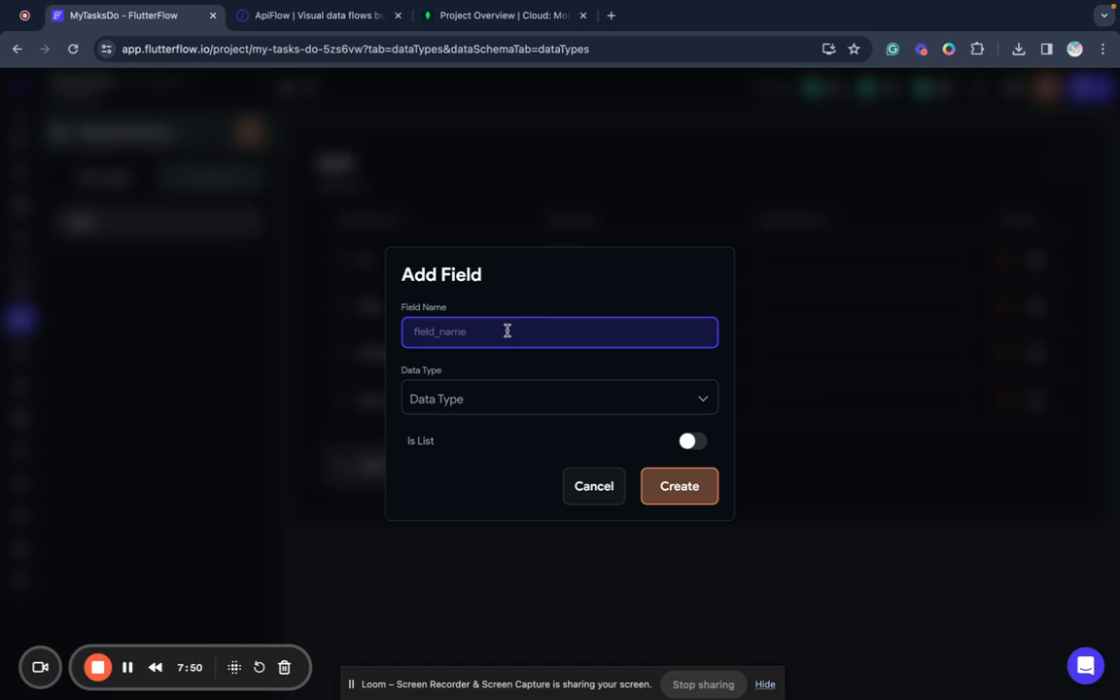
type("ta")
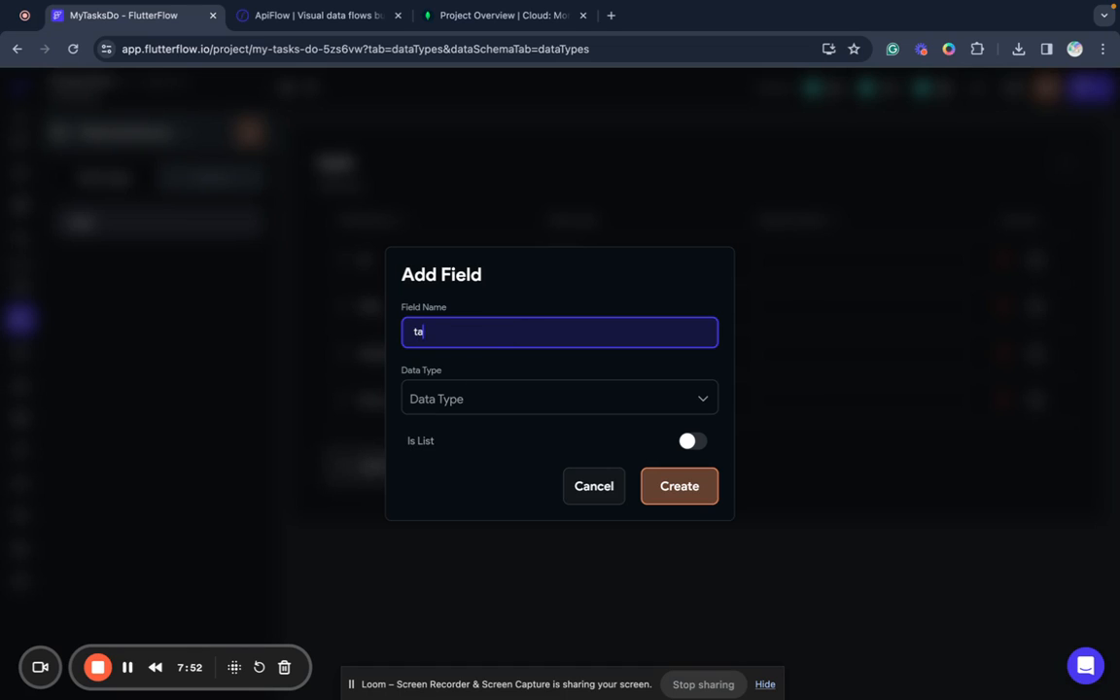
left_click(560, 399)
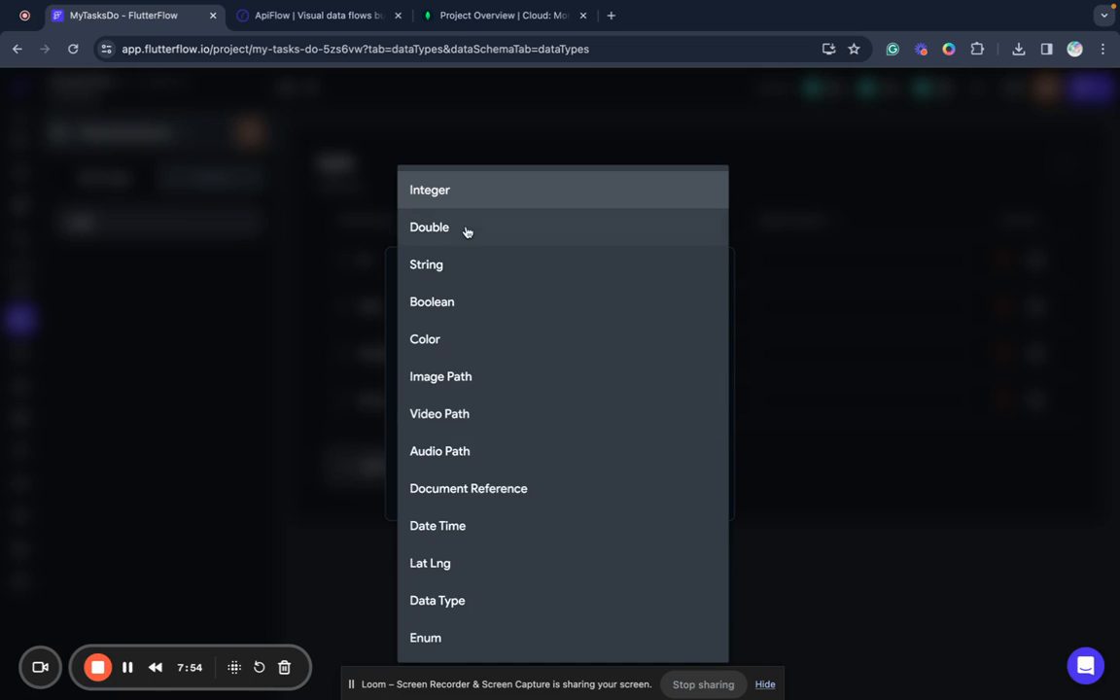
left_click(426, 264)
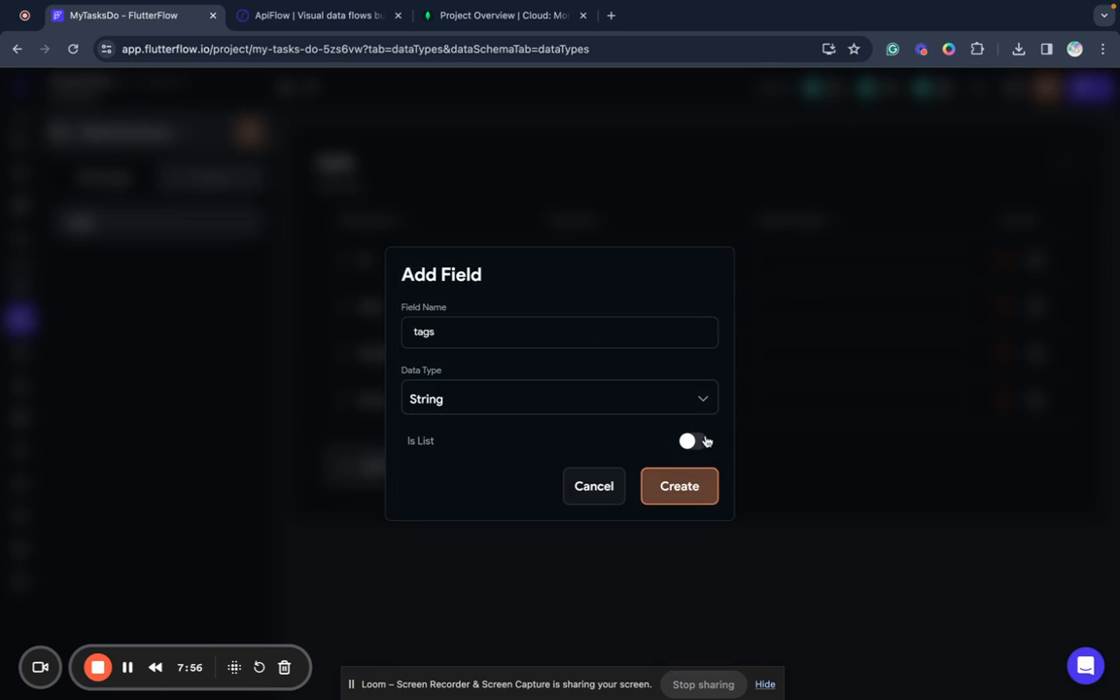
left_click(693, 439)
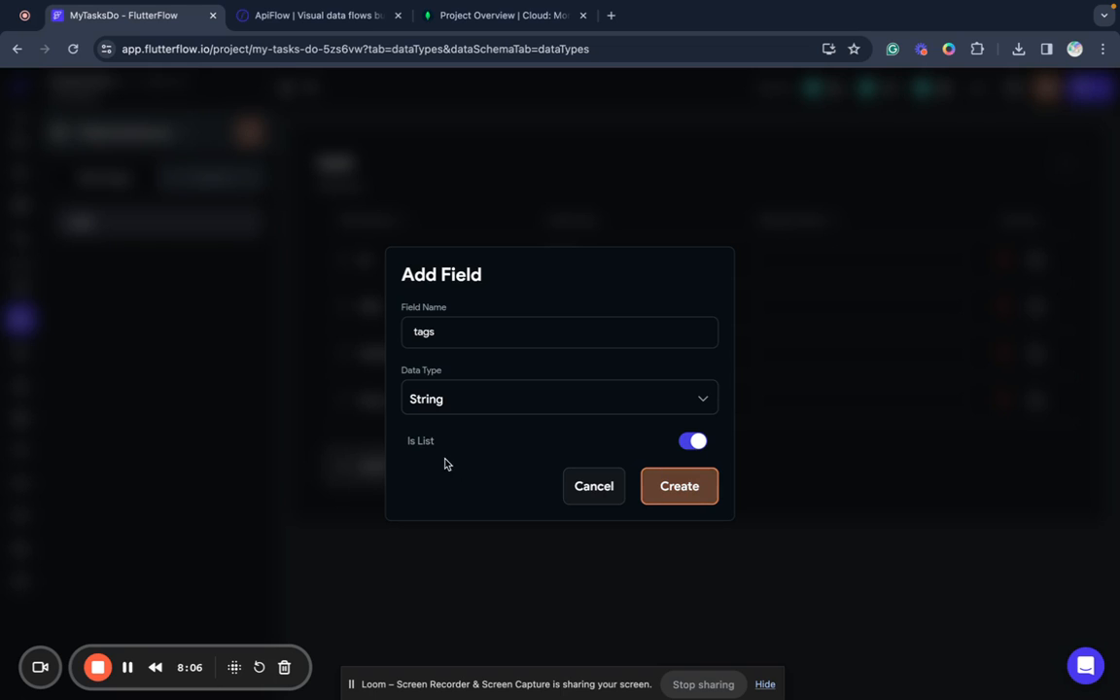
left_click(678, 486)
type("st")
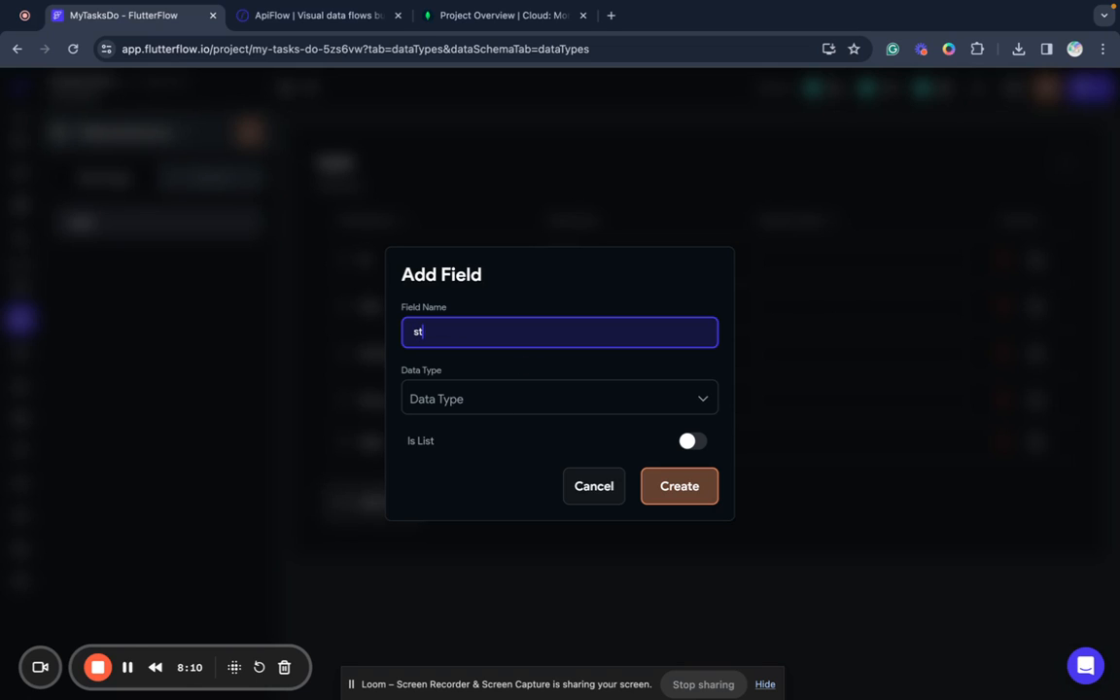
- Add a status String field to the task type
type("atus")
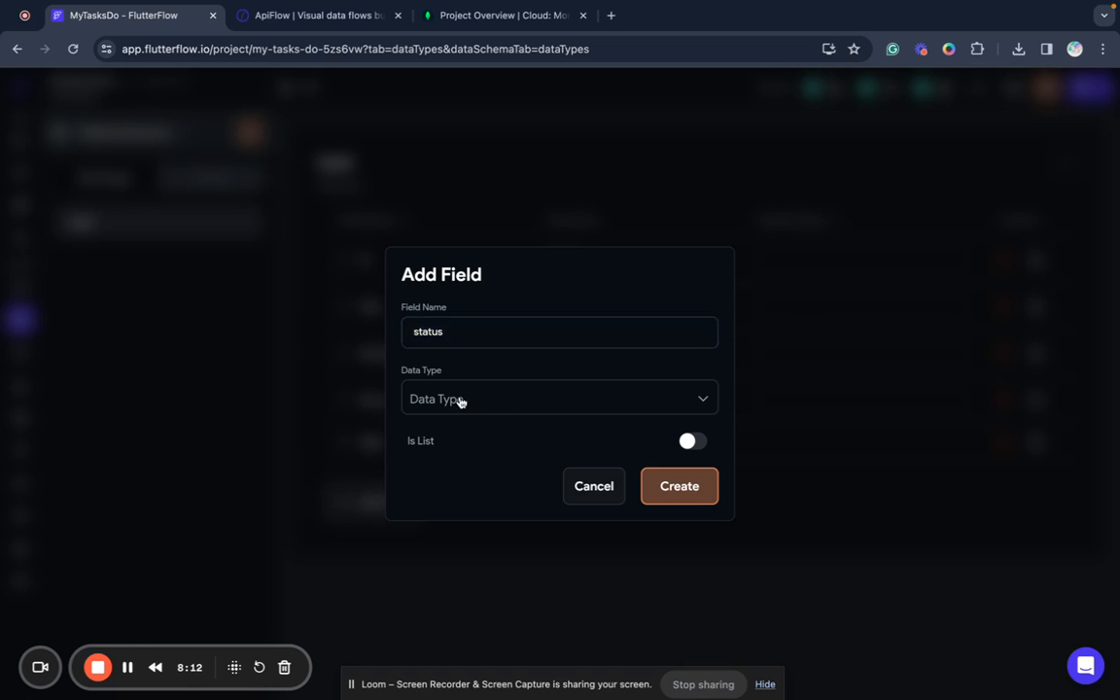
left_click(560, 399)
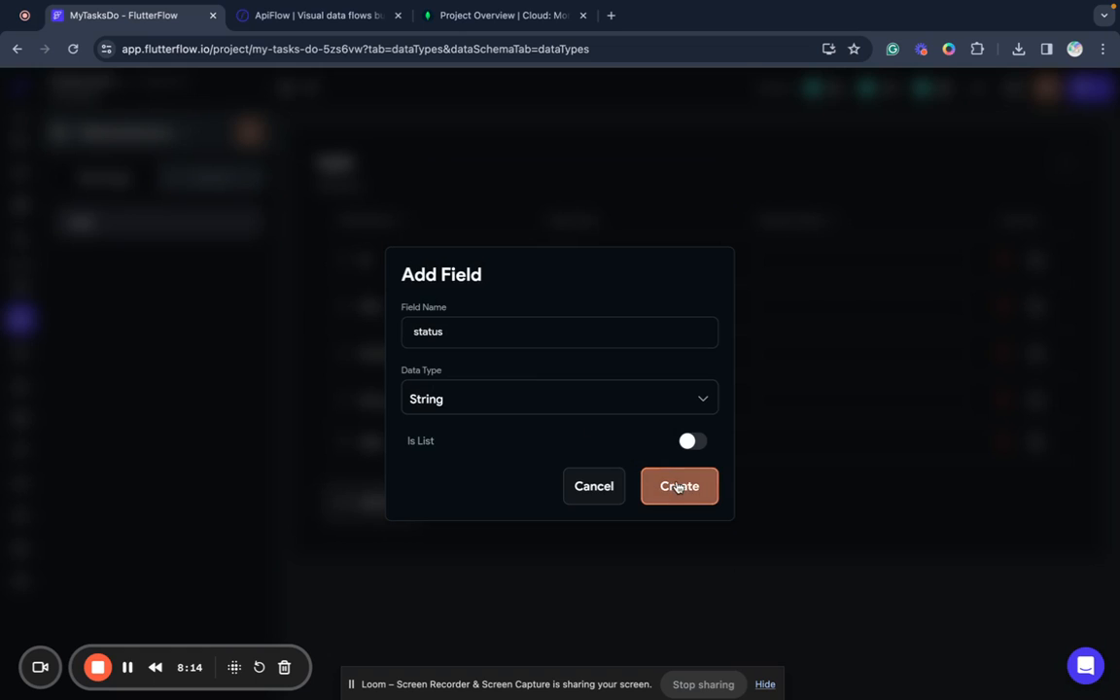
left_click(678, 486)
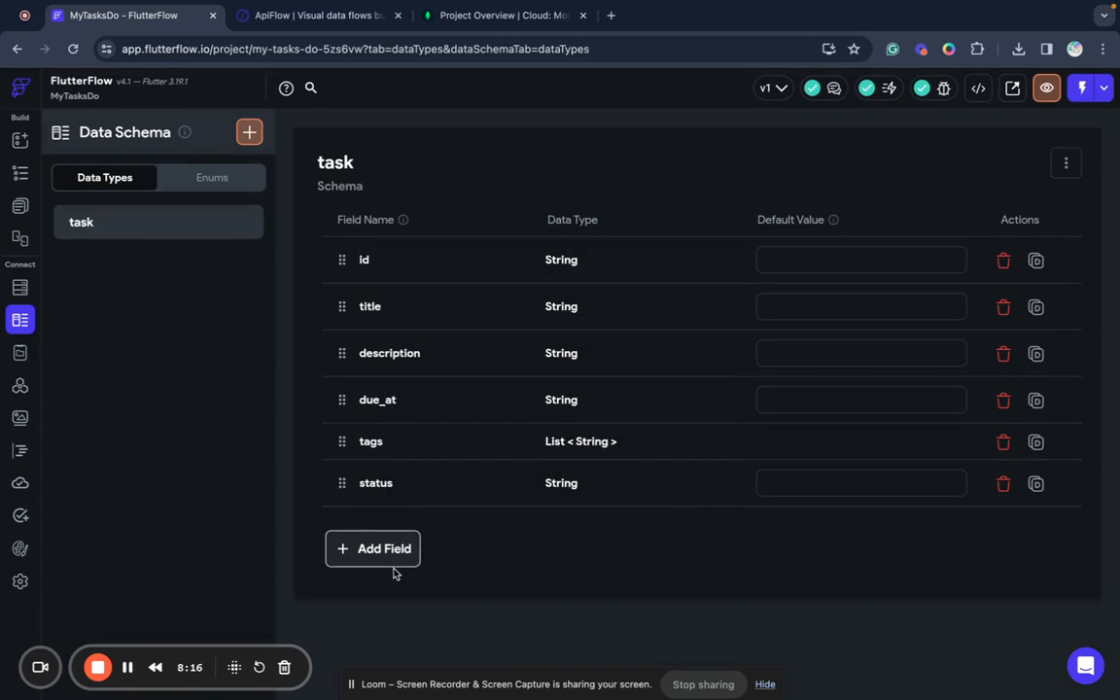
mouse_move(476, 533)
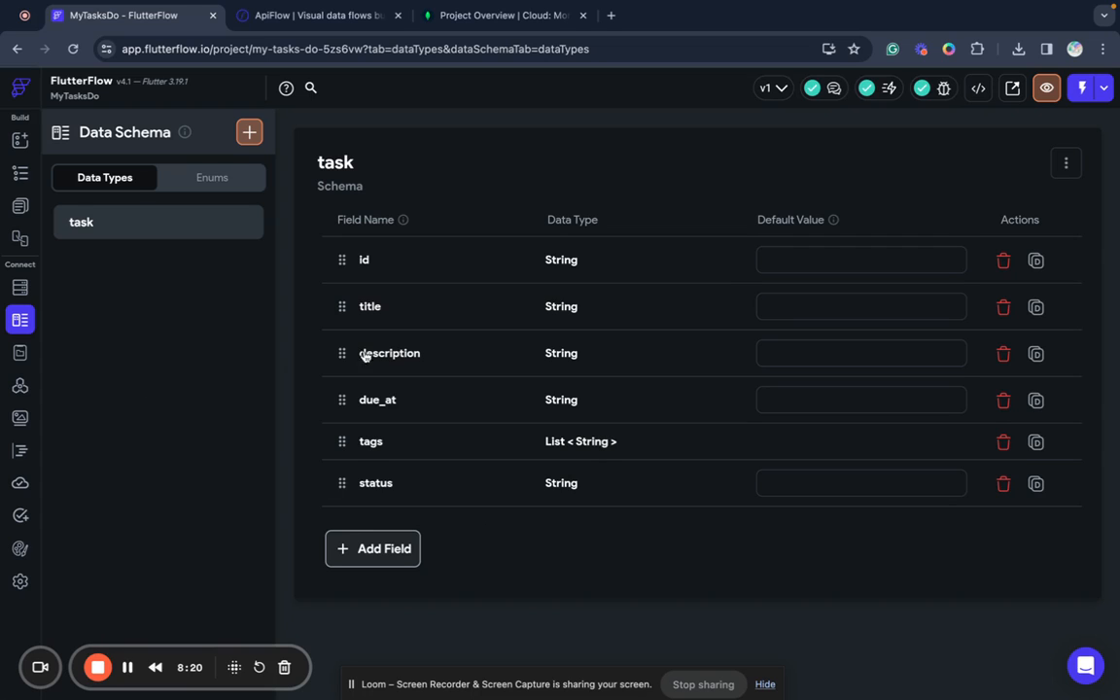
mouse_move(164, 365)
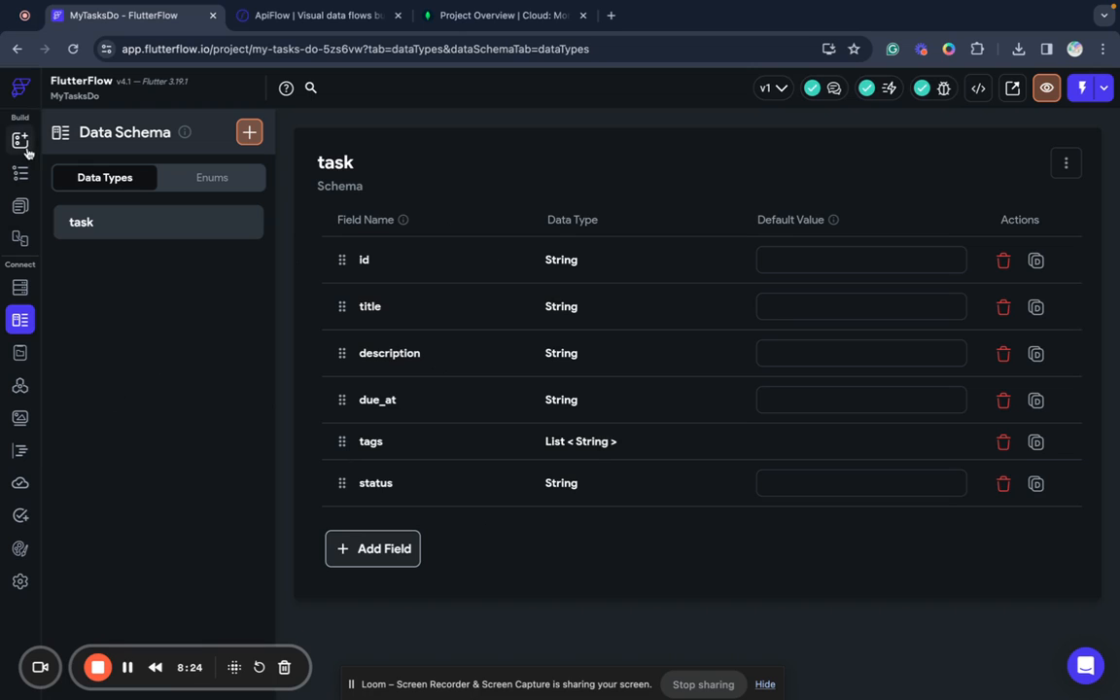
left_click(19, 385)
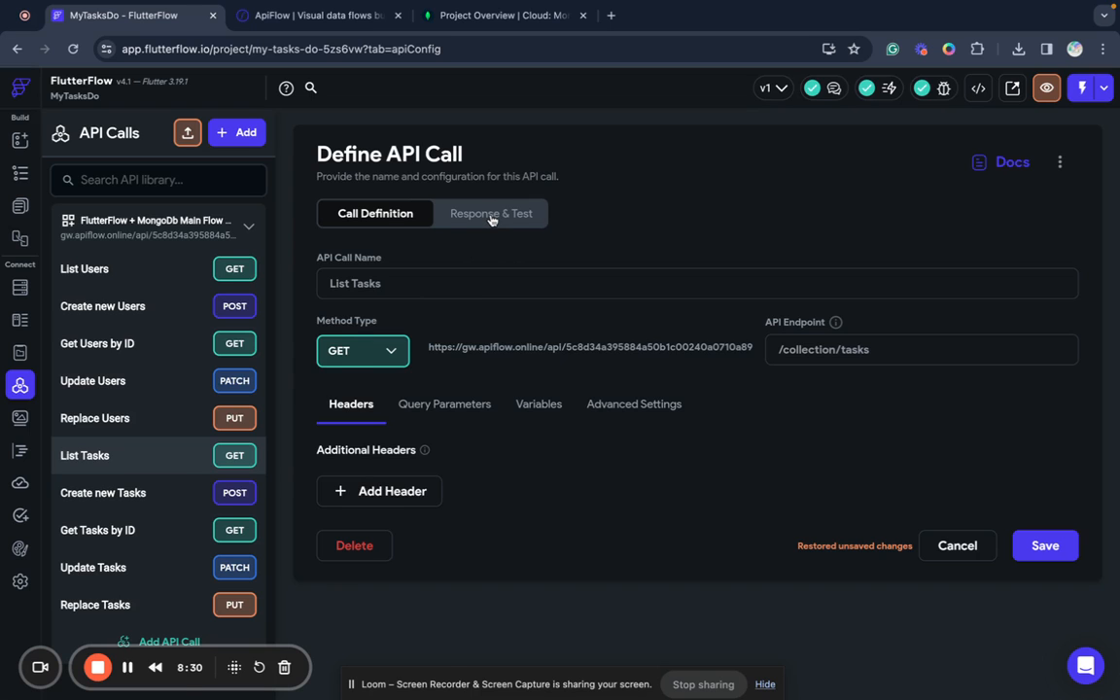
- Parse the List Tasks response as a list of the task data type, then return to HomePage
left_click(490, 212)
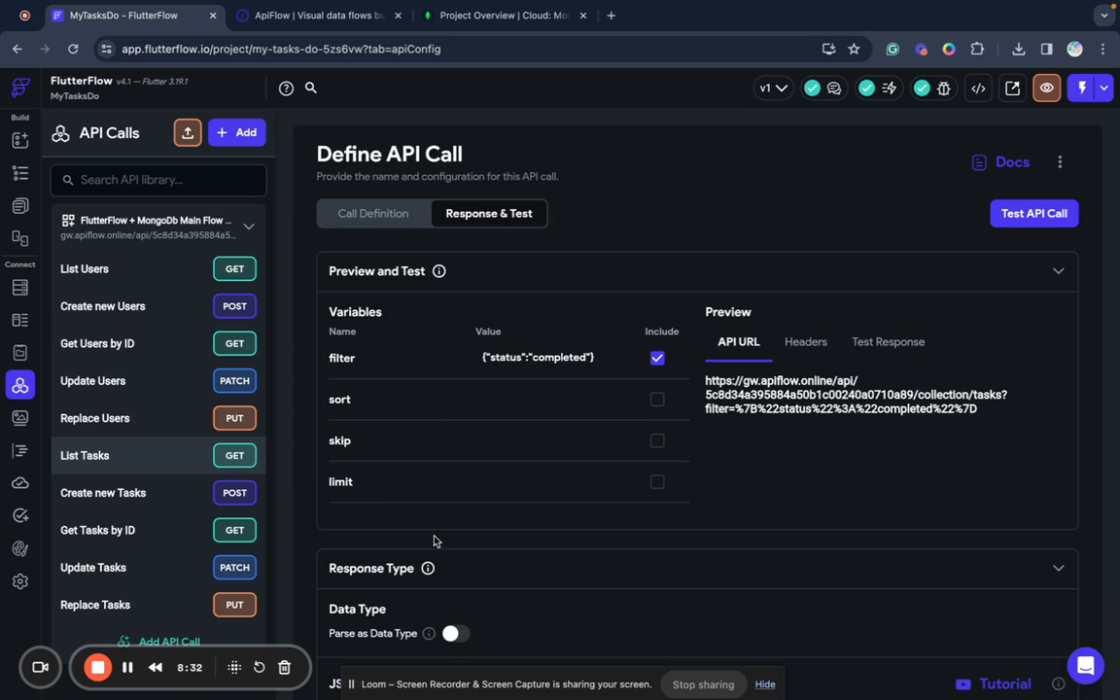
scroll("down", 3)
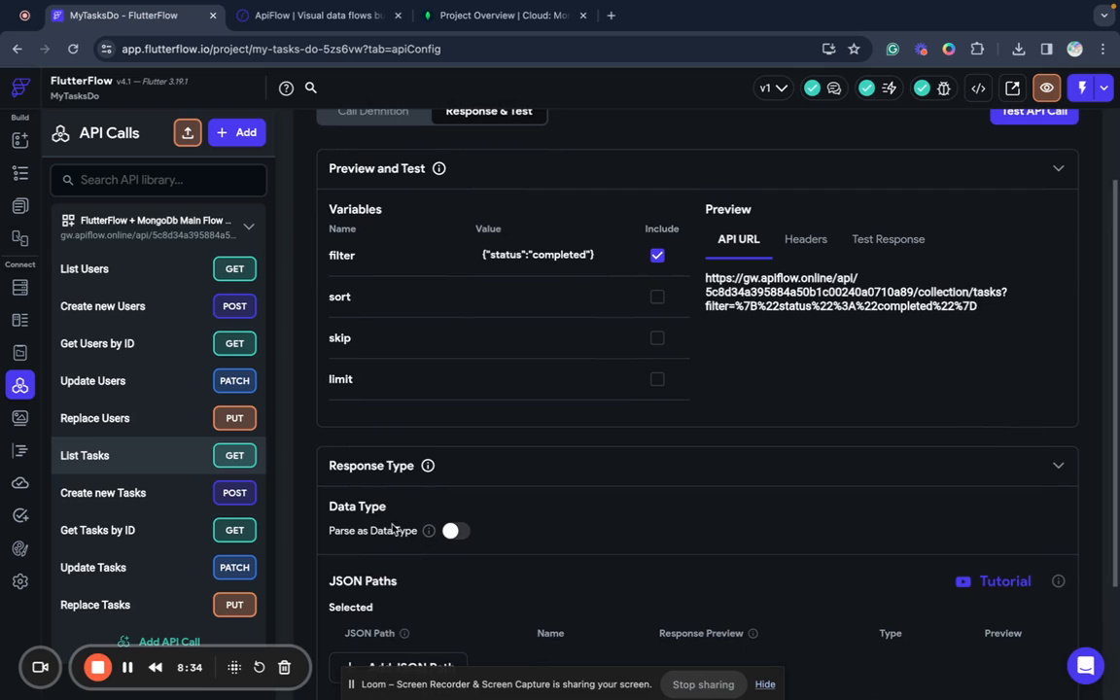
scroll("down", 3)
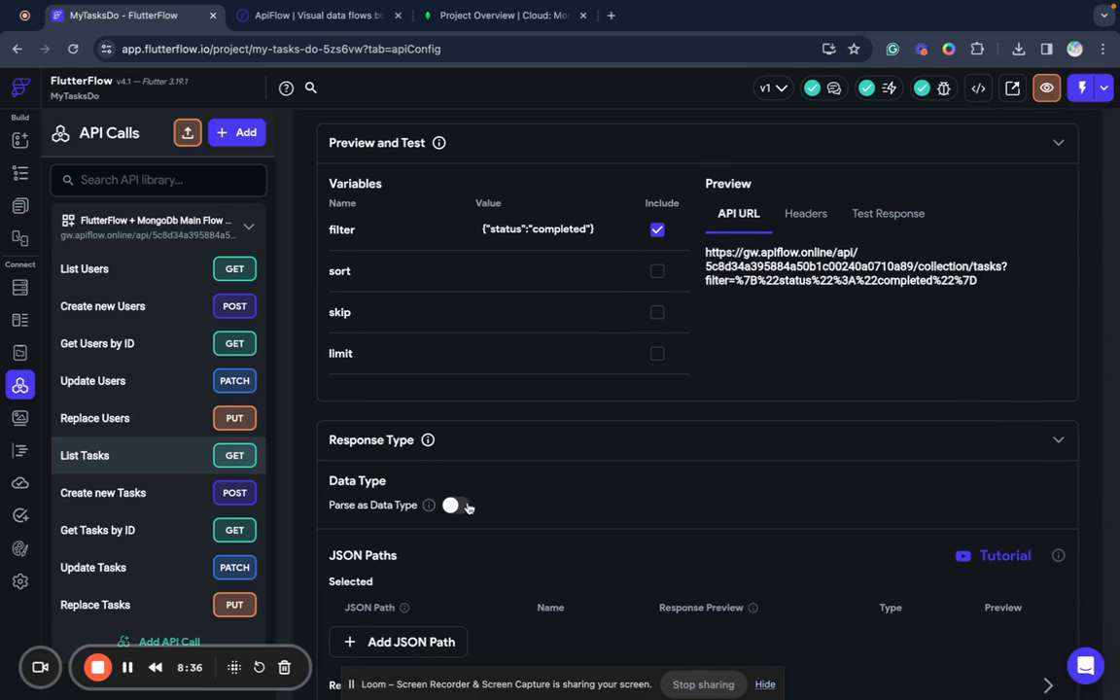
left_click(455, 505)
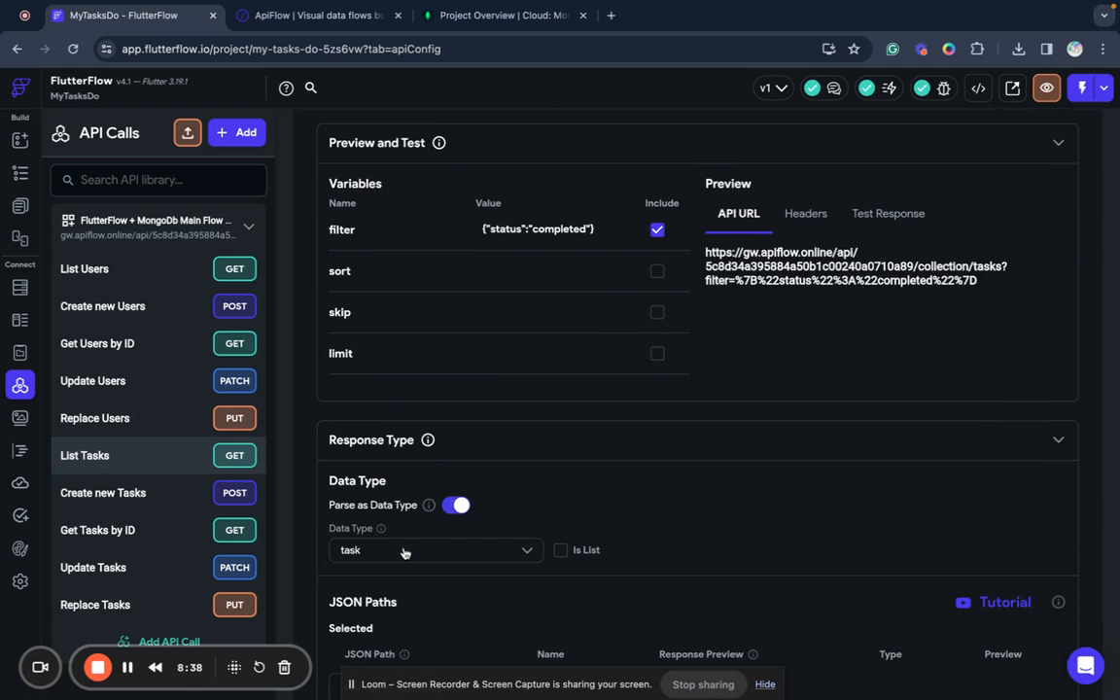
left_click(561, 548)
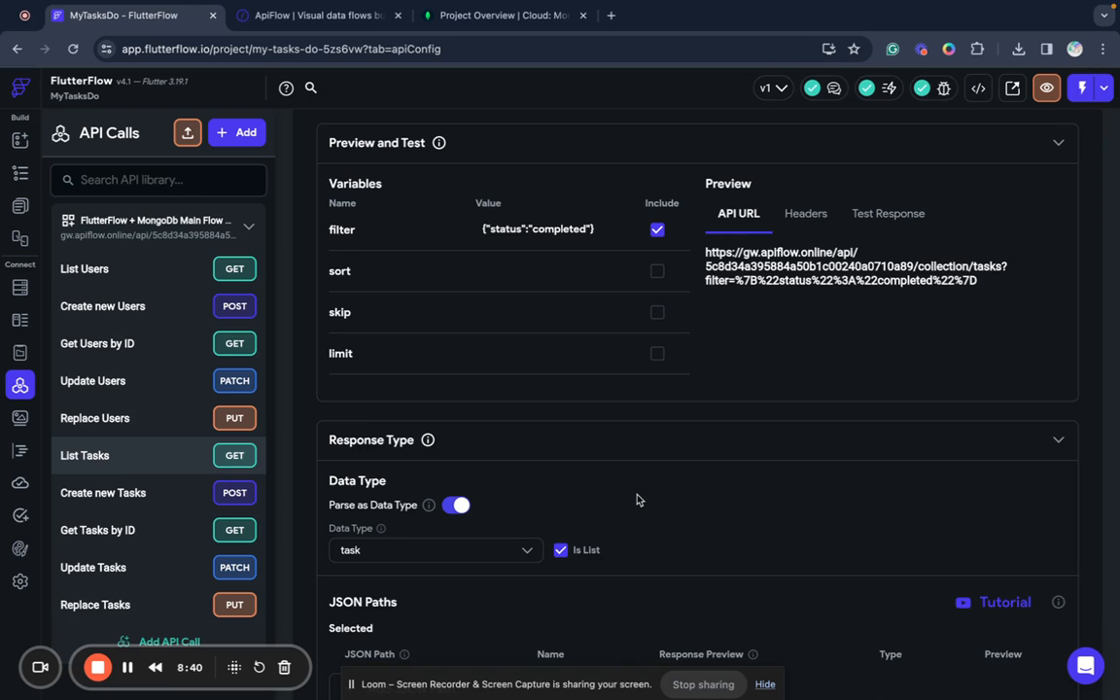
scroll("down", 3)
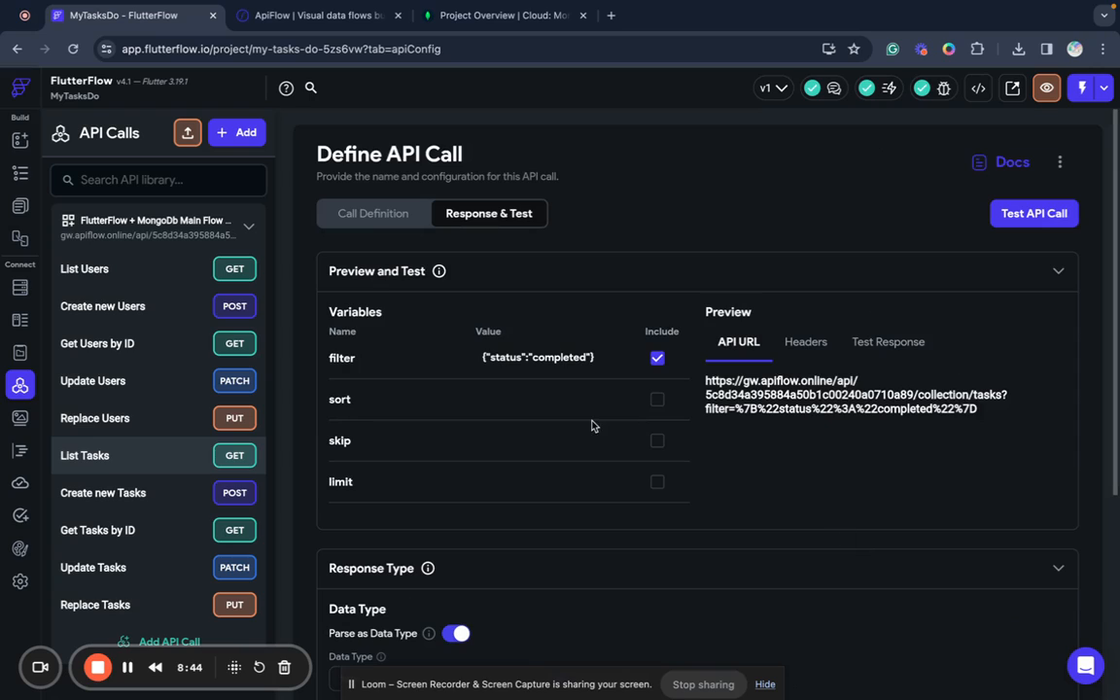
mouse_move(19, 140)
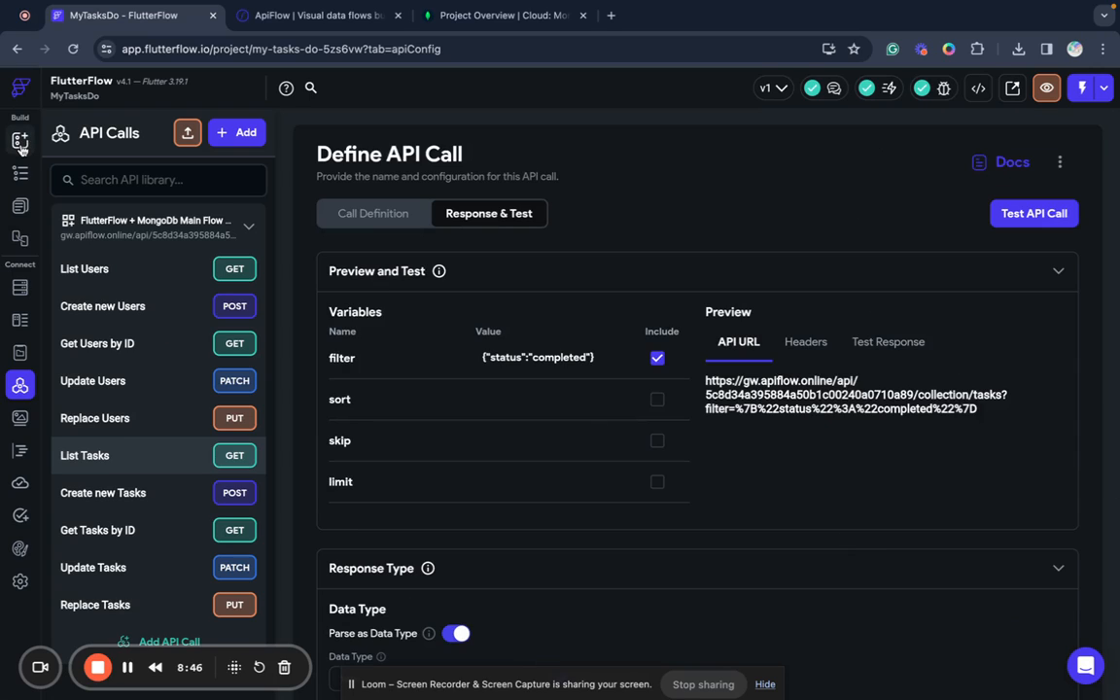
left_click(20, 140)
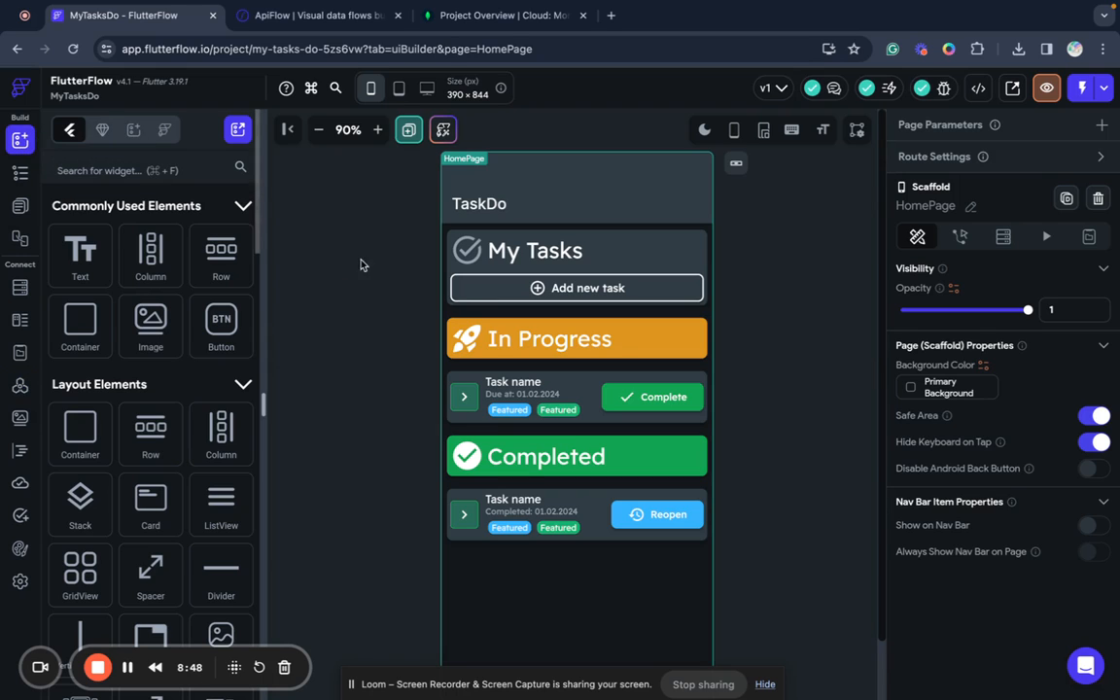
- Select tasksInProgressList in the HomePage widget tree and show its Backend Query panel
left_click(20, 173)
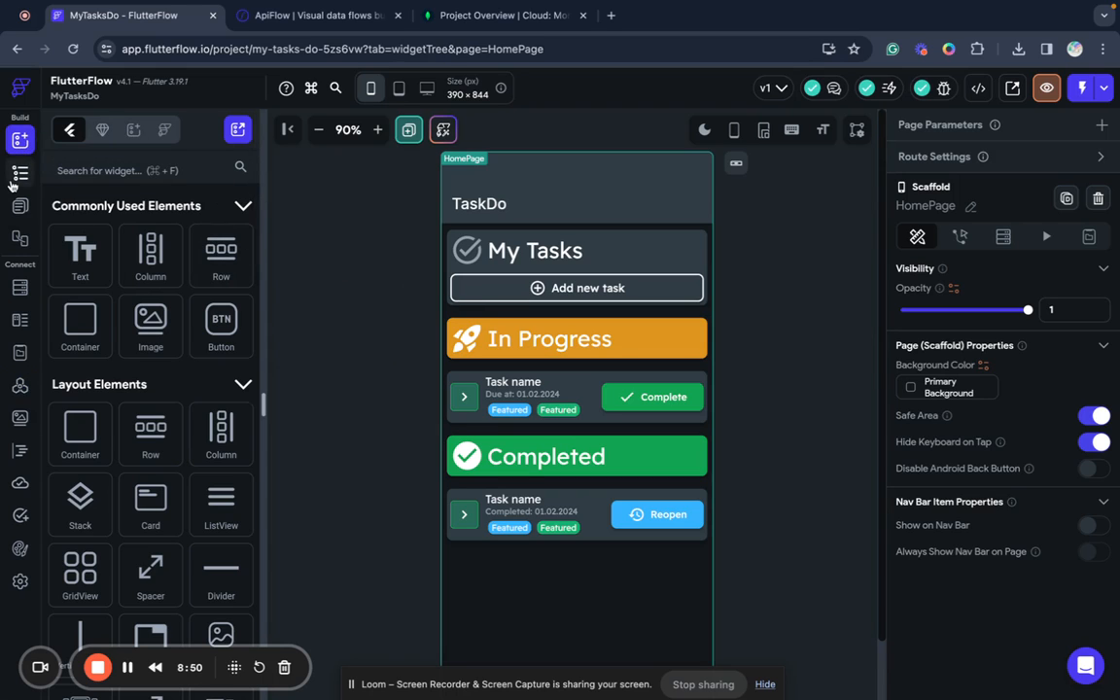
left_click(20, 171)
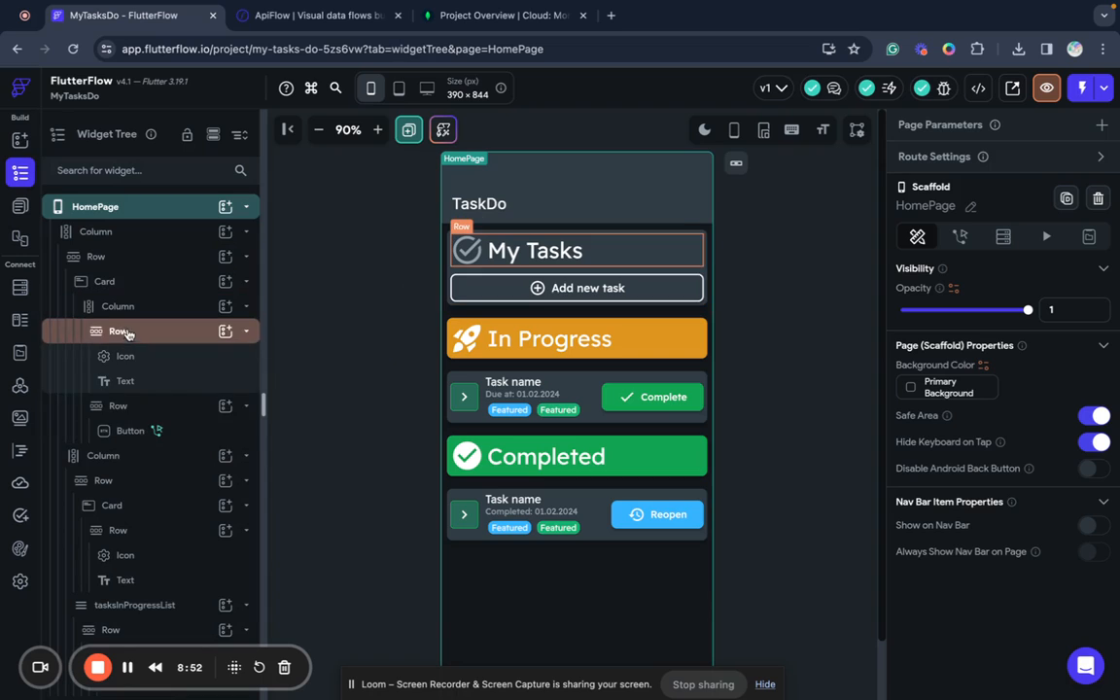
left_click(103, 455)
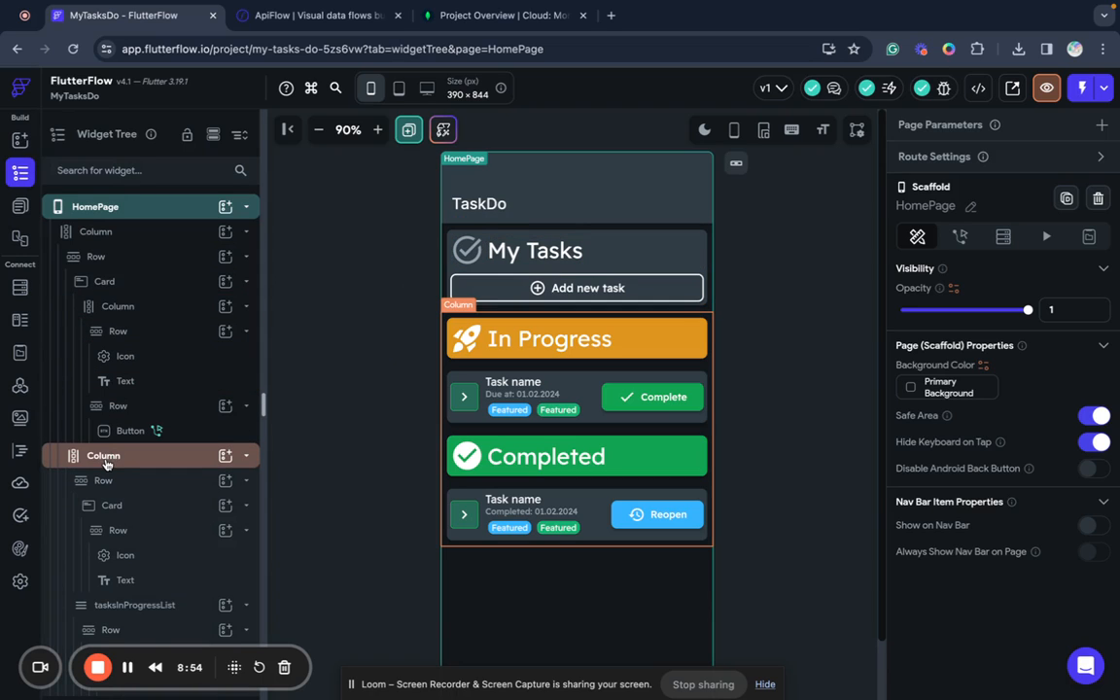
left_click(113, 505)
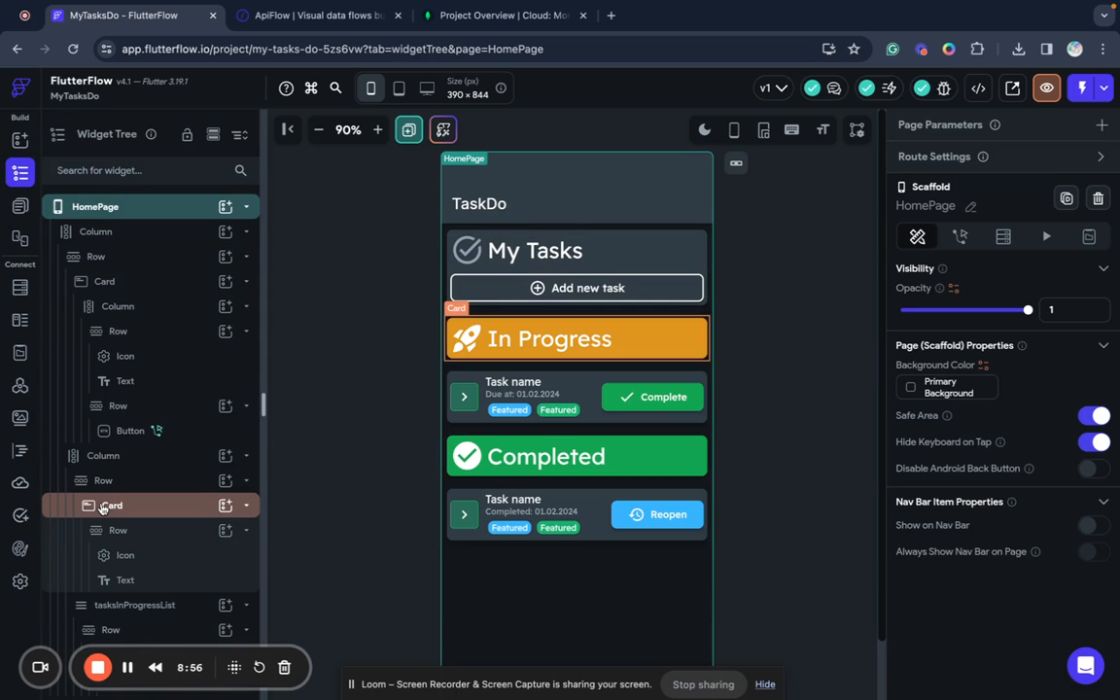
left_click(136, 541)
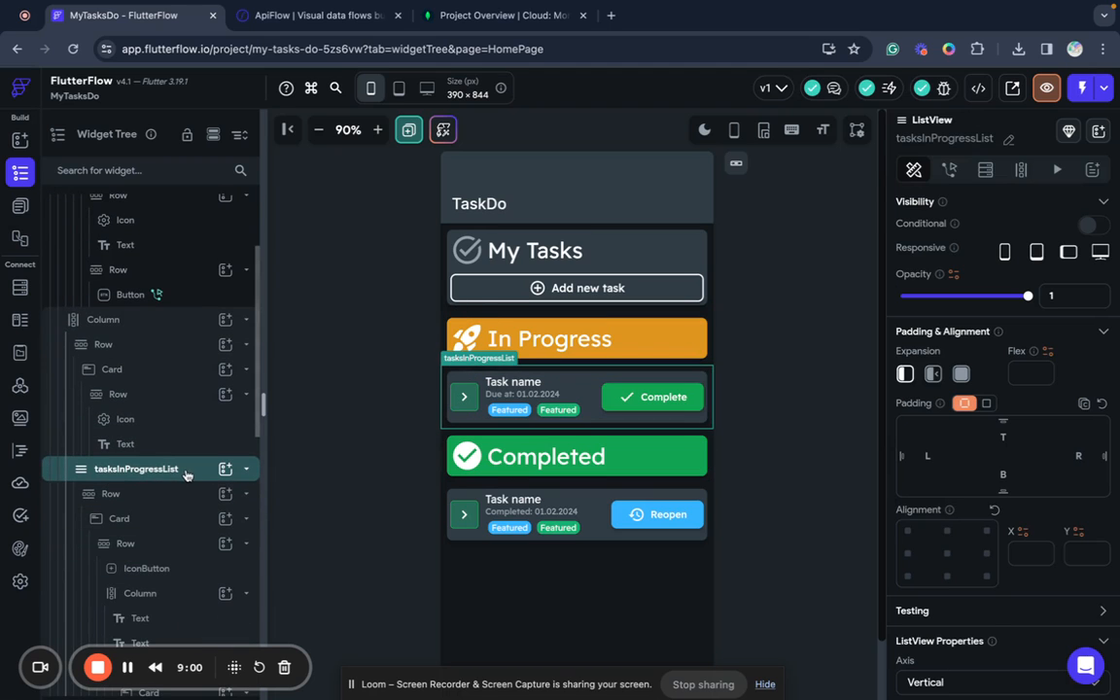
mouse_move(231, 482)
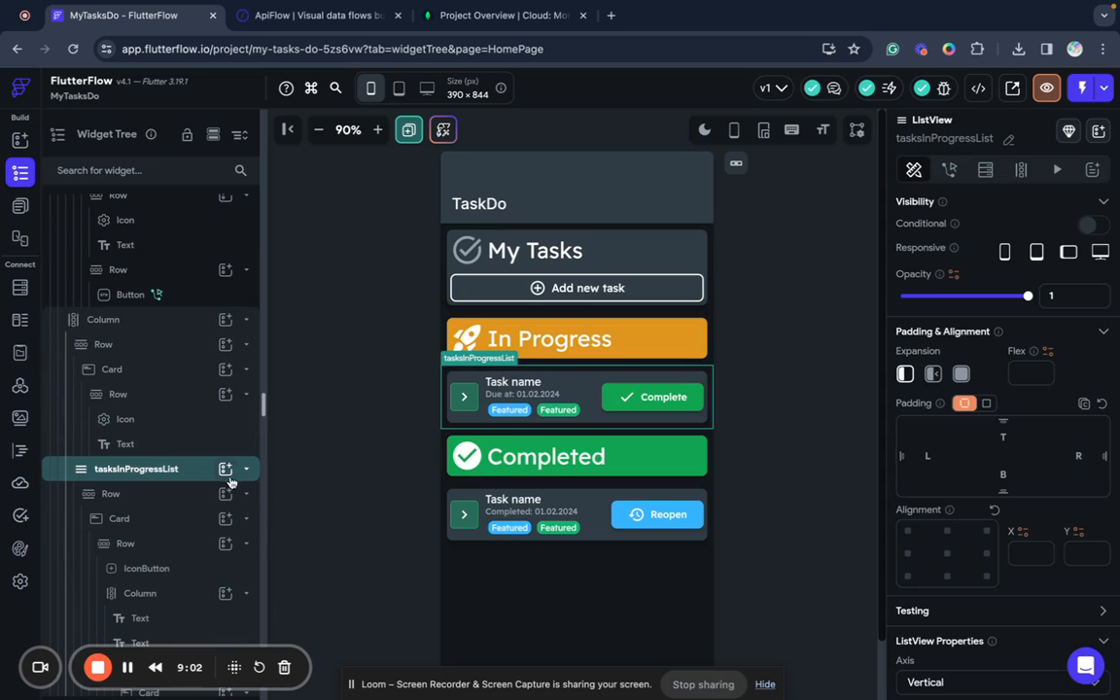
mouse_move(660, 350)
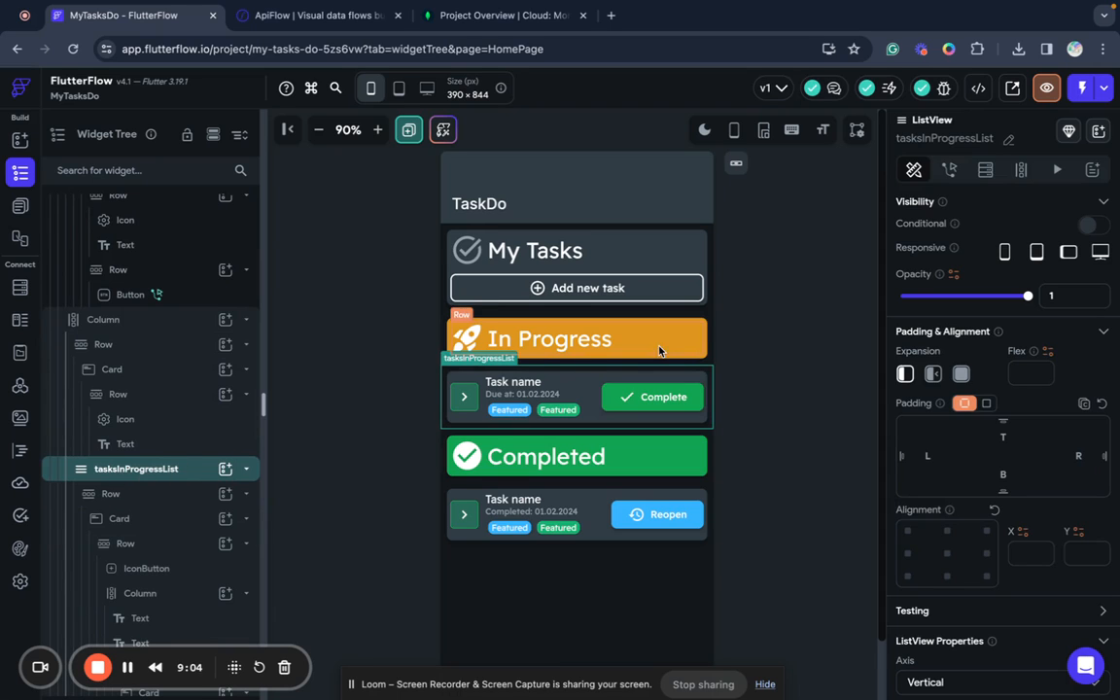
left_click(984, 169)
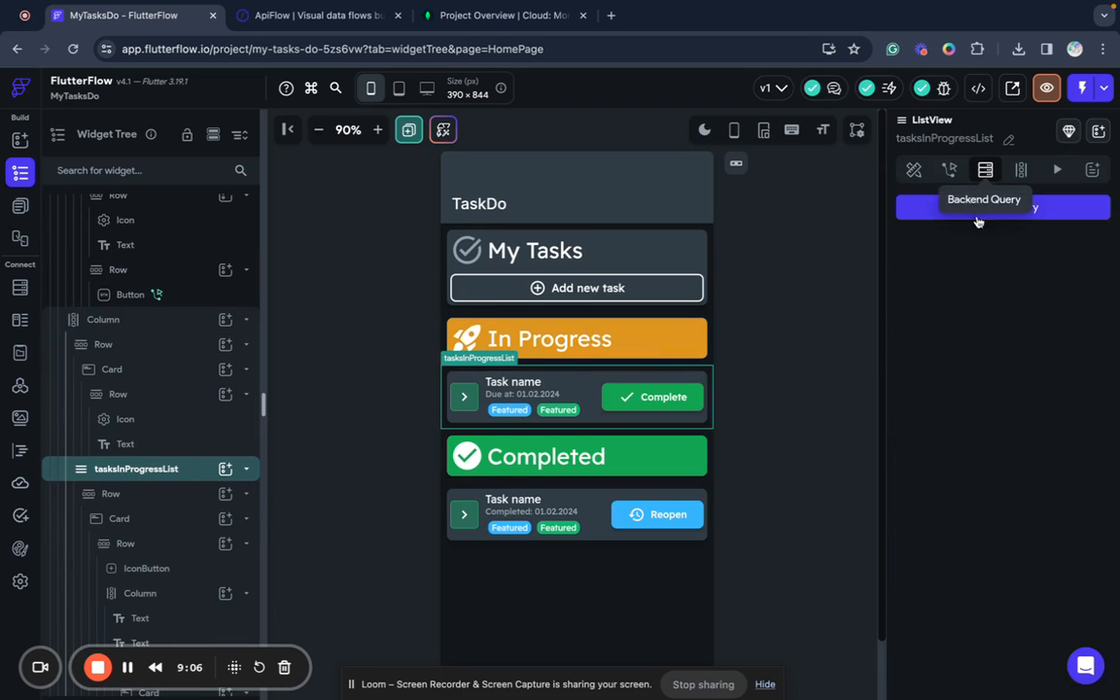
- Add an API Call query using the MongoDB ApiFlow group's List Tasks endpoint
left_click(1002, 206)
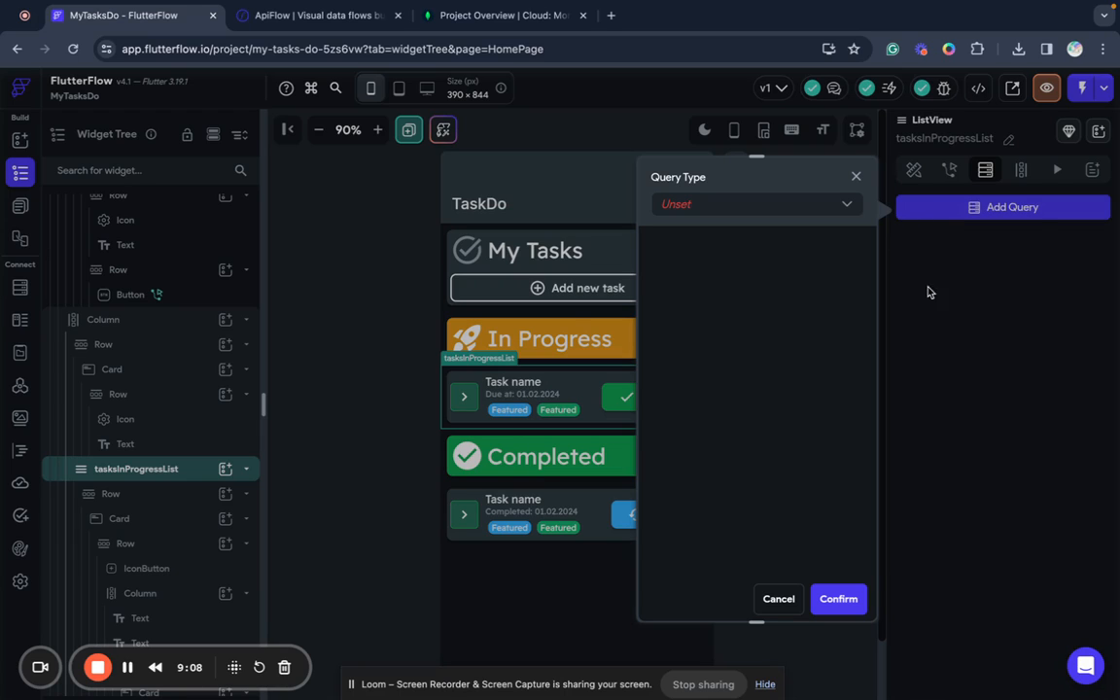
mouse_move(787, 218)
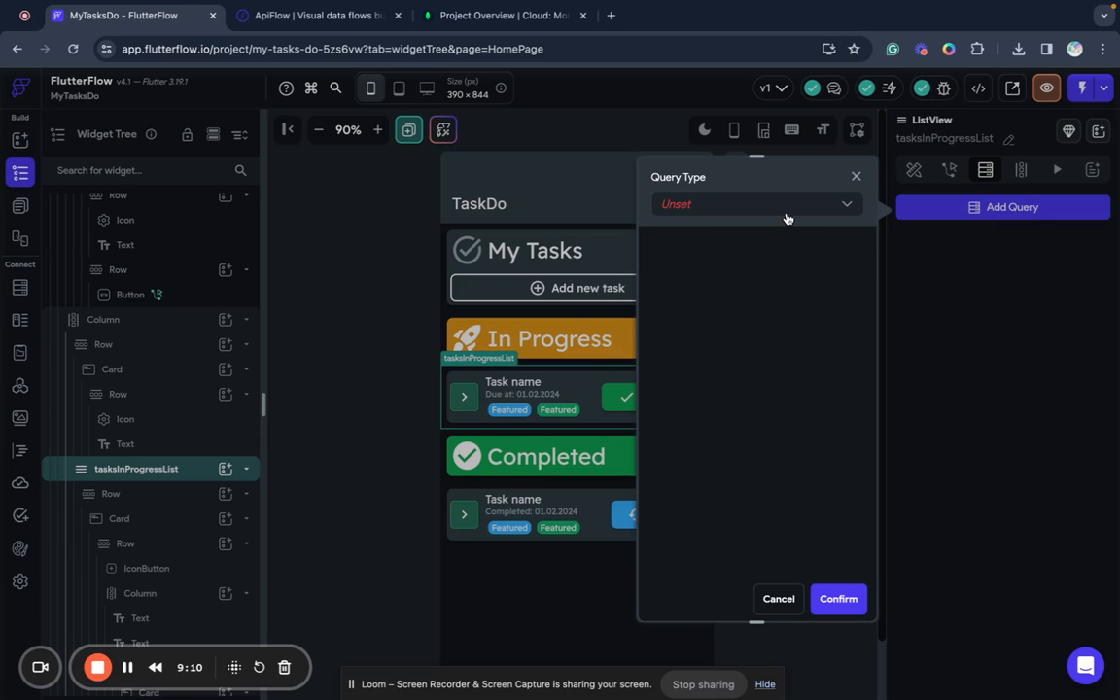
mouse_move(950, 179)
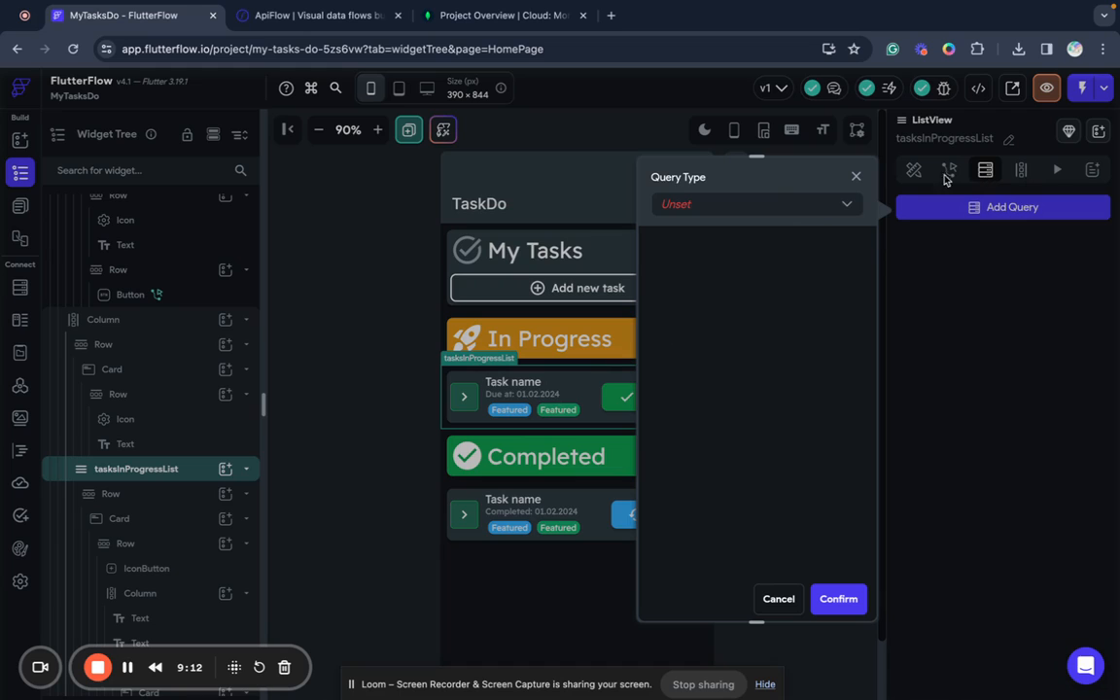
left_click(754, 205)
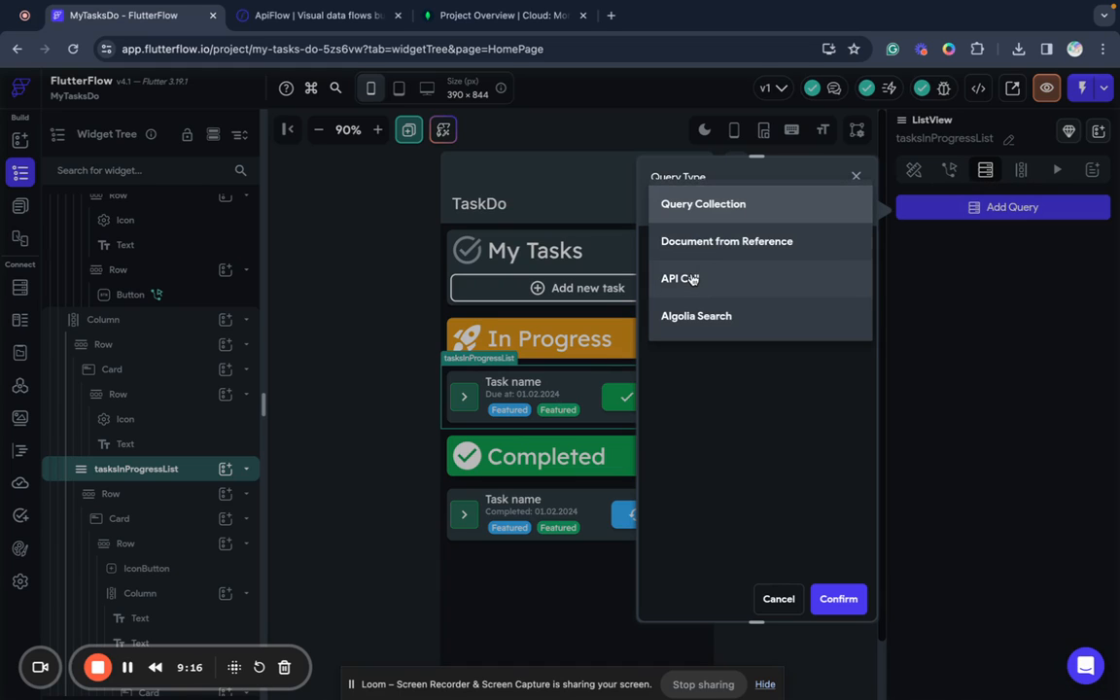
left_click(681, 280)
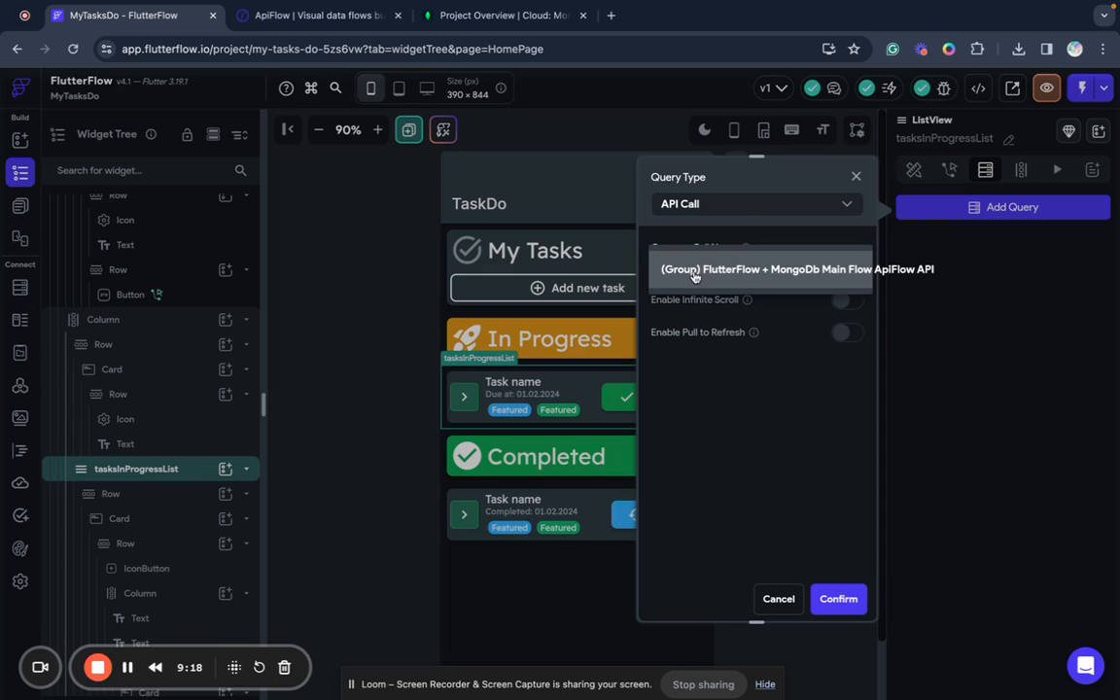
left_click(793, 268)
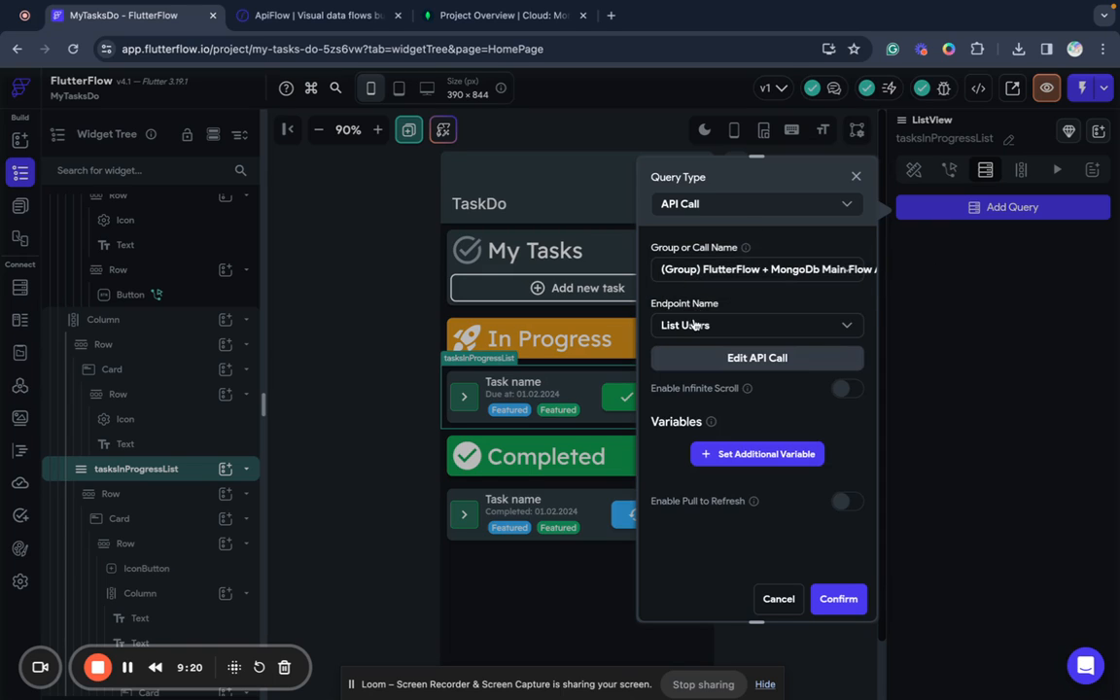
left_click(756, 325)
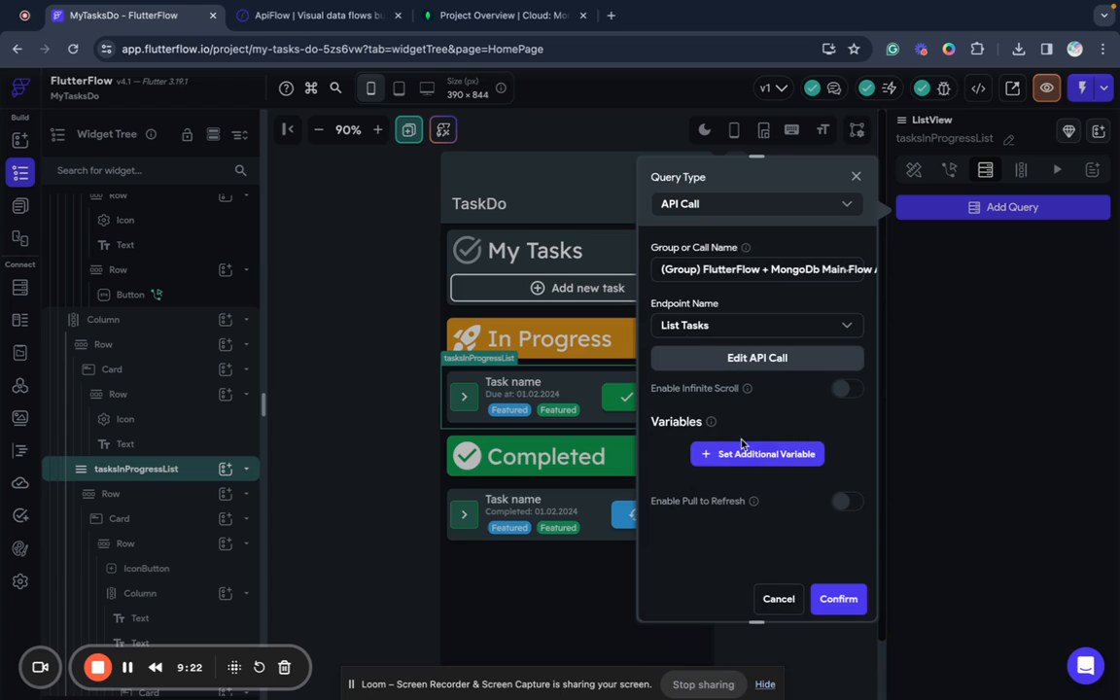
mouse_move(833, 412)
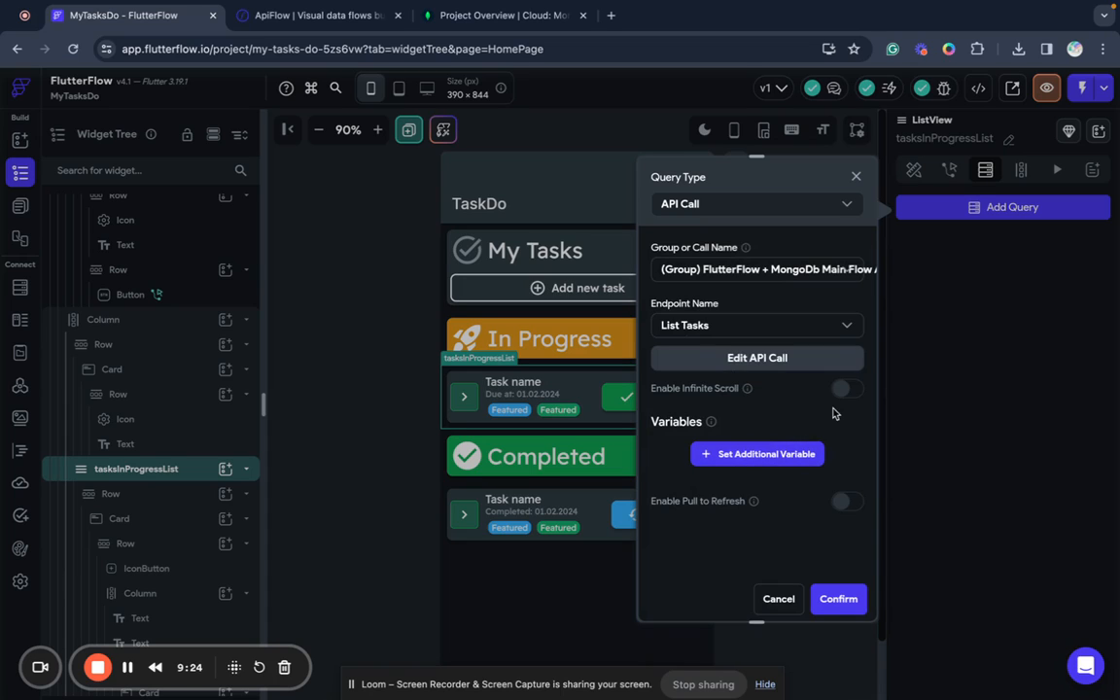
- Set the query's filter variable to {"status":"in_progress"} and confirm the query
left_click(759, 454)
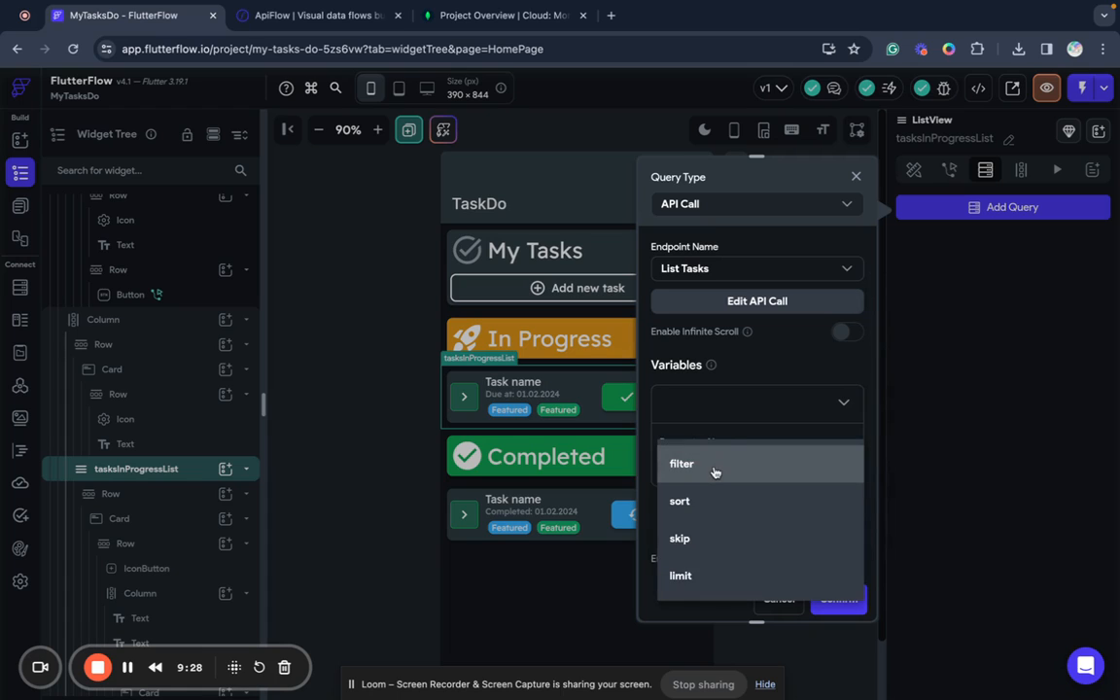
left_click(681, 463)
type("{\"status\":\"in")
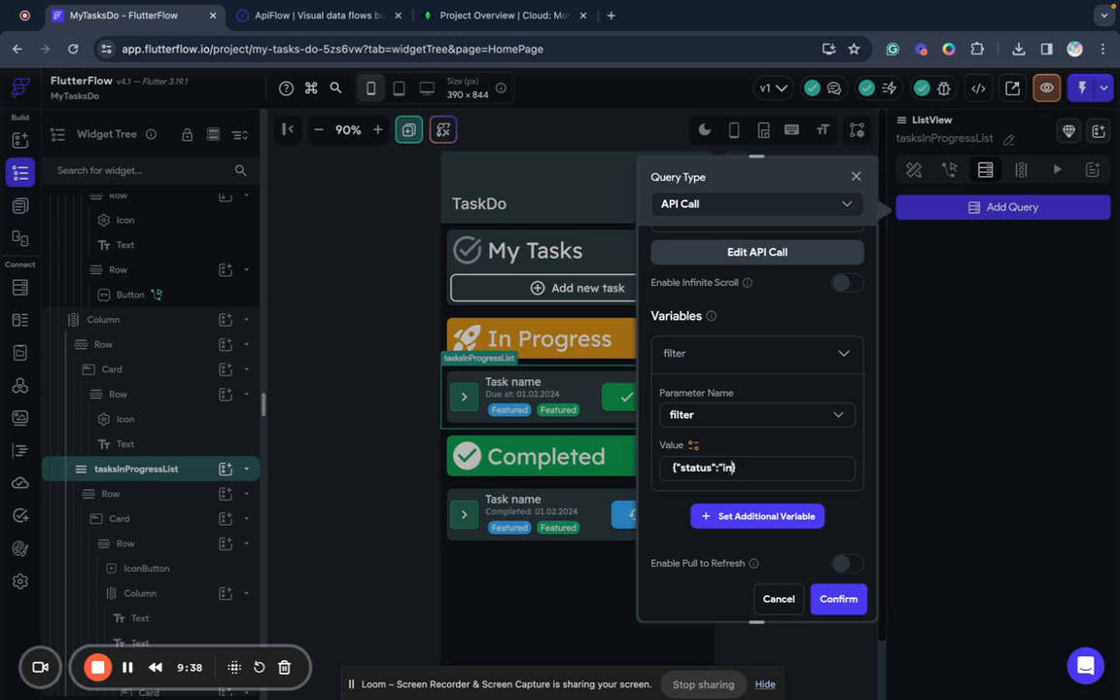
type("_progress")
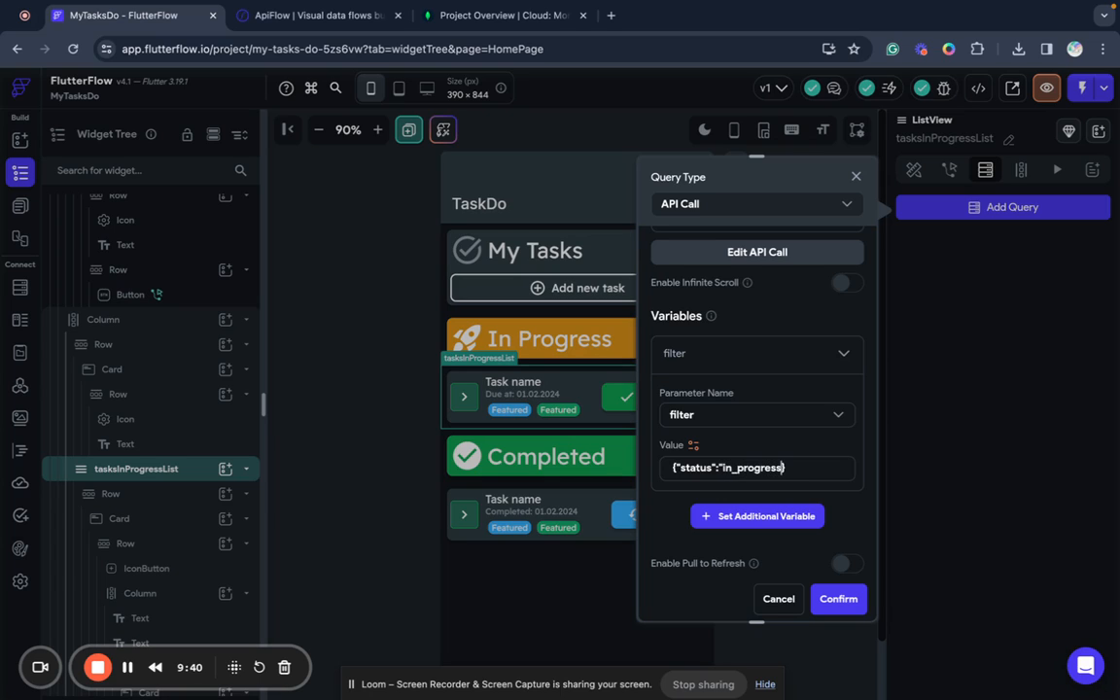
scroll("down", 3)
type("\"")
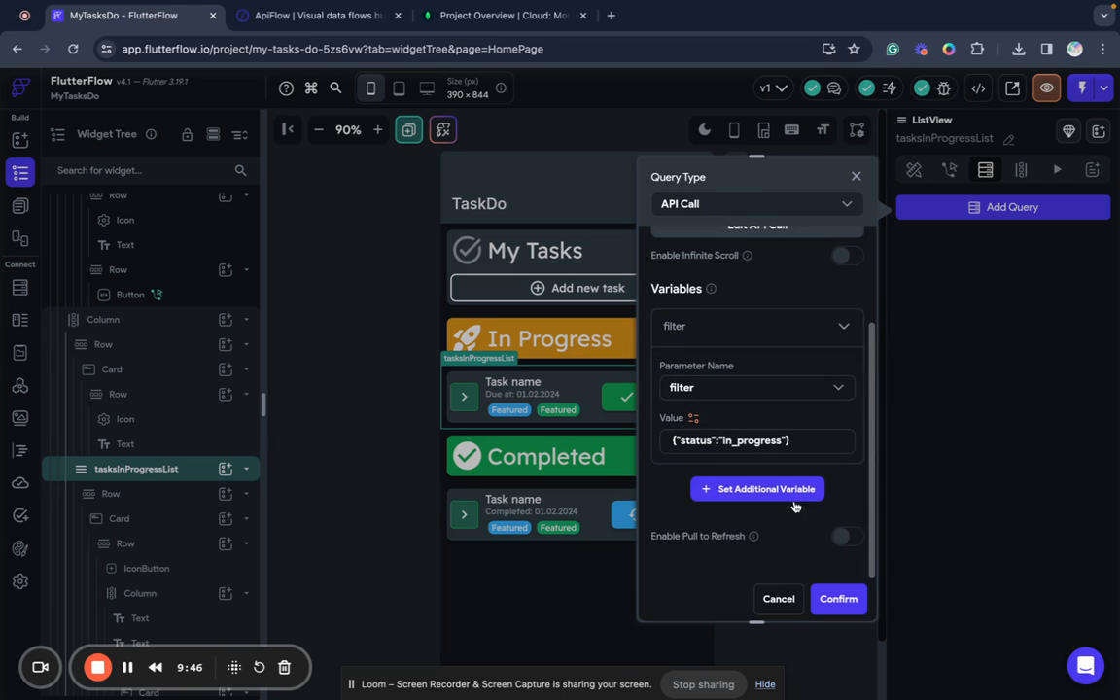
left_click(837, 599)
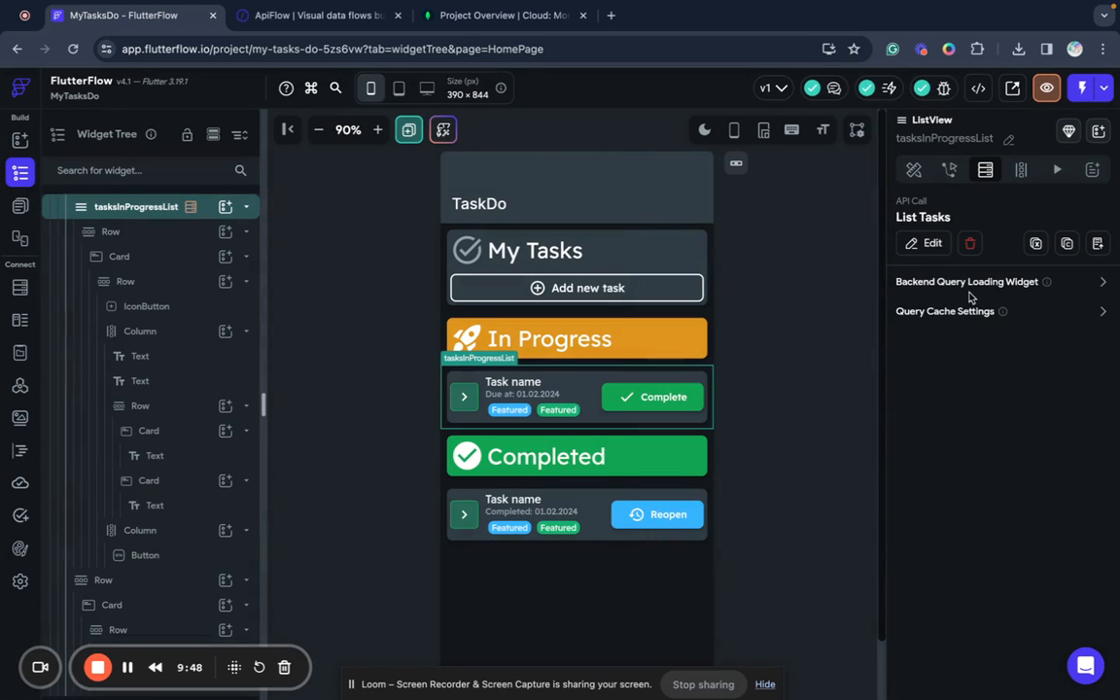
- Generate dynamic children from the List Tasks response as tasksList and save
left_click(576, 251)
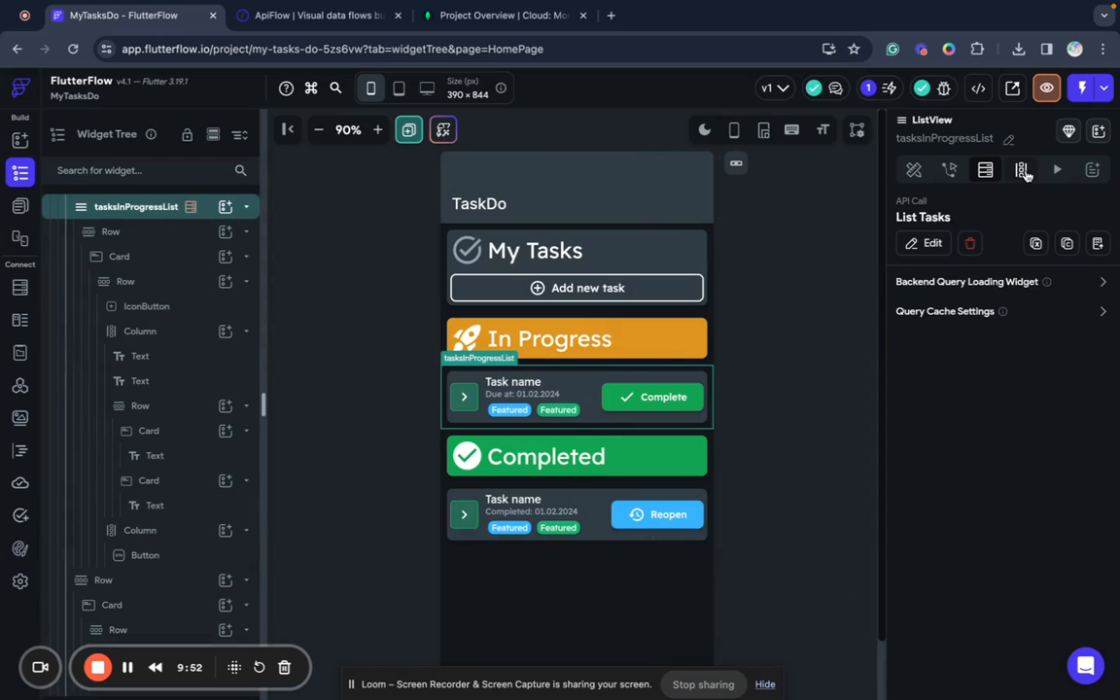
mouse_move(639, 439)
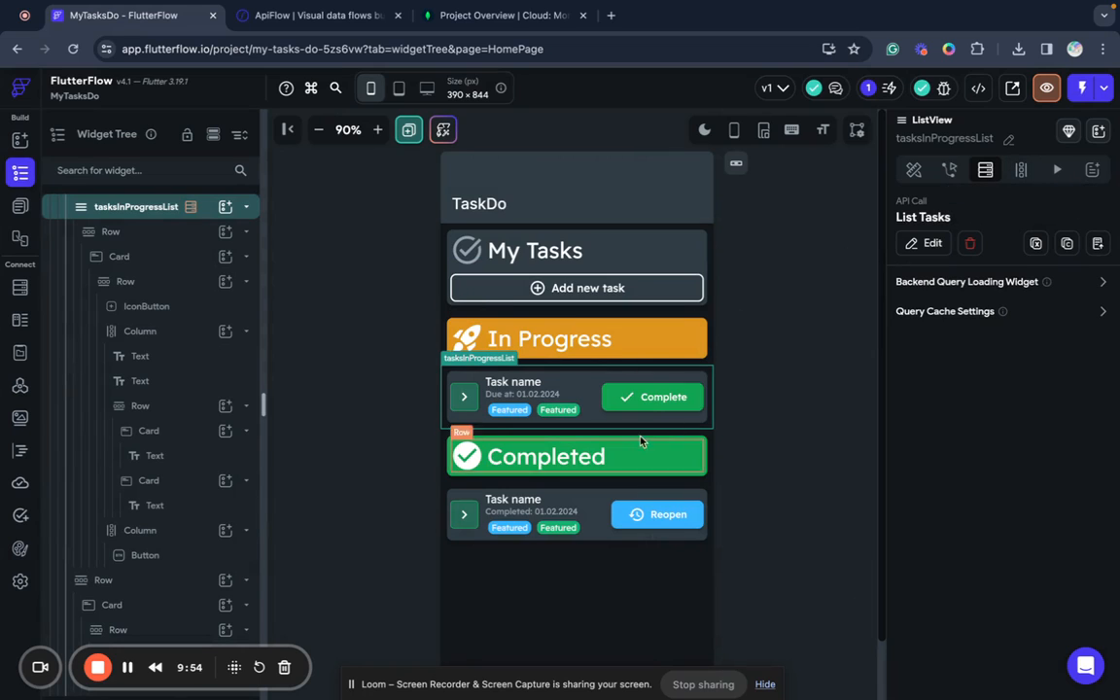
mouse_move(1023, 171)
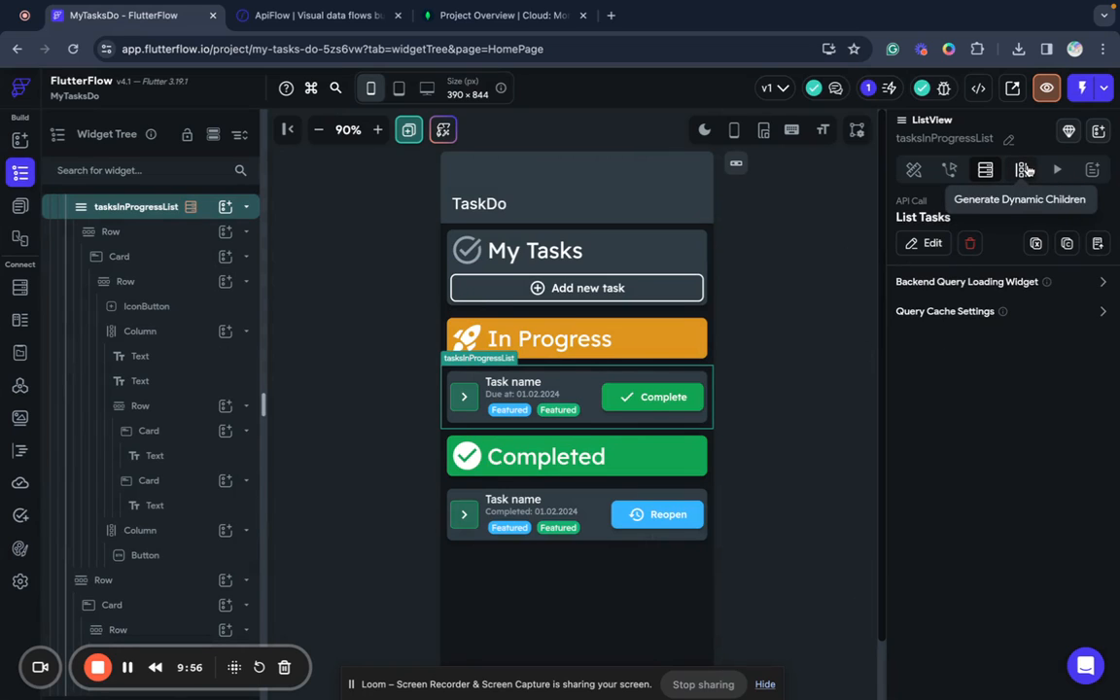
left_click(1022, 171)
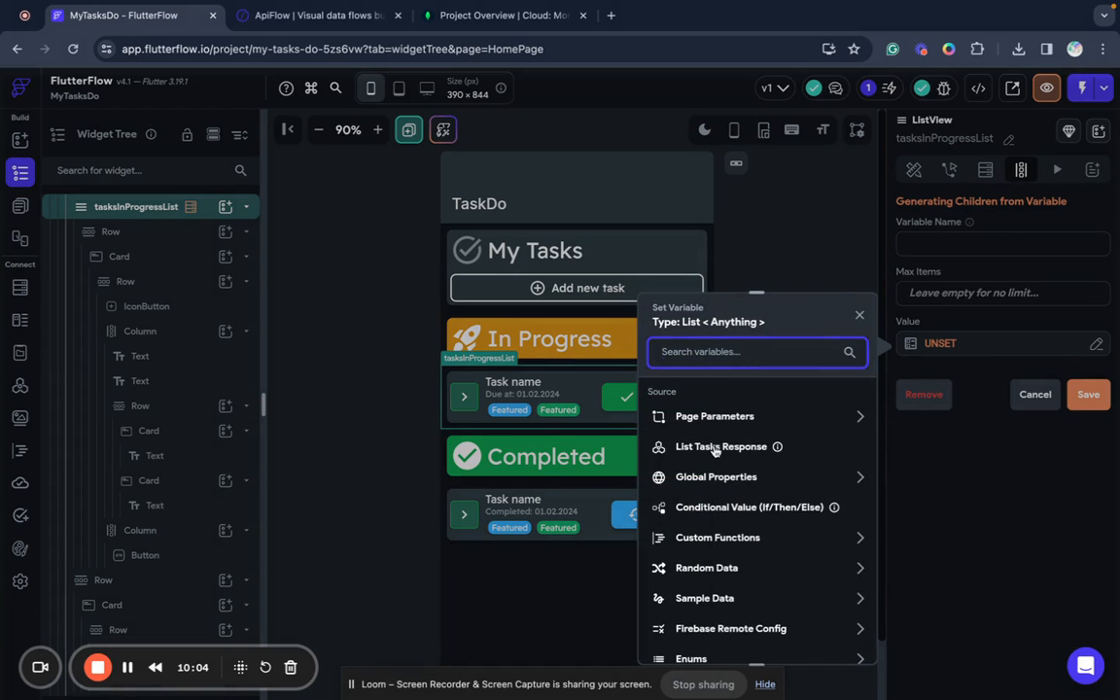
left_click(719, 446)
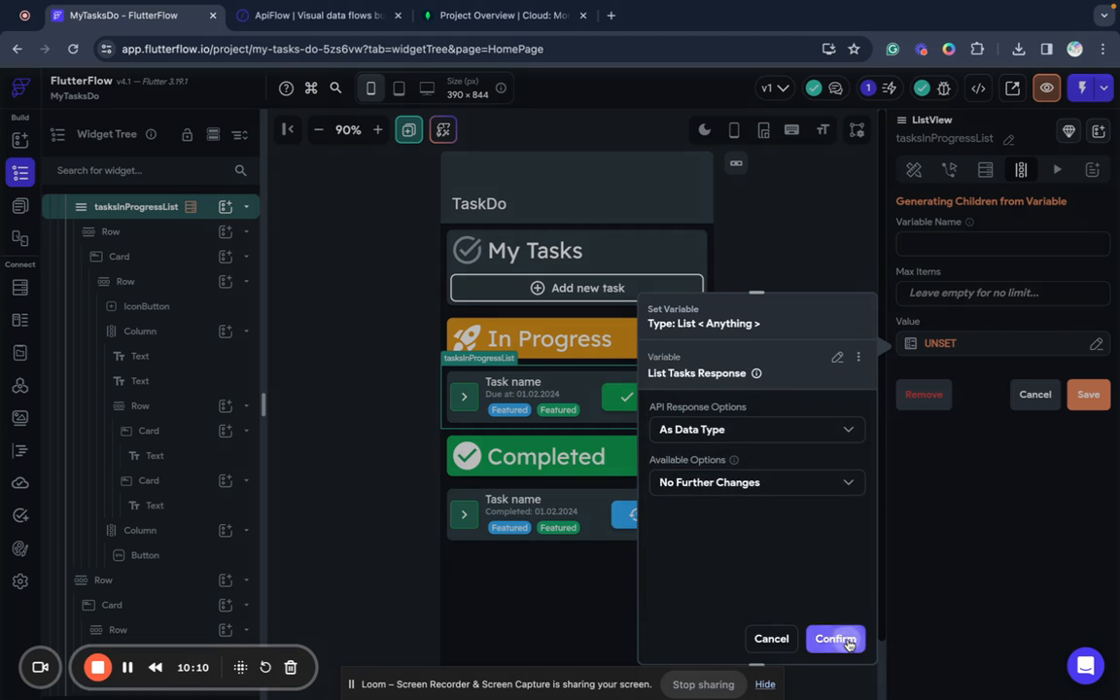
left_click(834, 638)
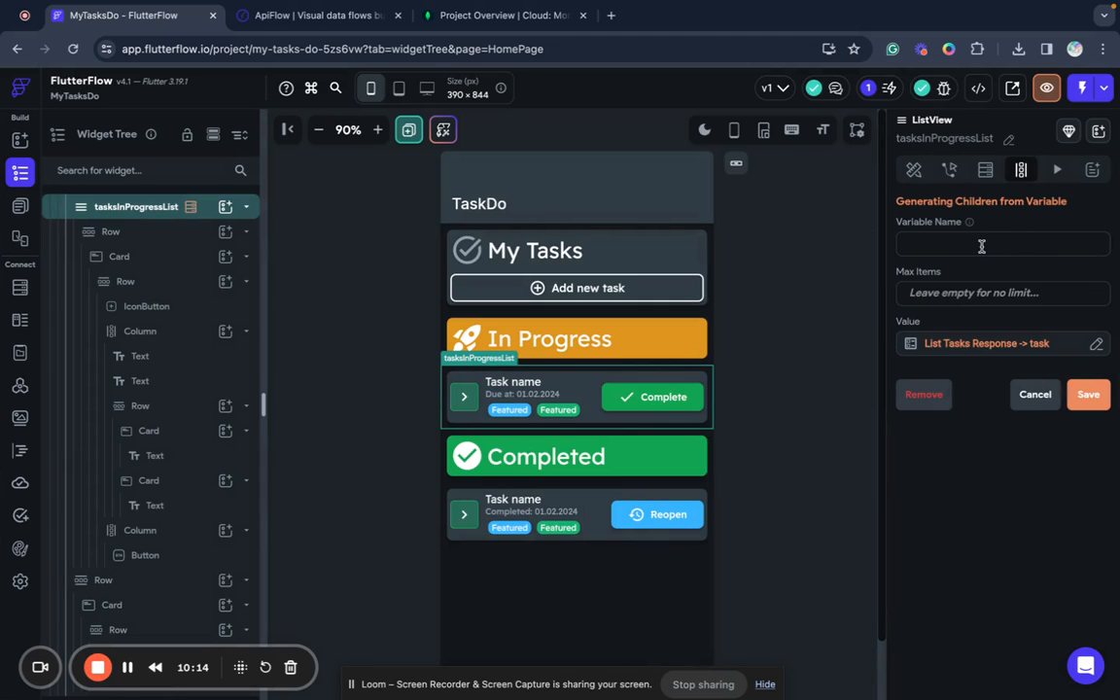
type("tasksList")
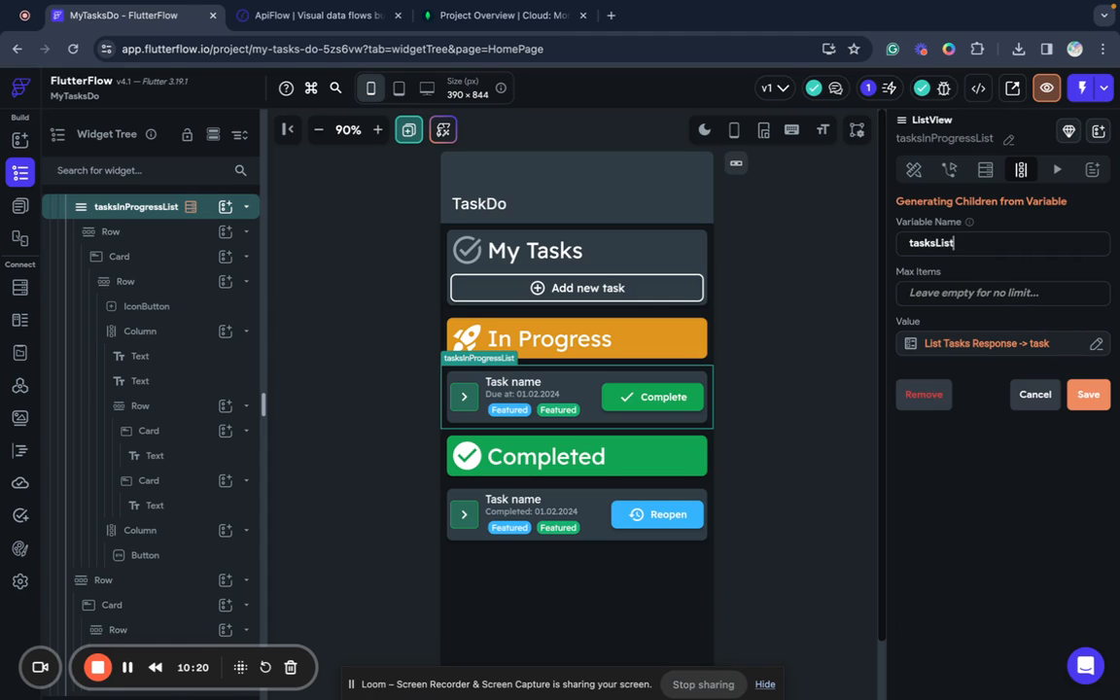
left_click(1089, 393)
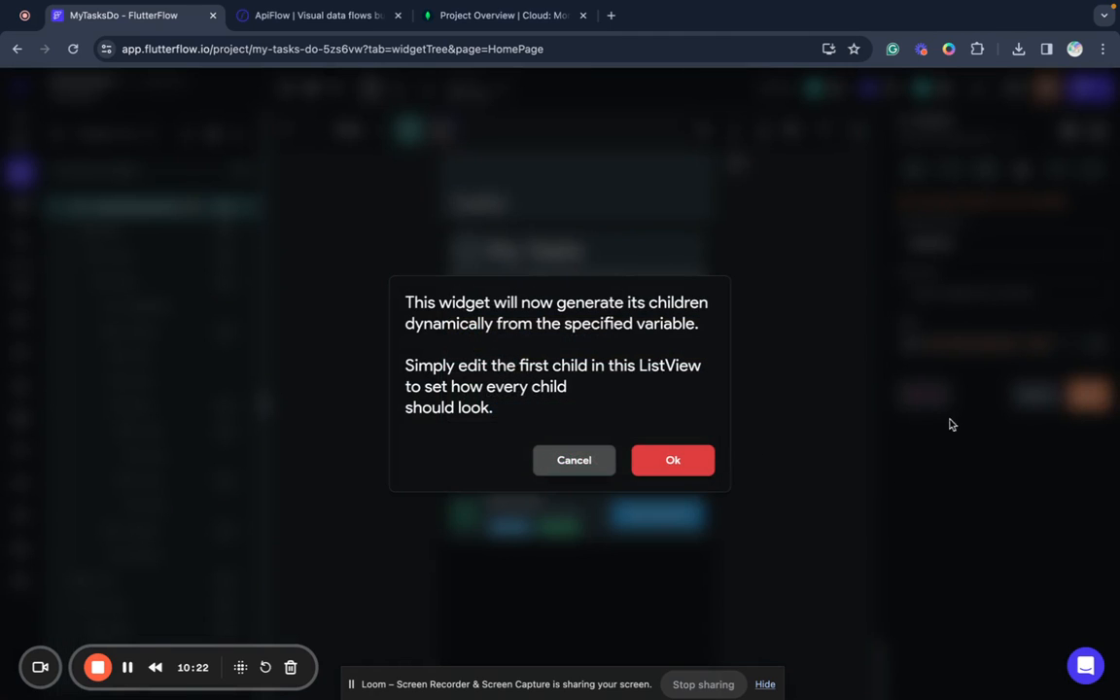
left_click(673, 459)
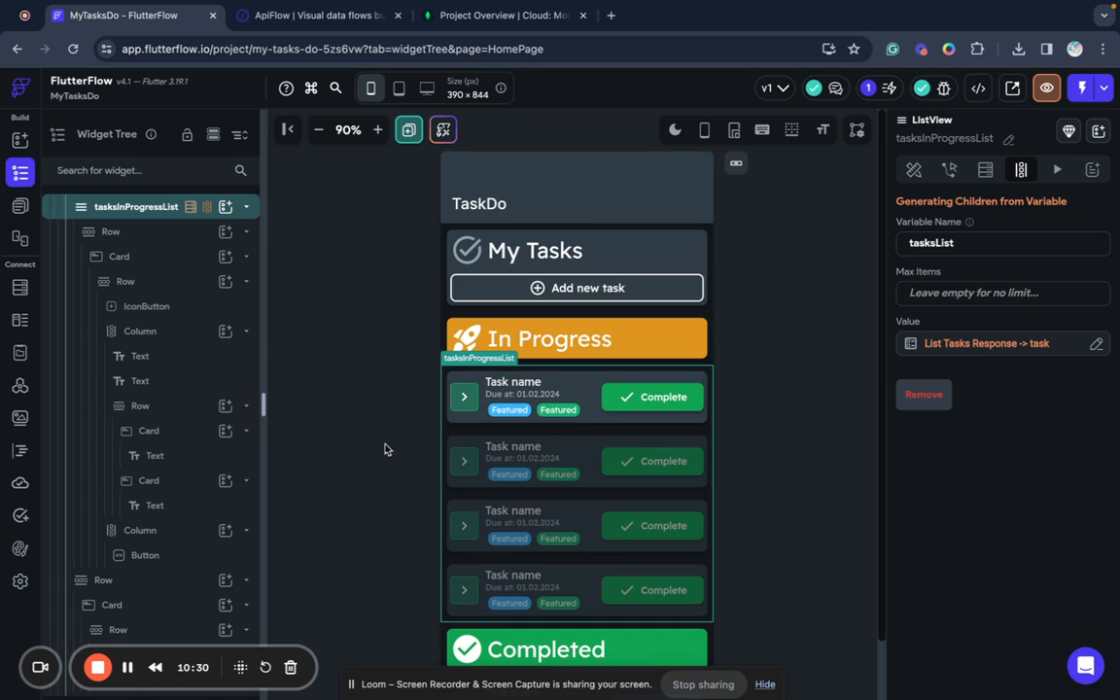
mouse_move(421, 426)
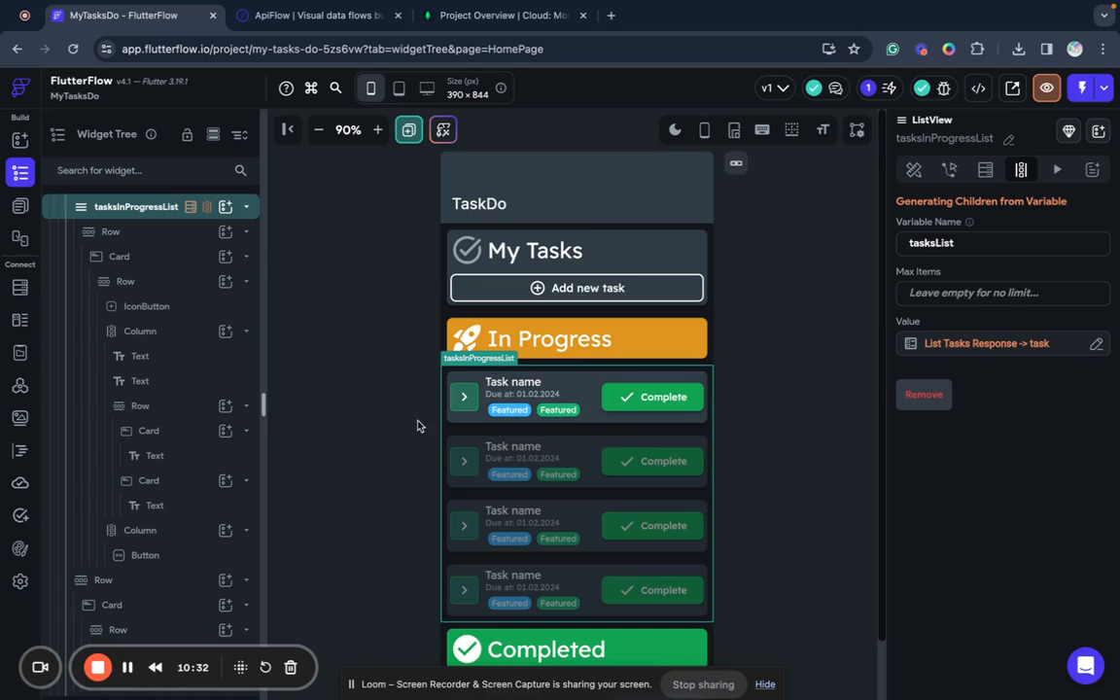
- Select the Task name text in the first card and show its Set from Variable sources
left_click(576, 396)
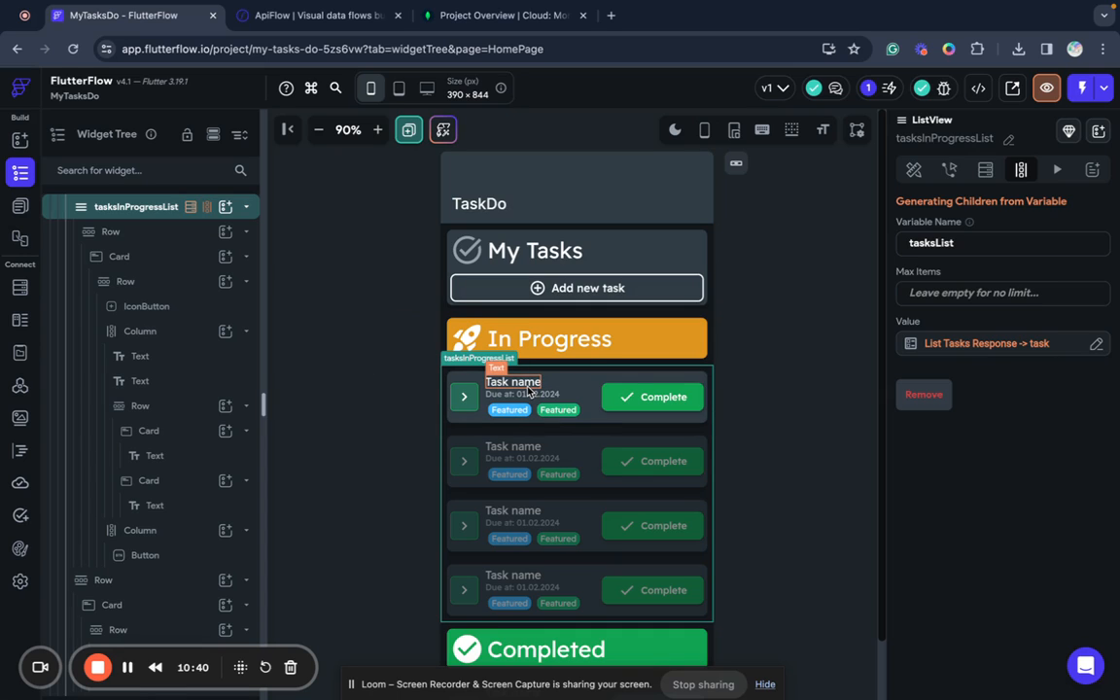
left_click(513, 381)
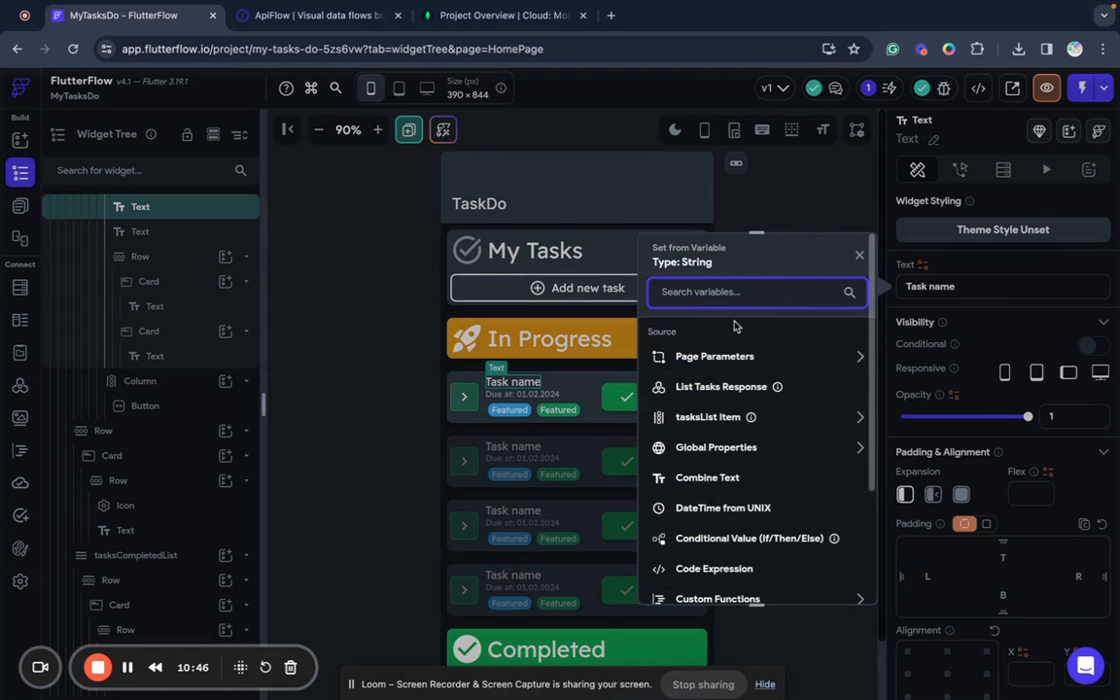
- Bind the task name text to the tasksList item's title field and confirm
left_click(708, 416)
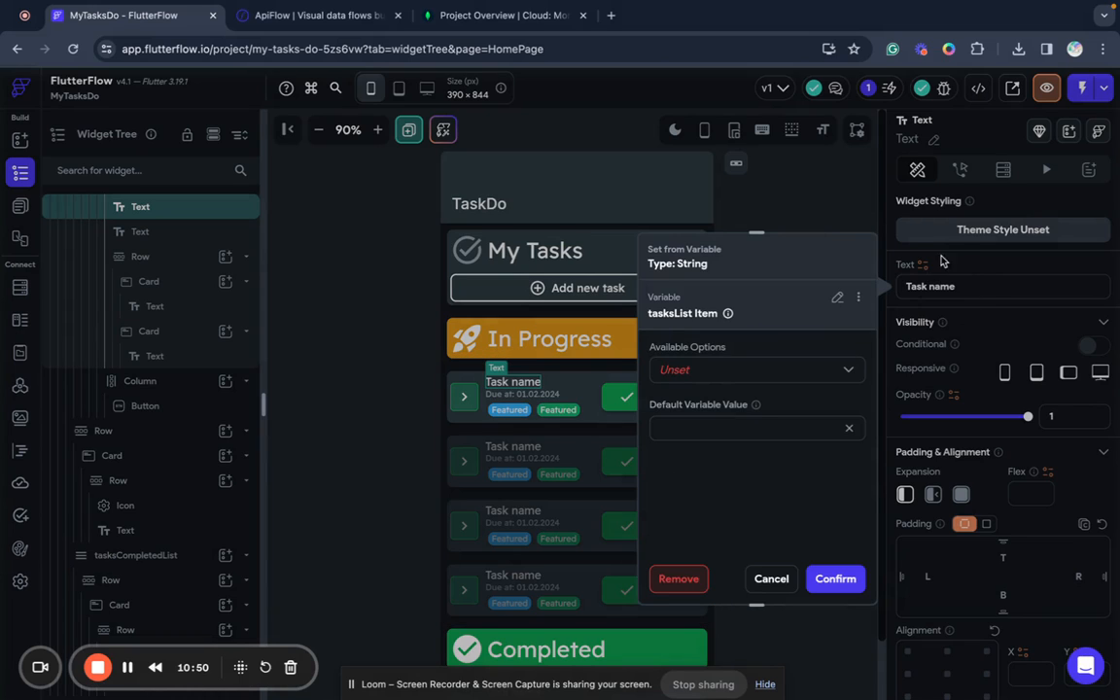
mouse_move(724, 365)
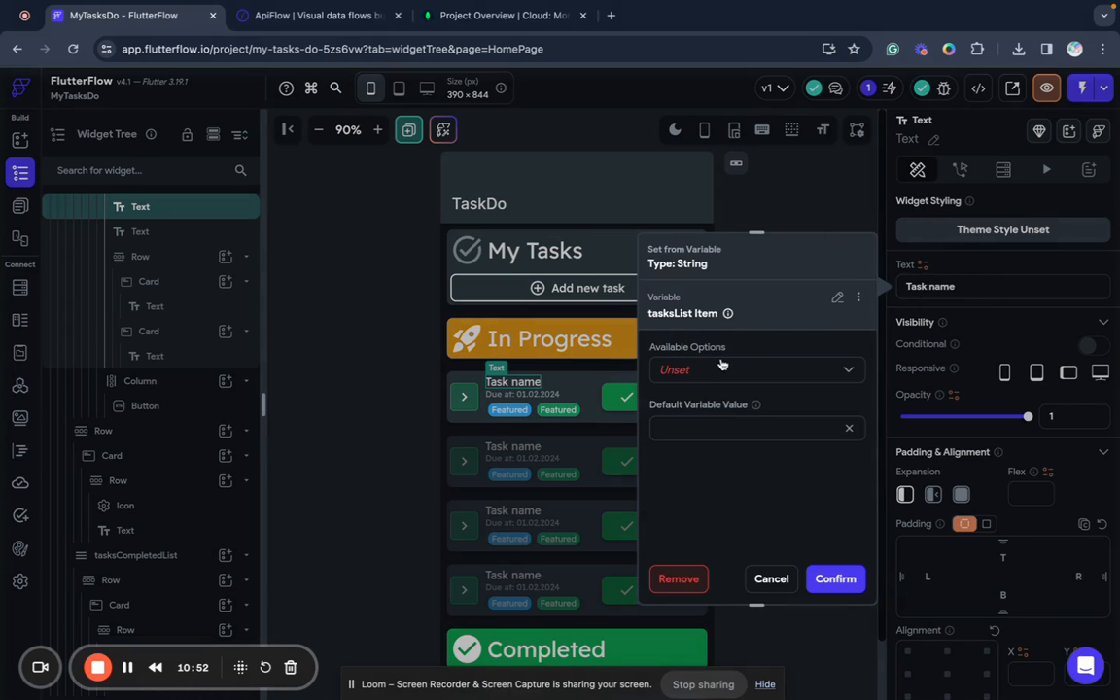
left_click(757, 370)
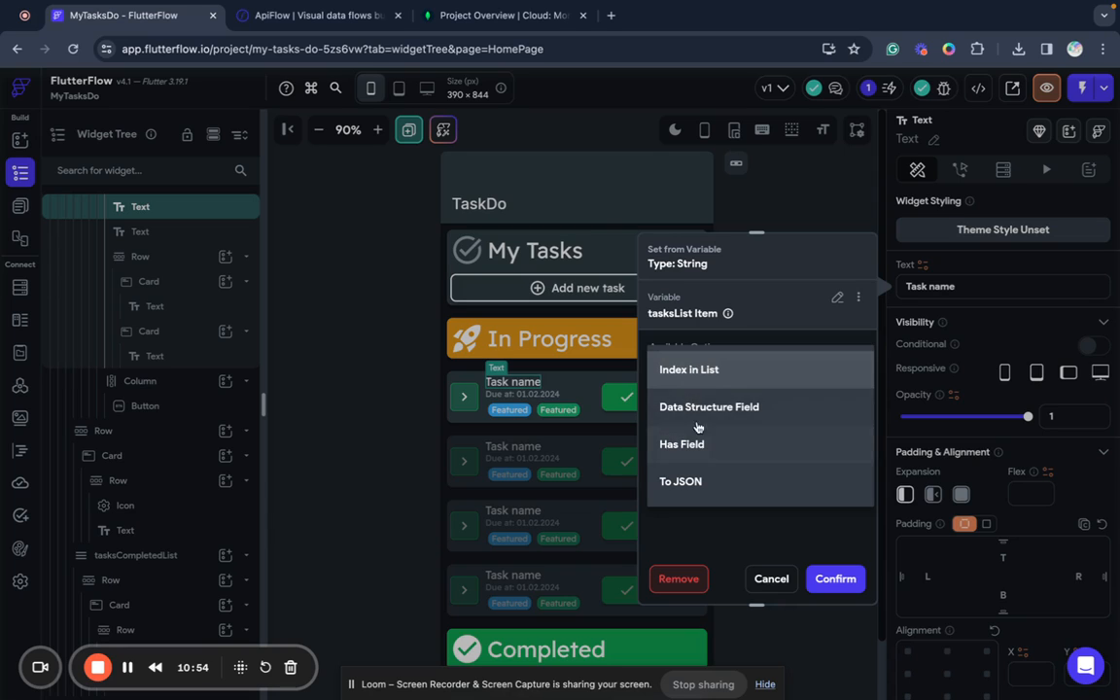
left_click(708, 407)
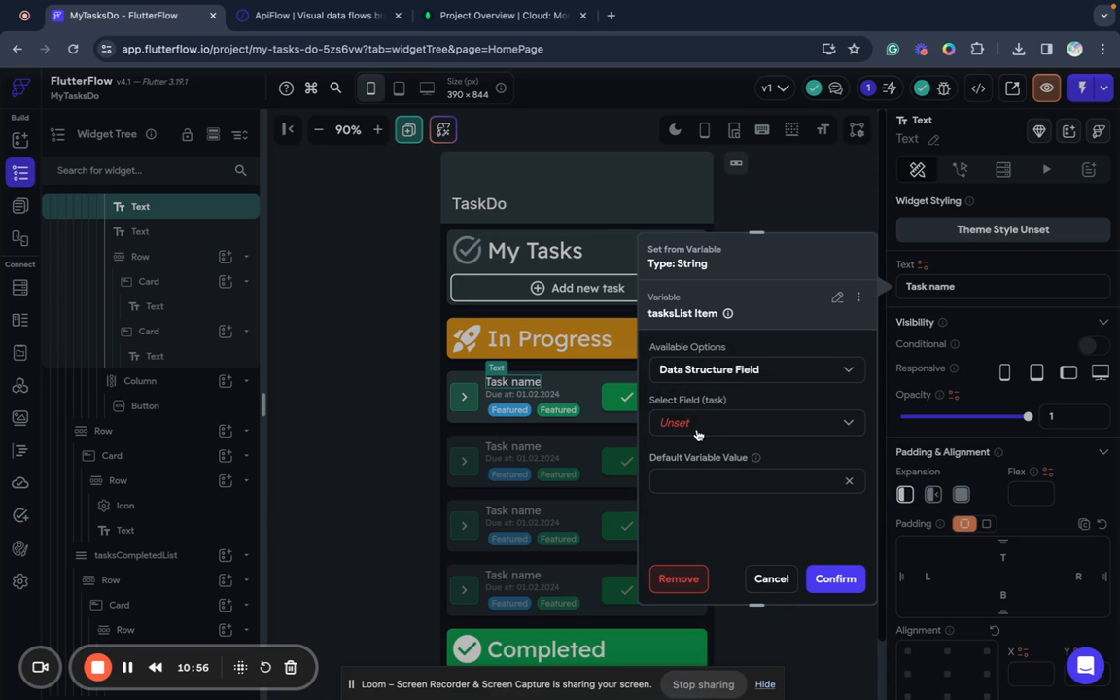
left_click(757, 422)
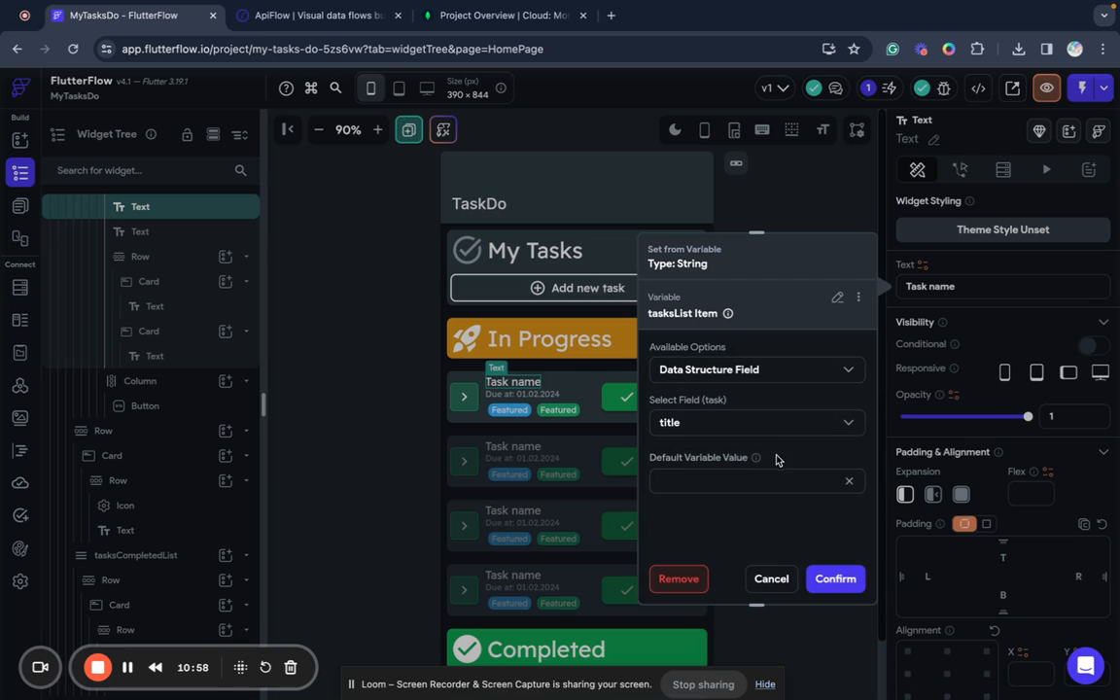
left_click(835, 580)
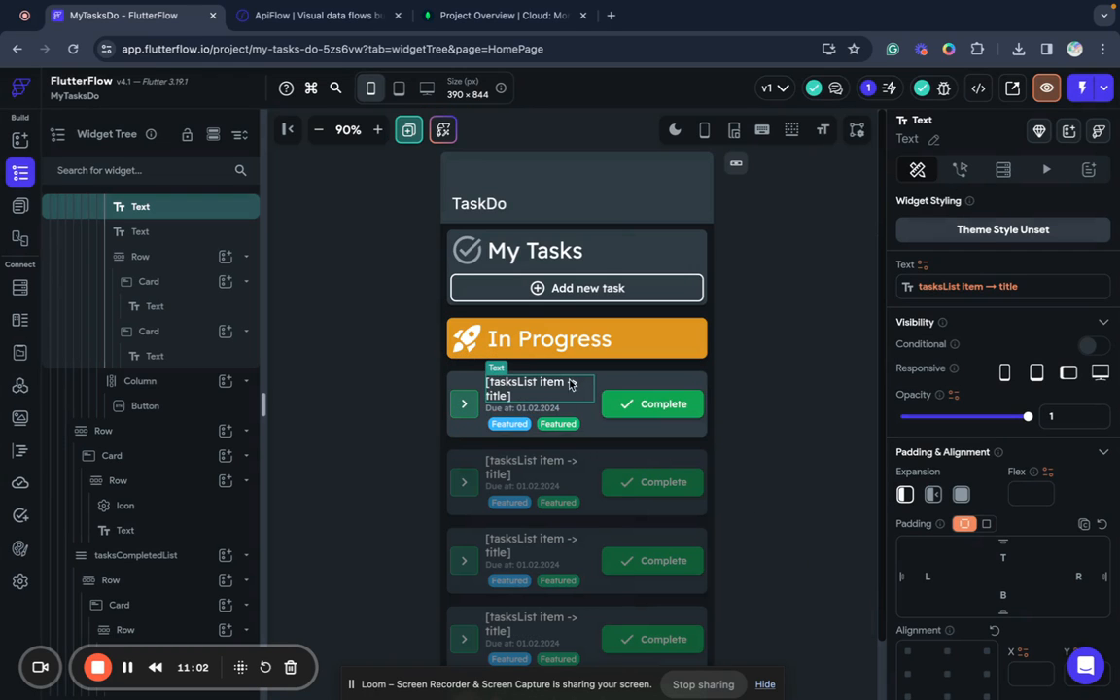
left_click(521, 408)
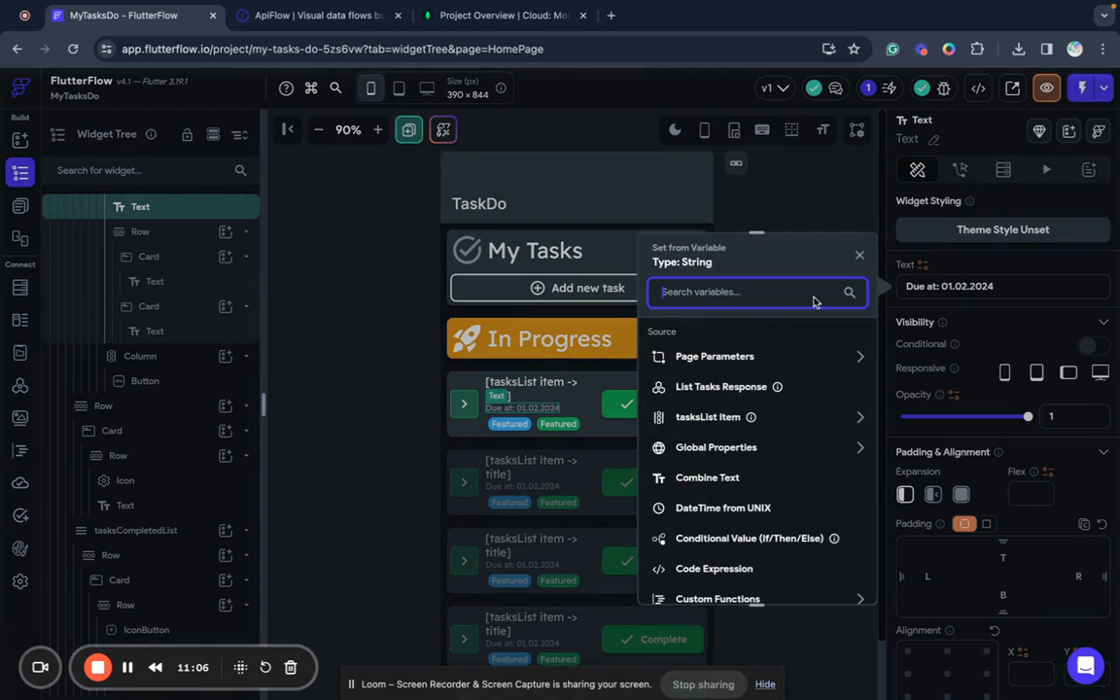
- Set the due-date text to Combine Text with first piece 'Due at' and add a second piece
left_click(708, 476)
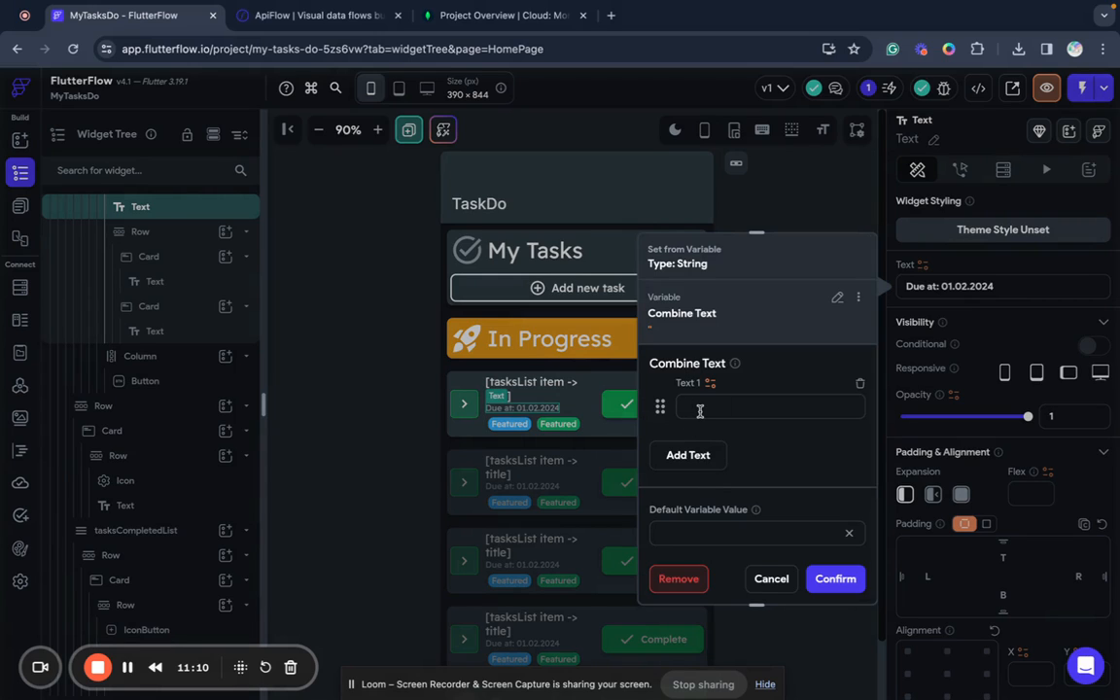
type("Due at")
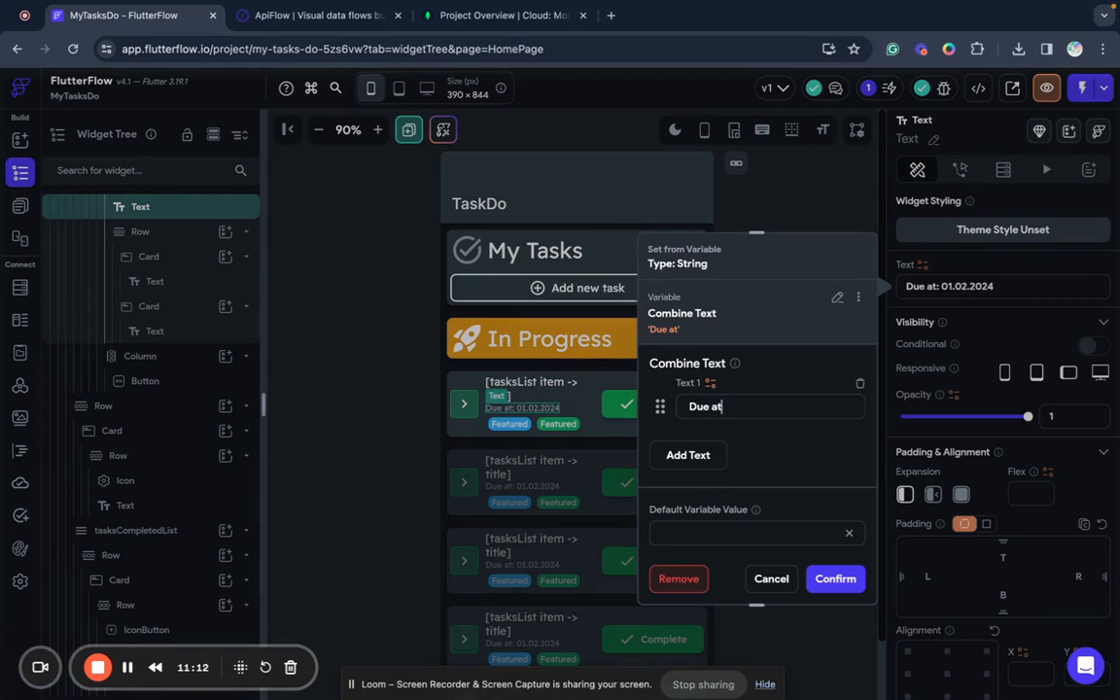
left_click(689, 455)
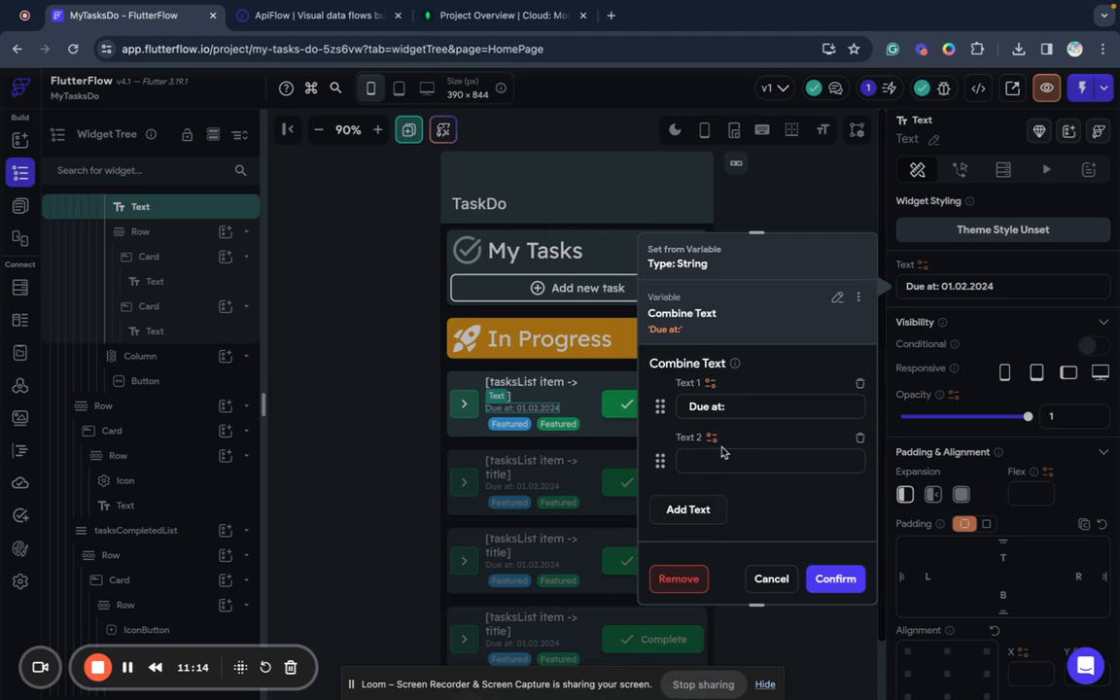
left_click(712, 435)
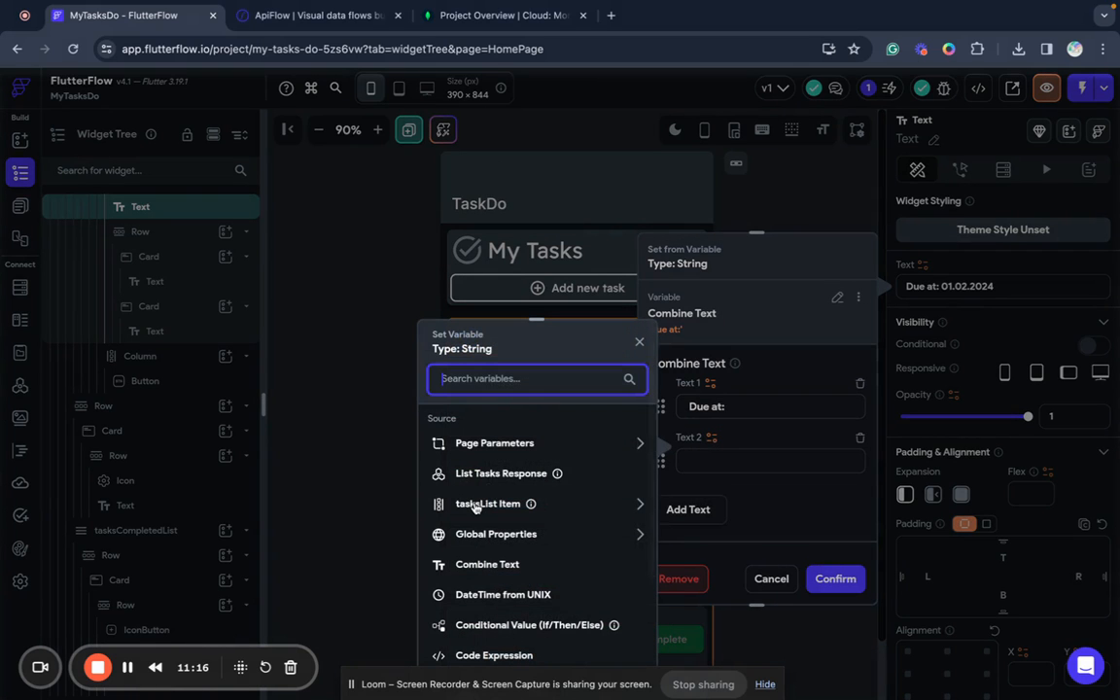
- Source the second piece from the tasksList item's due_at field and confirm
left_click(486, 504)
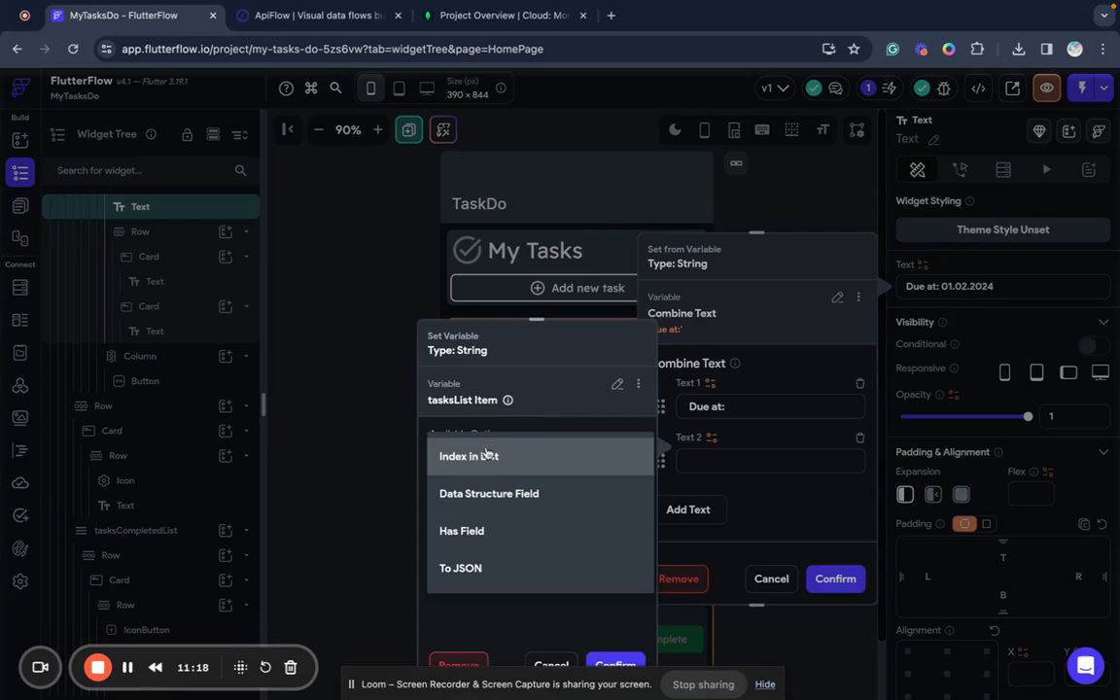
left_click(489, 494)
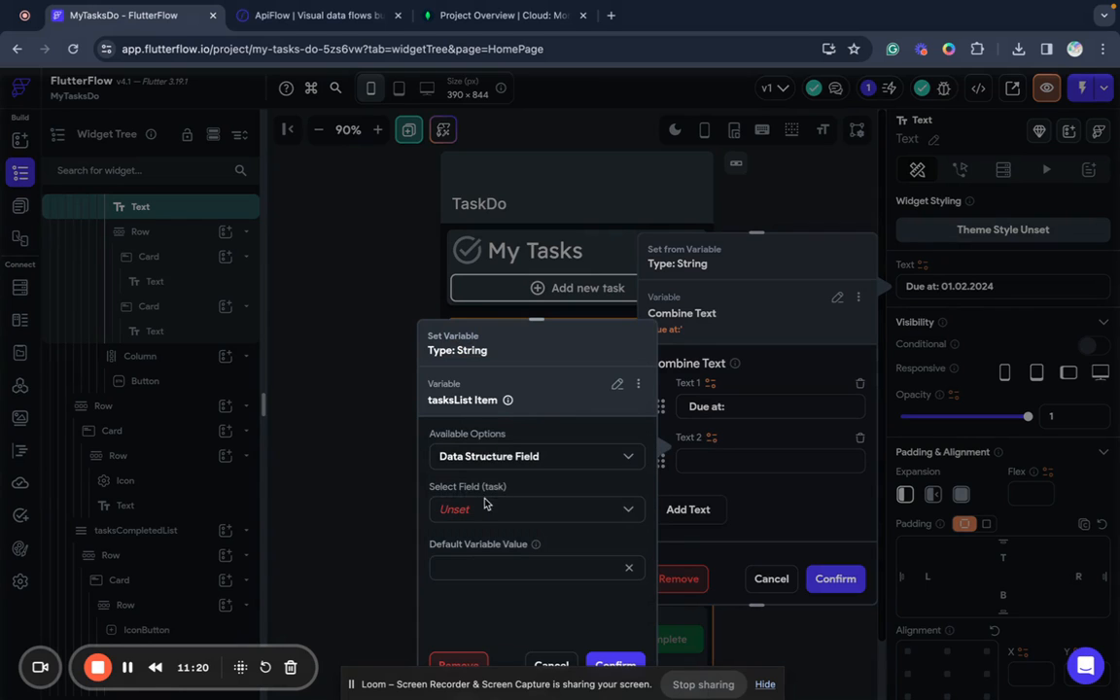
left_click(535, 510)
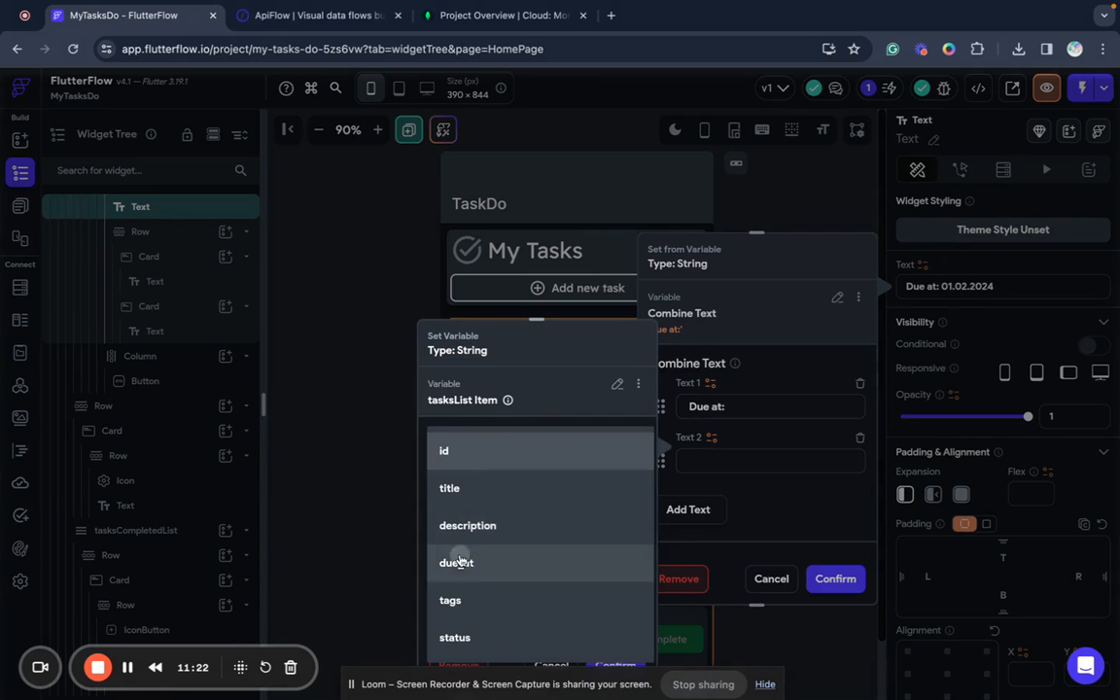
left_click(455, 562)
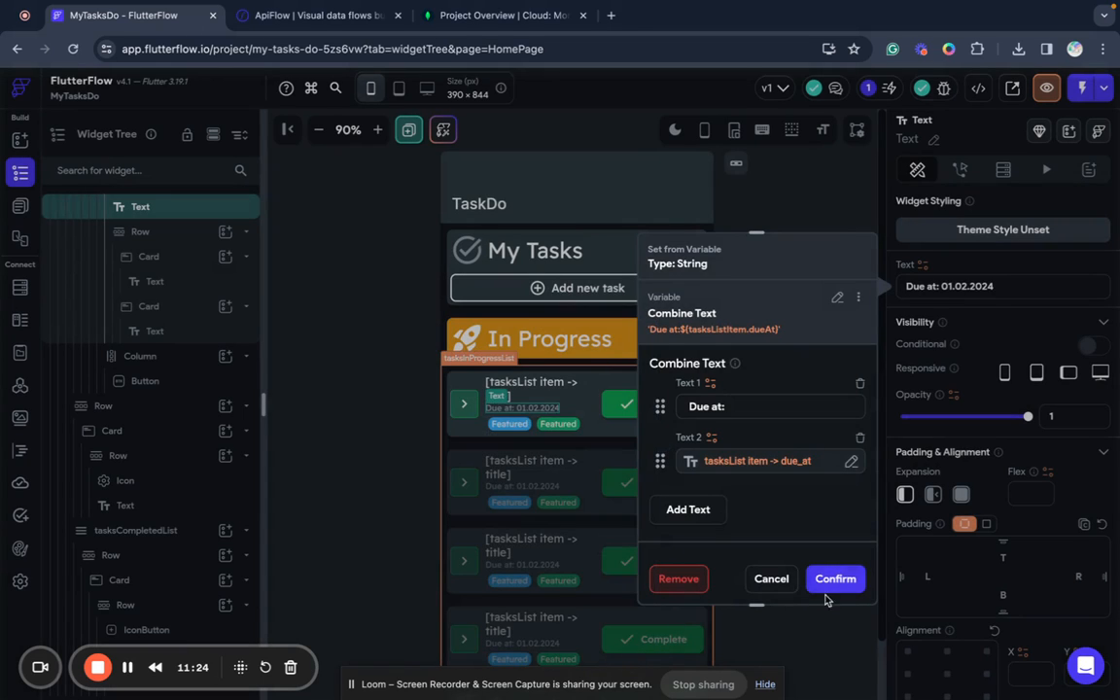
left_click(834, 580)
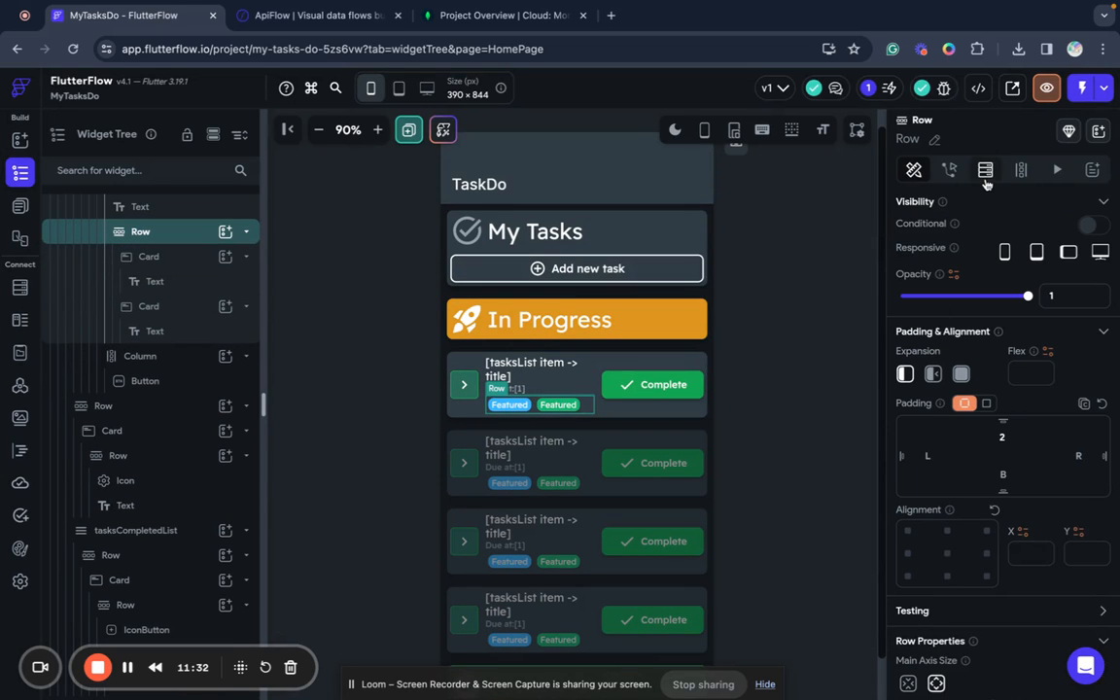
- Generate the tag row's children from the tasksList item's tags field
left_click(1020, 169)
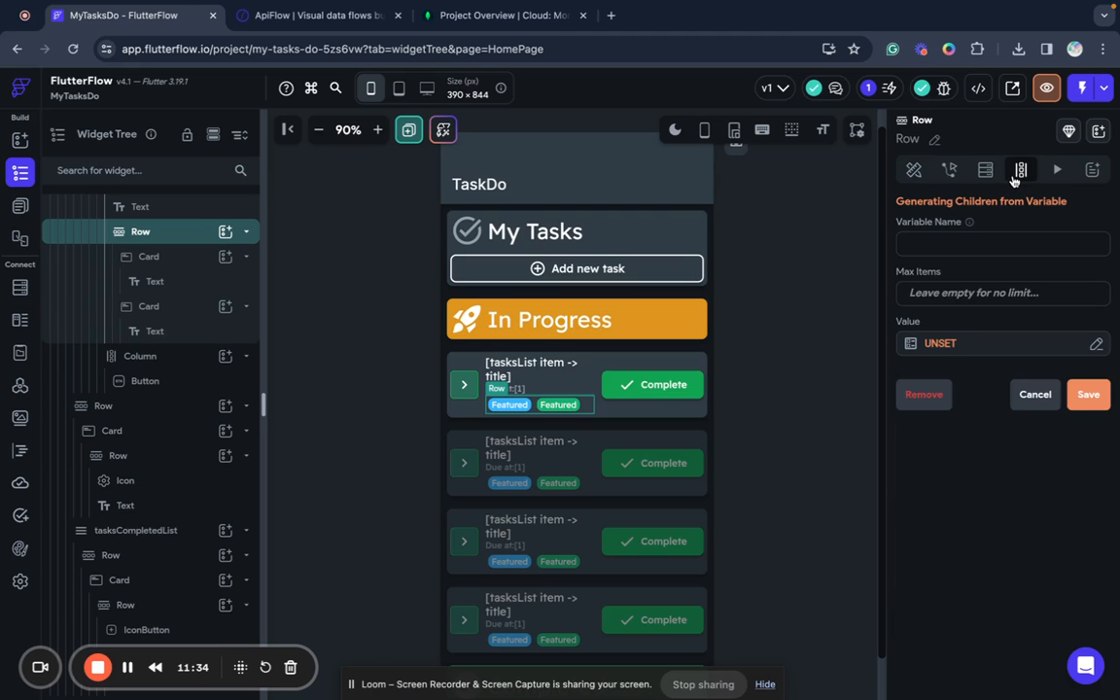
left_click(1097, 345)
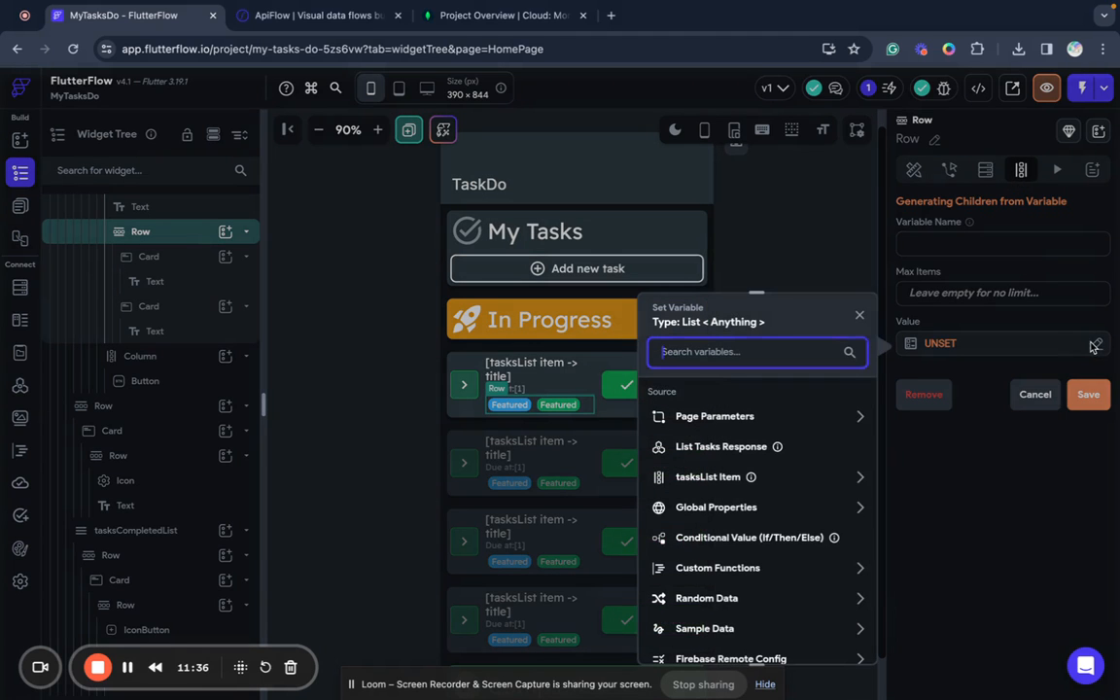
left_click(708, 477)
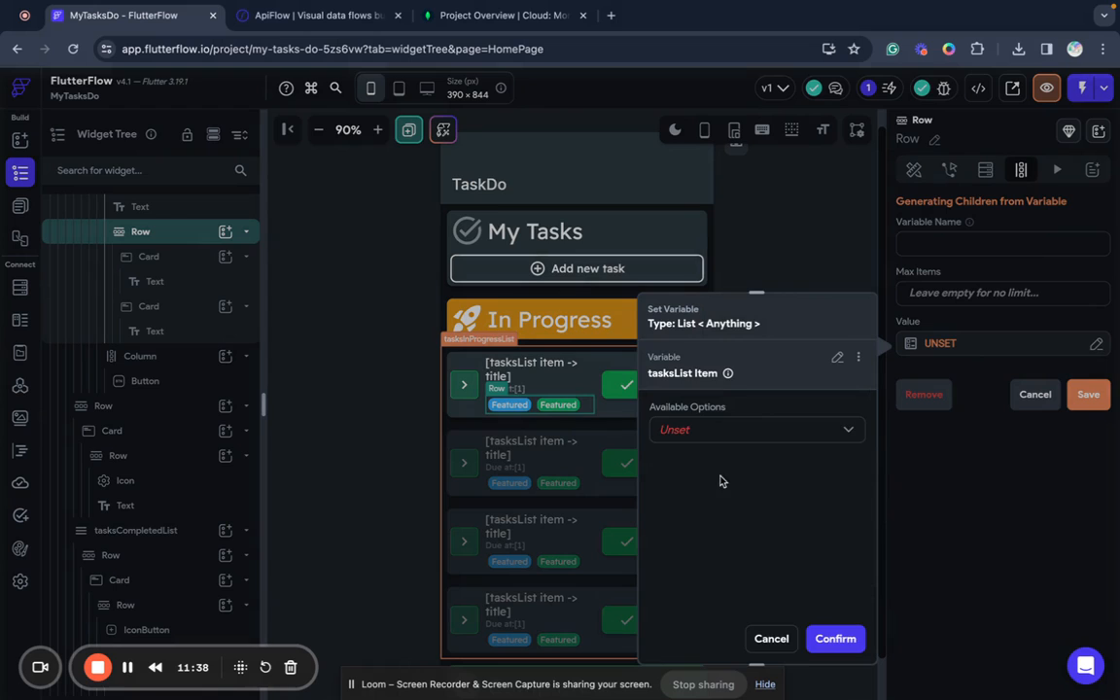
left_click(757, 430)
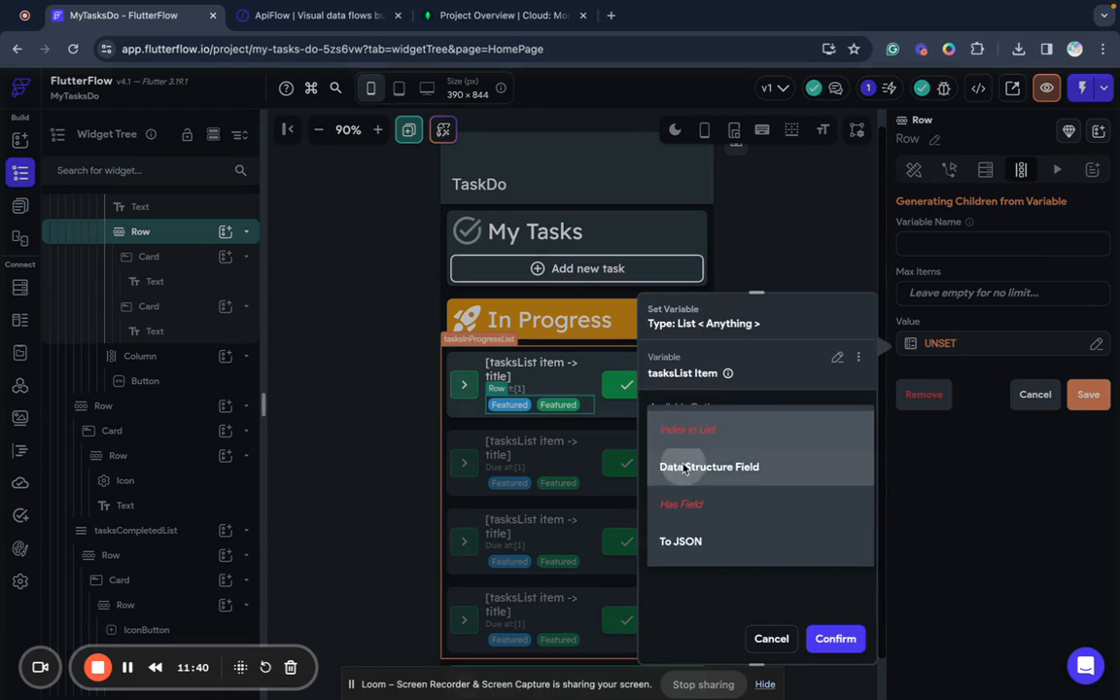
left_click(708, 467)
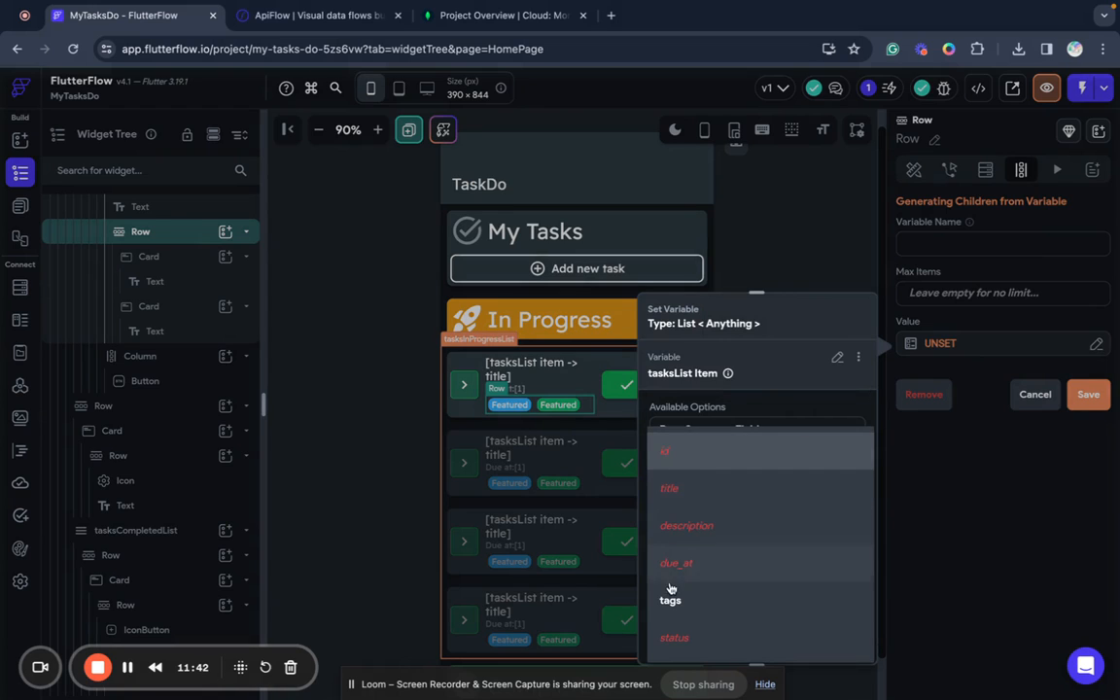
left_click(670, 599)
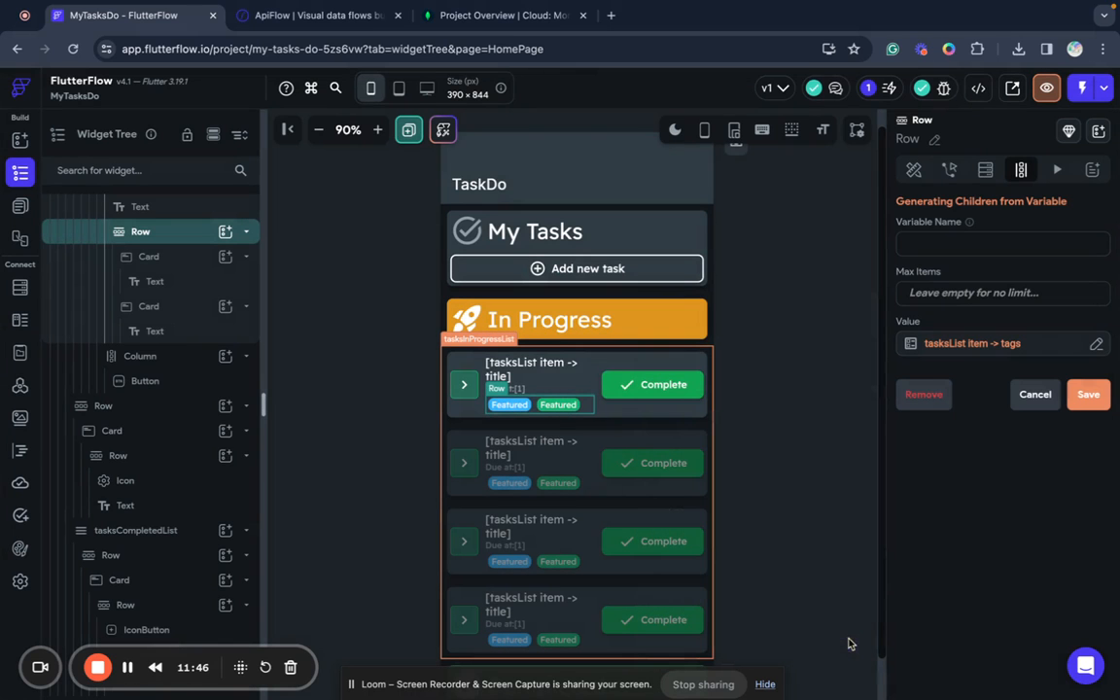
- Name the generated child variable 'tags', save, and accept the warning
left_click(1003, 245)
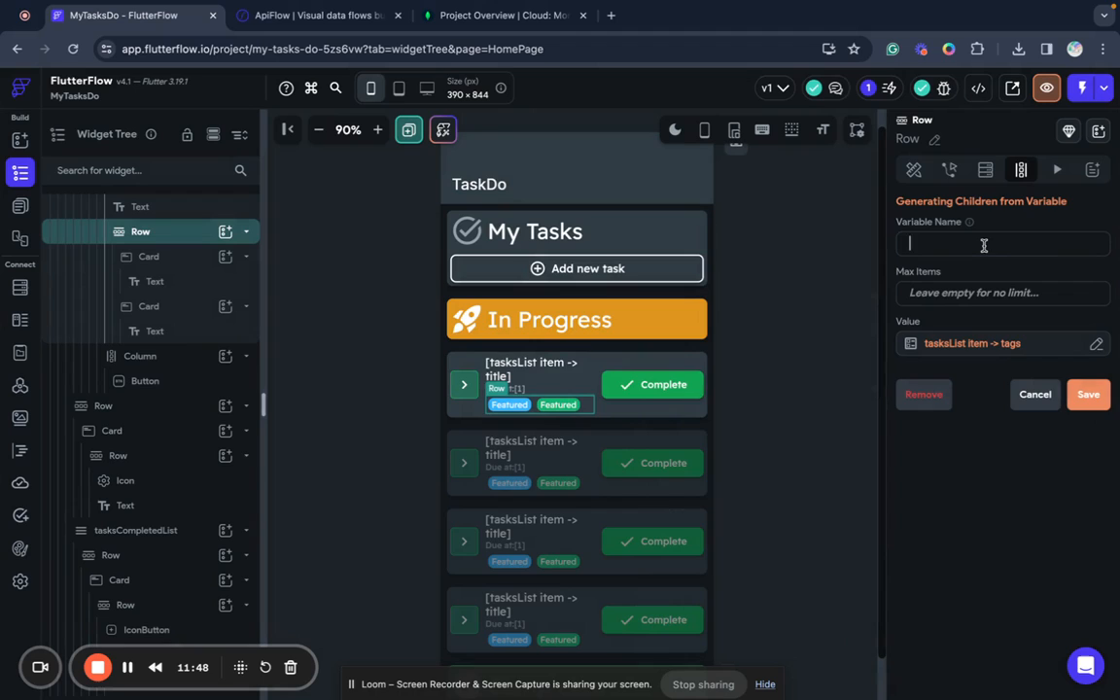
type("tag")
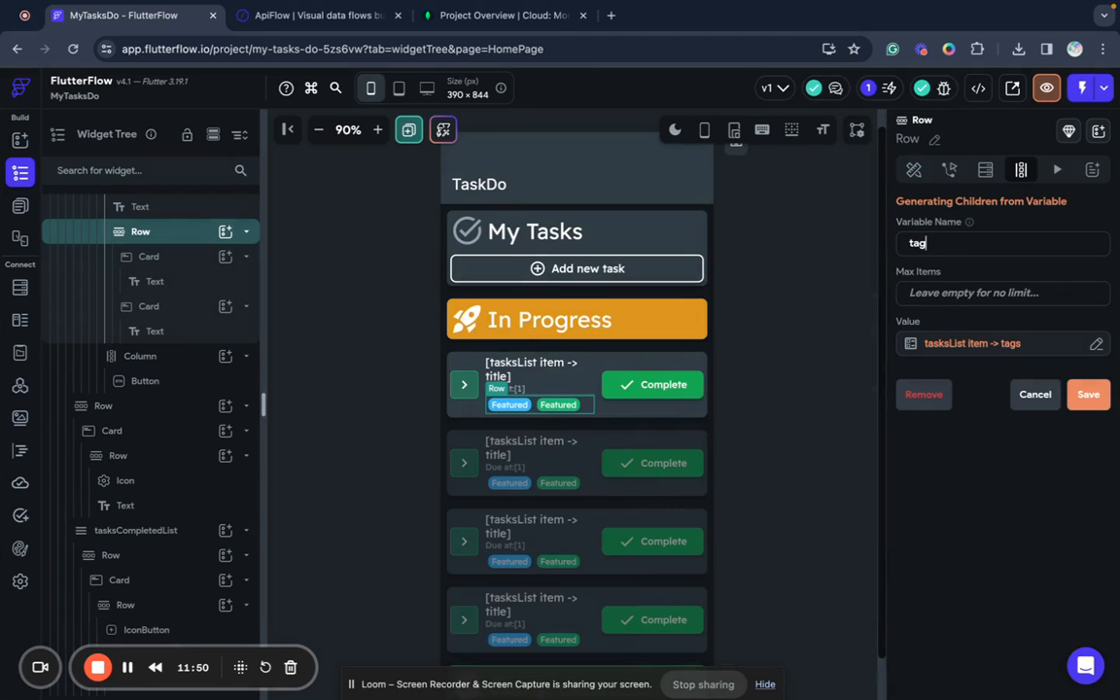
type("s")
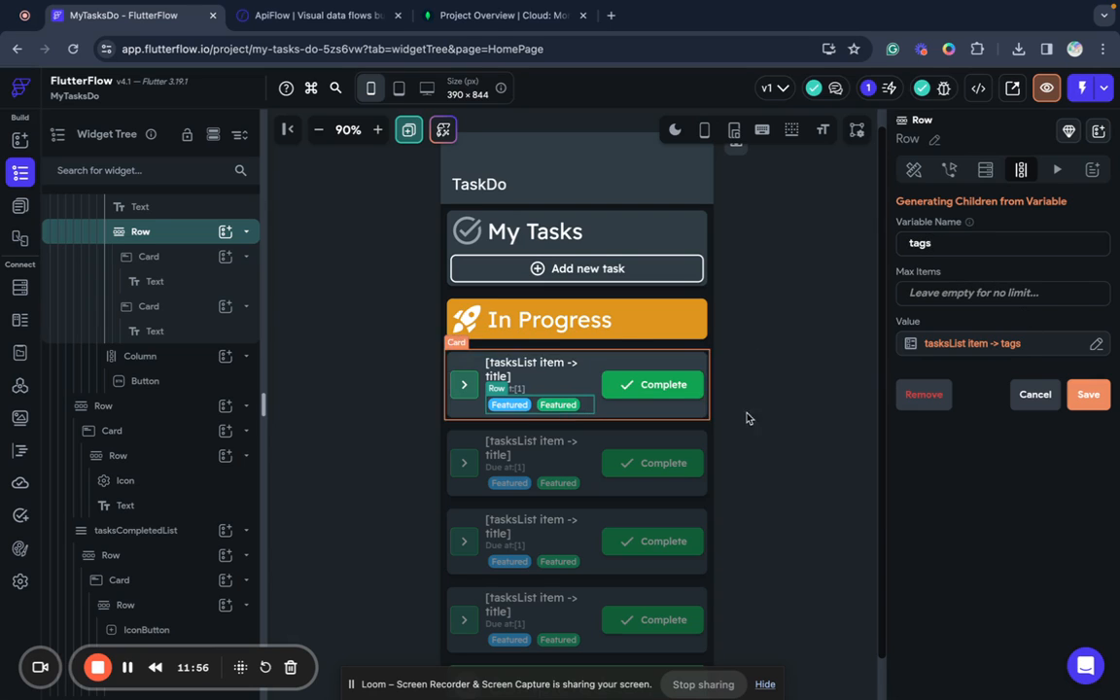
left_click(1090, 393)
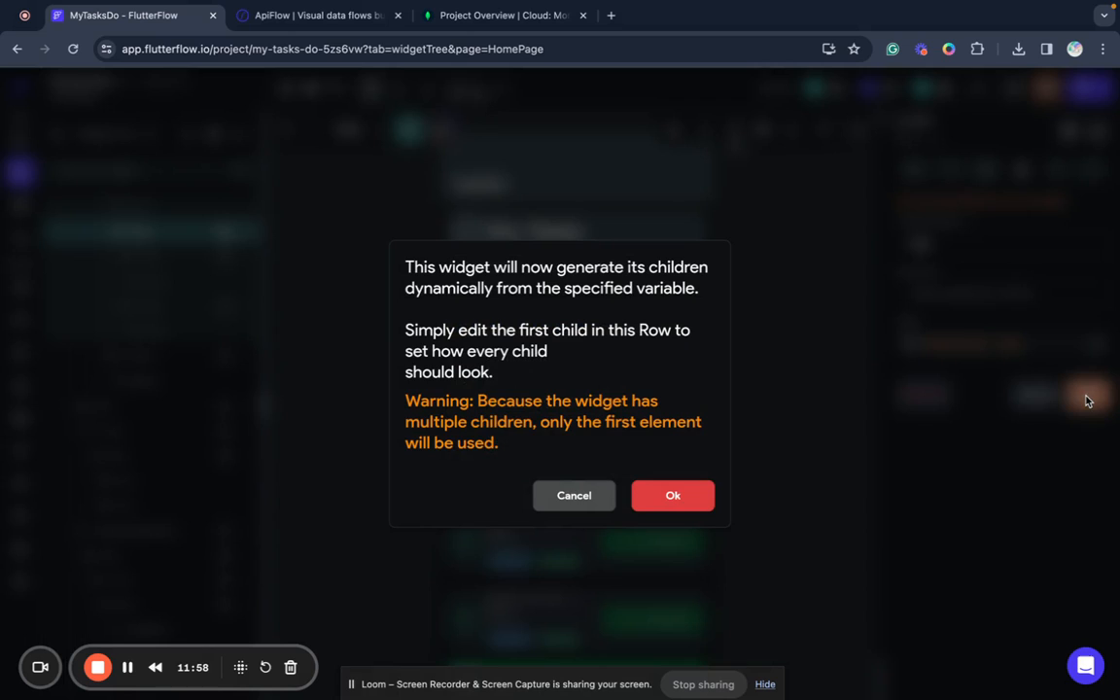
mouse_move(673, 496)
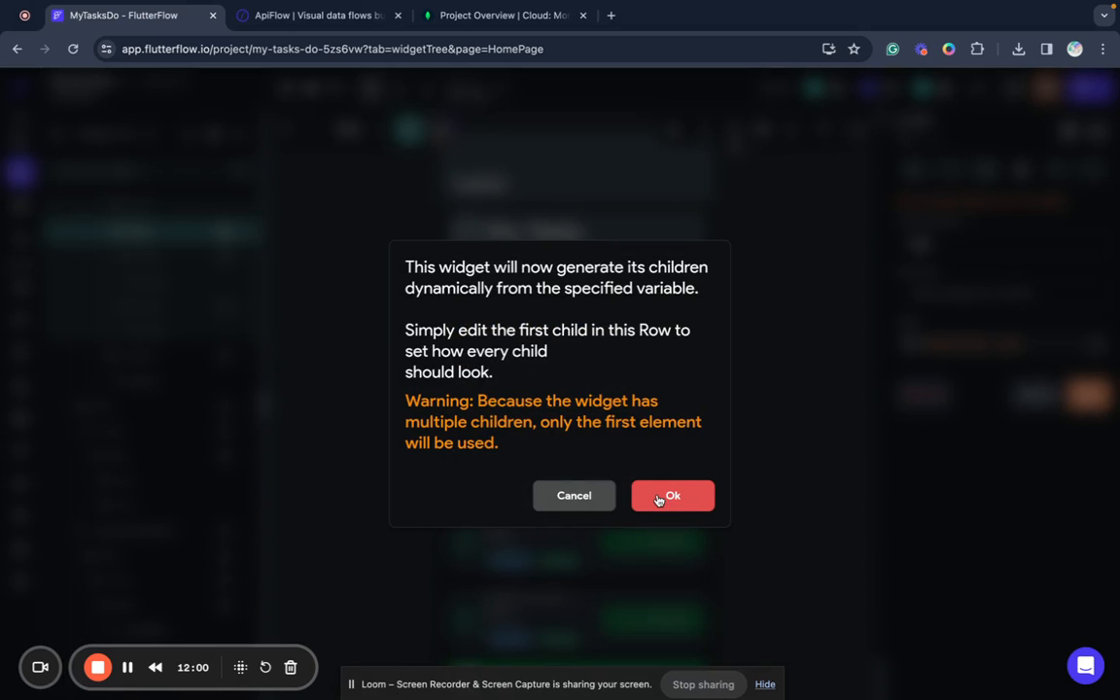
left_click(673, 496)
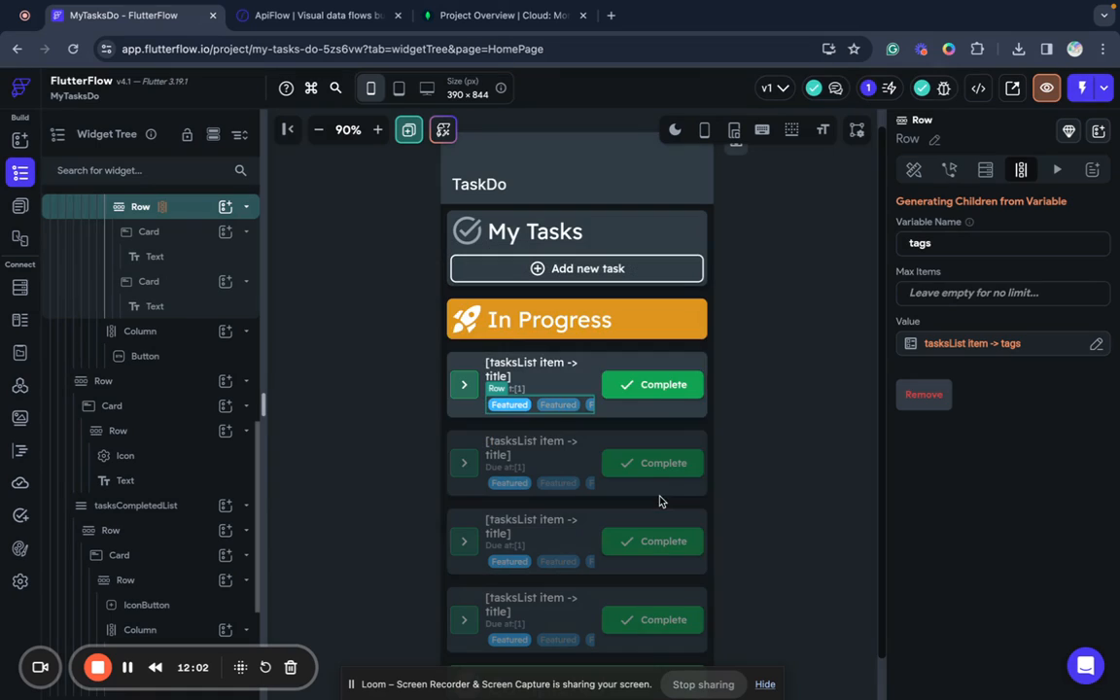
mouse_move(949, 171)
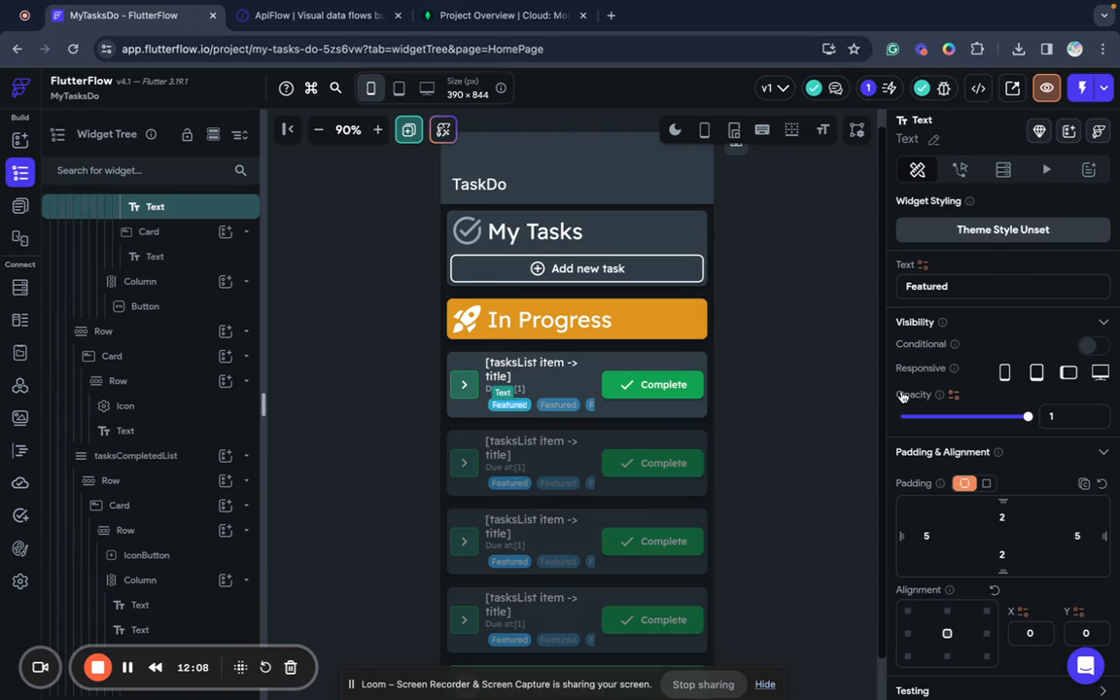
- Bind the tag chip text to the tags item value and confirm
left_click(953, 265)
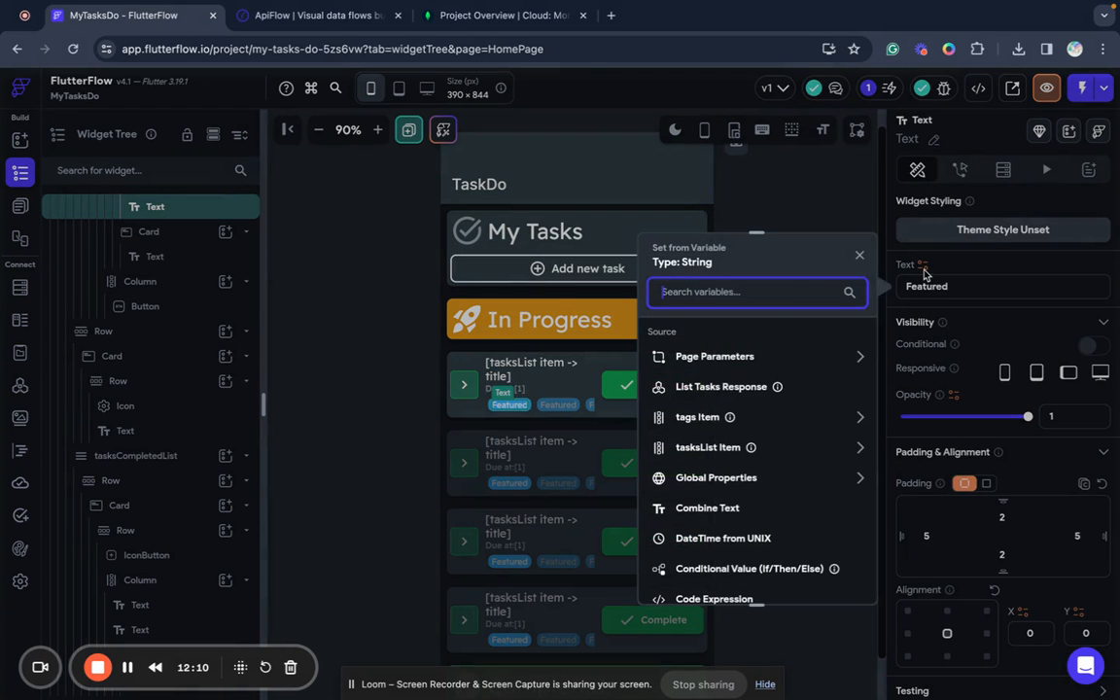
left_click(697, 417)
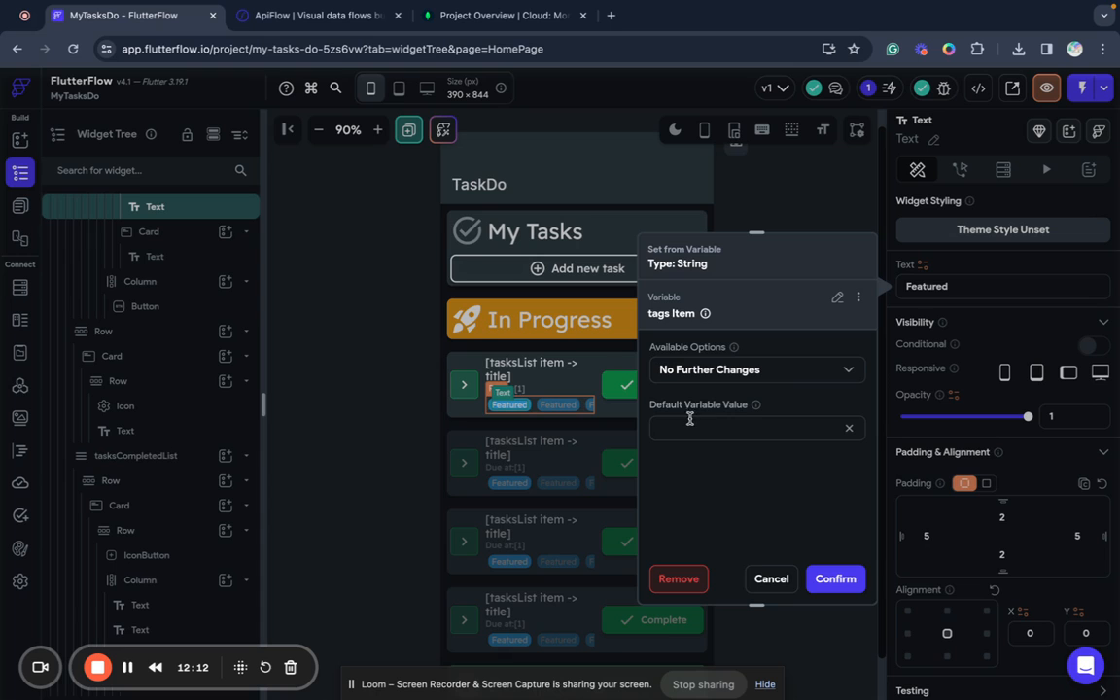
left_click(835, 579)
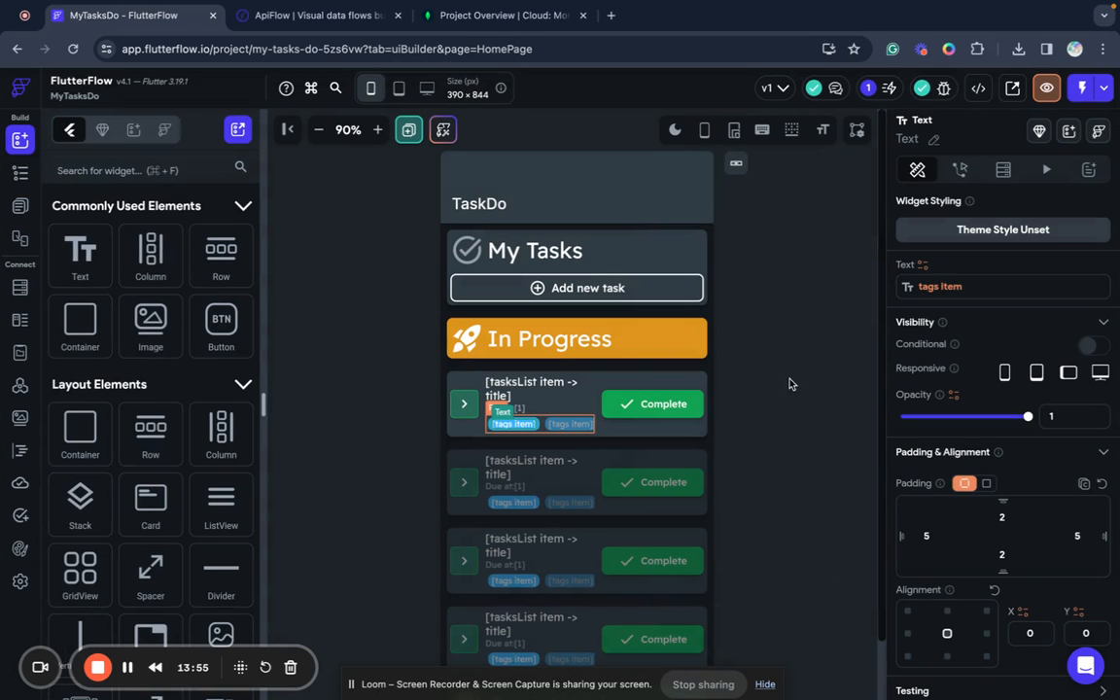
mouse_move(852, 379)
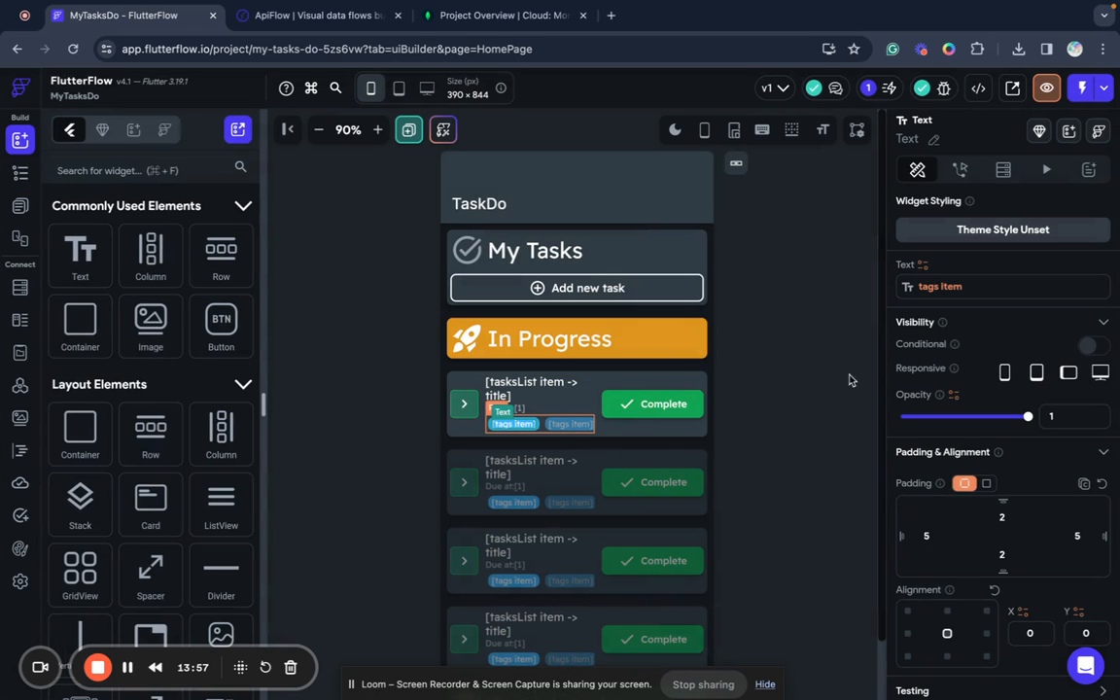
mouse_move(819, 286)
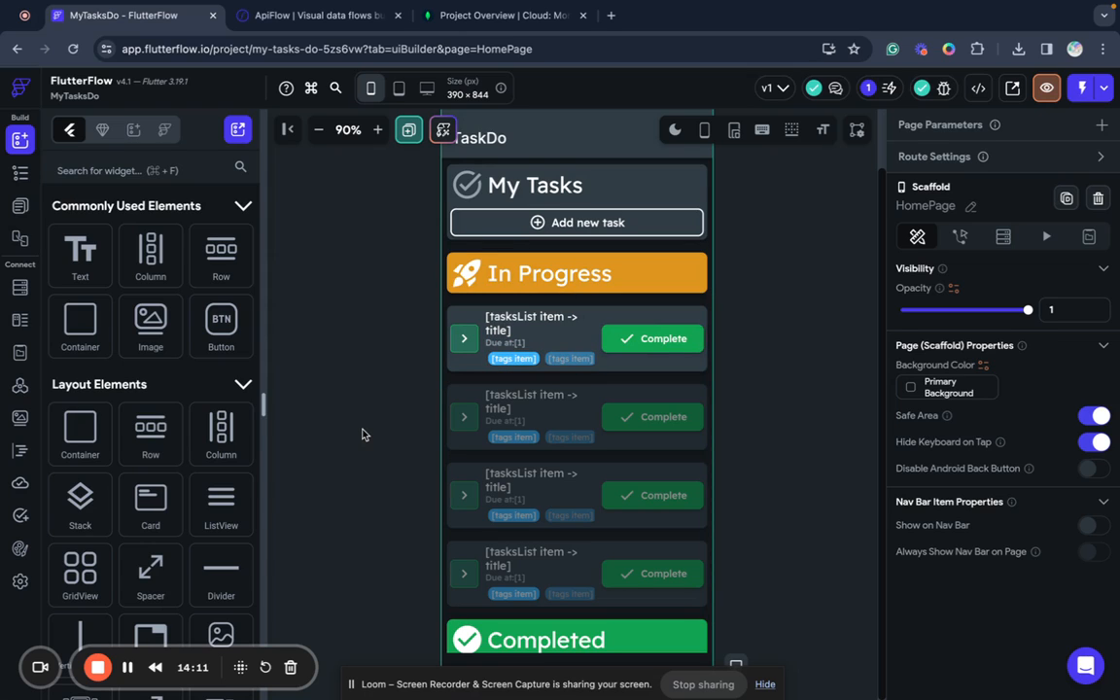
mouse_move(346, 358)
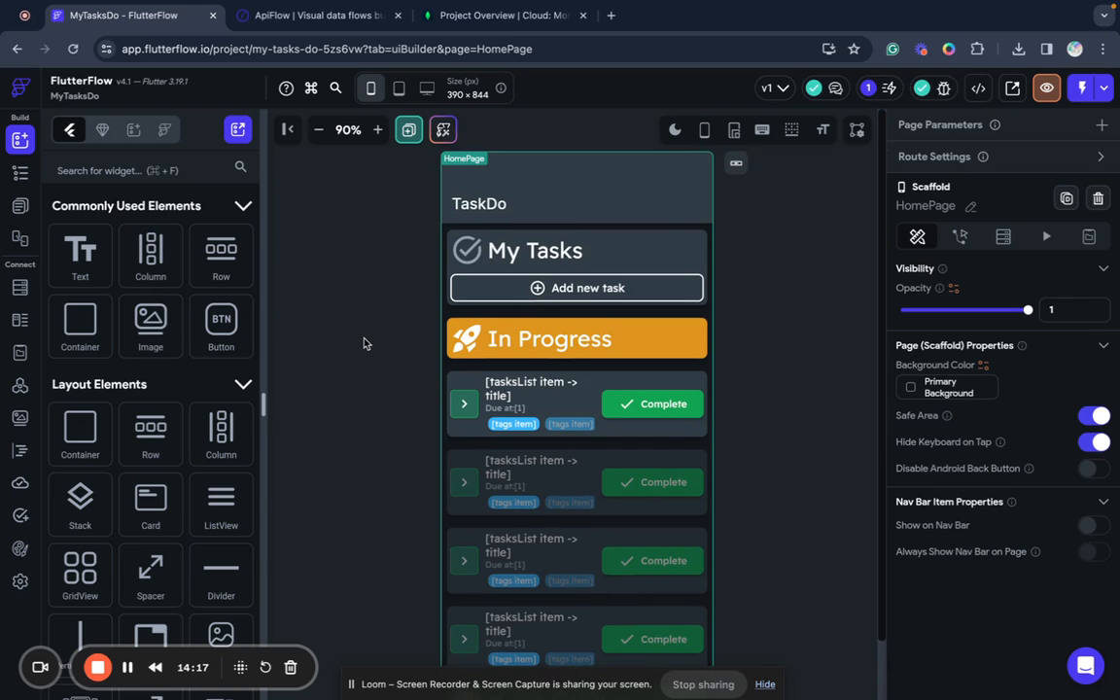
mouse_move(431, 236)
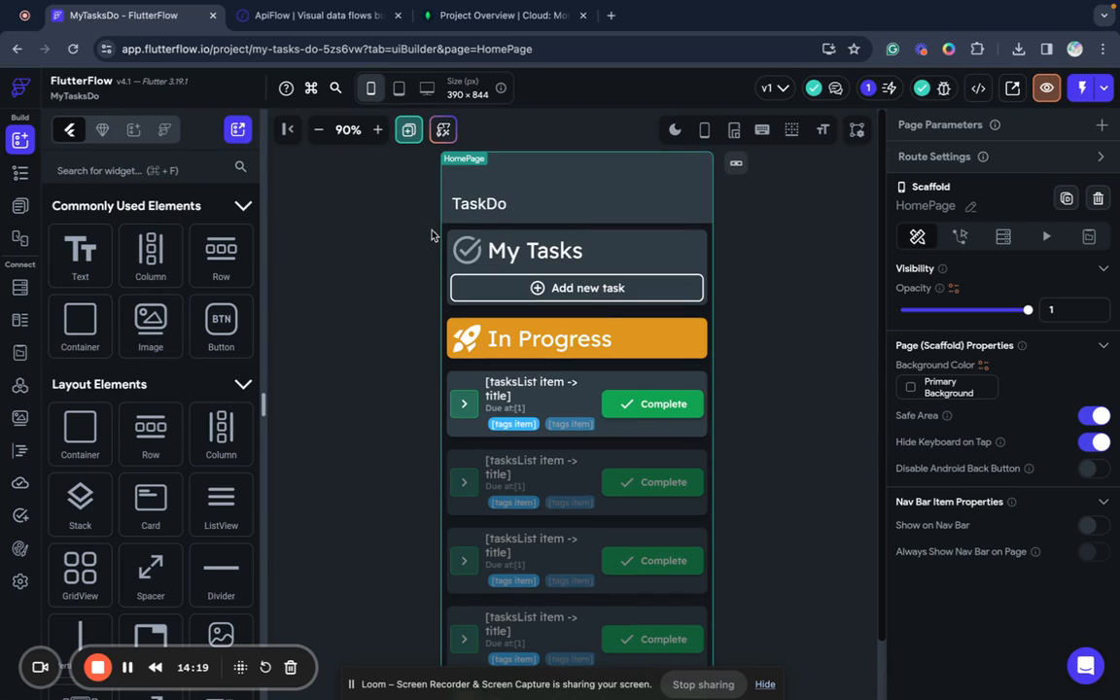
mouse_move(380, 259)
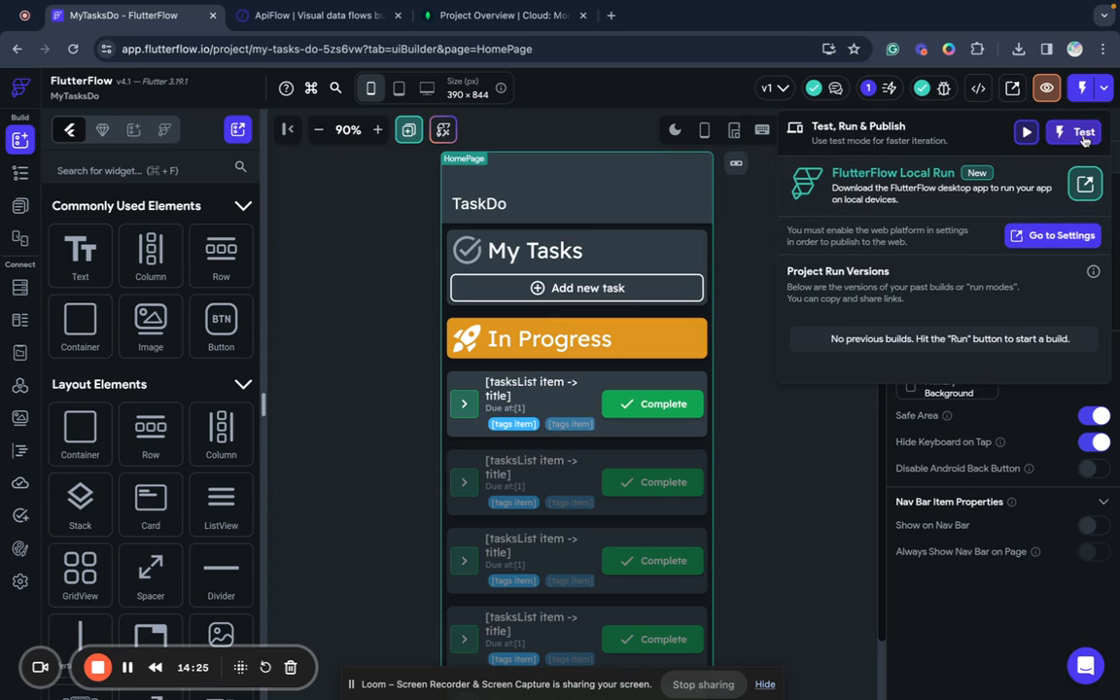
- Launch MyTasksDo in Test Mode, then switch to the MongoDB Atlas tab
left_click(1083, 132)
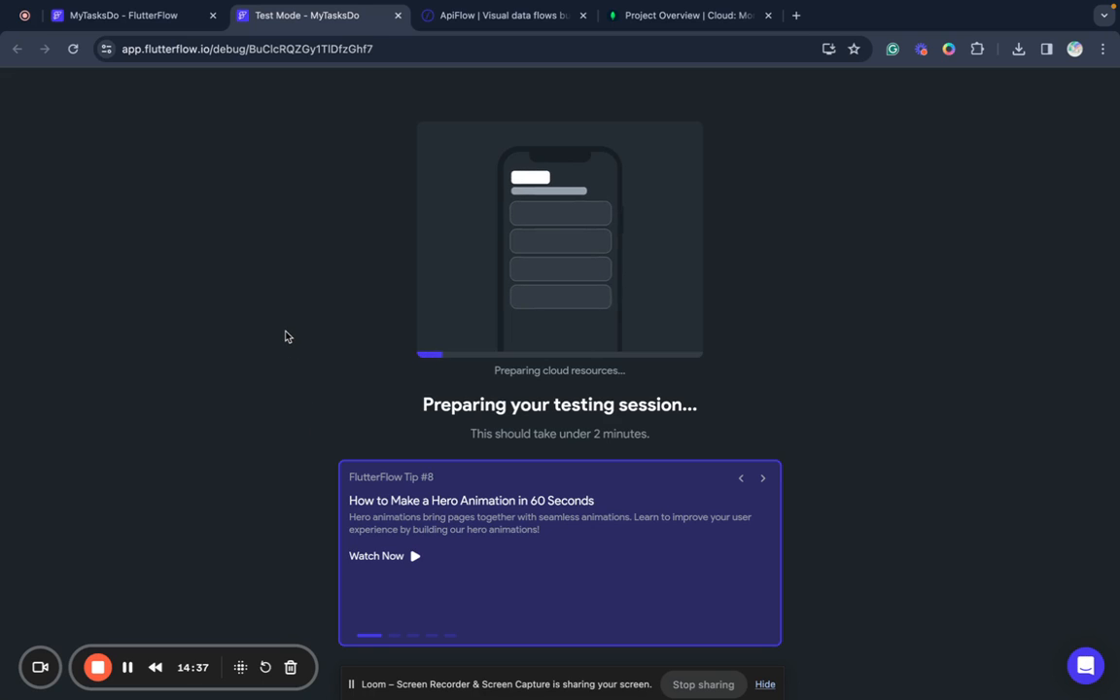
mouse_move(476, 237)
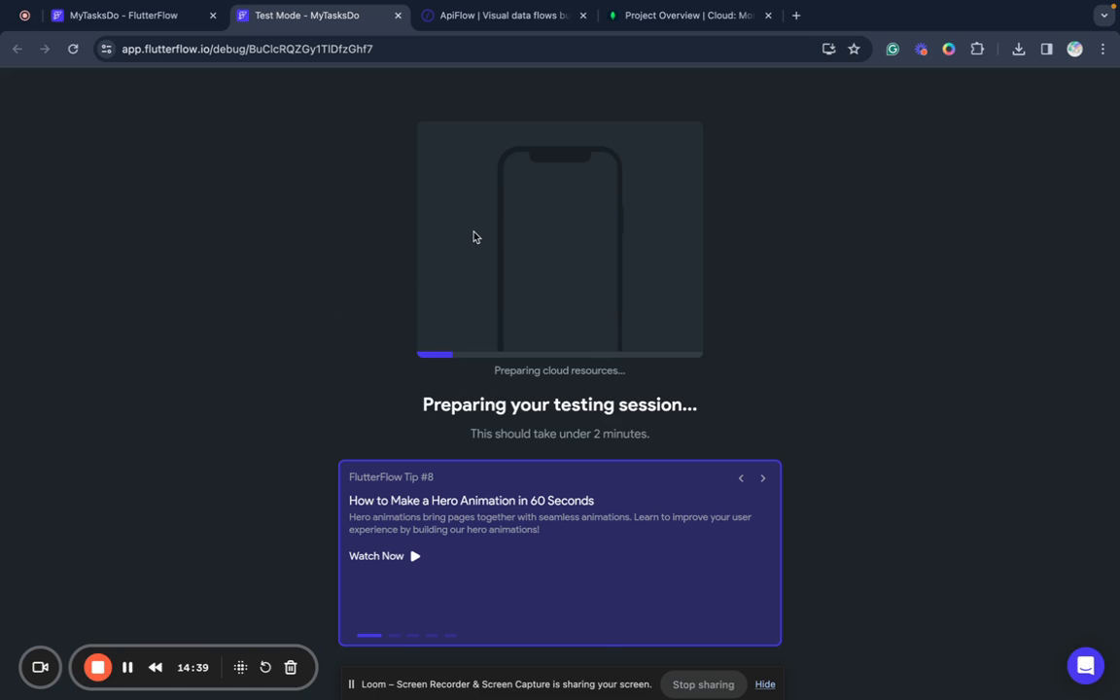
left_click(688, 16)
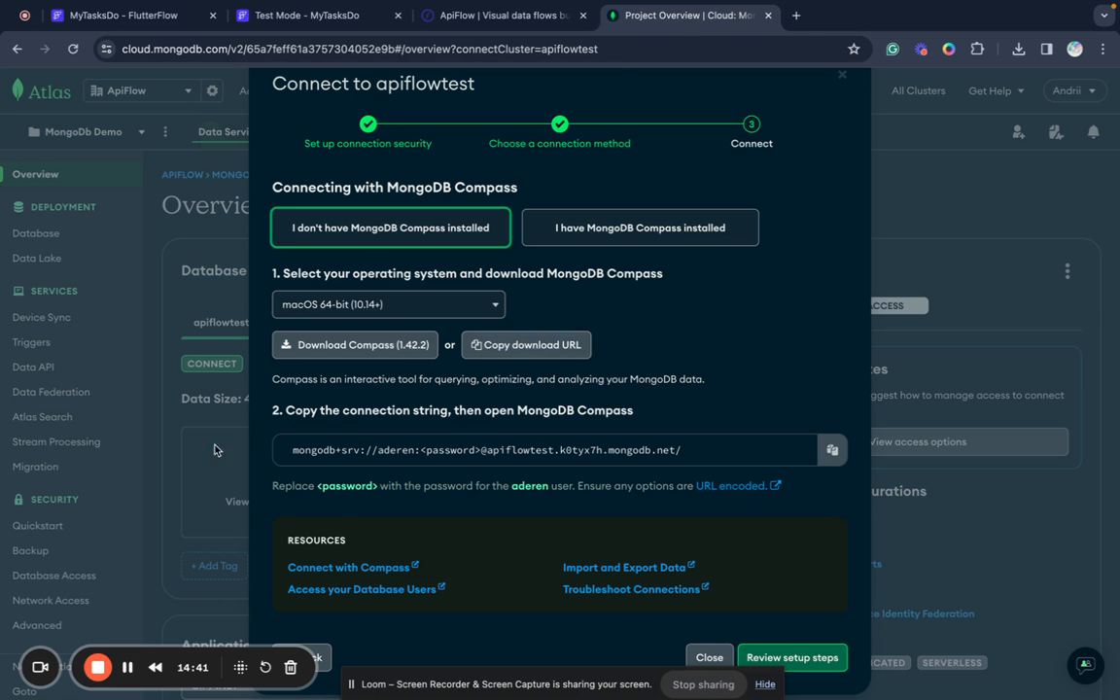
mouse_move(445, 432)
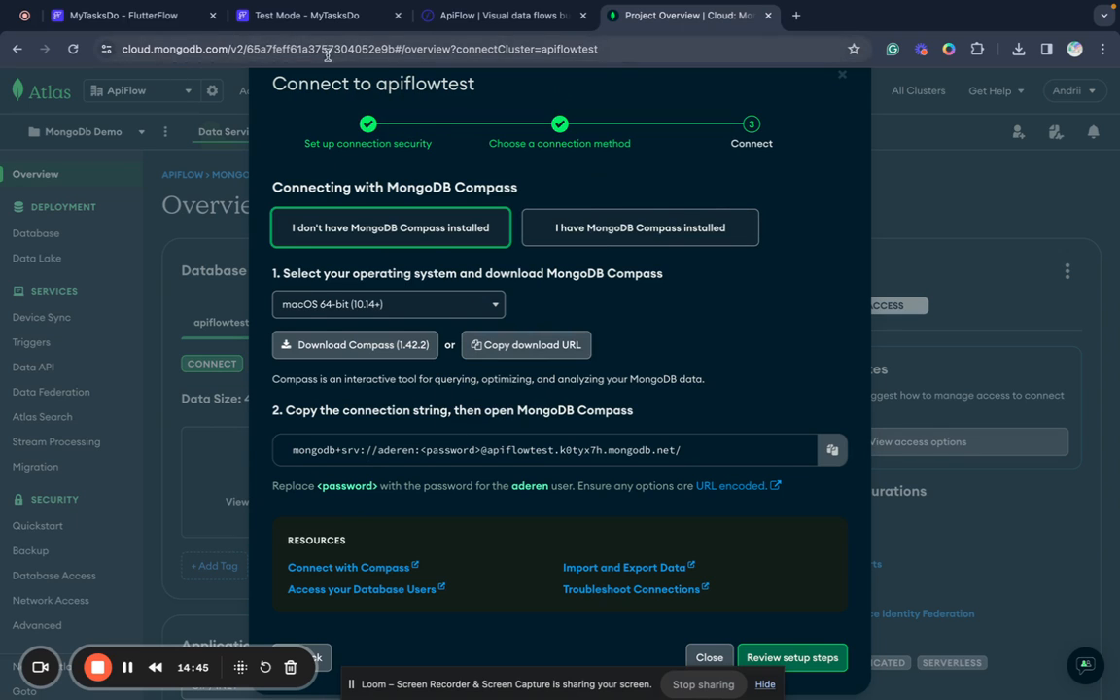
- Review ApiFlow's MongoDb Settings collections list, then return to the FlutterFlow editor tab
left_click(502, 16)
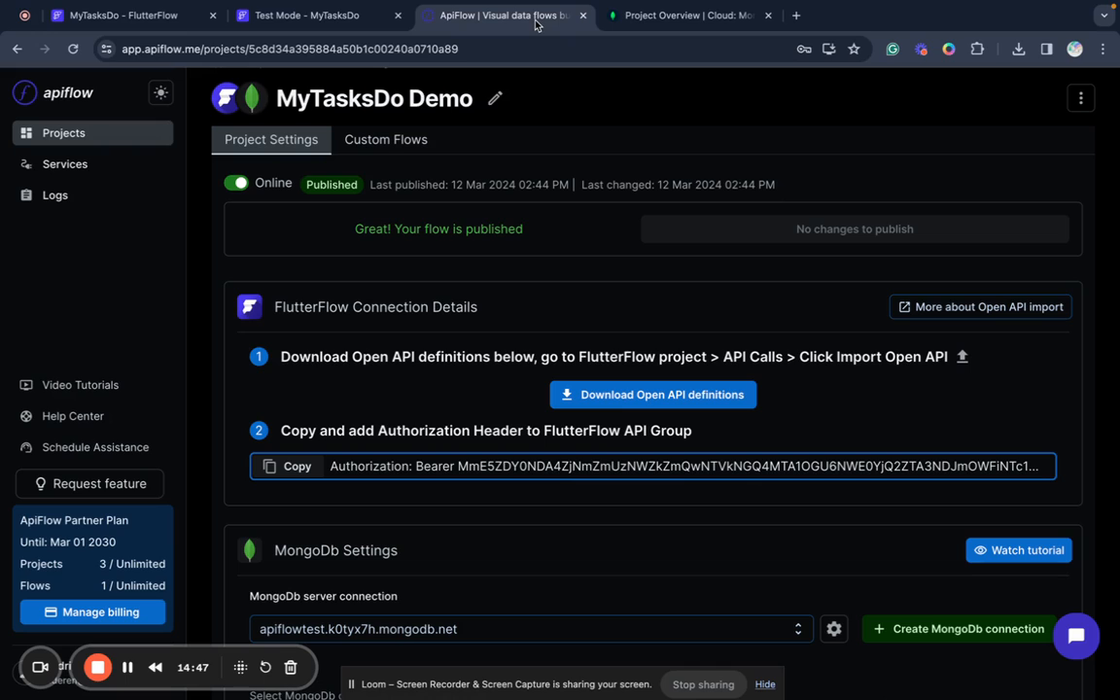
mouse_move(431, 171)
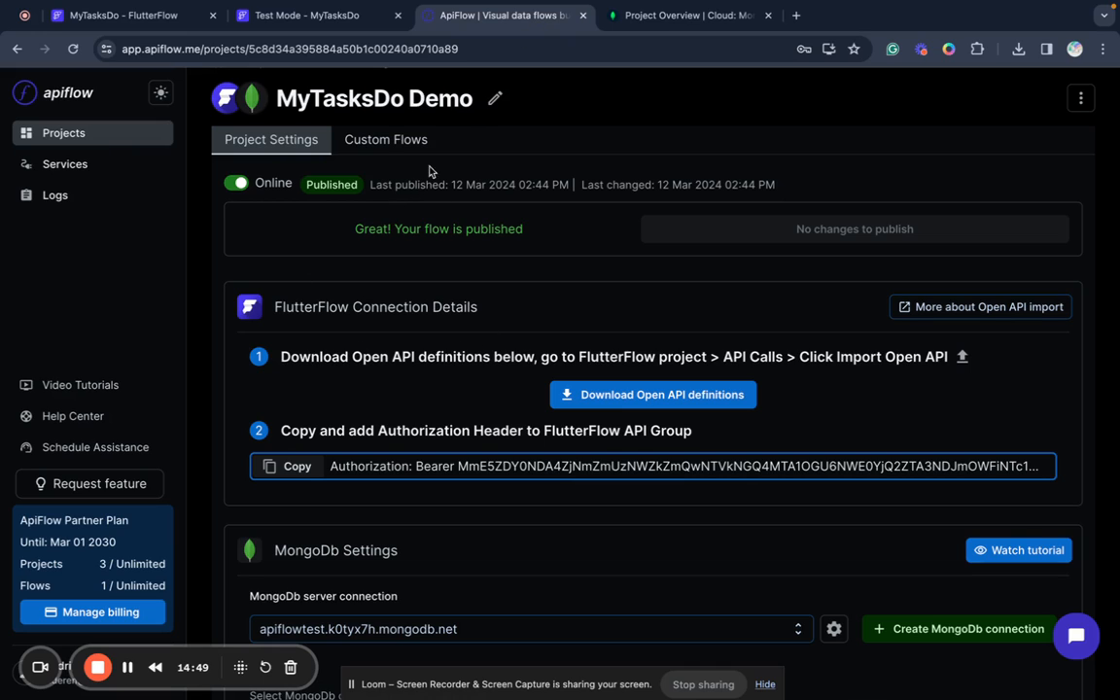
mouse_move(299, 426)
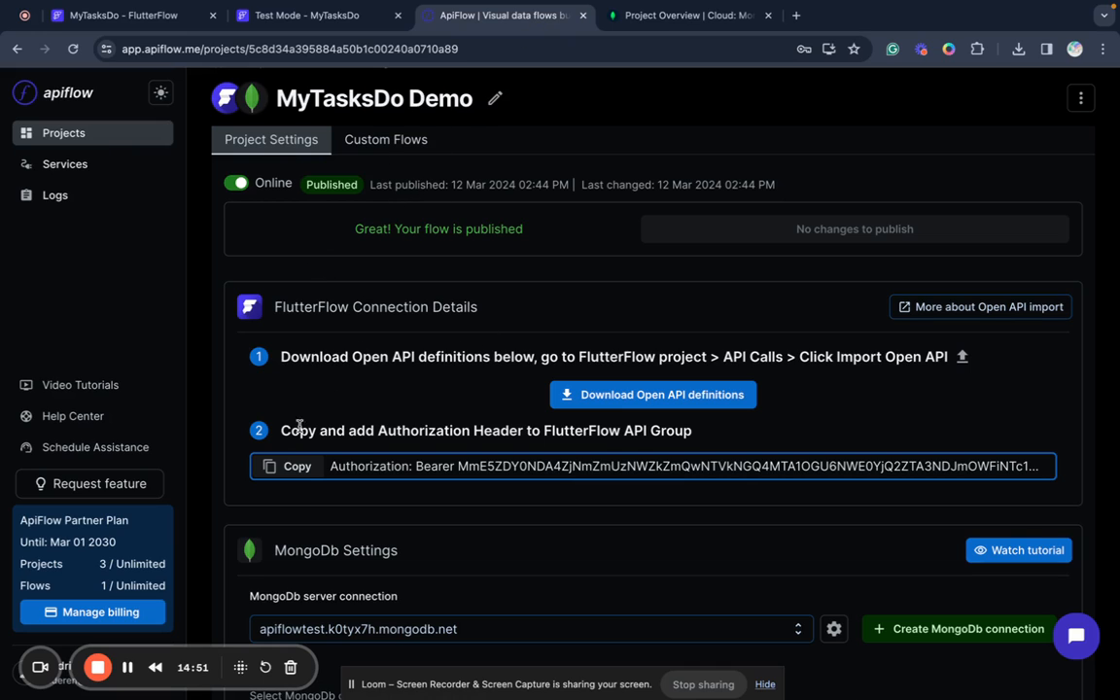
scroll("down", 3)
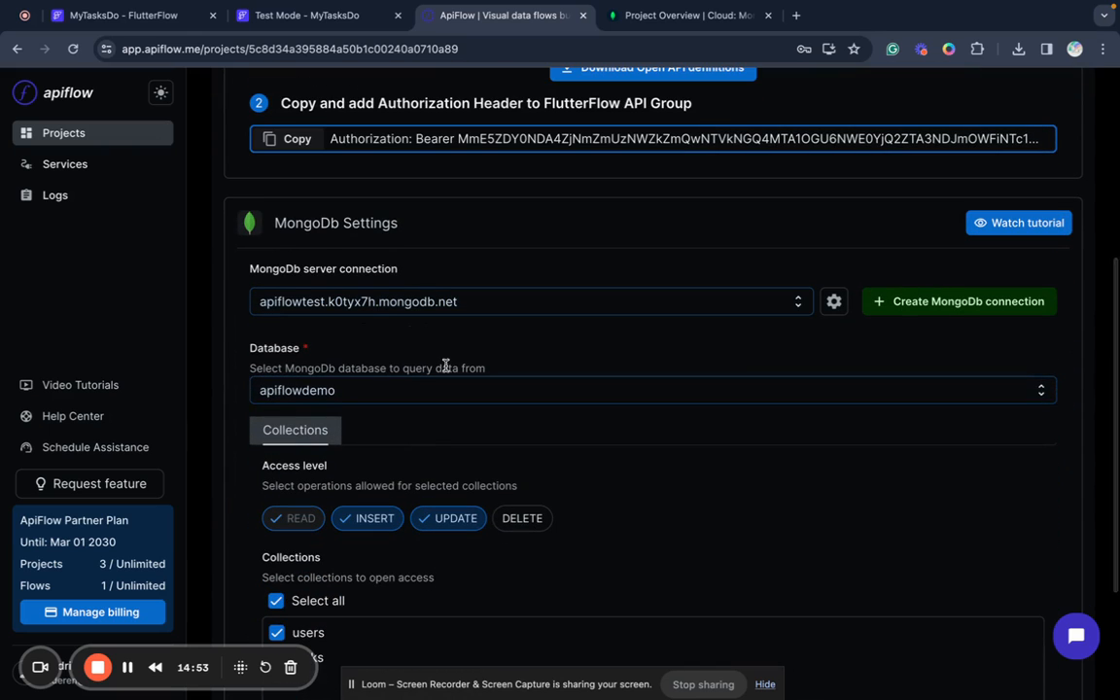
scroll("down", 3)
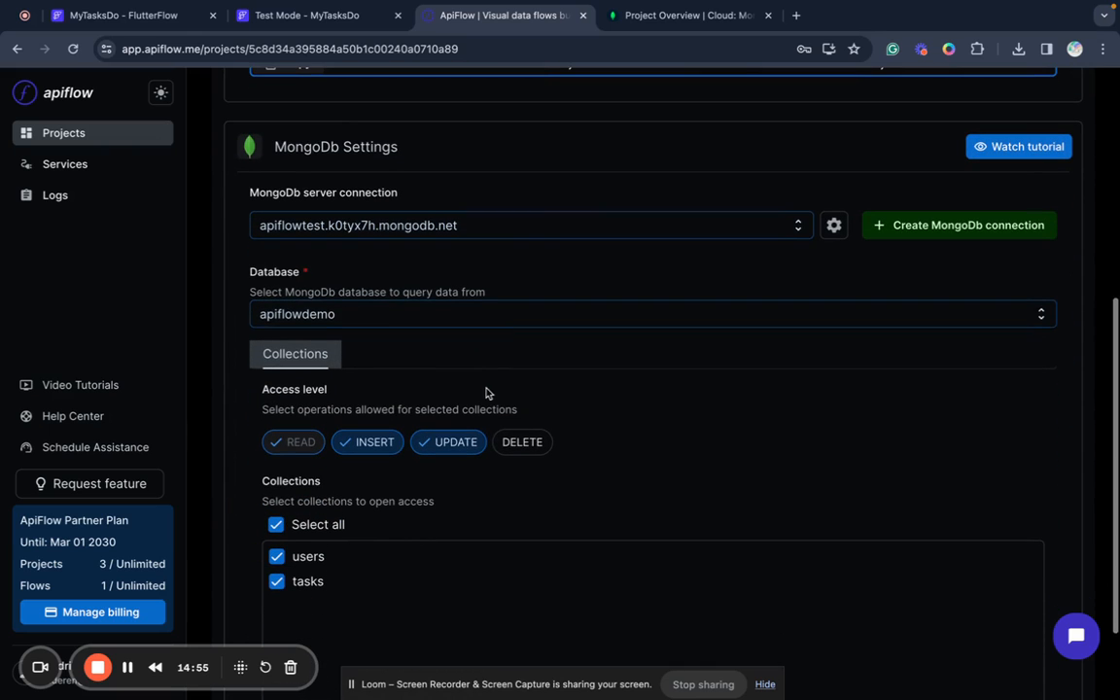
mouse_move(346, 385)
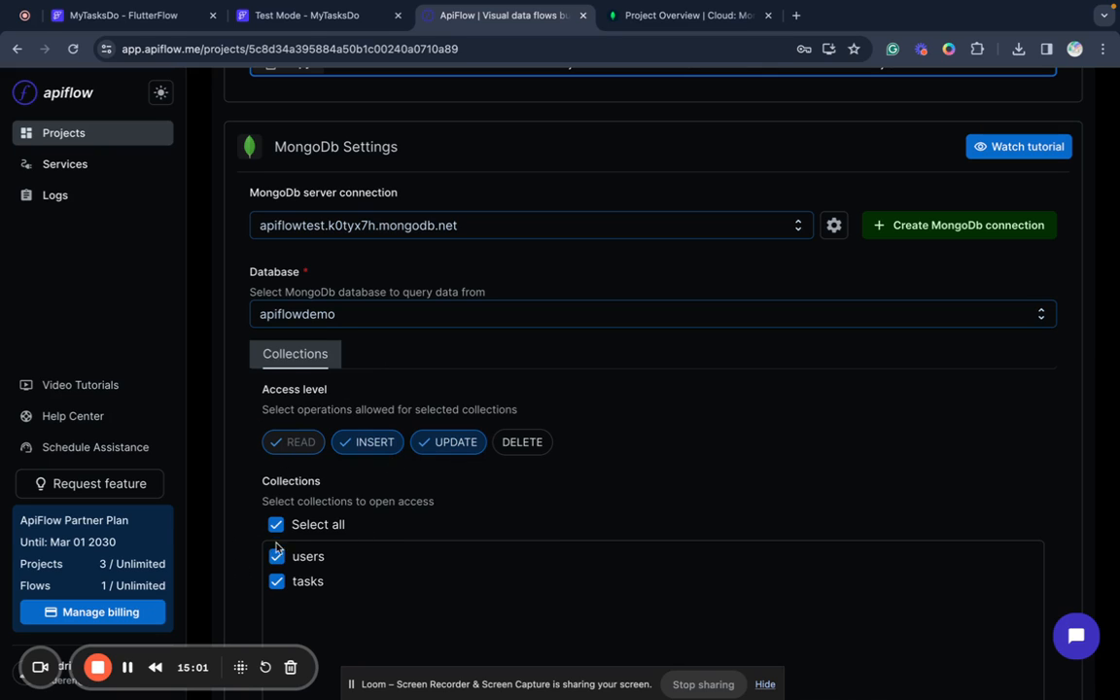
scroll("up", 3)
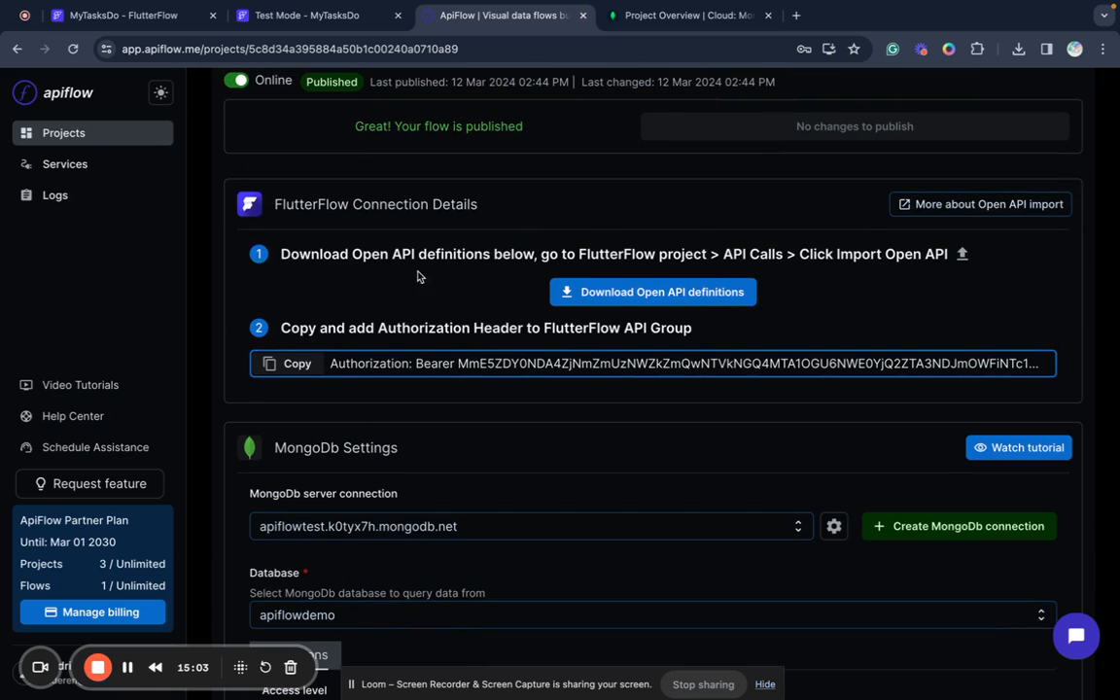
scroll("up", 3)
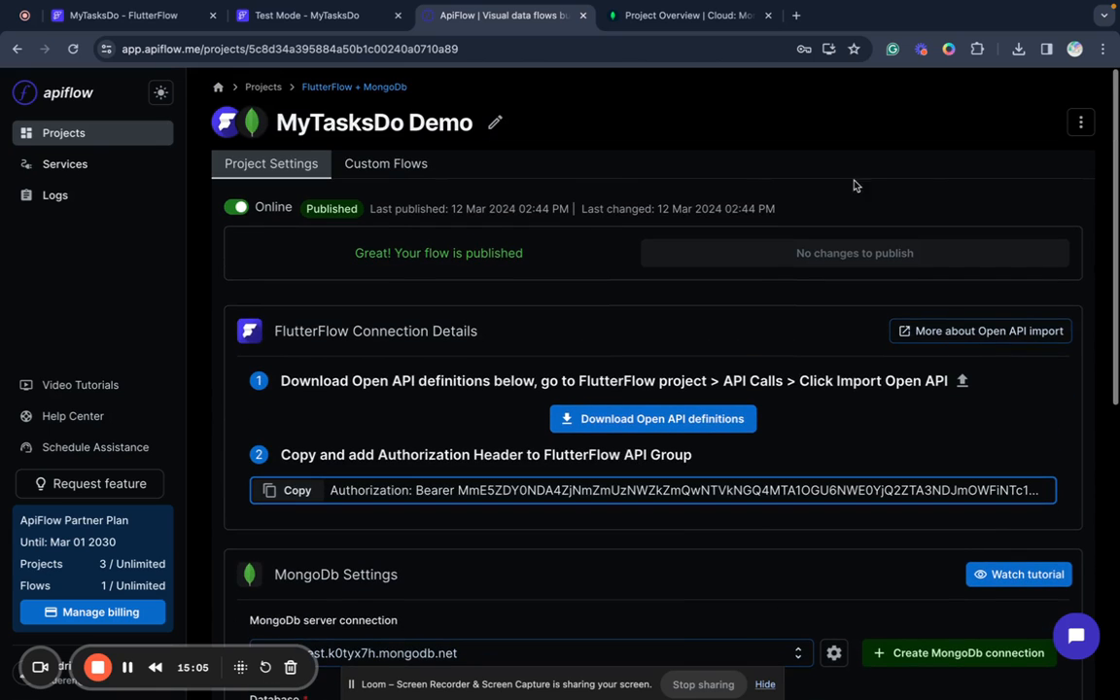
mouse_move(545, 448)
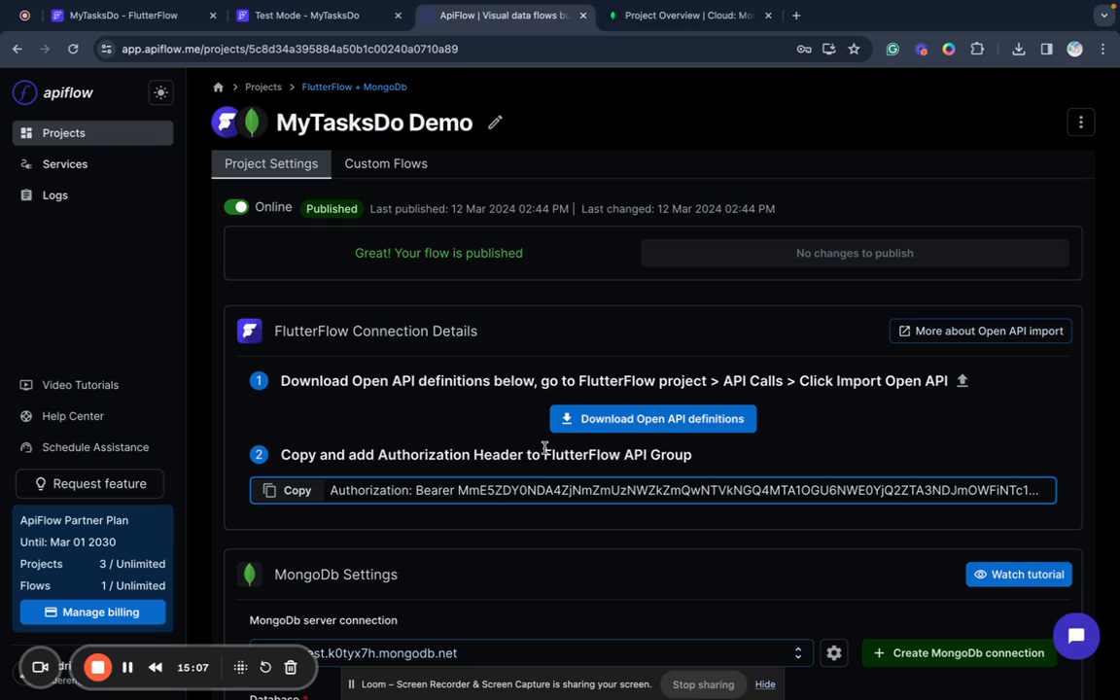
mouse_move(477, 404)
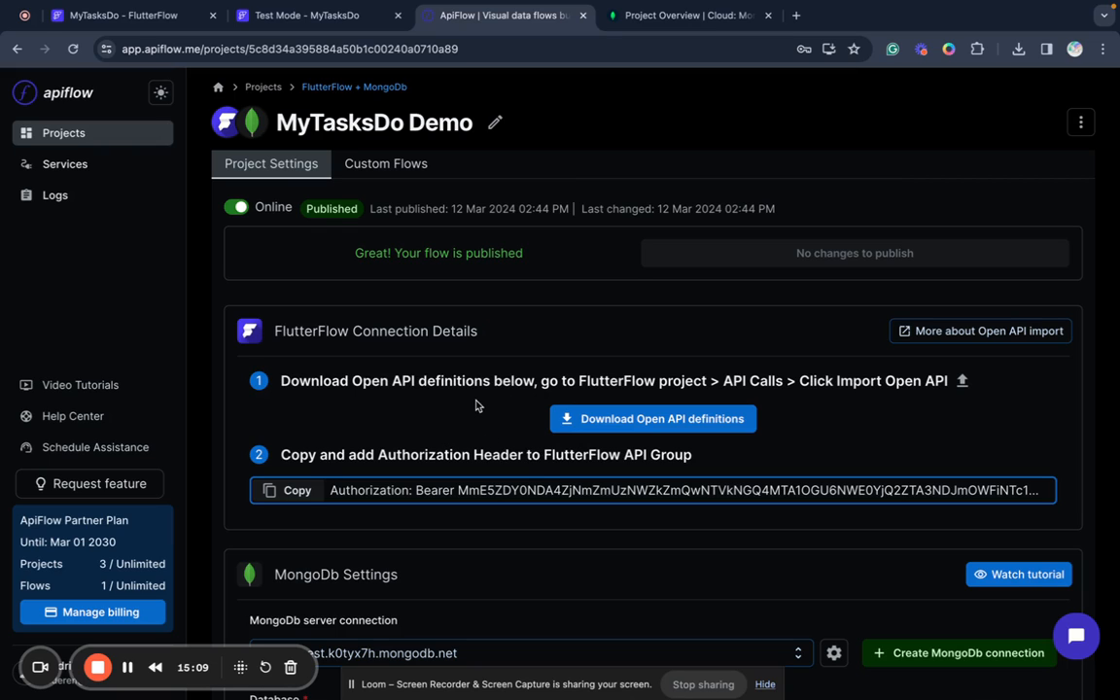
mouse_move(315, 361)
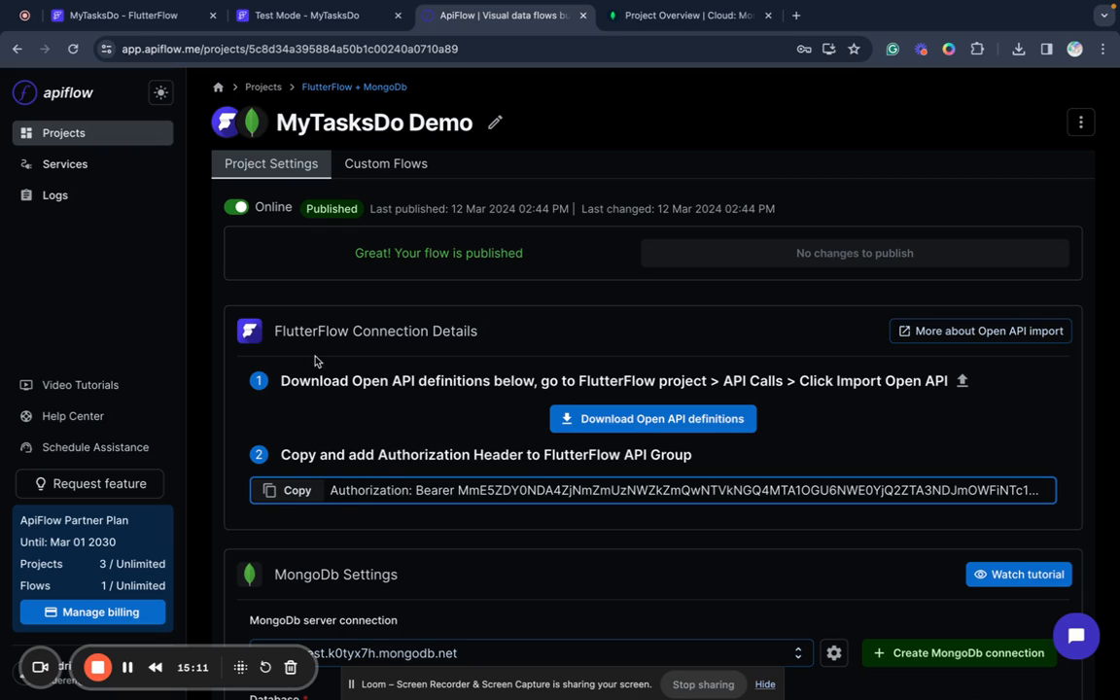
left_click(124, 16)
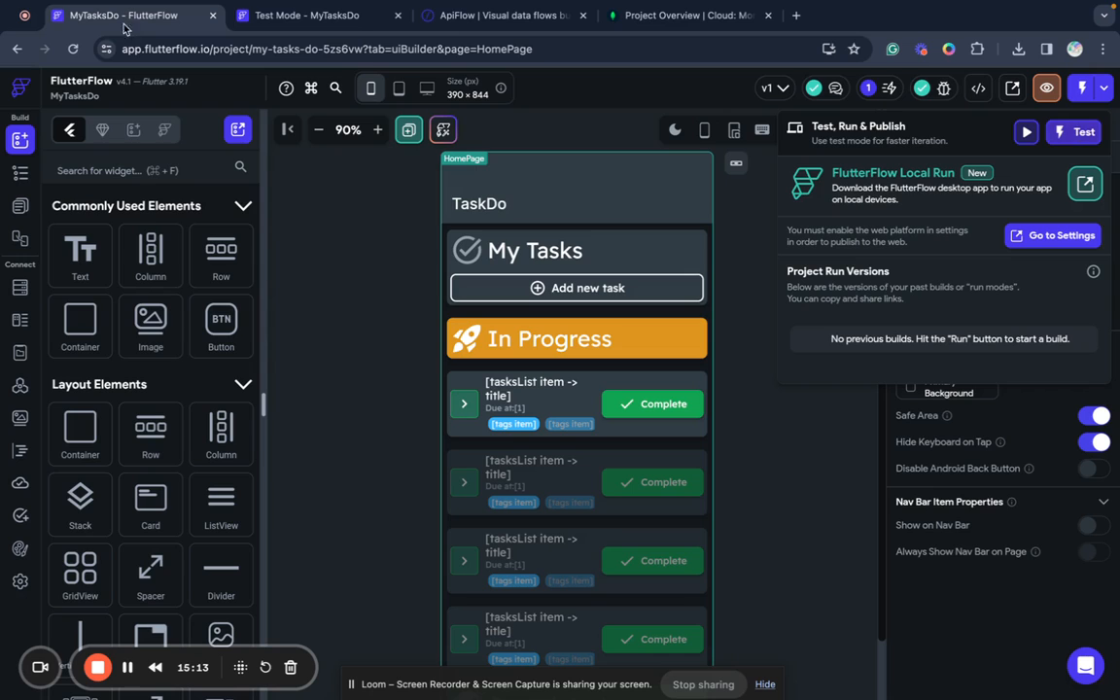
mouse_move(16, 386)
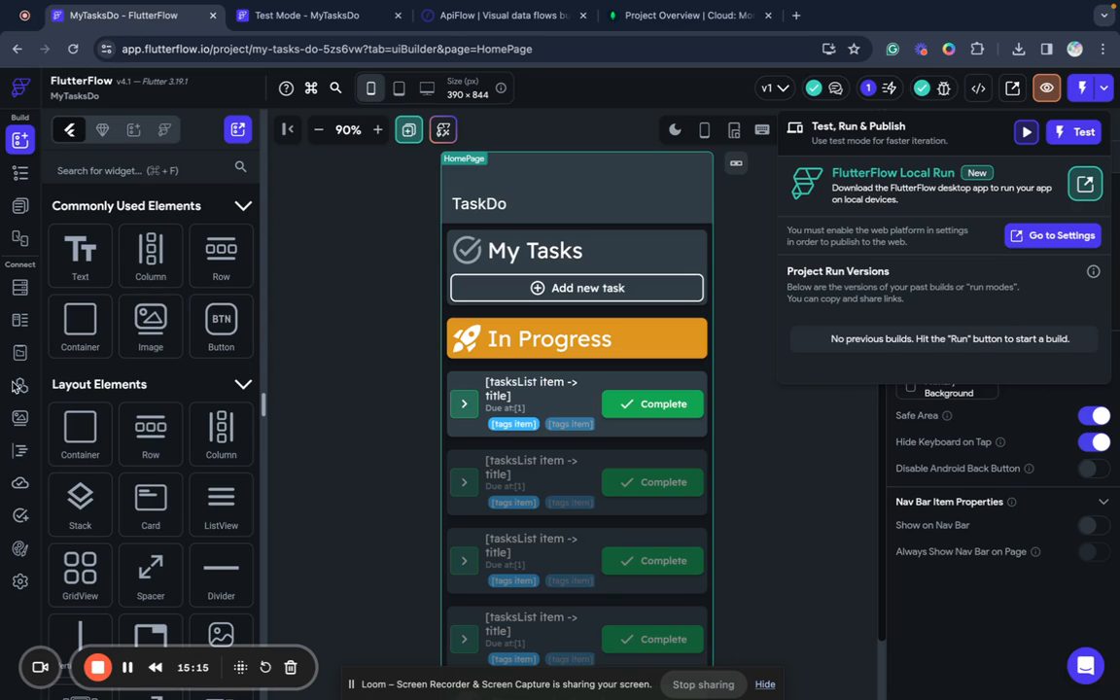
- Check the API group, the task data type schema and the List Tasks API call
left_click(20, 385)
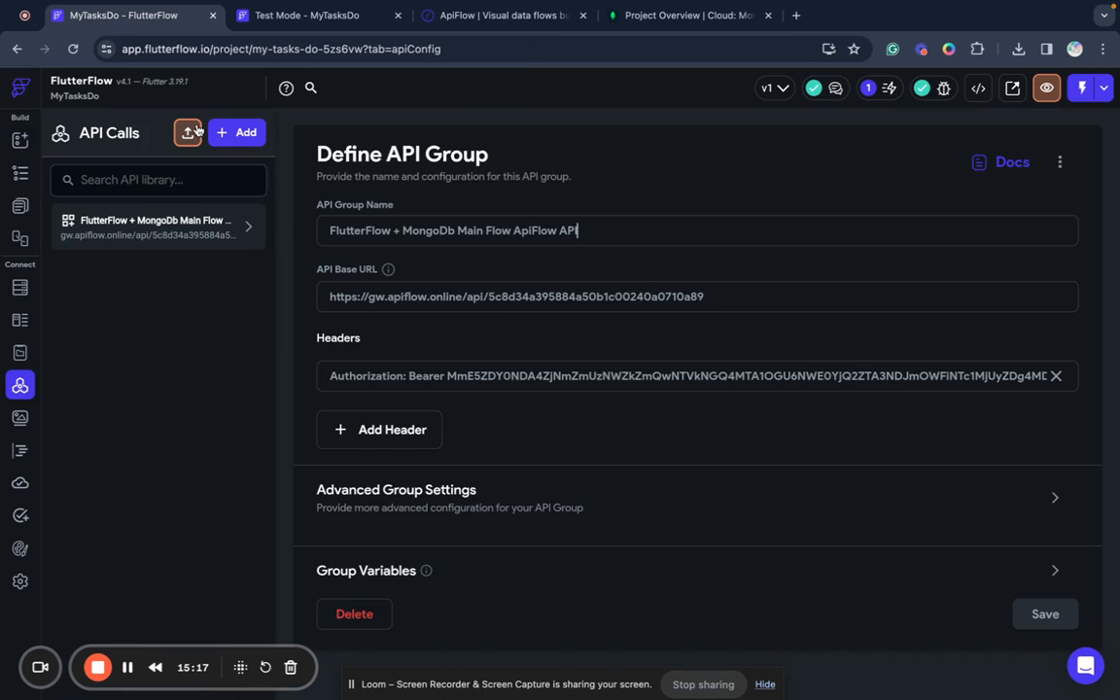
mouse_move(584, 354)
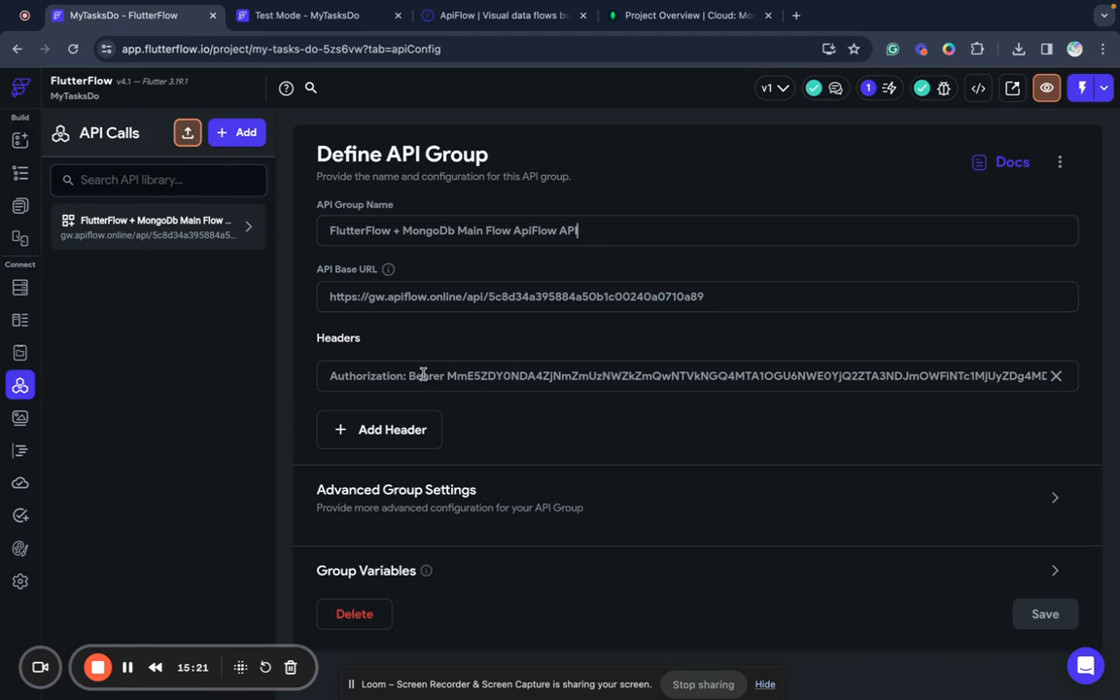
mouse_move(548, 395)
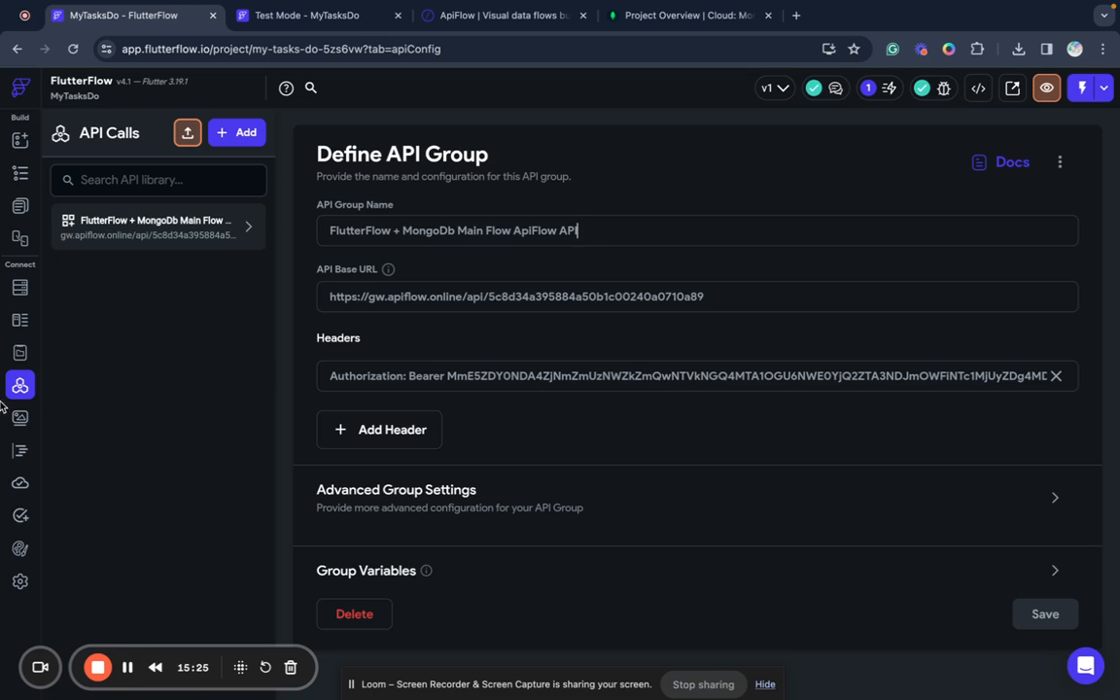
left_click(20, 321)
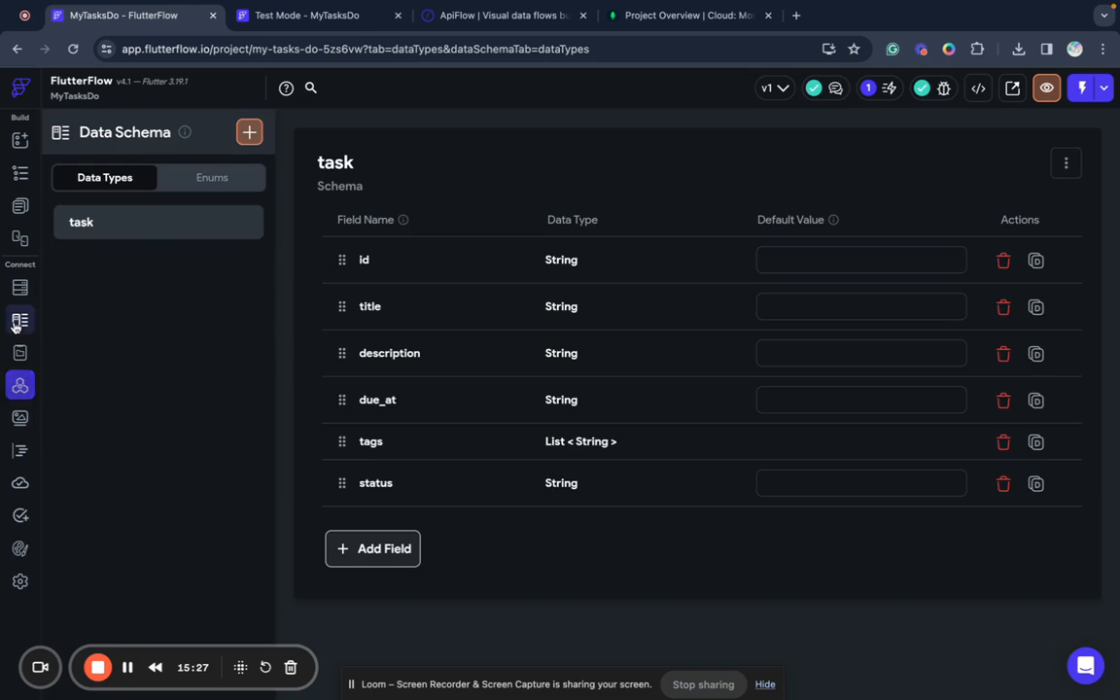
left_click(20, 319)
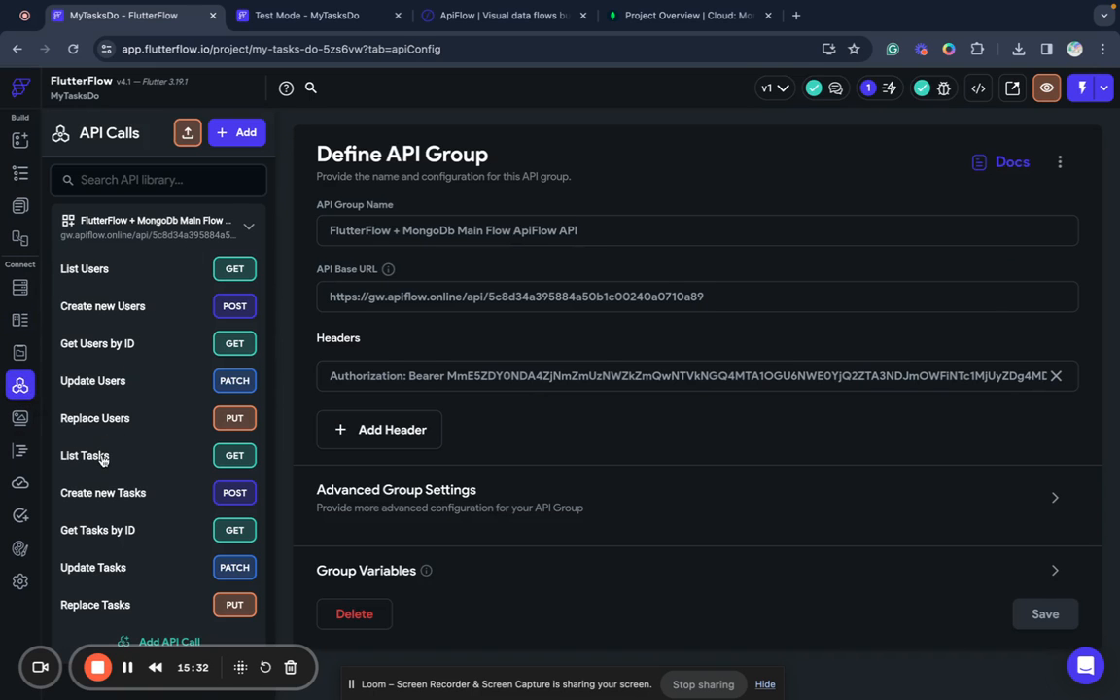
left_click(86, 455)
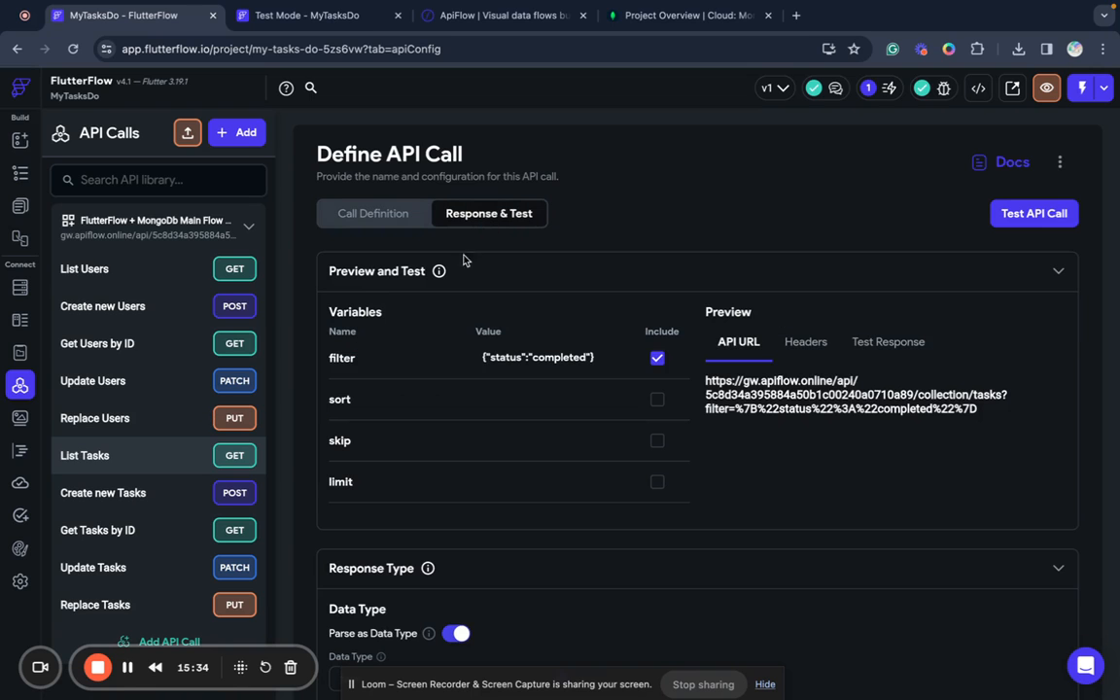
mouse_move(51, 245)
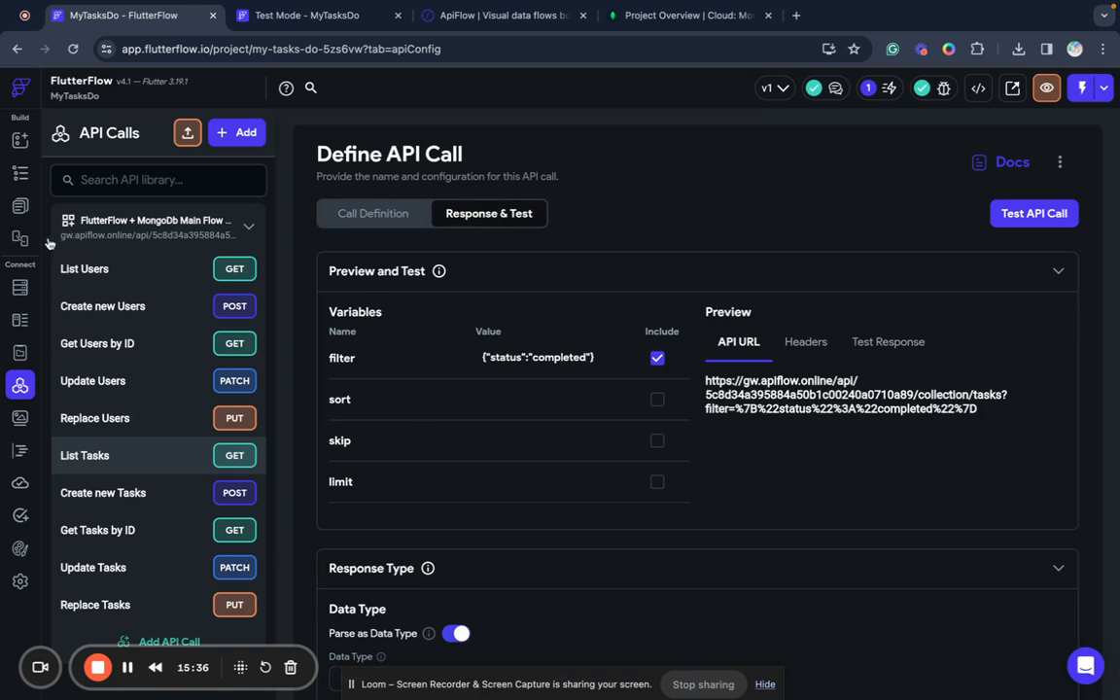
- Return to the HomePage layout and start a fresh test session
left_click(19, 140)
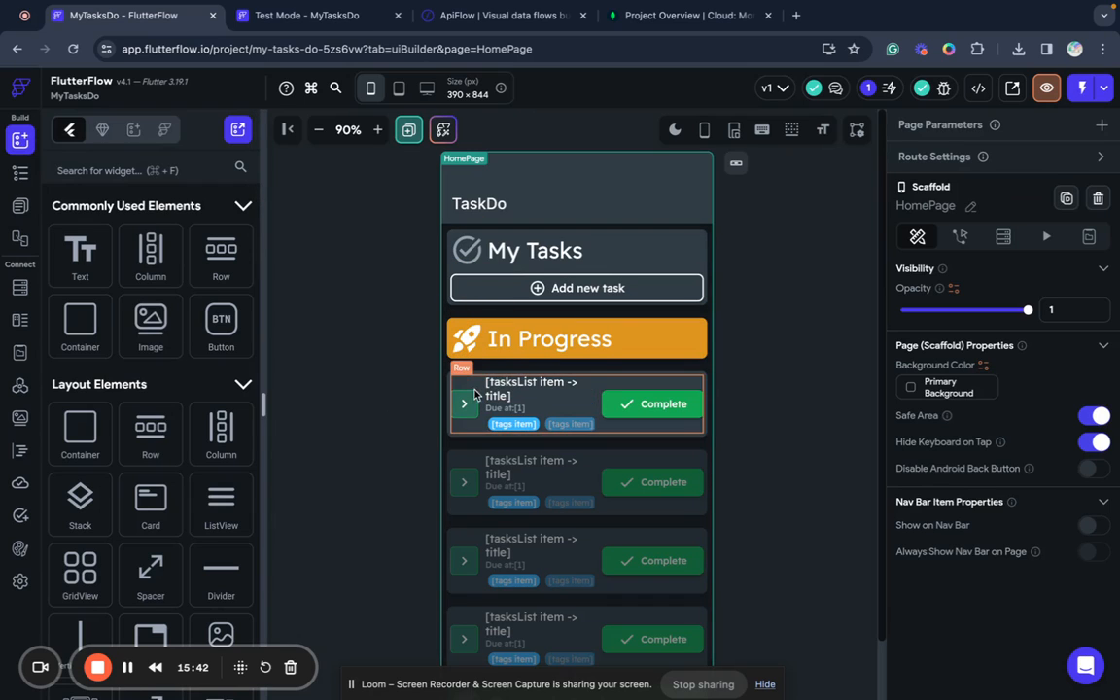
left_click(576, 288)
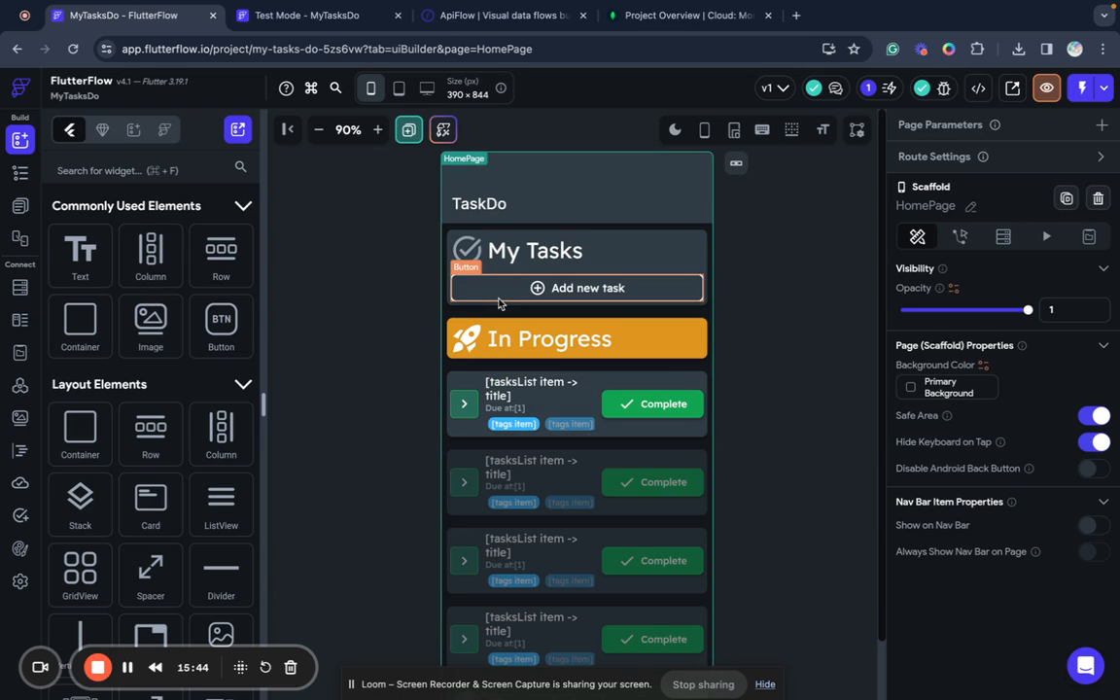
left_click(307, 16)
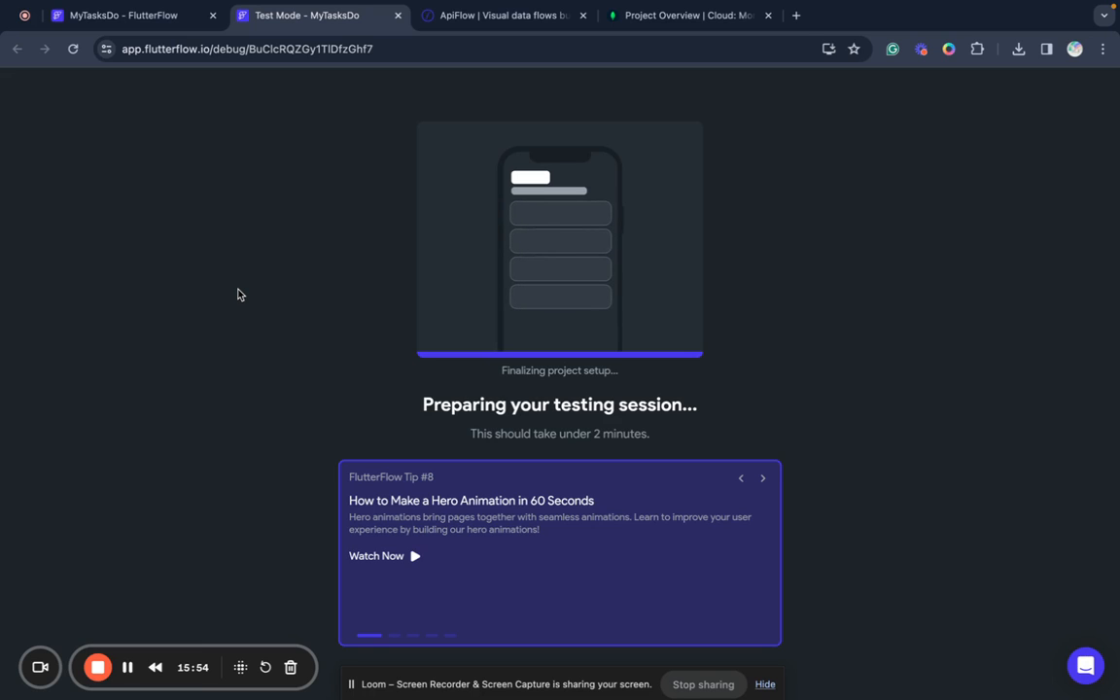
mouse_move(179, 529)
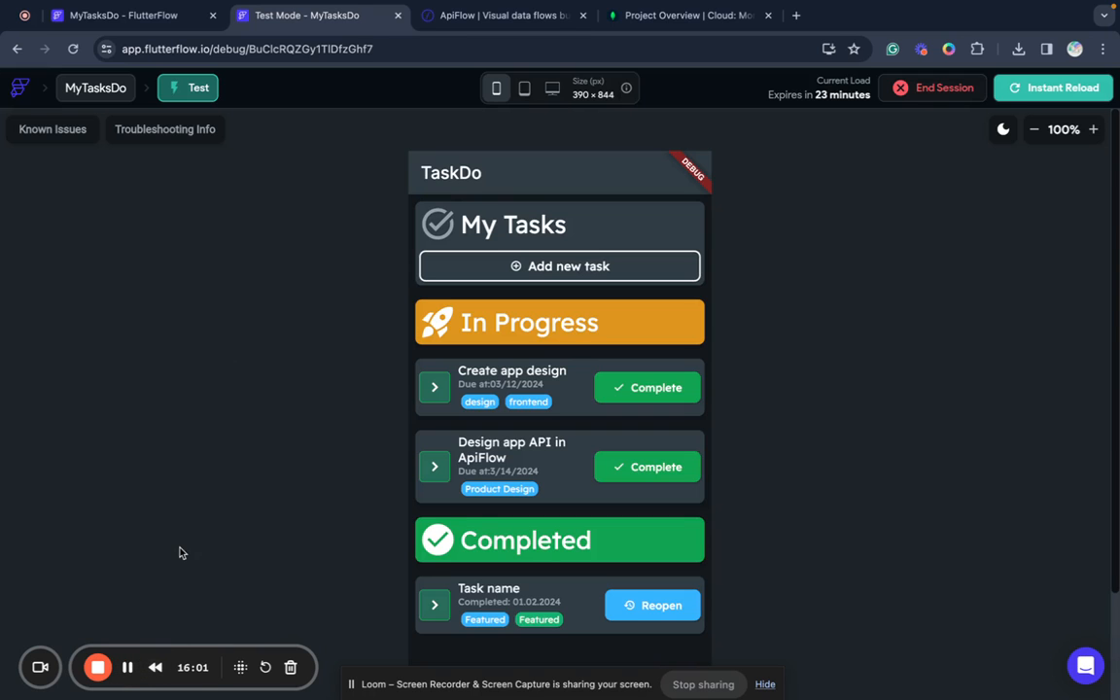
mouse_move(412, 296)
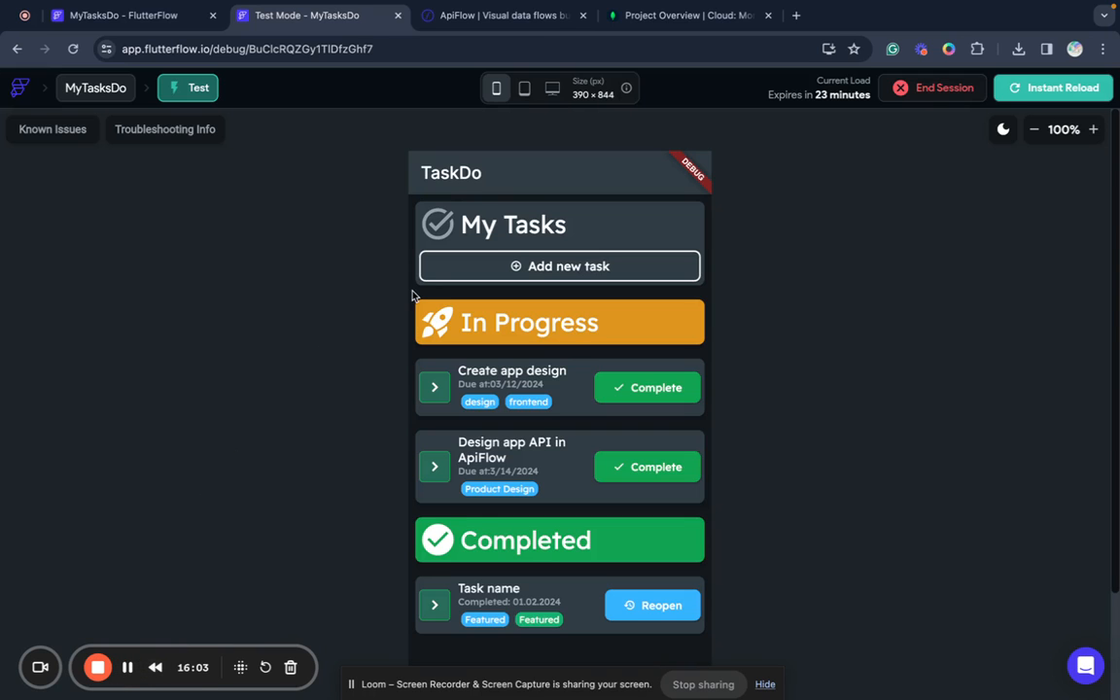
mouse_move(542, 436)
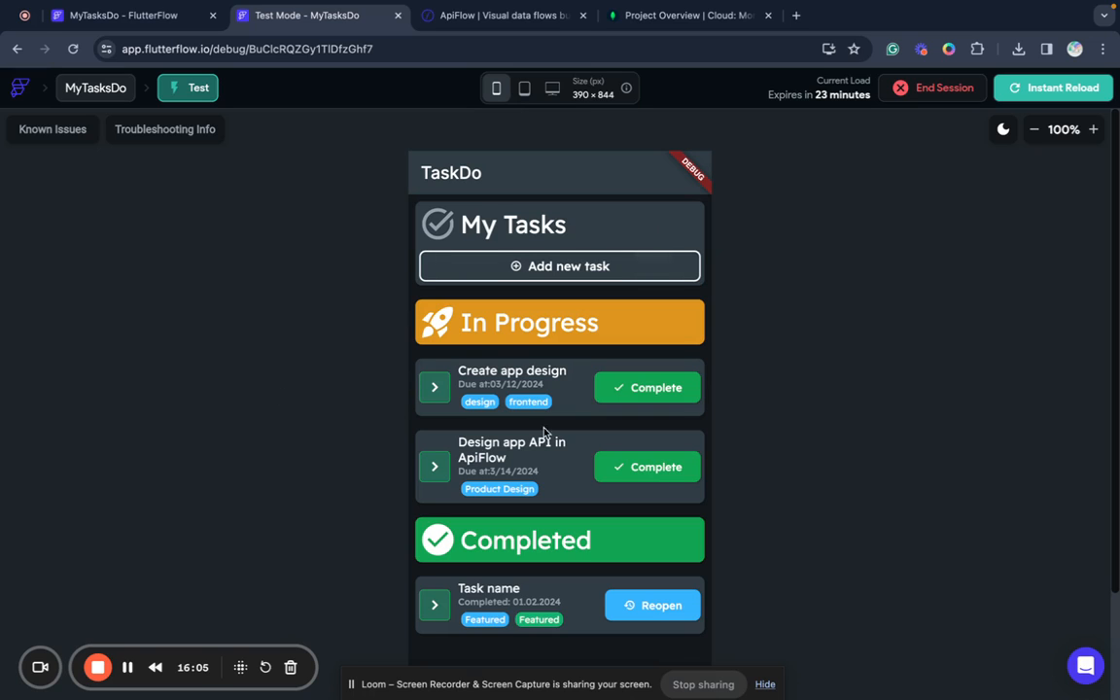
mouse_move(459, 383)
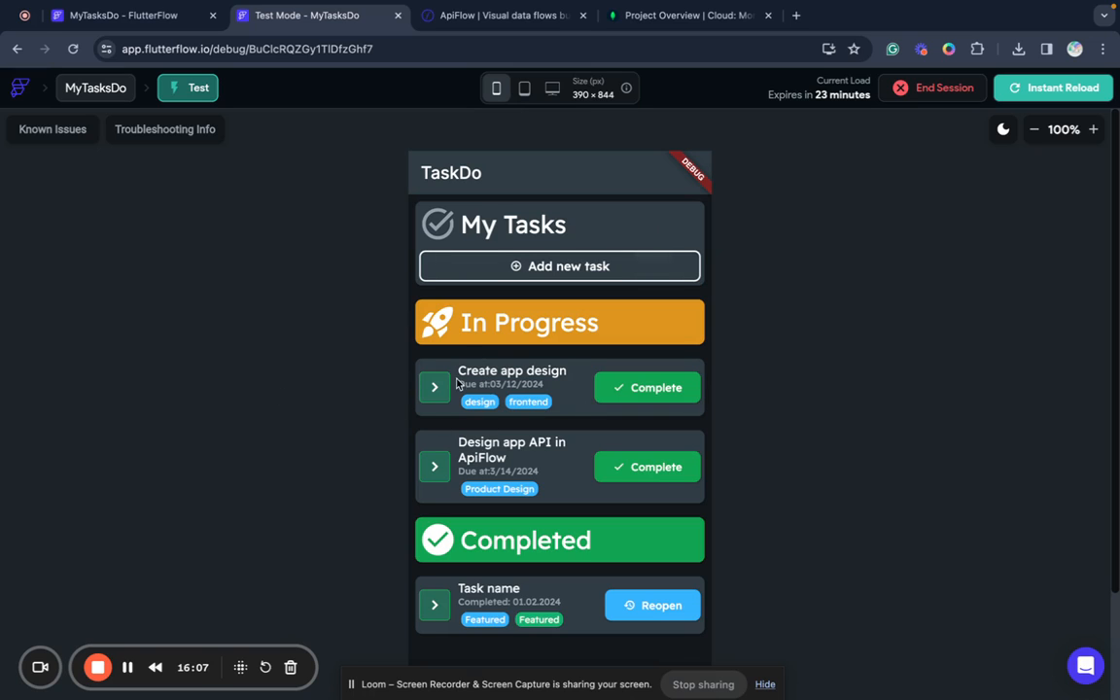
mouse_move(471, 621)
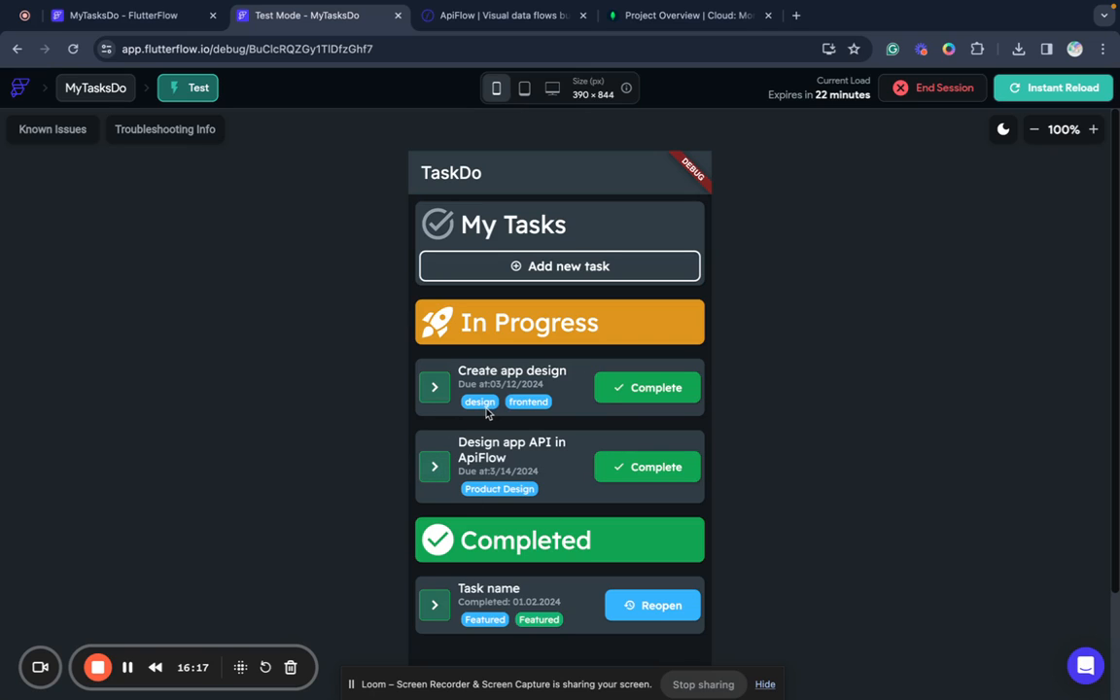
left_click(1054, 88)
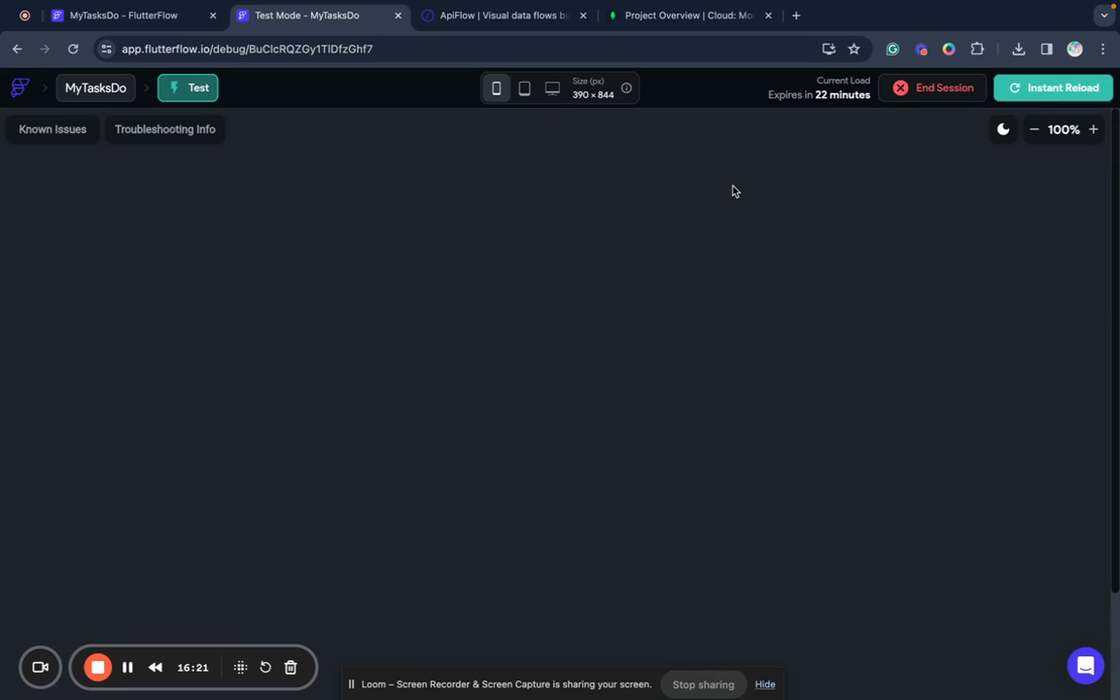
mouse_move(554, 229)
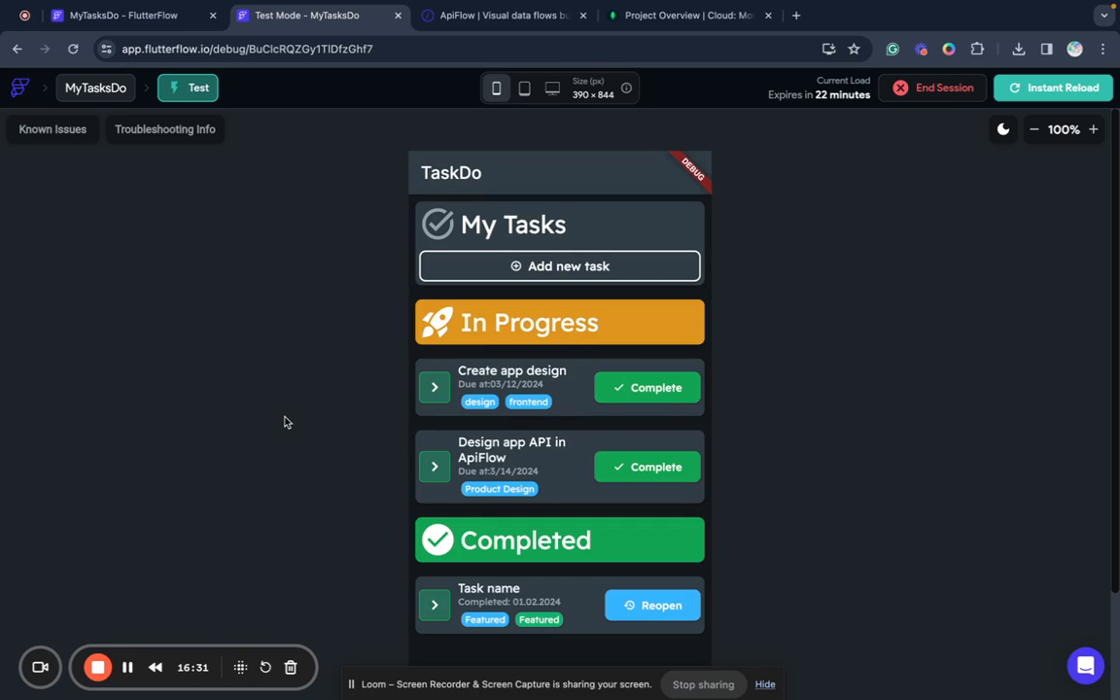
mouse_move(568, 264)
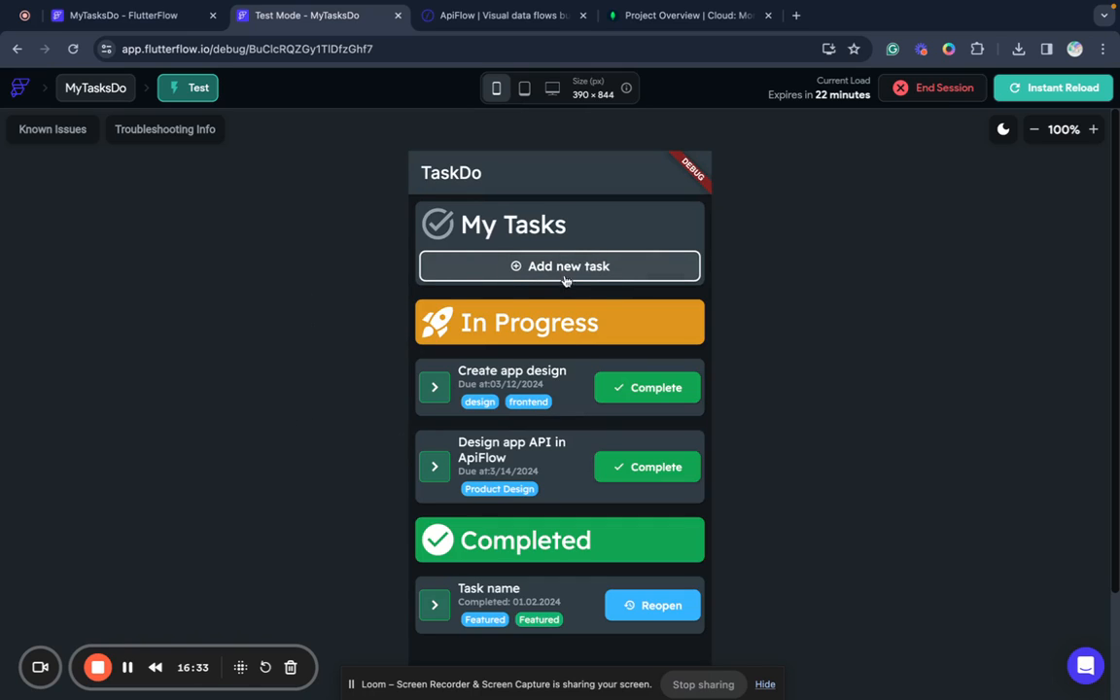
mouse_move(533, 276)
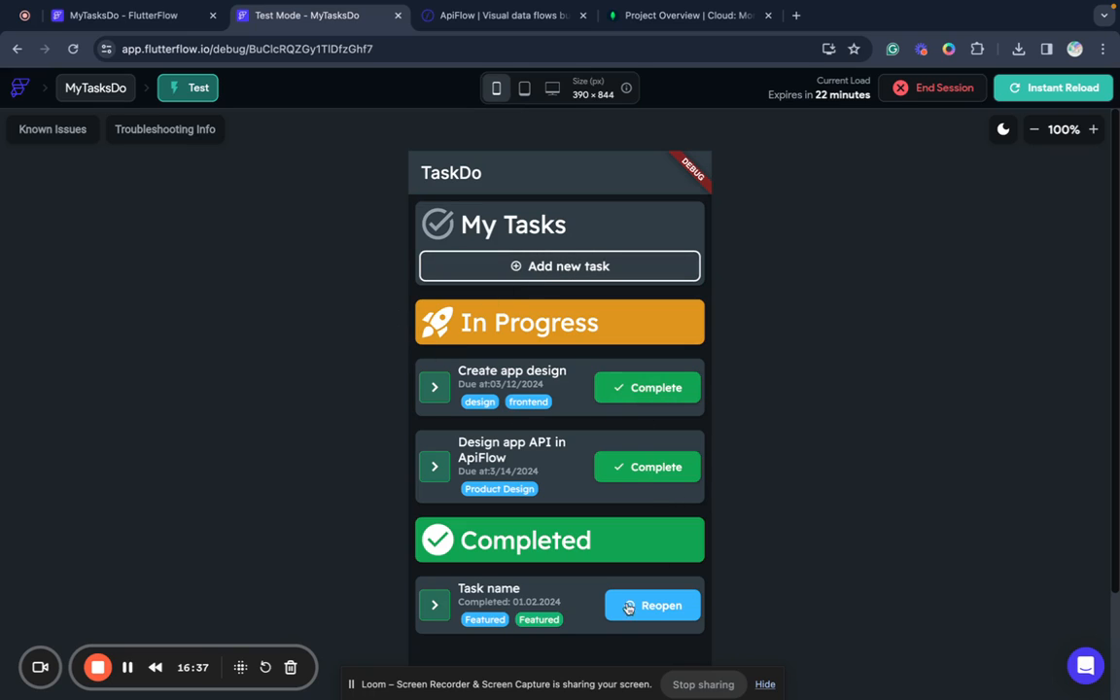
mouse_move(272, 475)
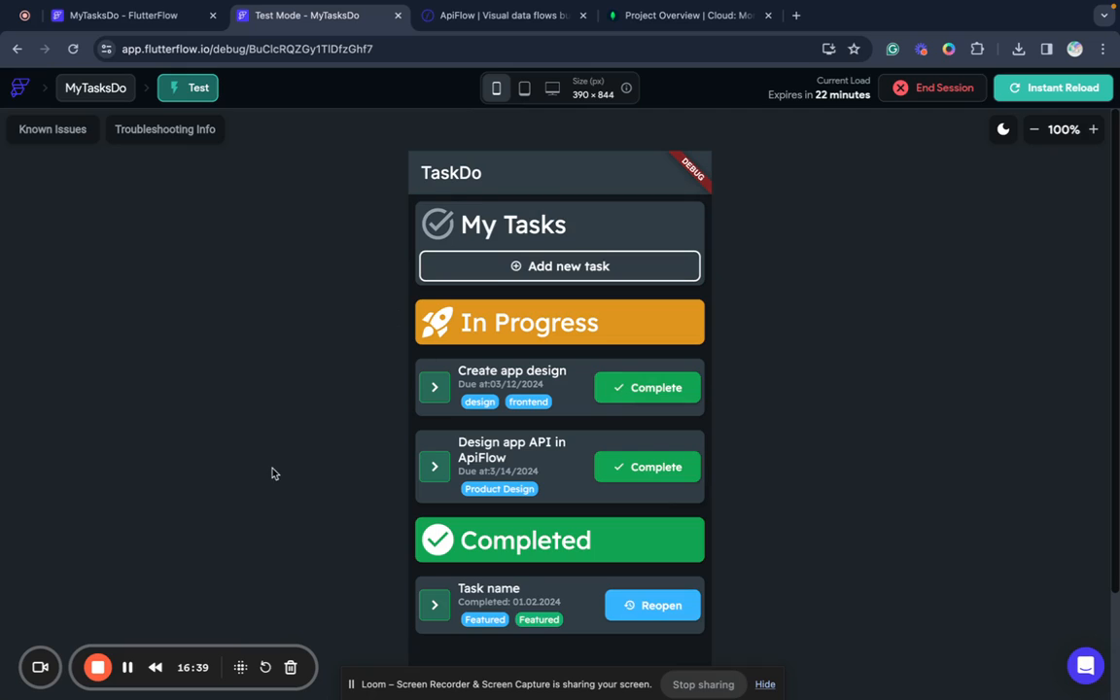
mouse_move(272, 463)
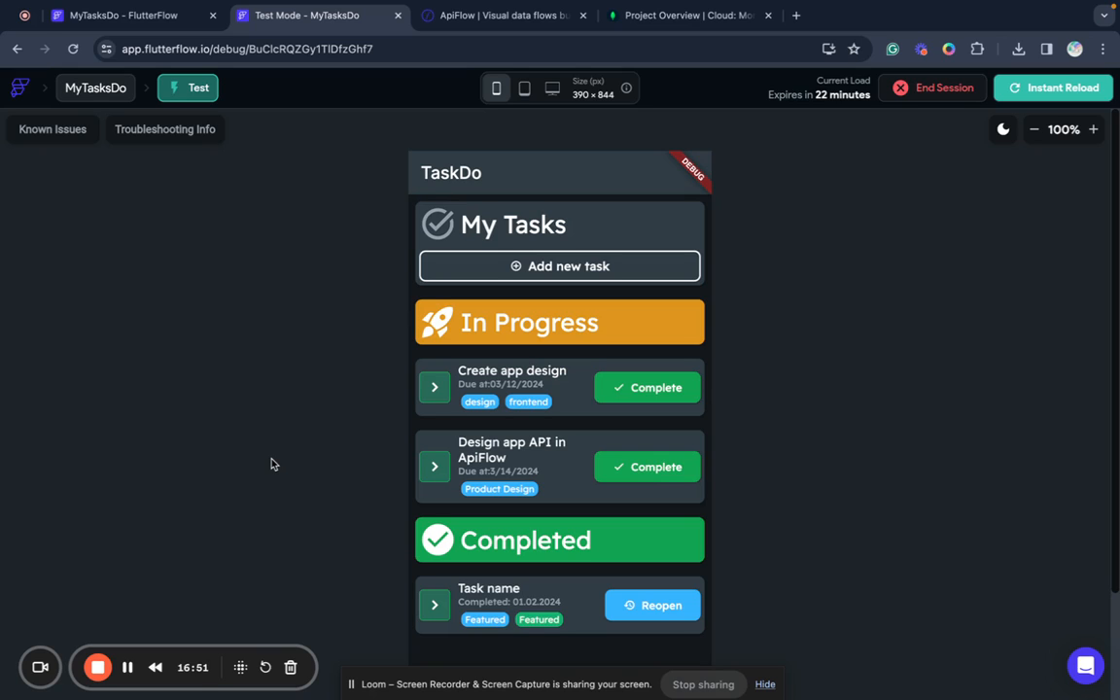
mouse_move(214, 461)
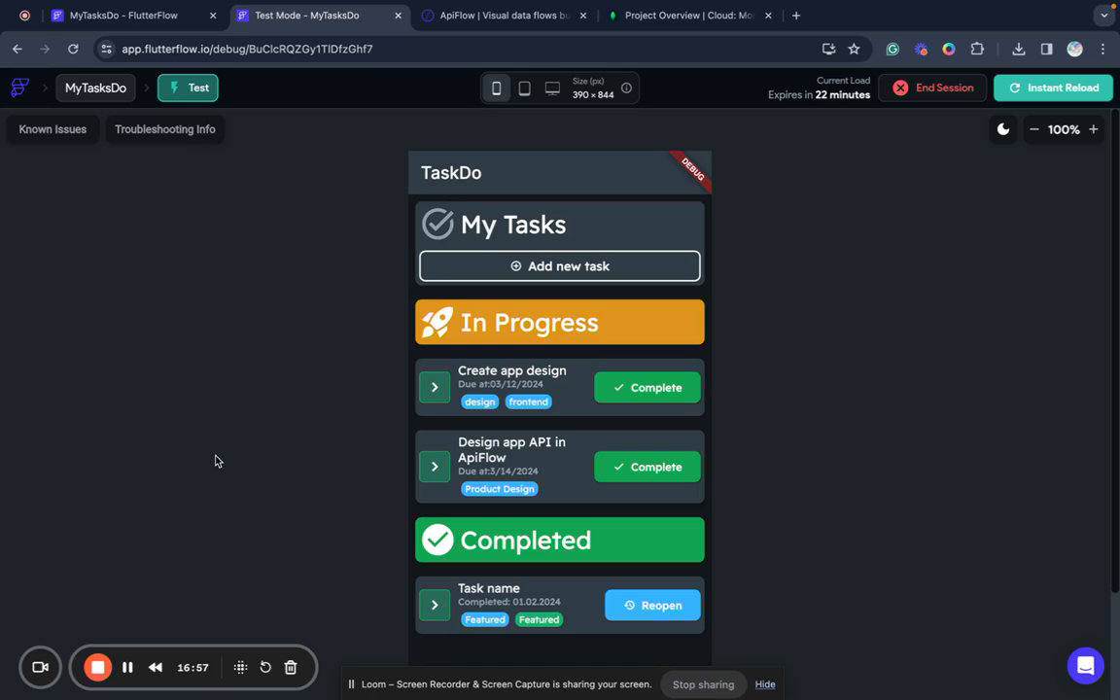
mouse_move(179, 464)
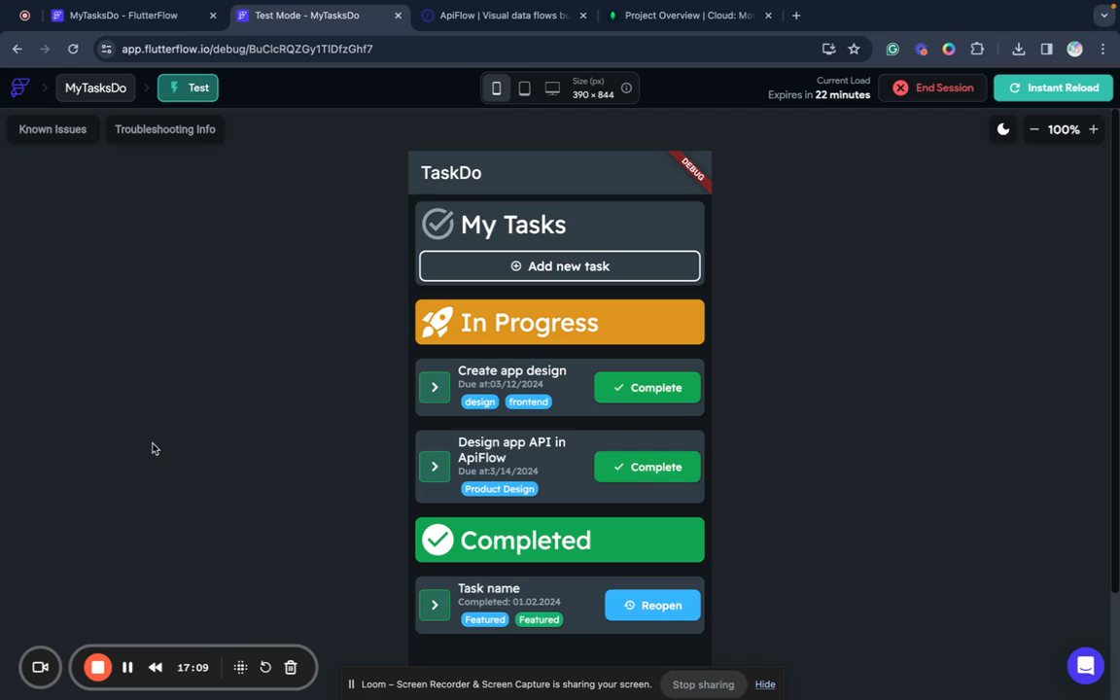
mouse_move(212, 431)
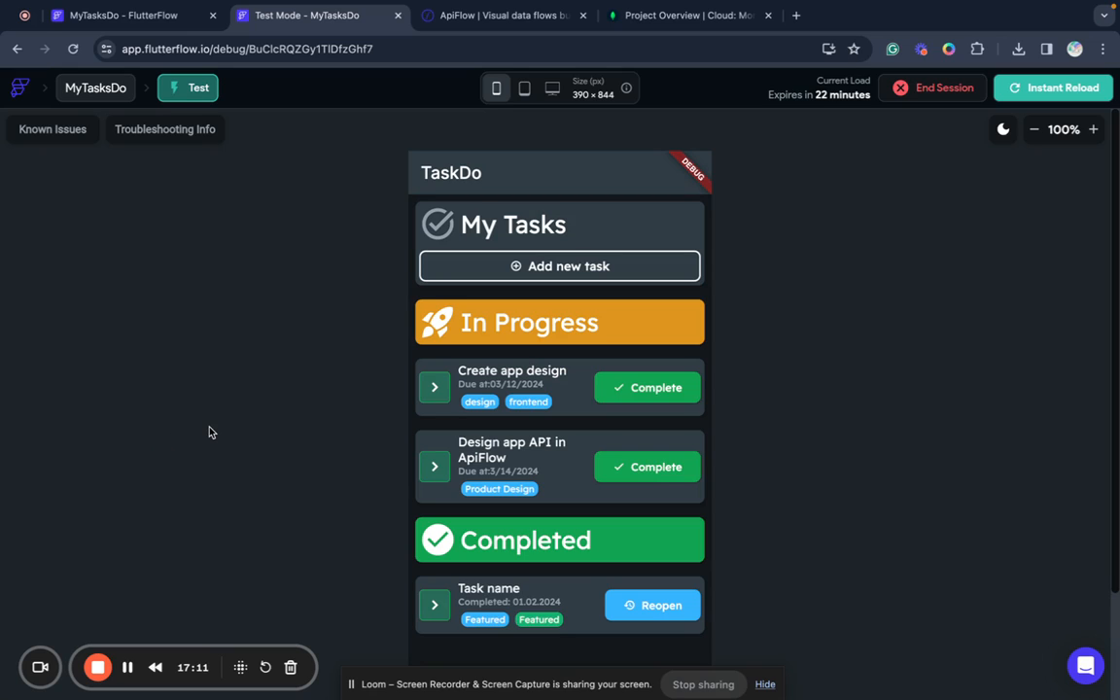
mouse_move(234, 387)
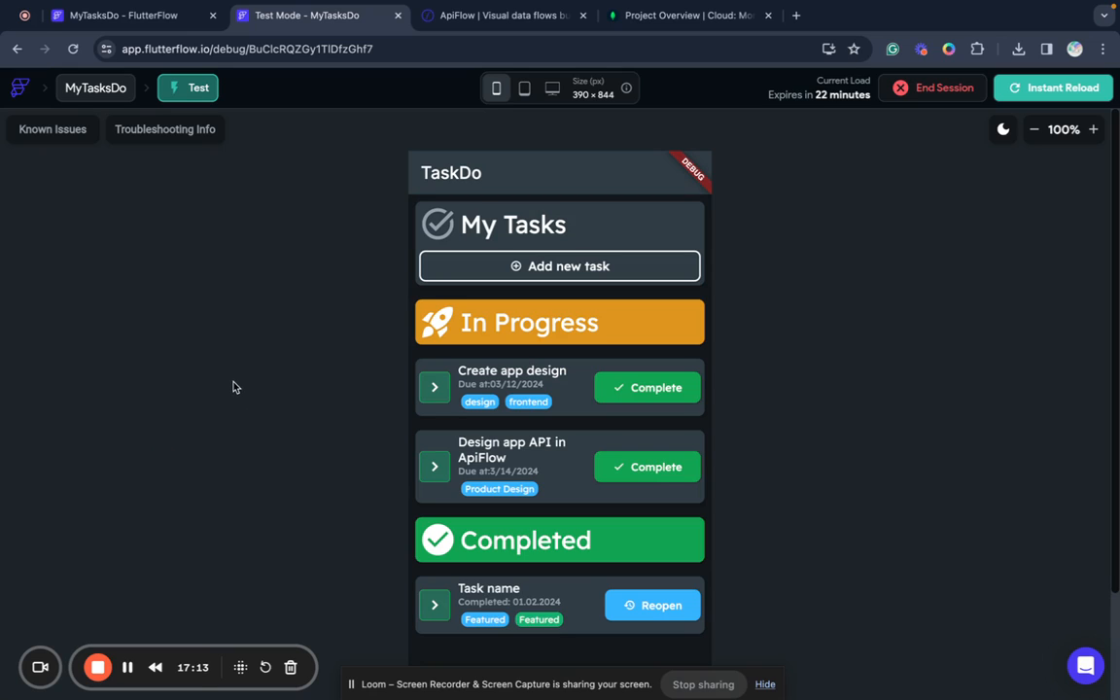
mouse_move(245, 365)
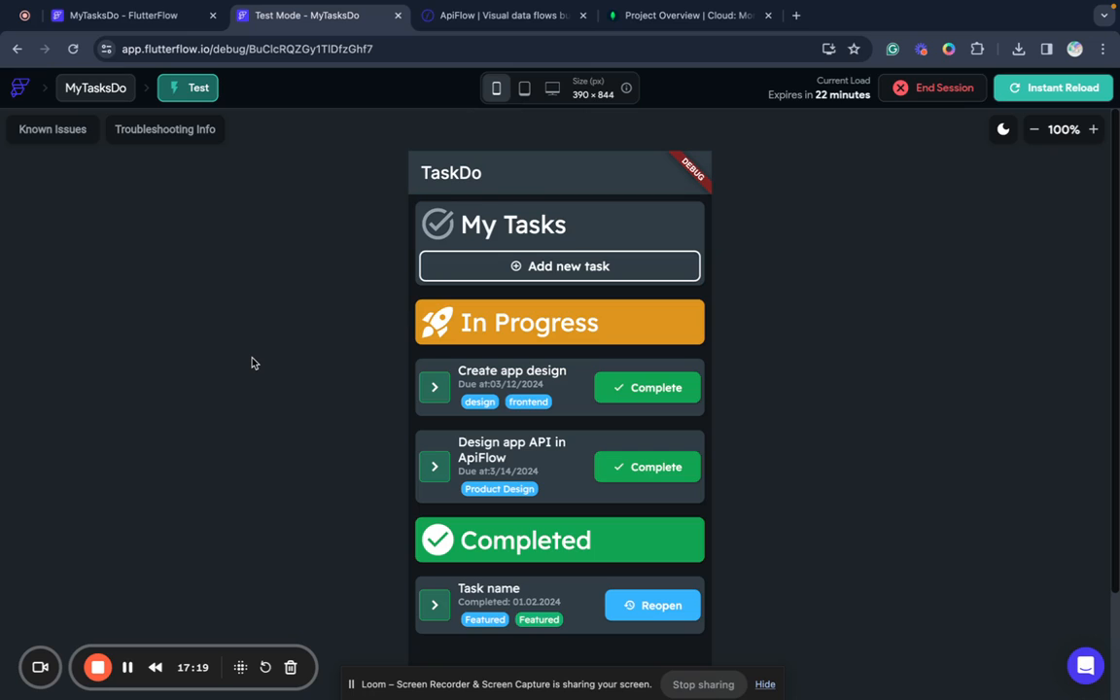
mouse_move(233, 330)
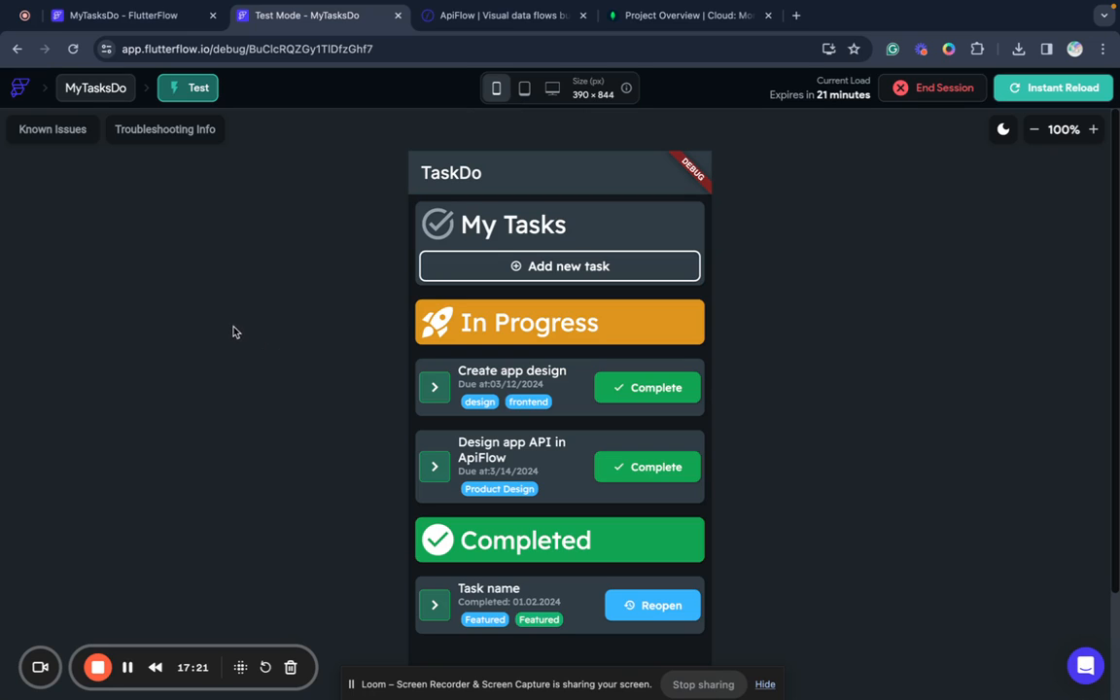
mouse_move(105, 630)
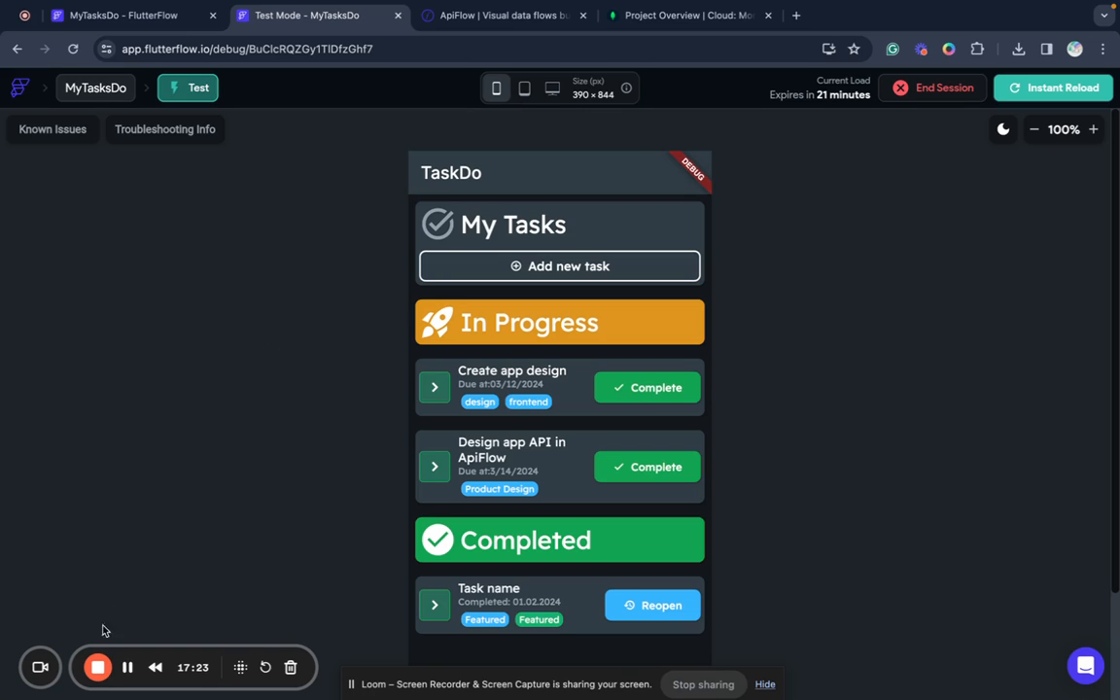